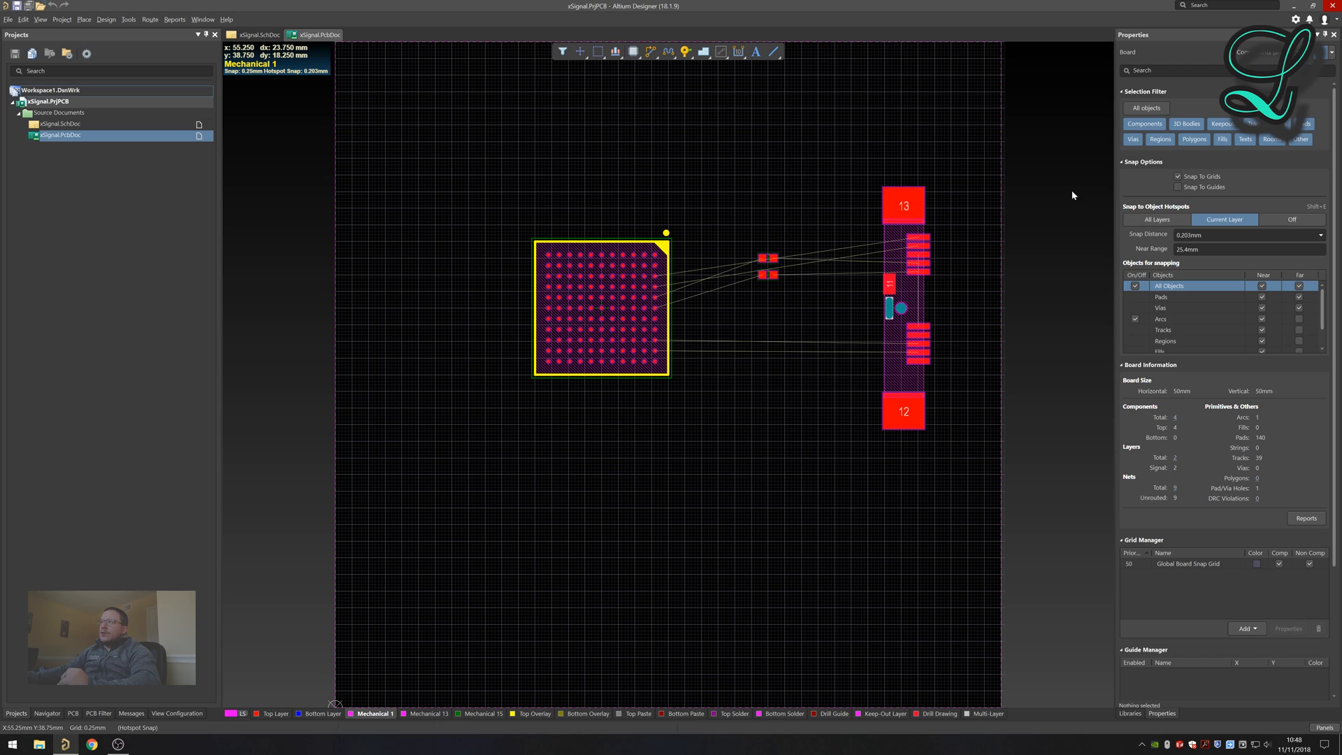
mouse_move(670, 437)
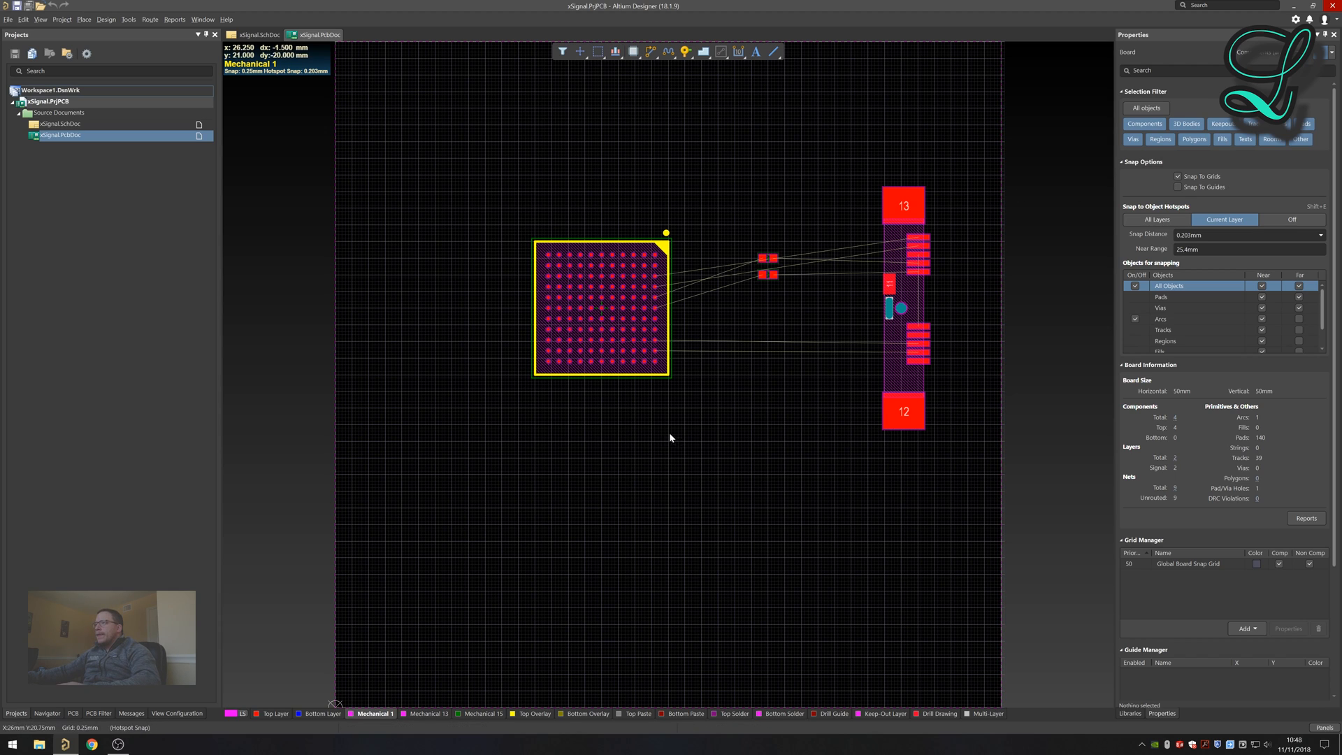
mouse_move(783, 498)
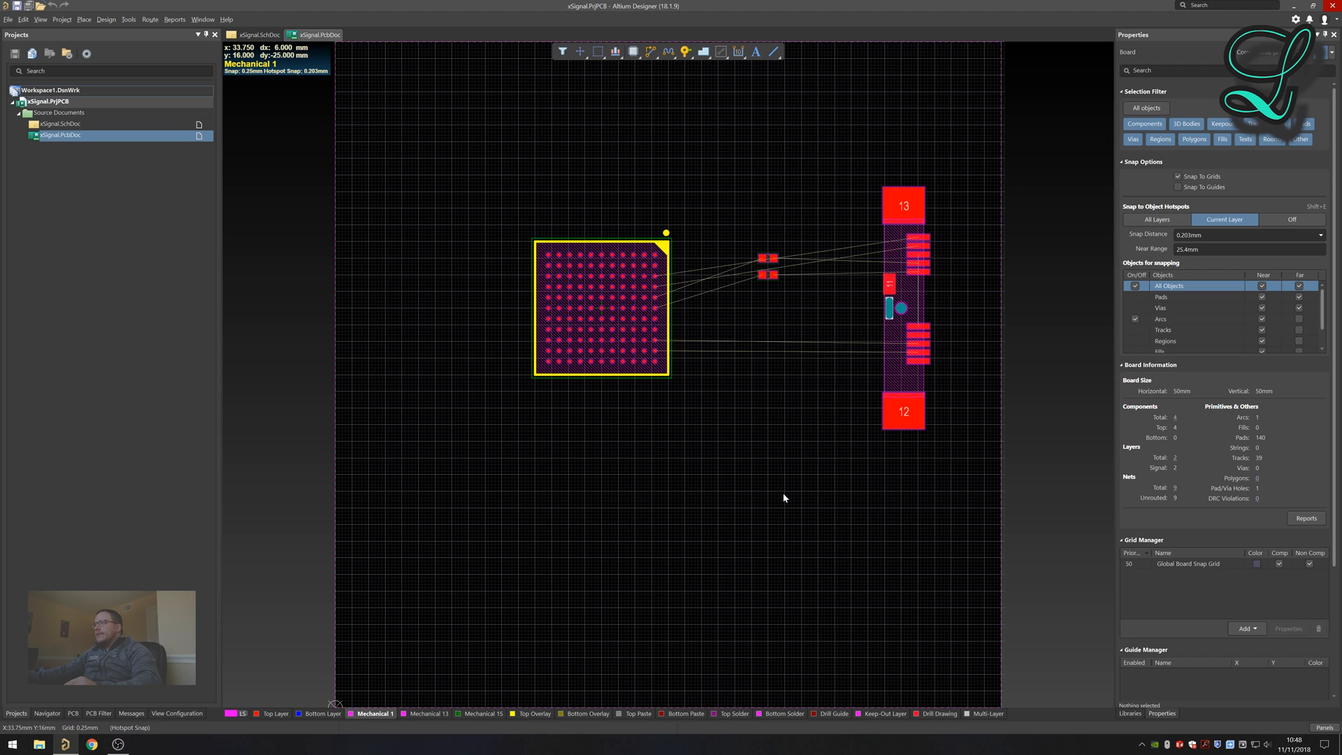
mouse_move(661, 307)
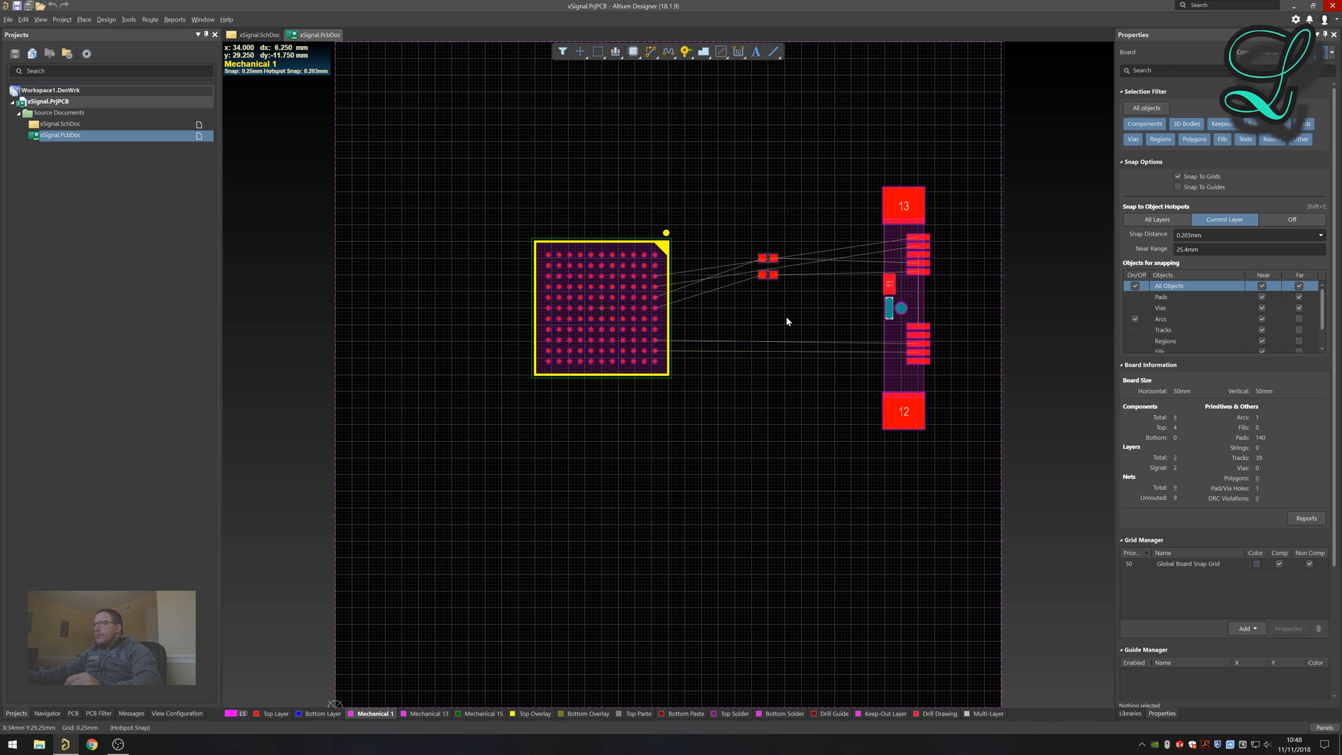
mouse_move(894, 379)
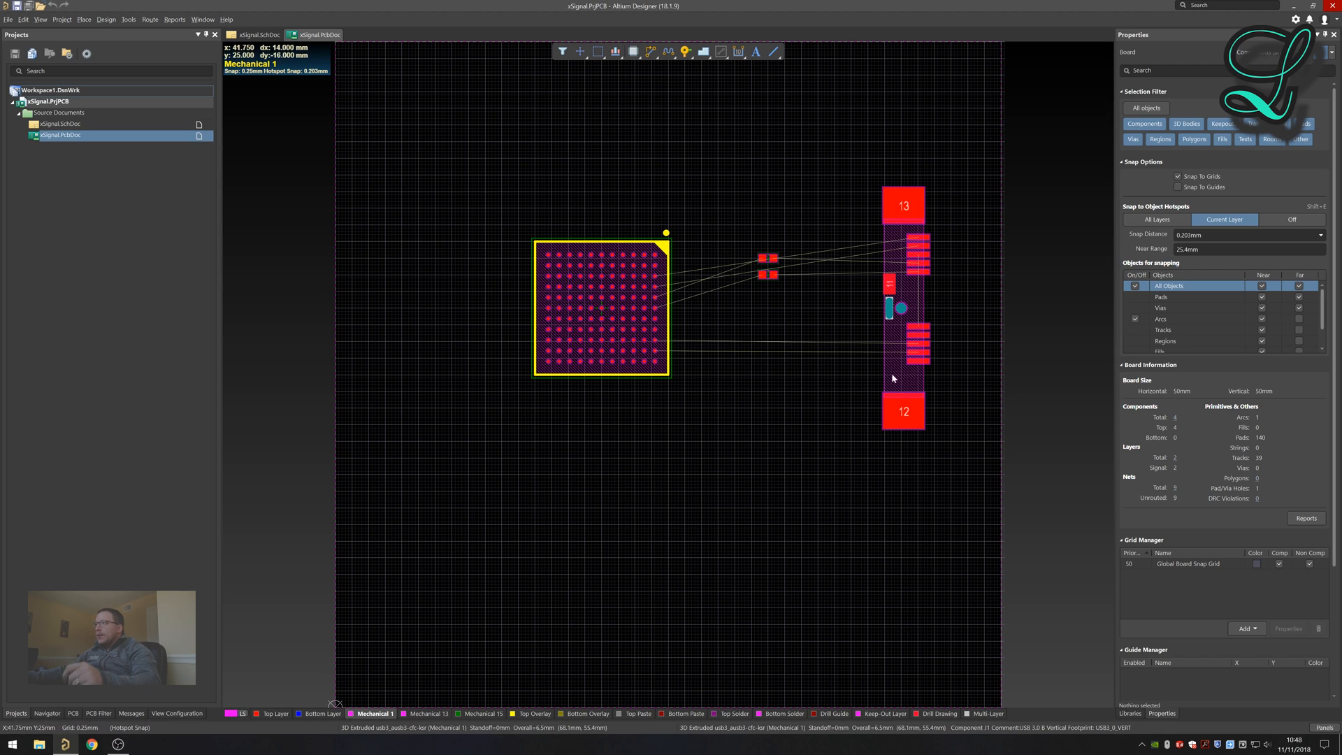
mouse_move(650, 315)
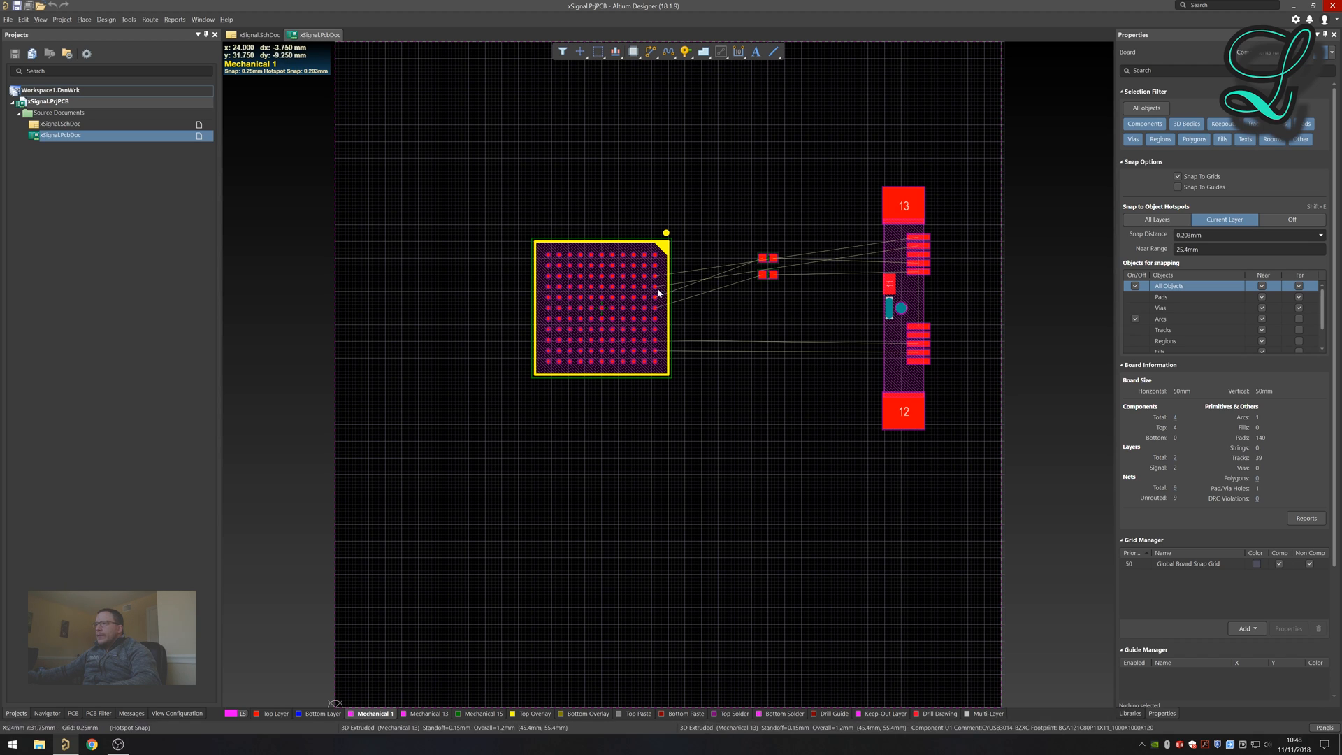
mouse_move(575, 315)
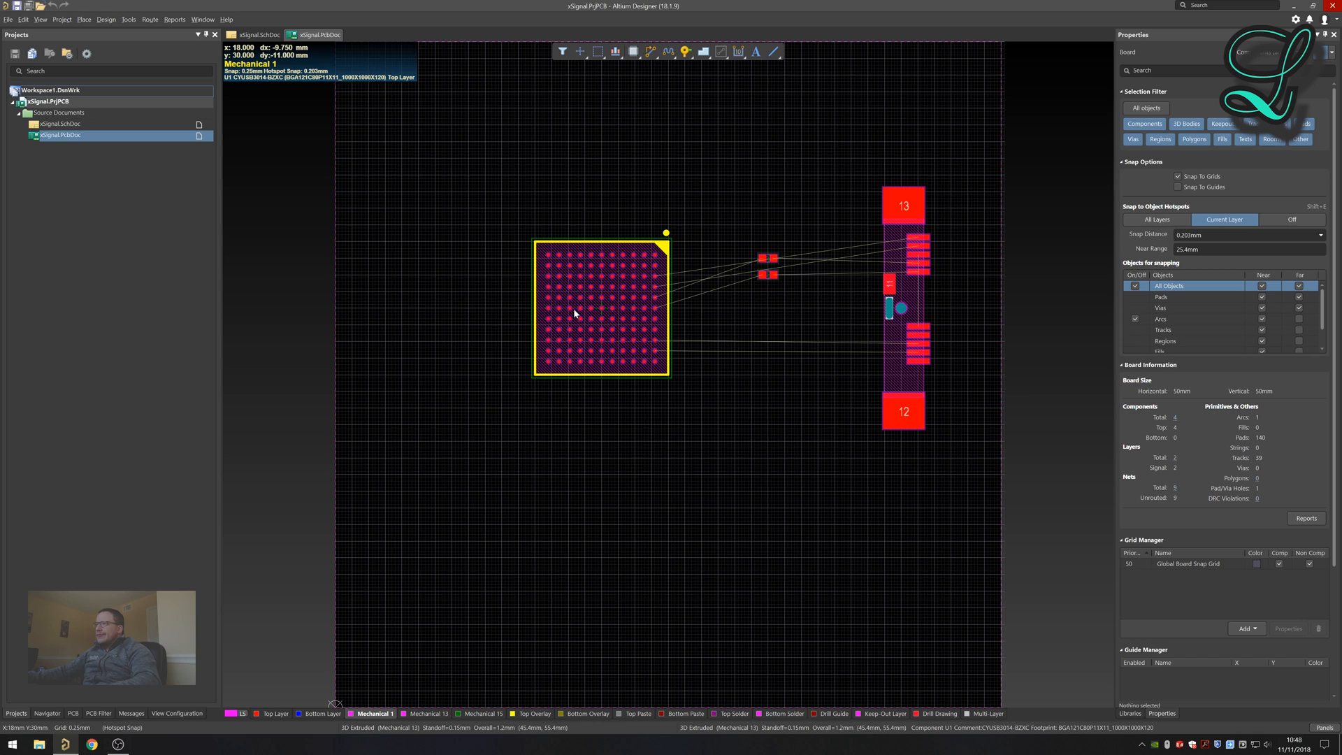
mouse_move(741, 316)
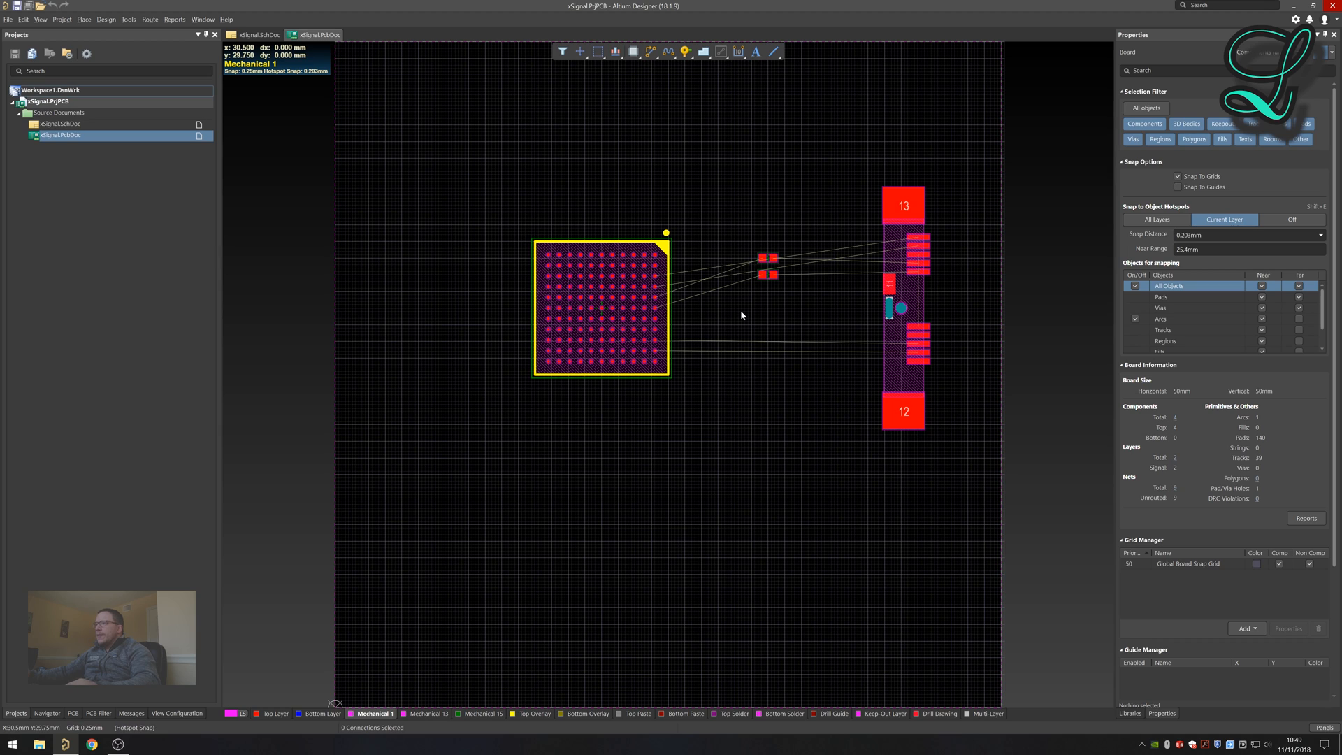
mouse_move(647, 280)
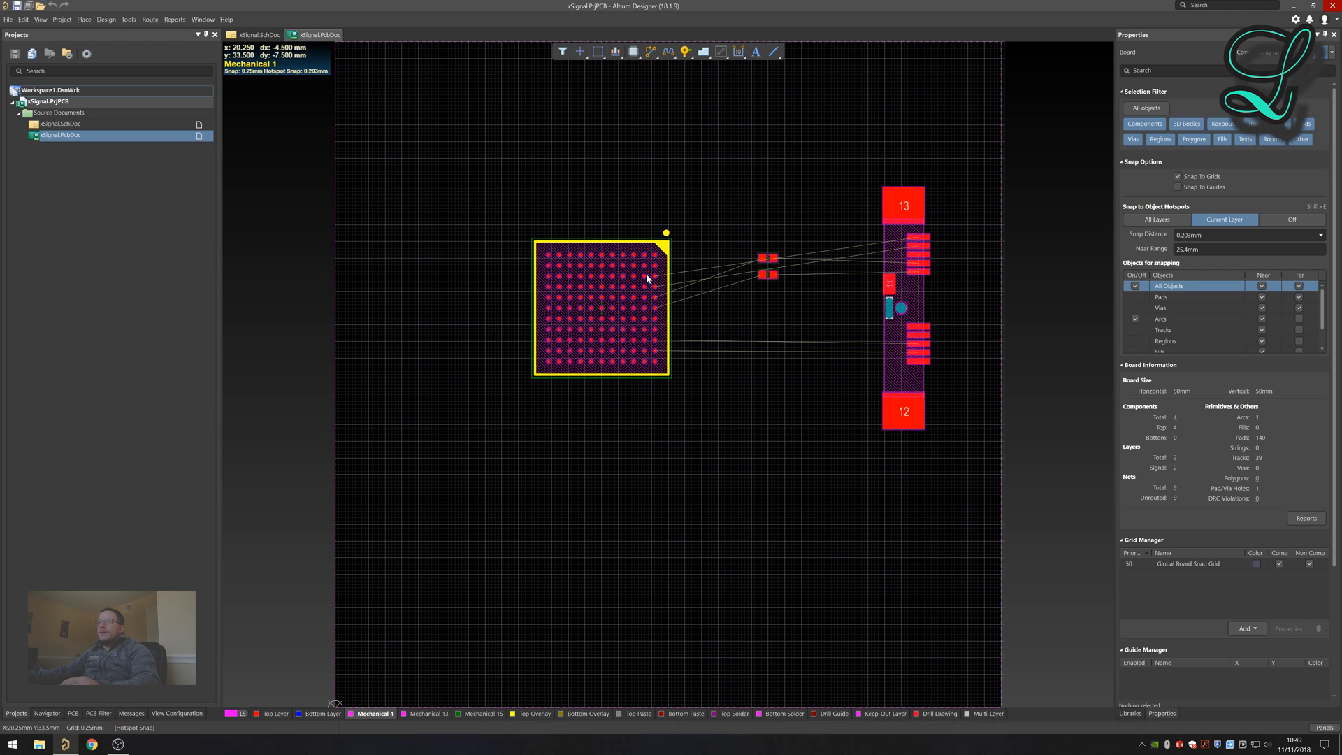
mouse_move(734, 169)
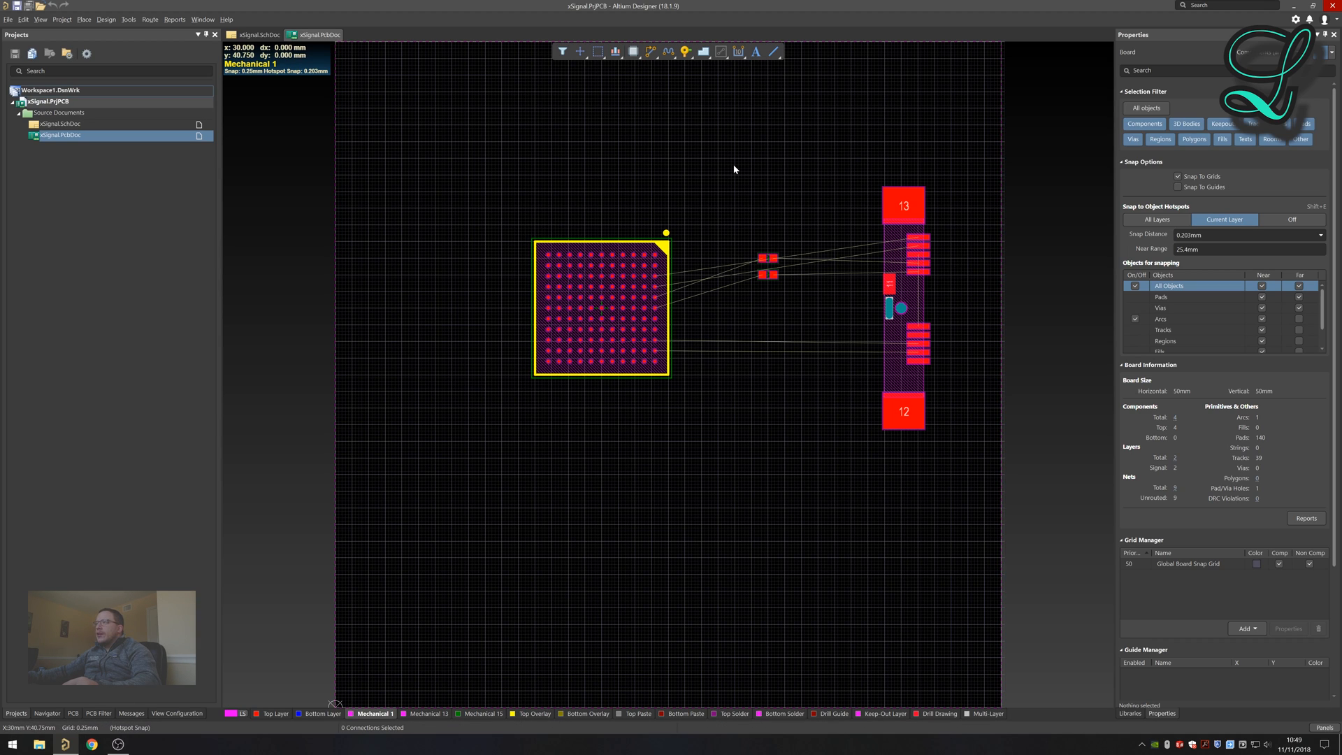
mouse_move(765, 165)
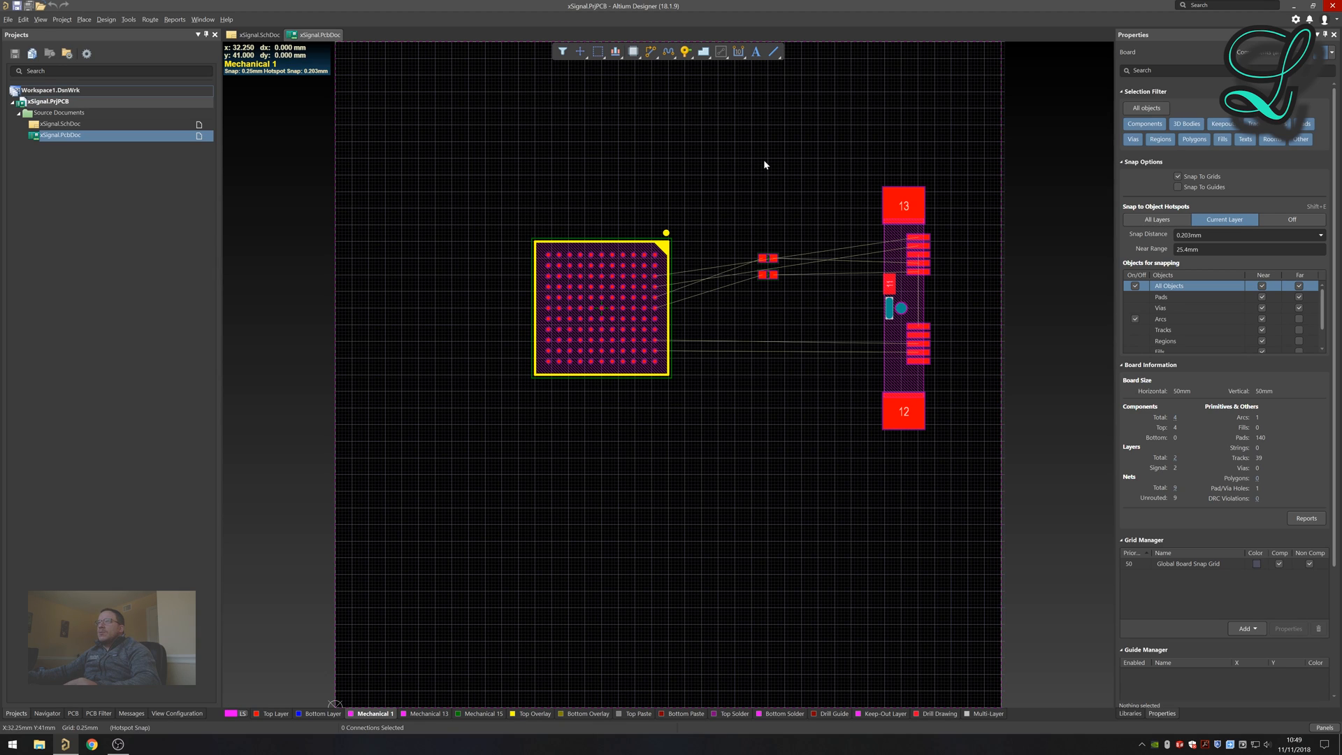
mouse_move(123, 59)
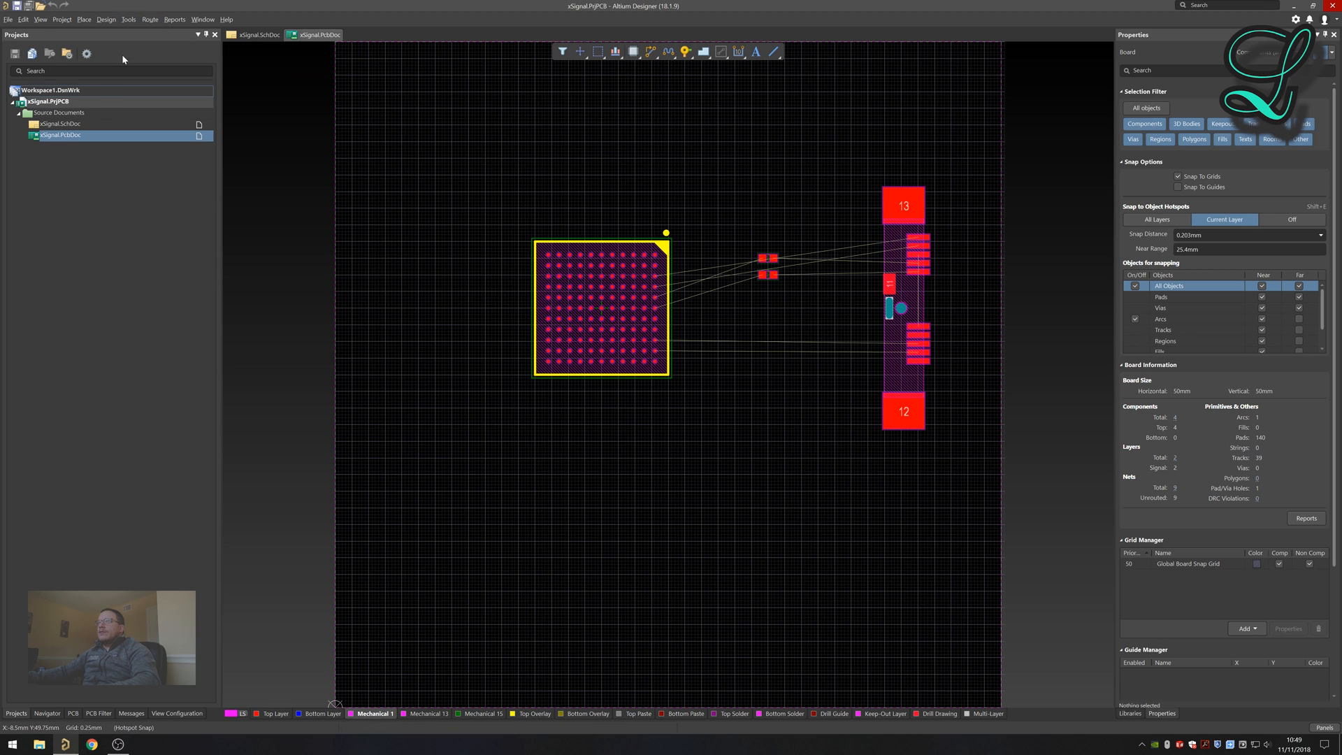
mouse_move(653, 369)
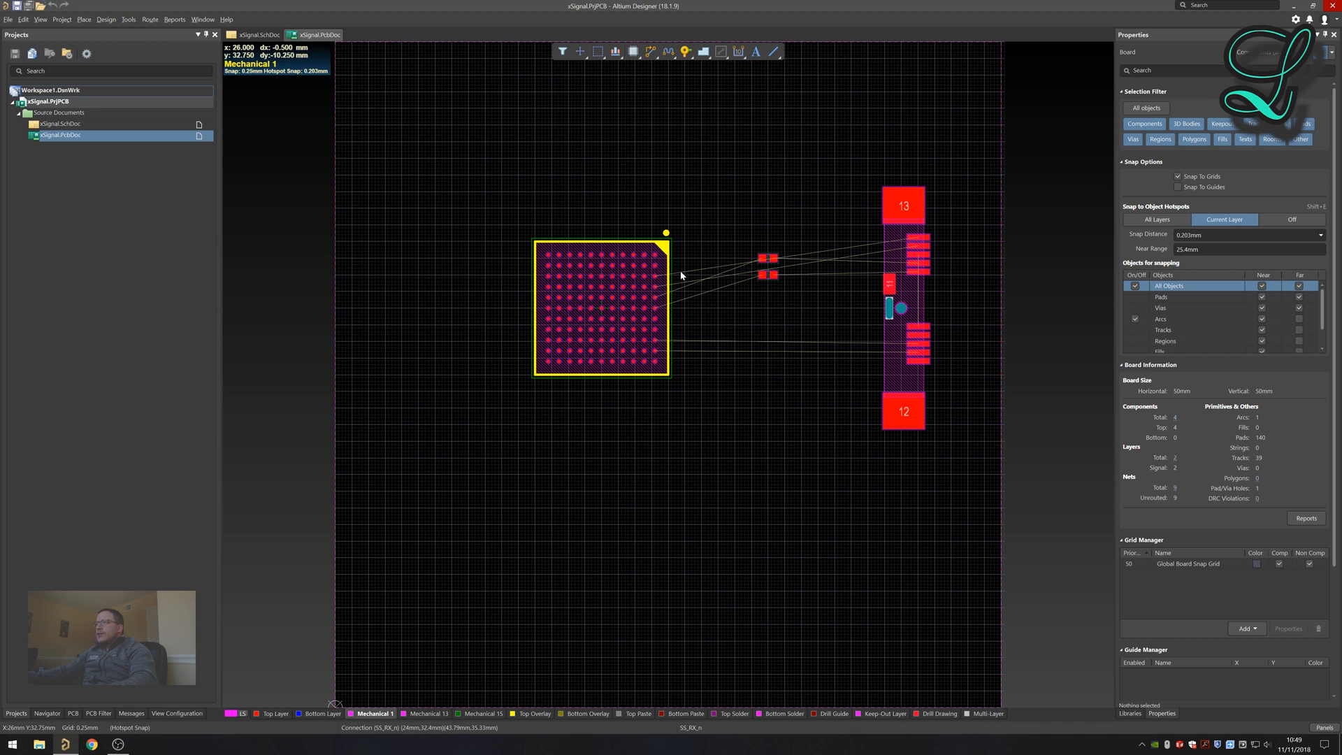
mouse_move(672, 302)
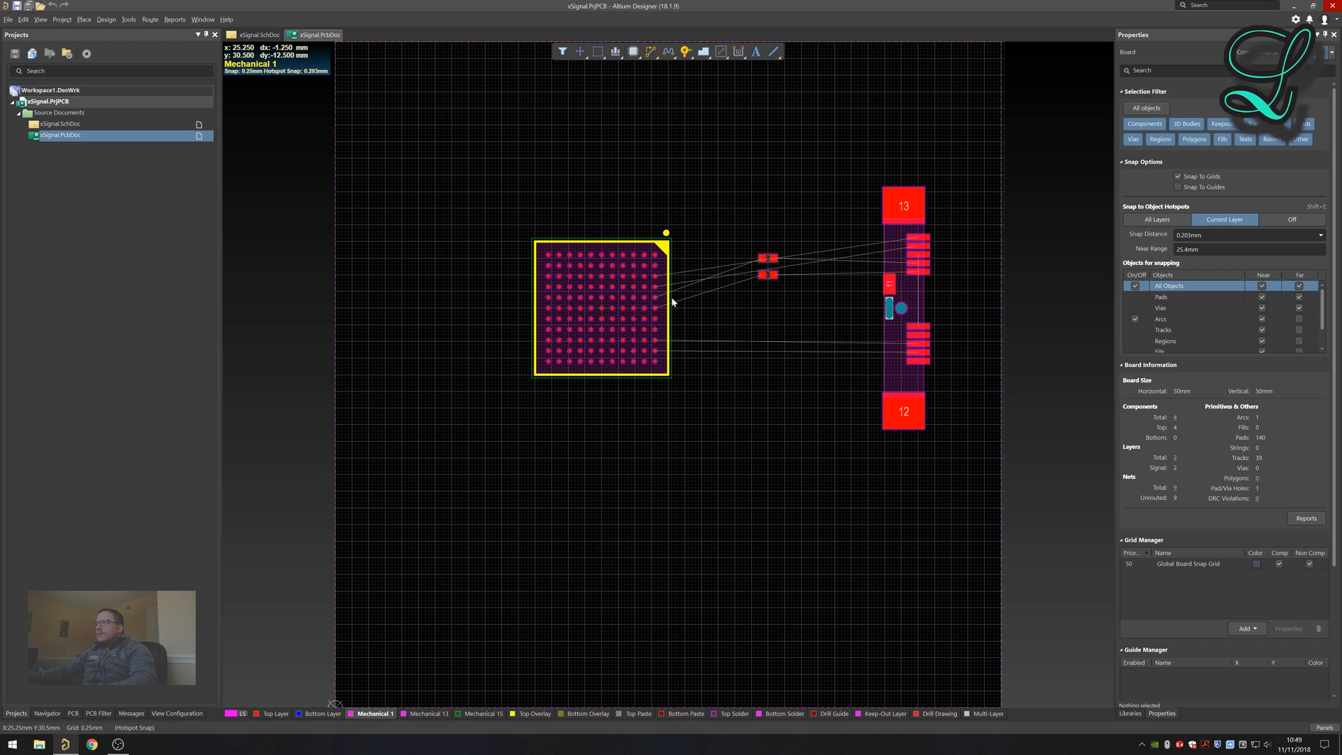
mouse_move(864, 268)
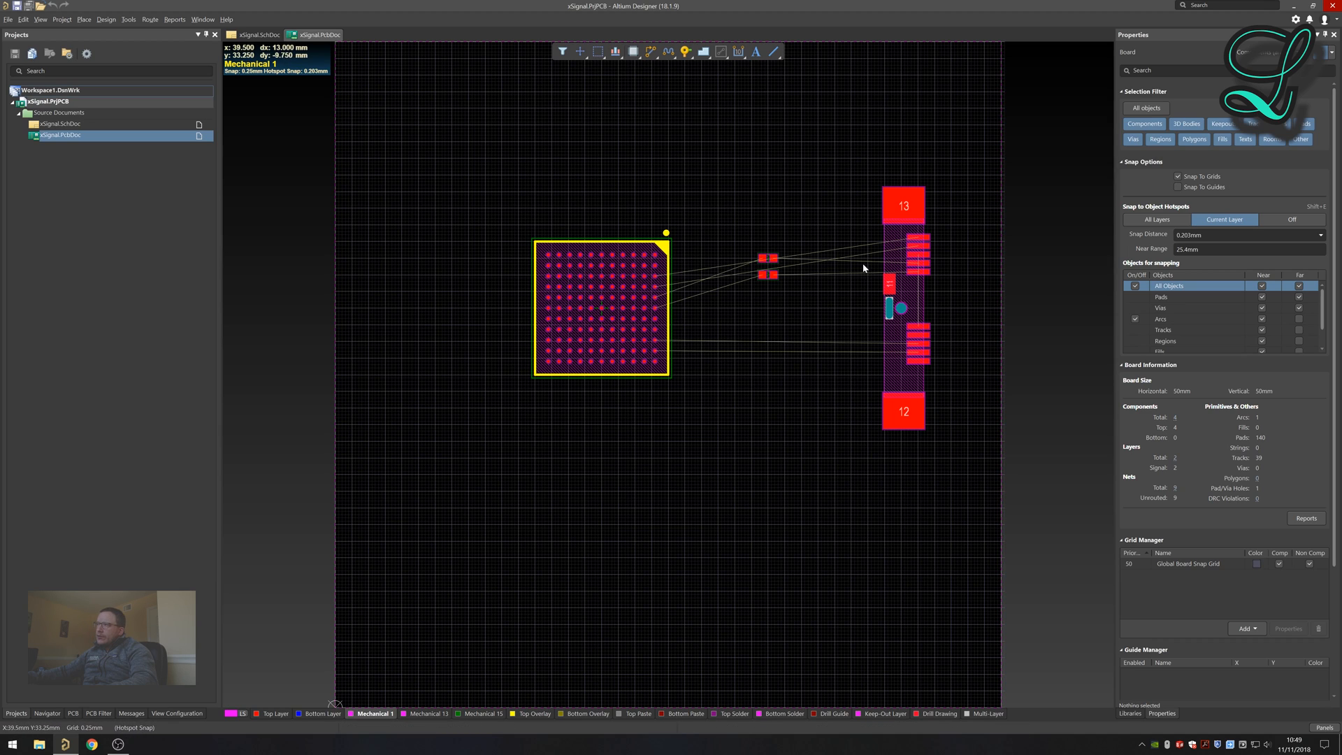
Browse the Tools and Design menus to locate the xSignals commands.
click(128, 19)
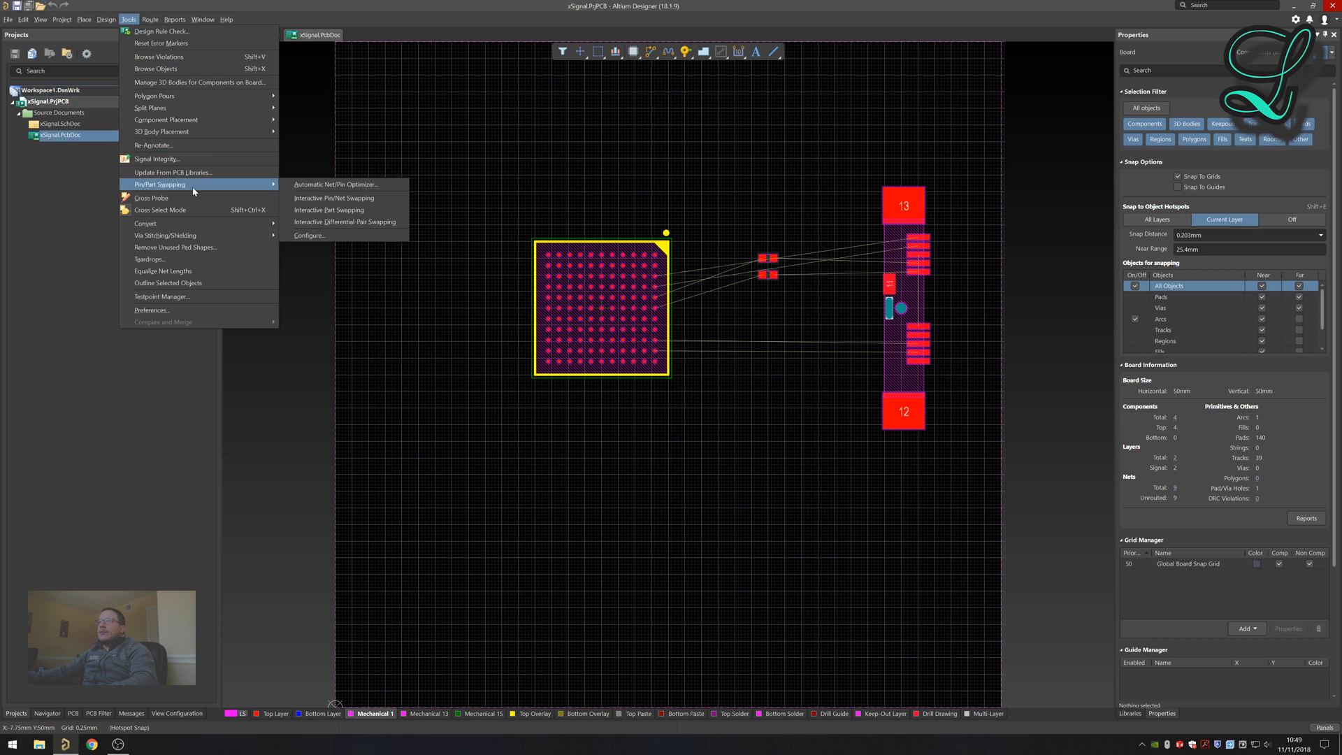
mouse_move(171, 171)
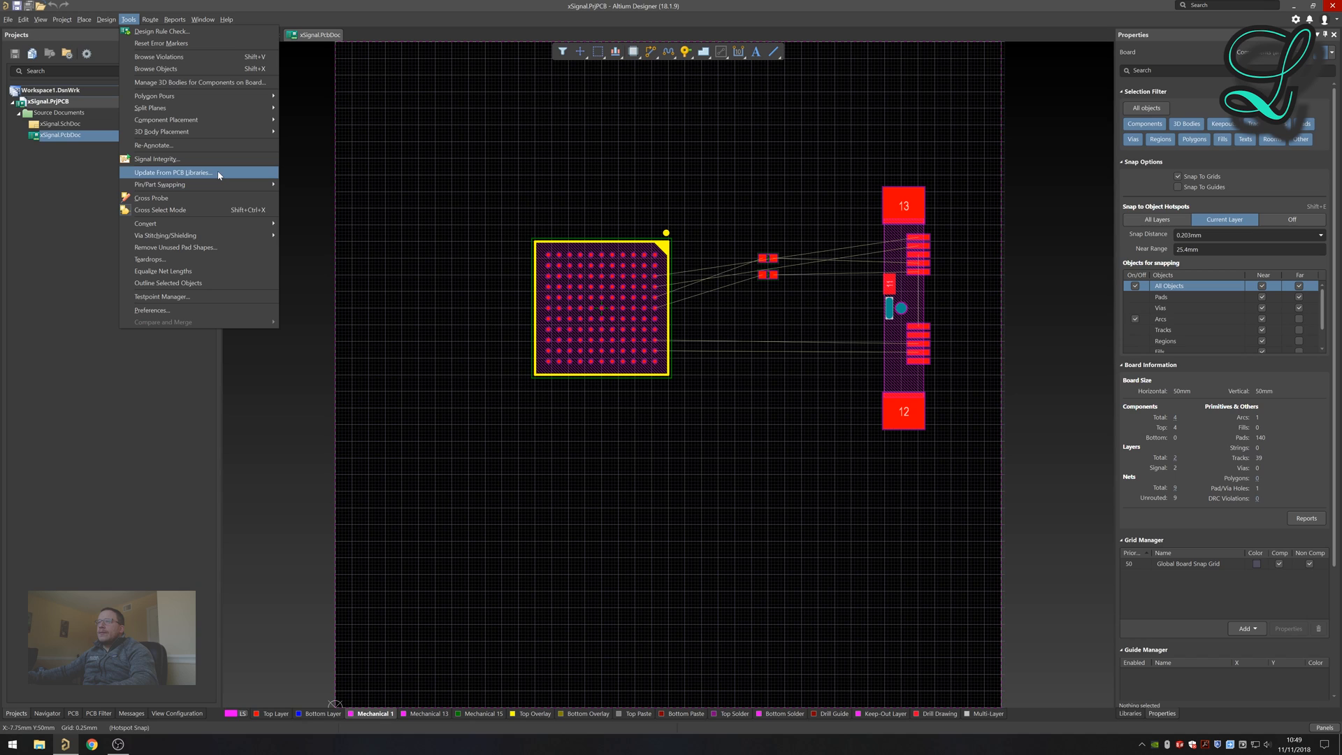
mouse_move(158, 69)
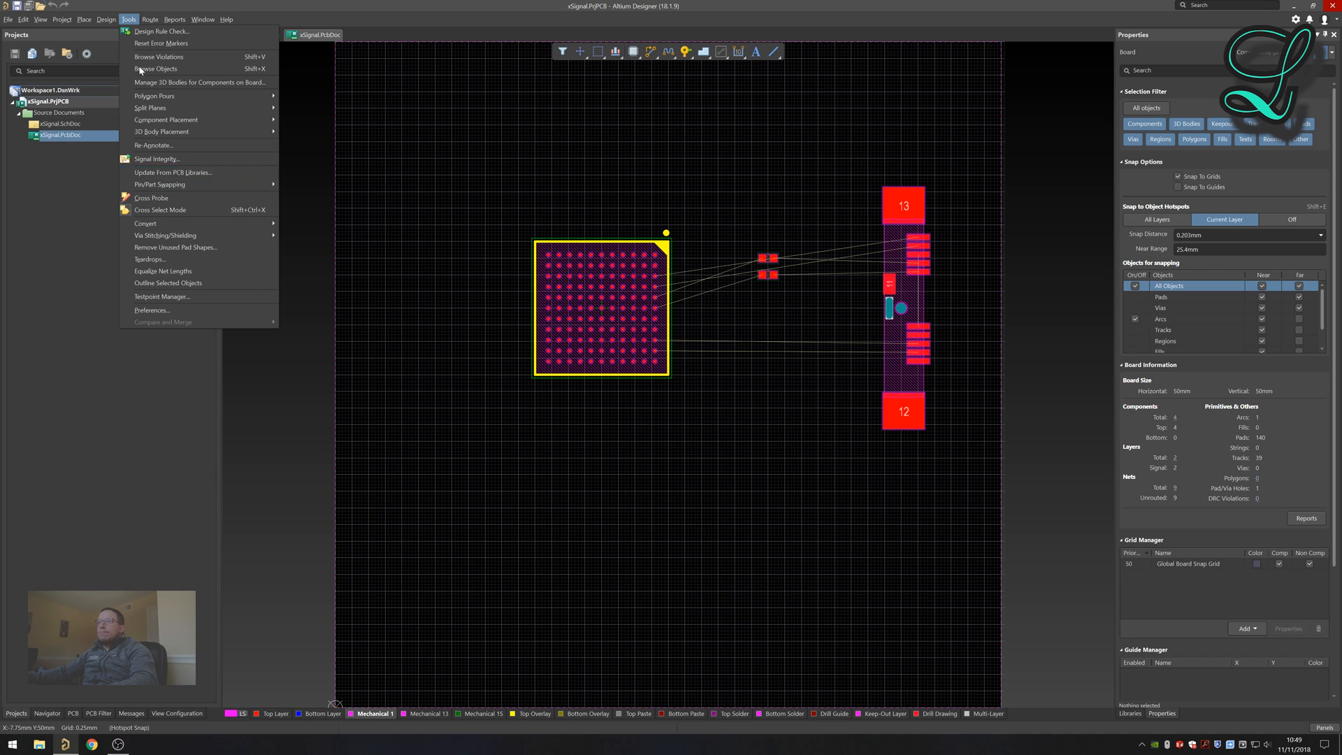
click(106, 19)
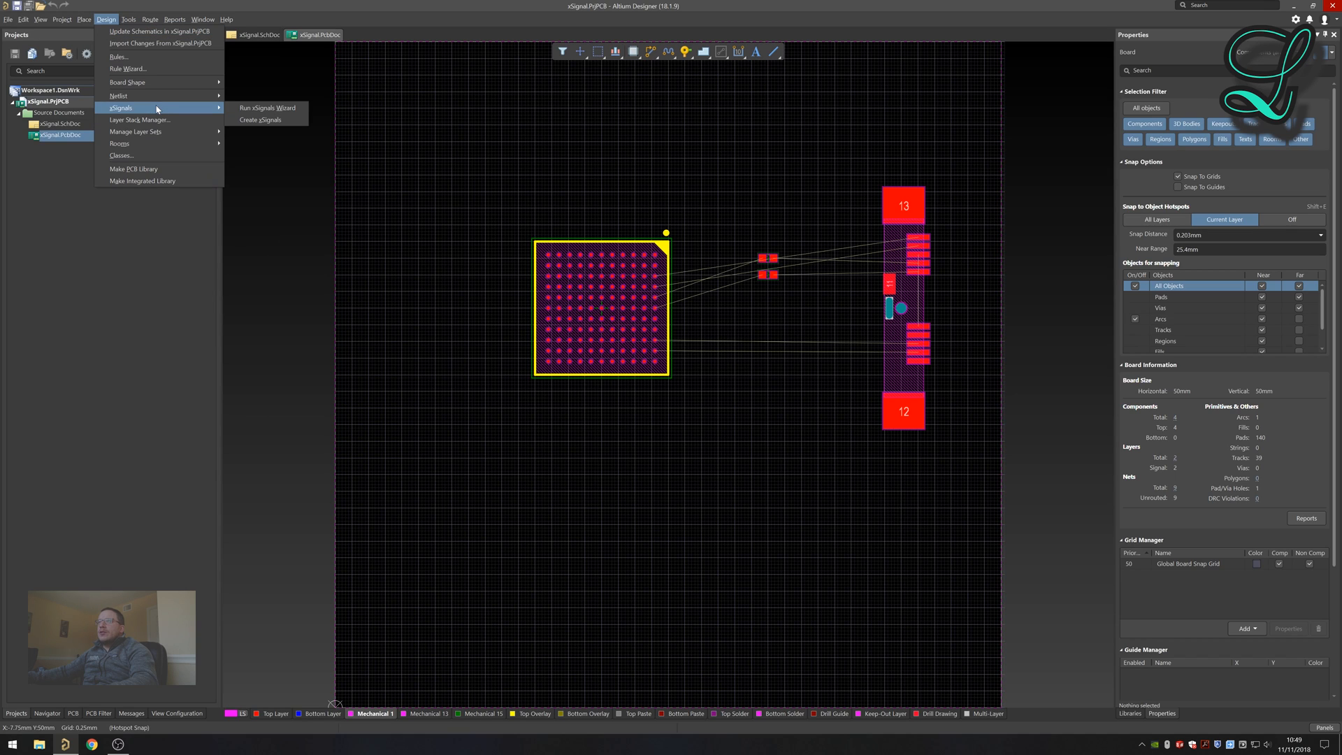
mouse_move(266, 108)
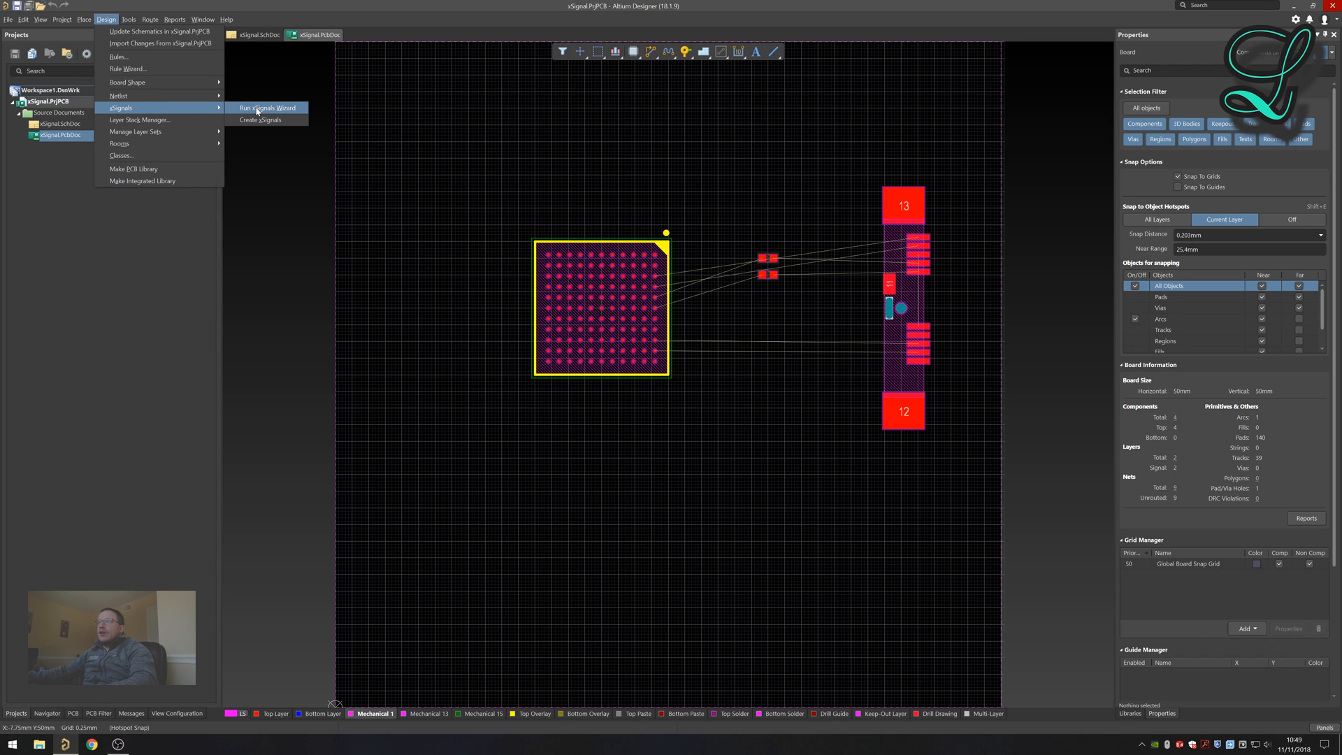
Launch the xSignals Multi-Chip Wizard and advance past its welcome page to circuit selection.
click(266, 107)
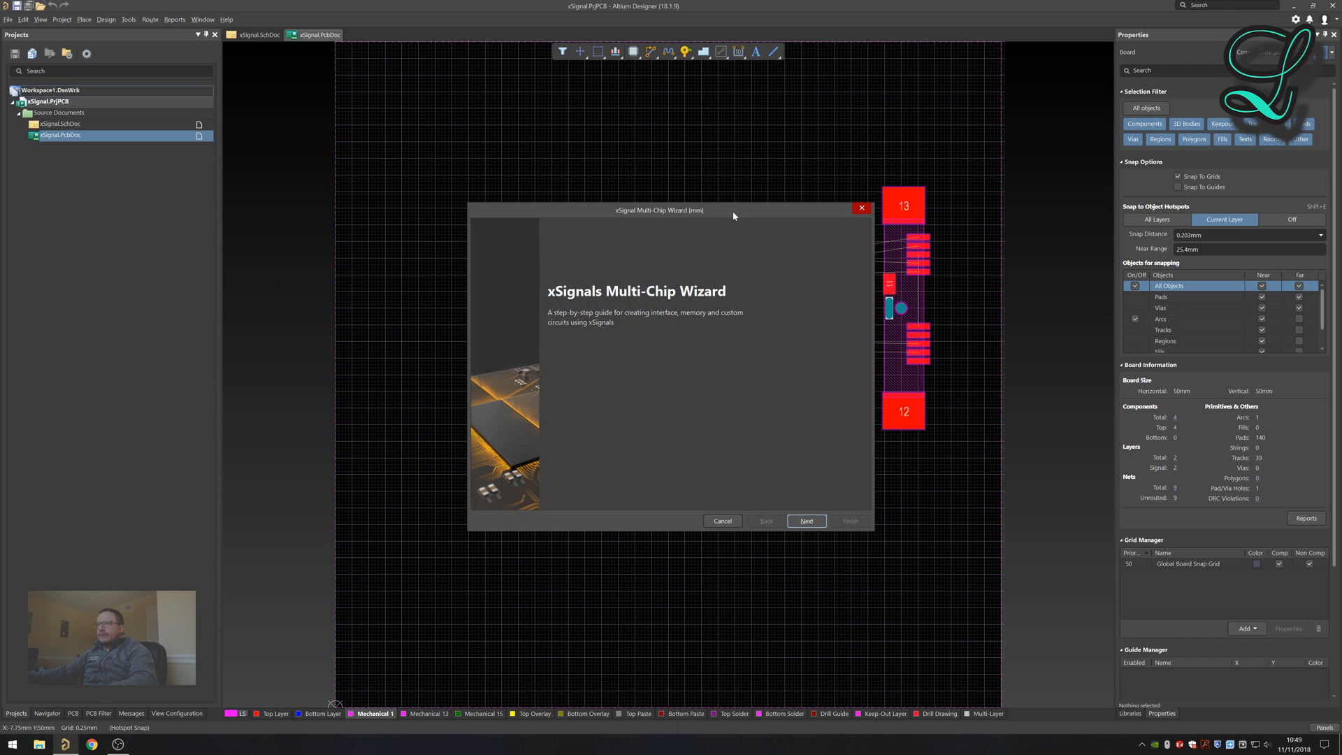
mouse_move(624, 327)
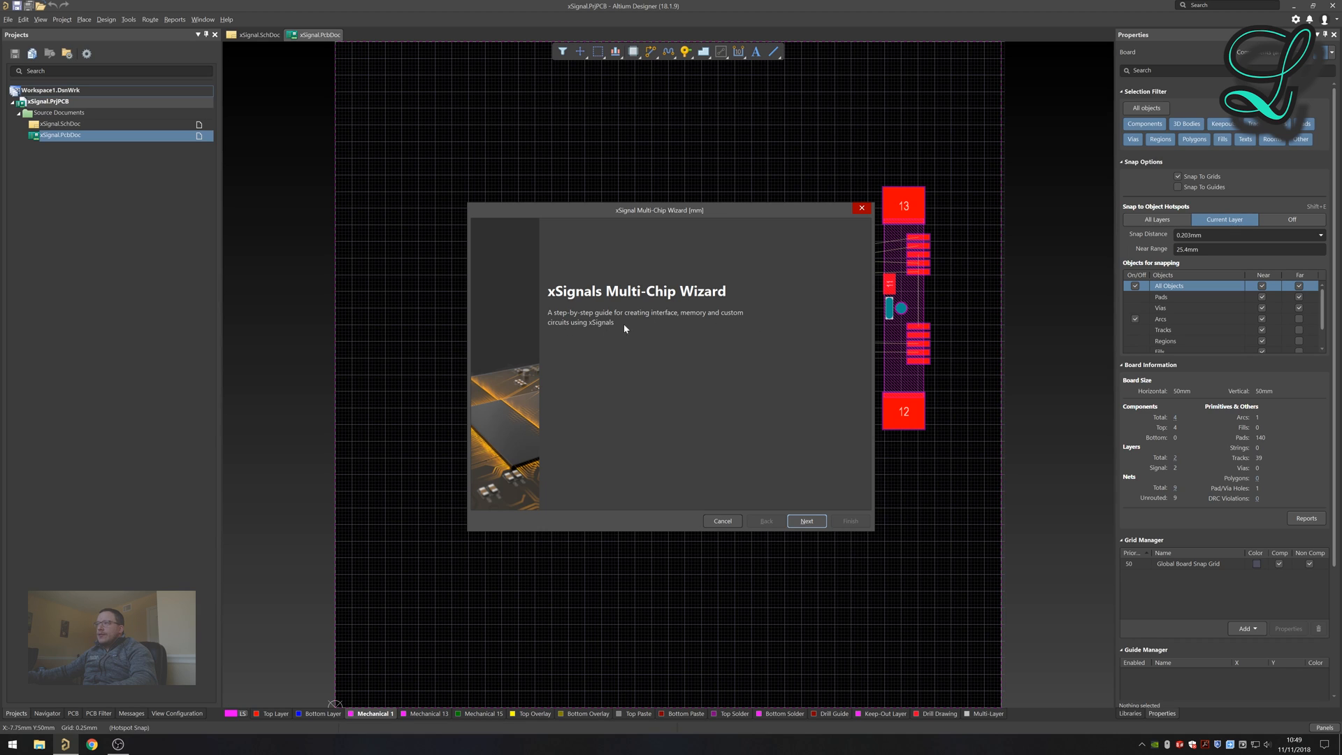
click(805, 520)
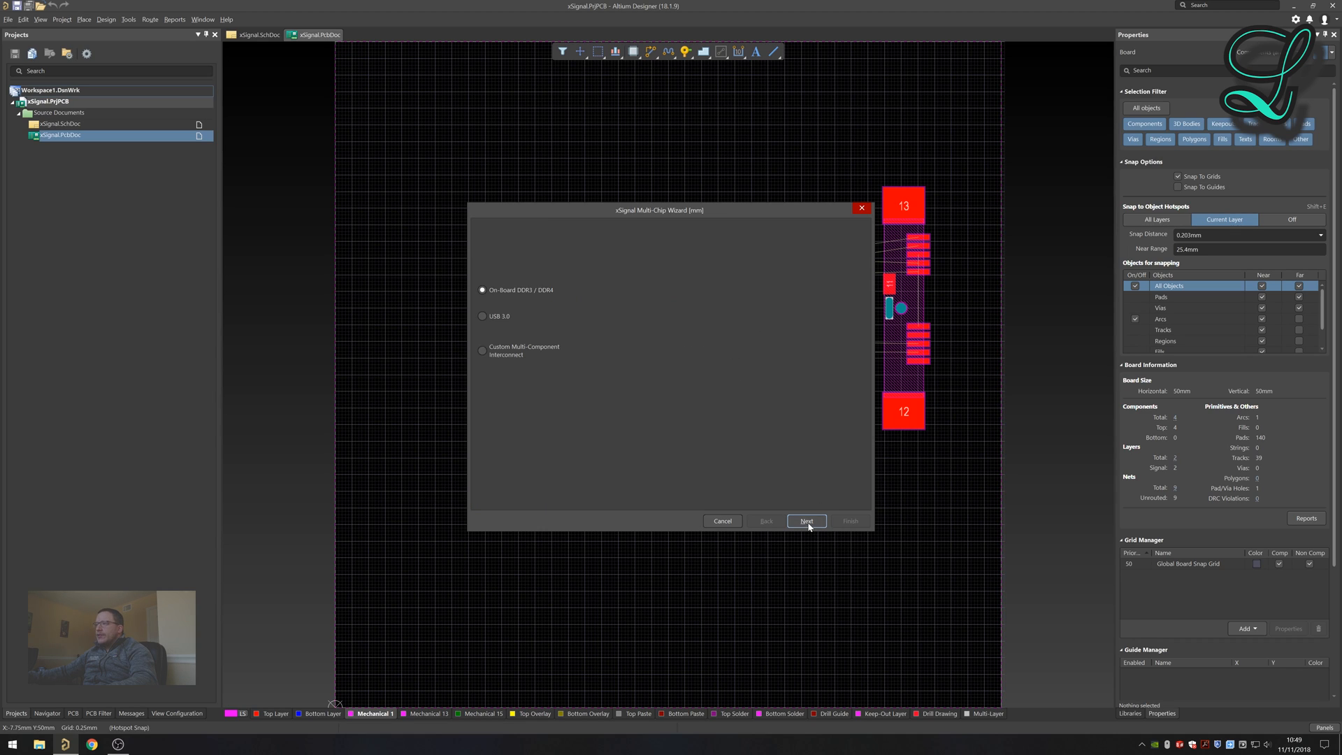
click(805, 520)
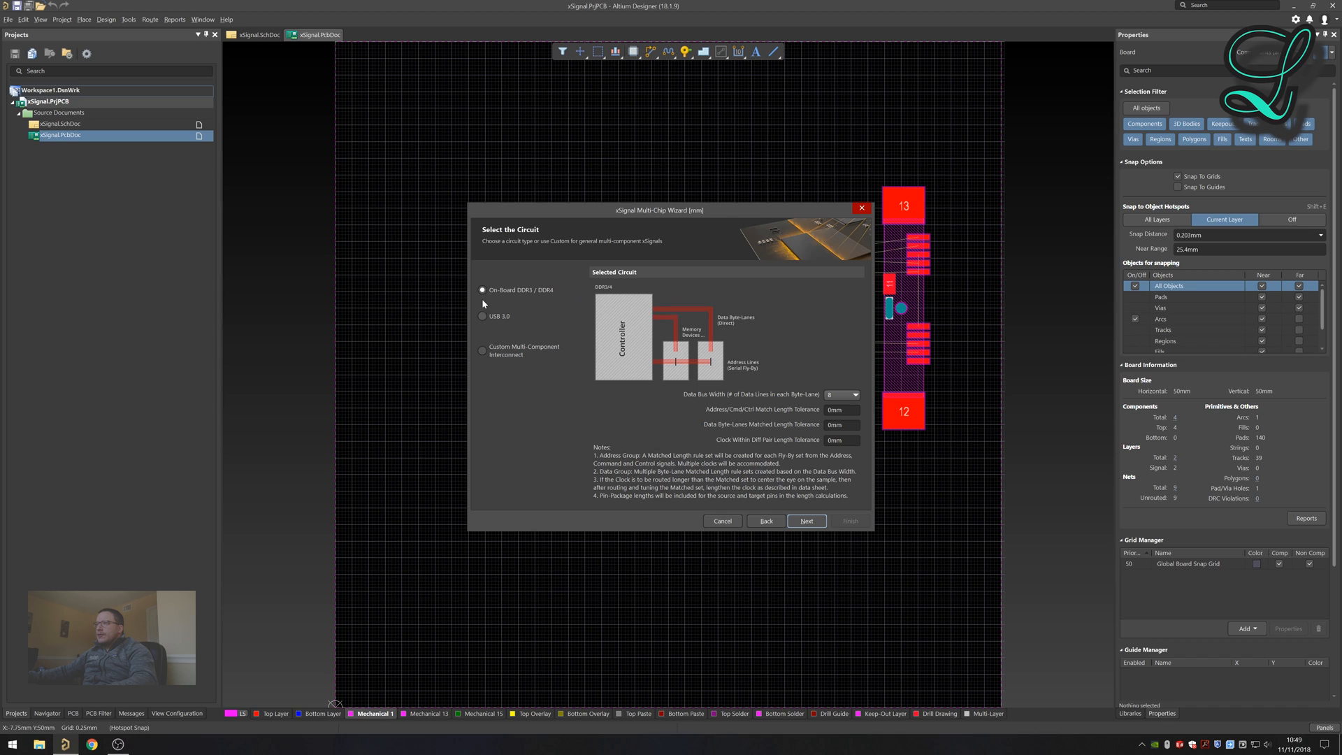
mouse_move(554, 296)
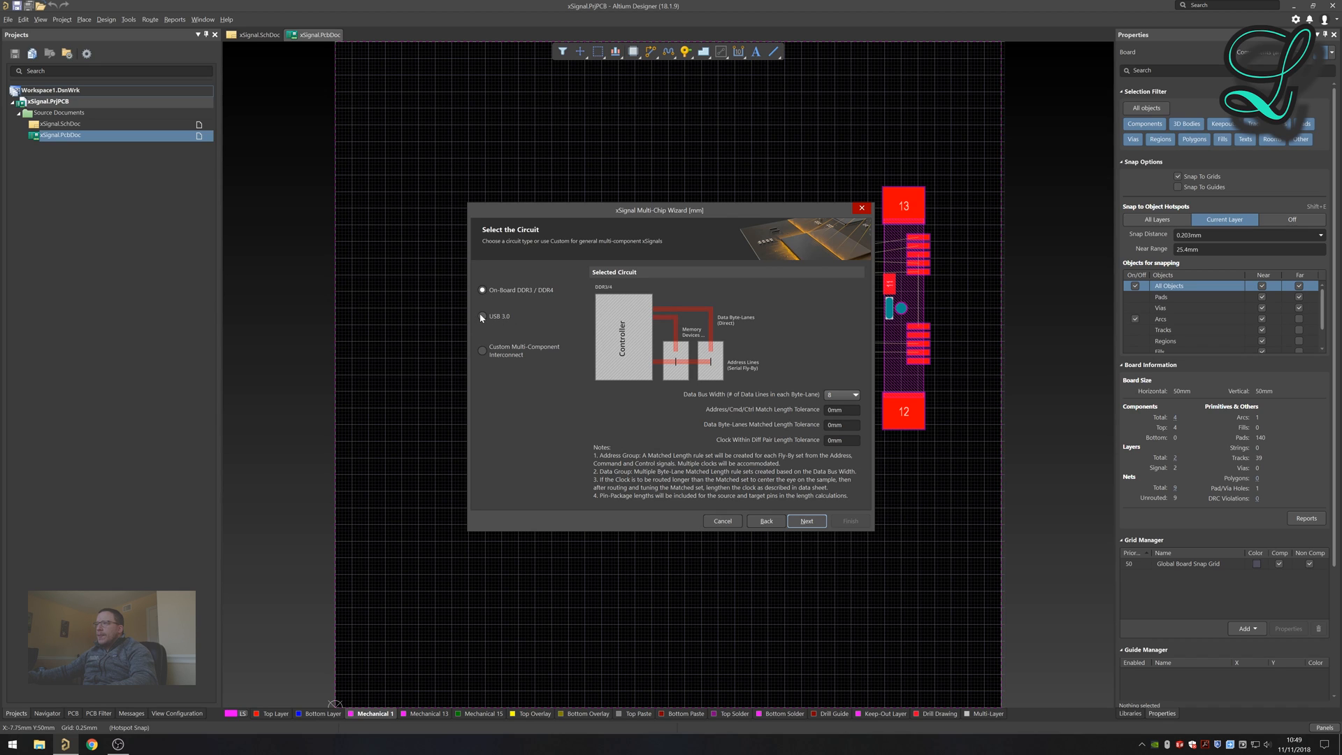
Choose USB 3.0 as the circuit type and set the within-pair matched length tolerance to 5mil.
click(483, 316)
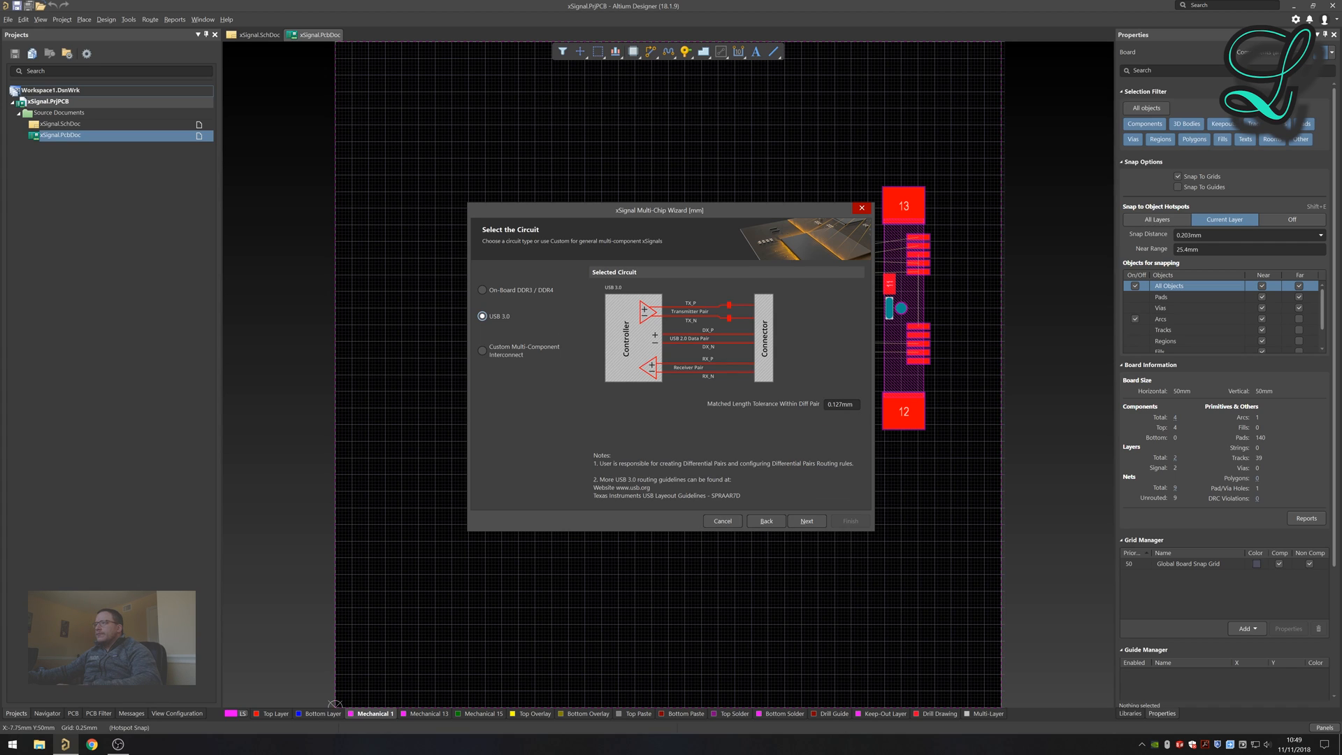
triple_click(840, 404)
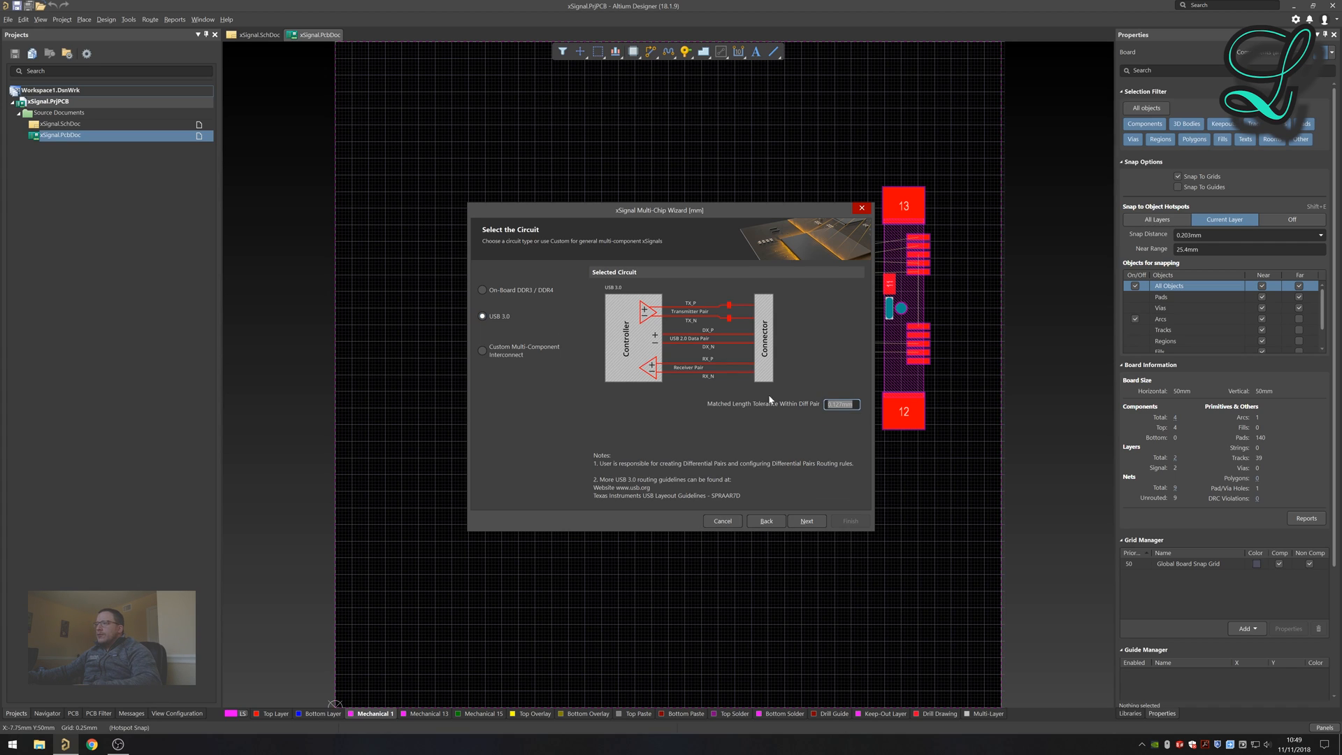
mouse_move(831, 345)
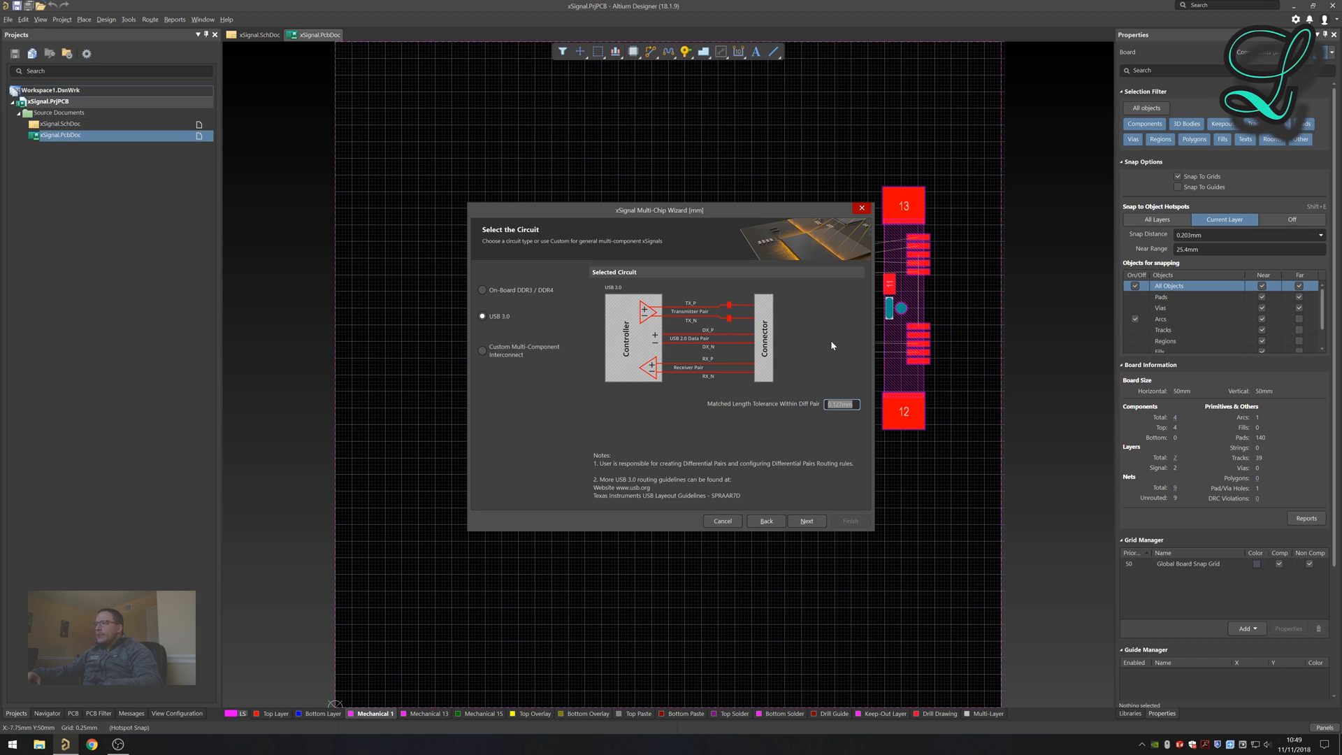
mouse_move(834, 376)
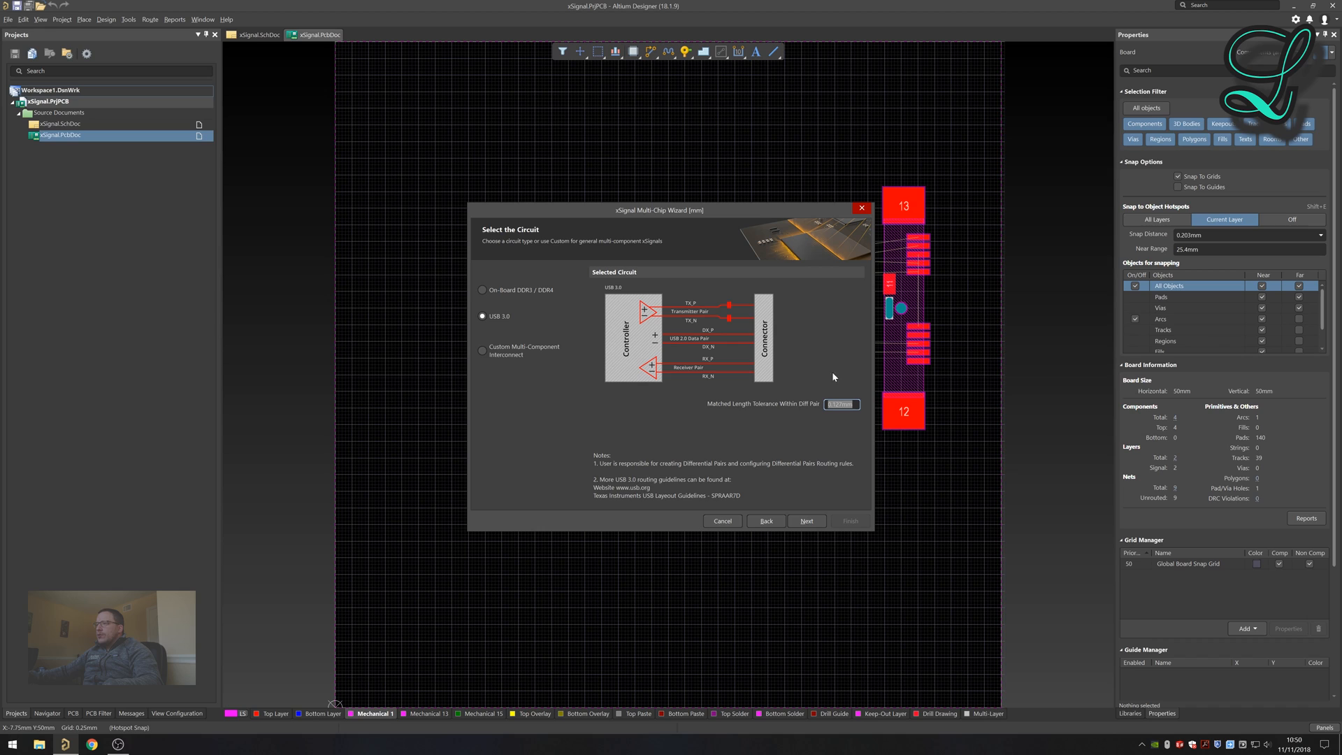
mouse_move(799, 416)
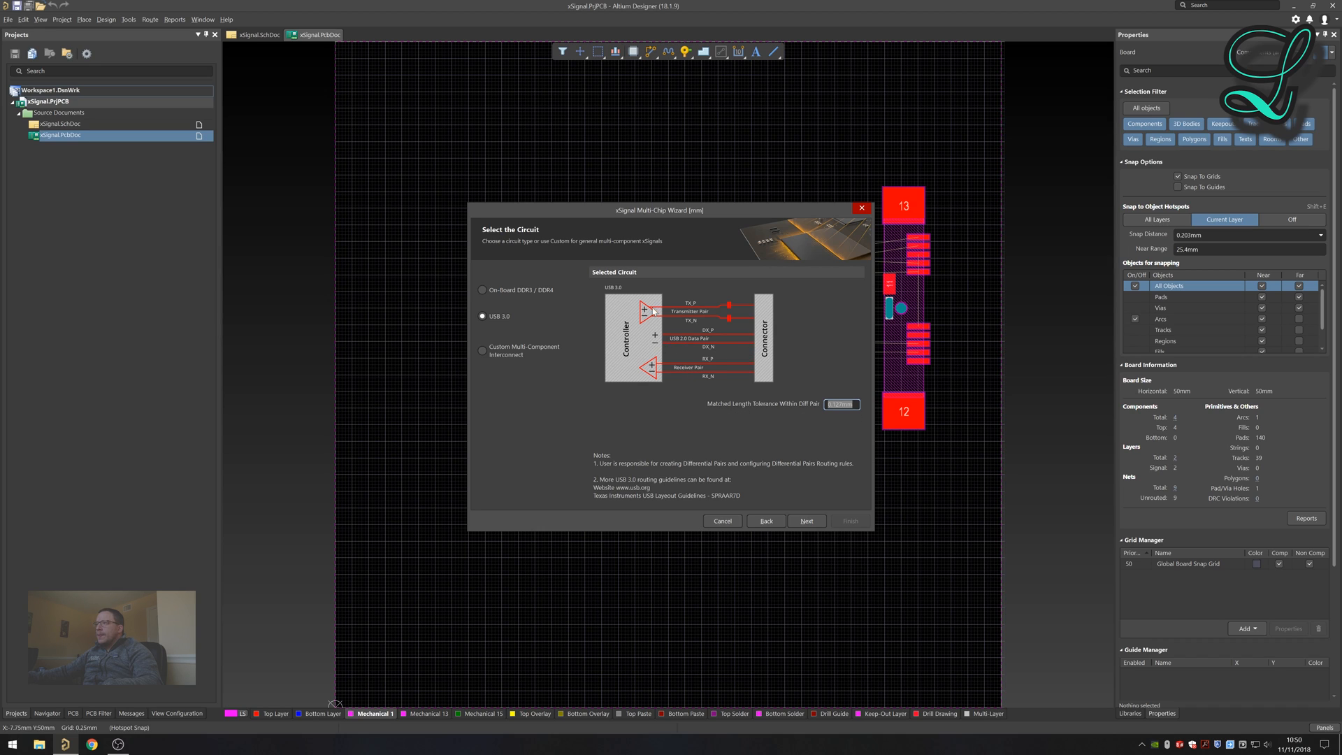
mouse_move(795, 330)
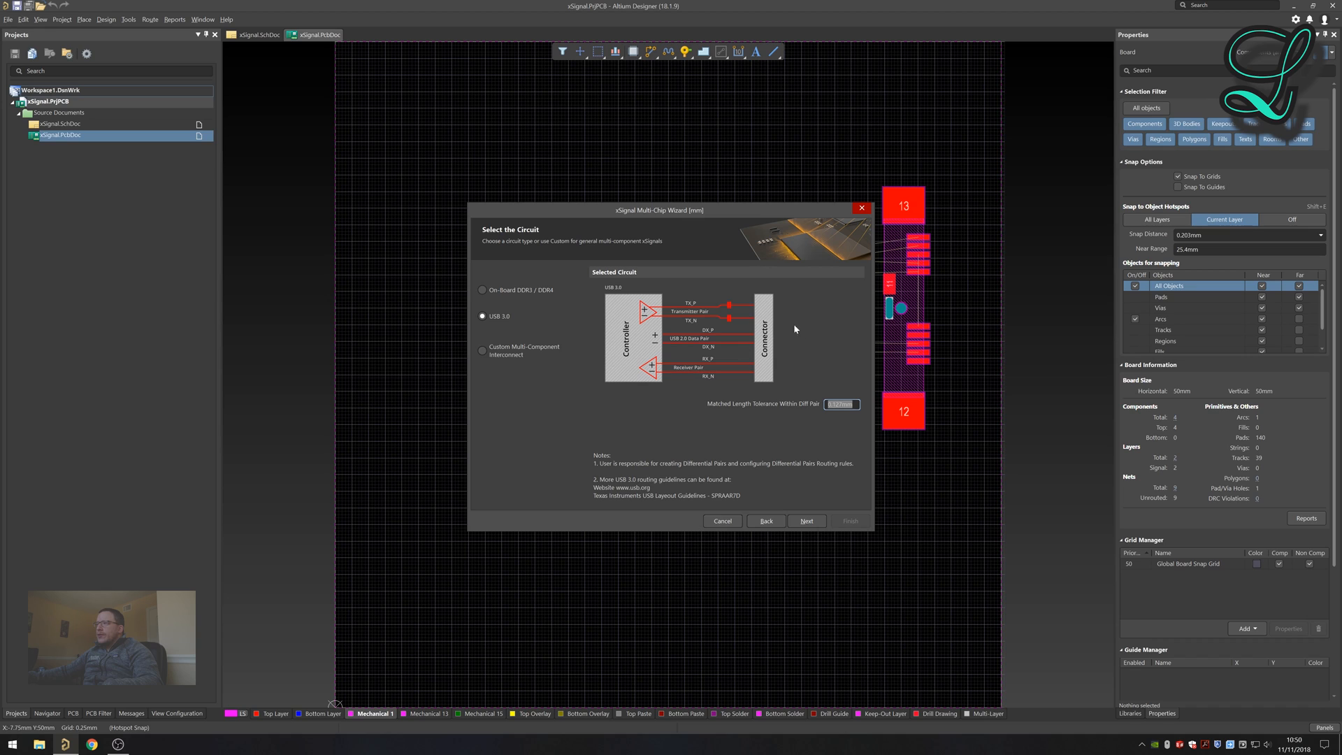
mouse_move(779, 311)
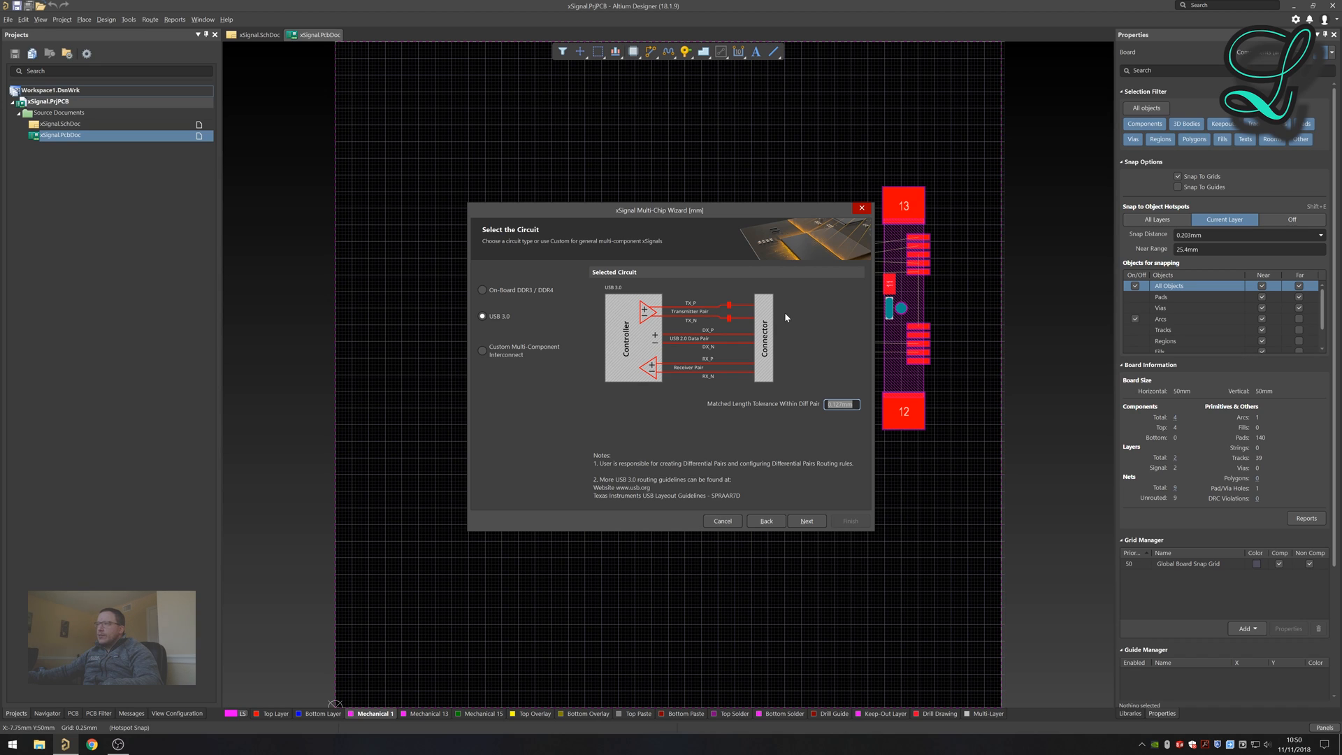
mouse_move(680, 386)
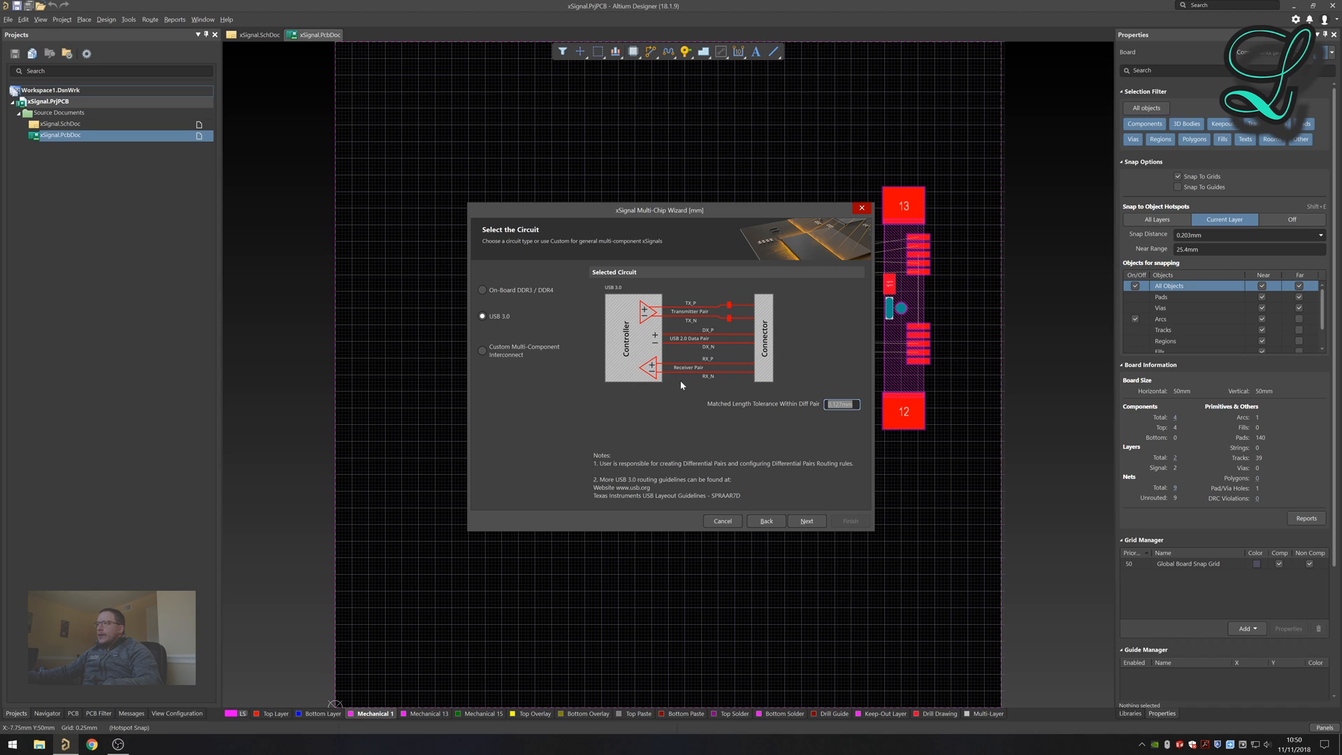
mouse_move(687, 335)
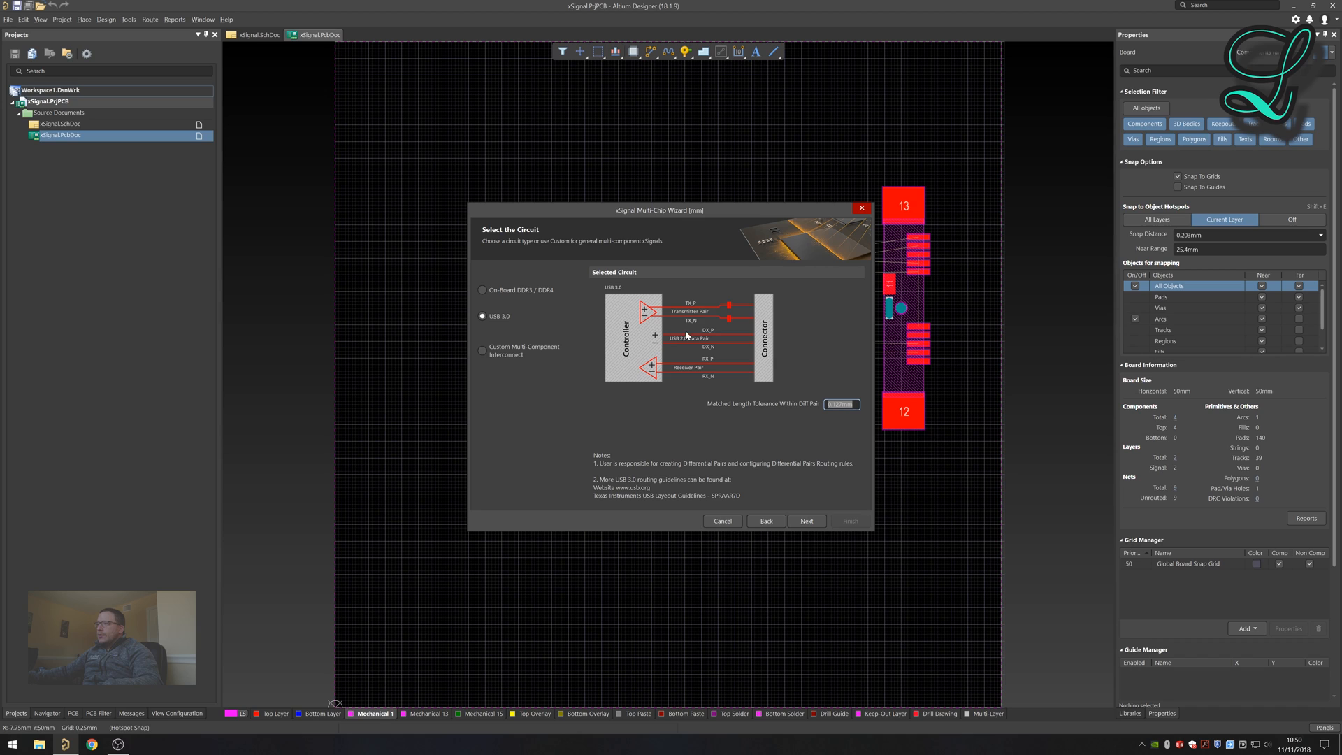
mouse_move(765, 407)
text(5mil)
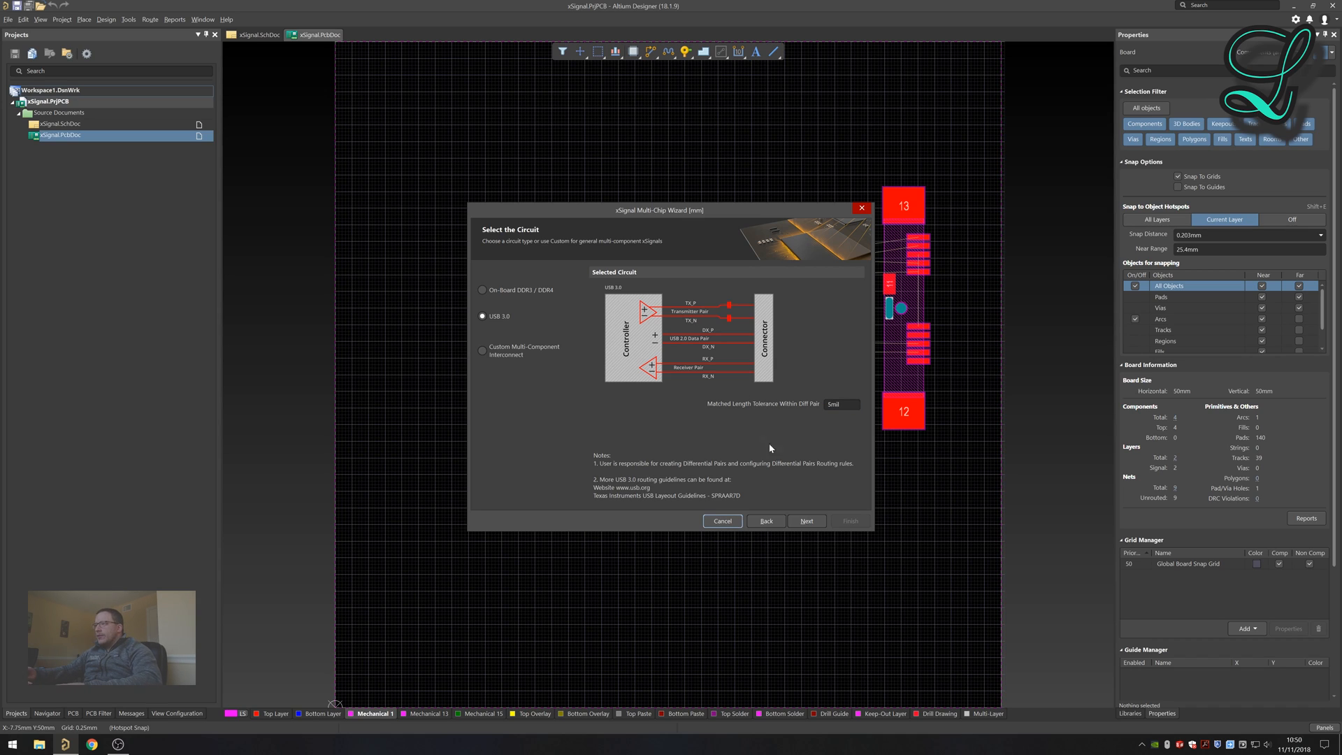
mouse_move(743, 295)
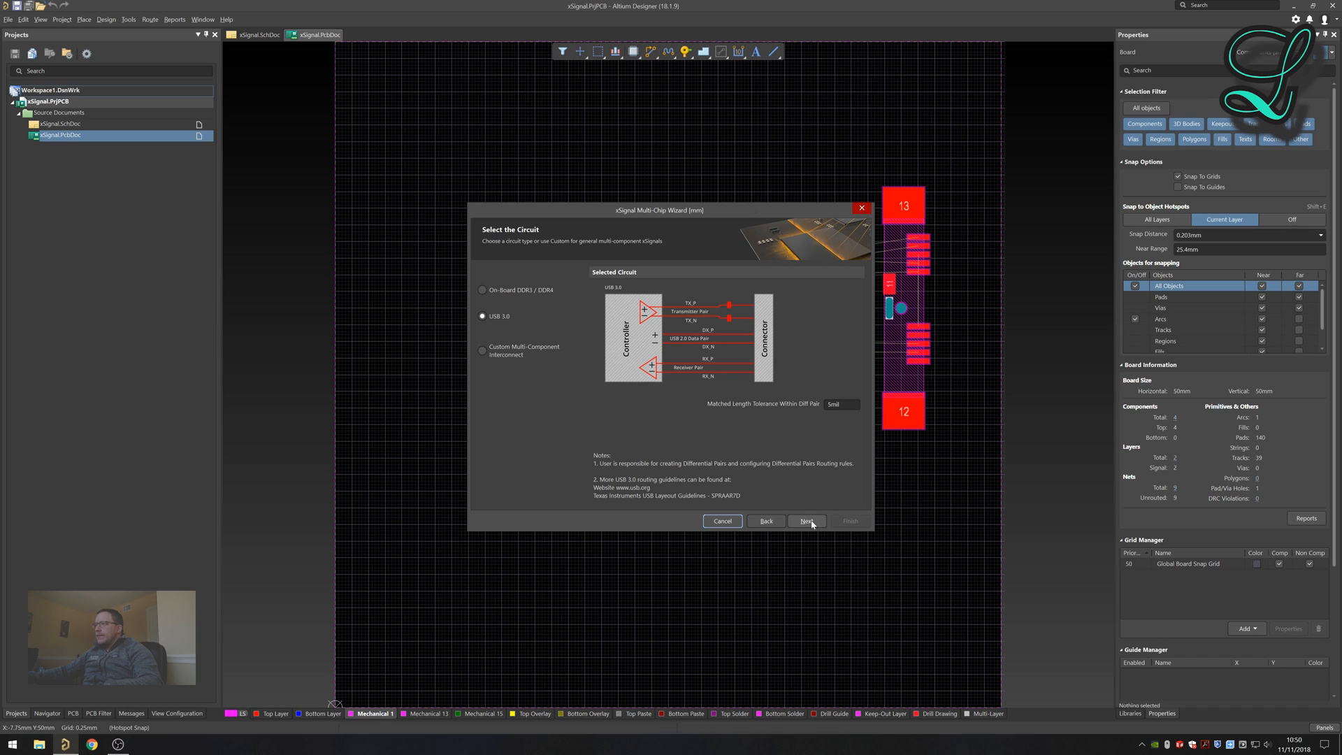
Select controller U1 as the source component and connector J1 as the target.
click(806, 520)
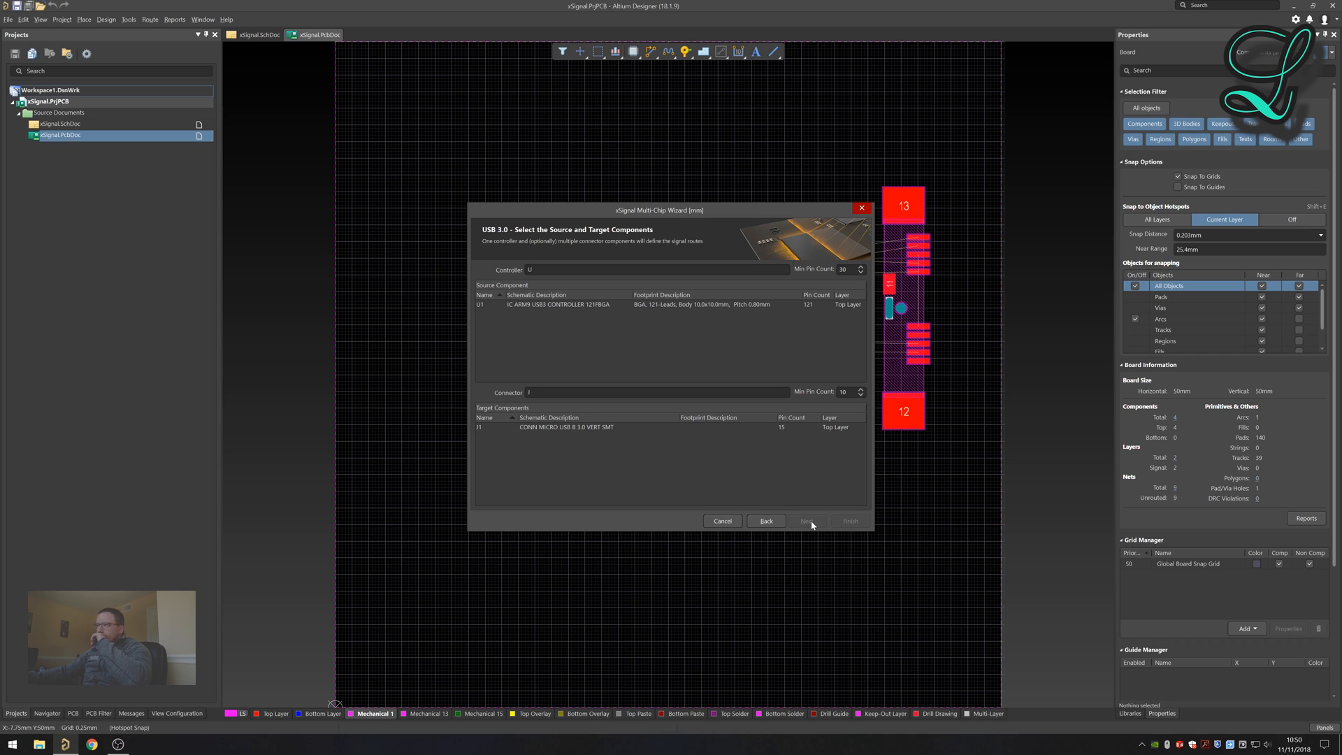
click(557, 303)
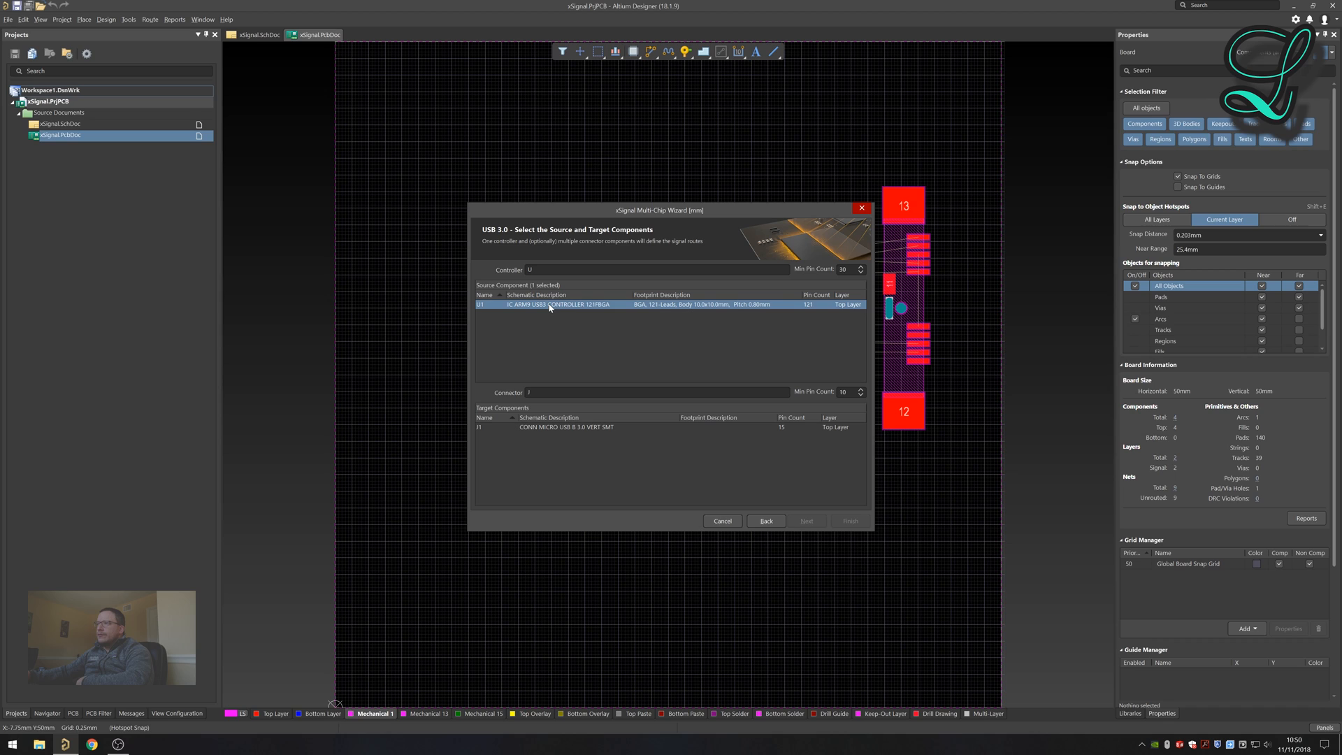
click(564, 428)
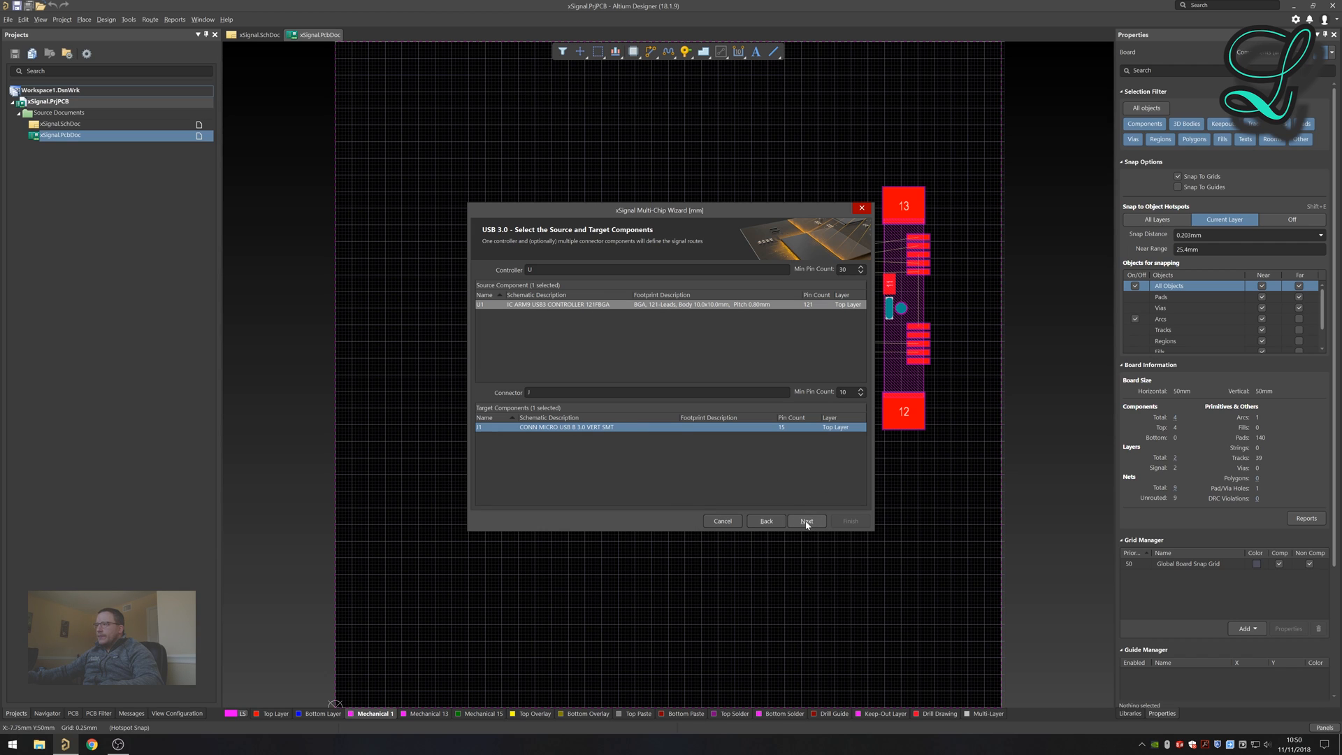
Analyze the nets to create the TX, DL and RX xSignal classes and check the Transmitter N net choice.
click(805, 521)
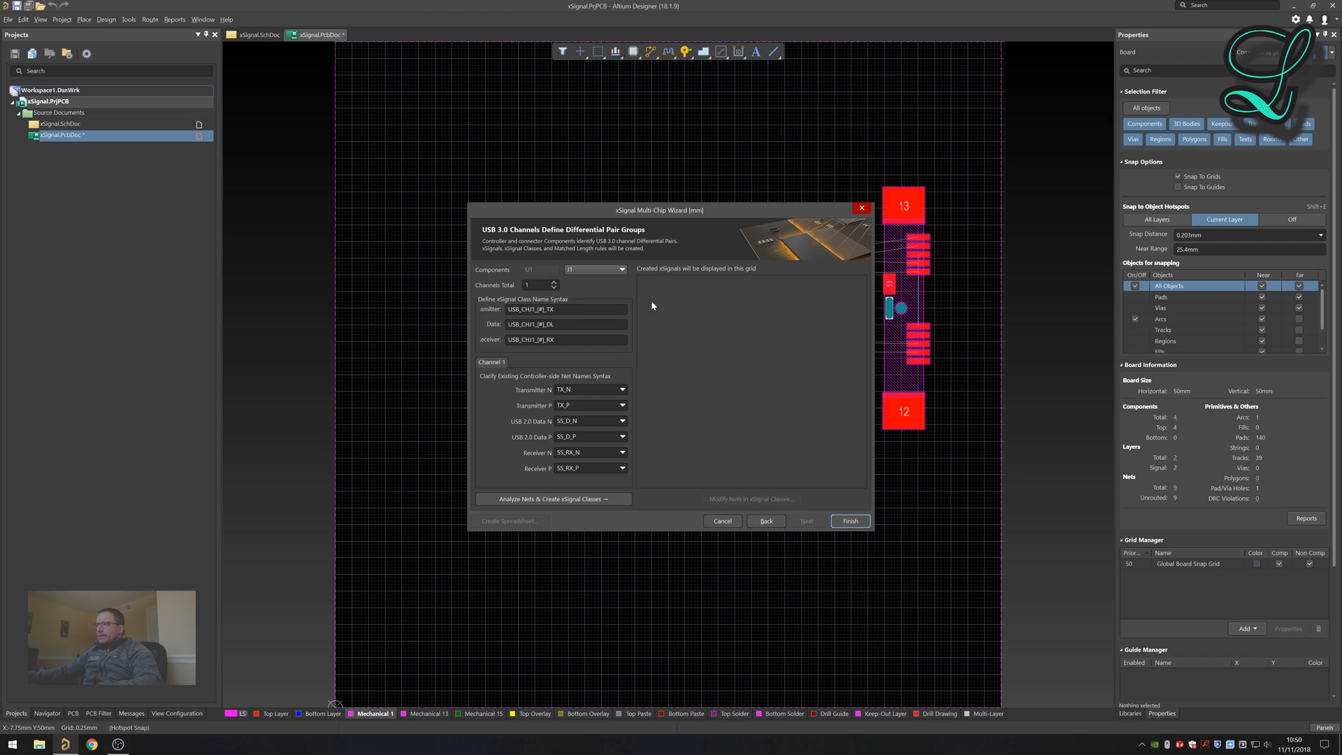
mouse_move(565, 318)
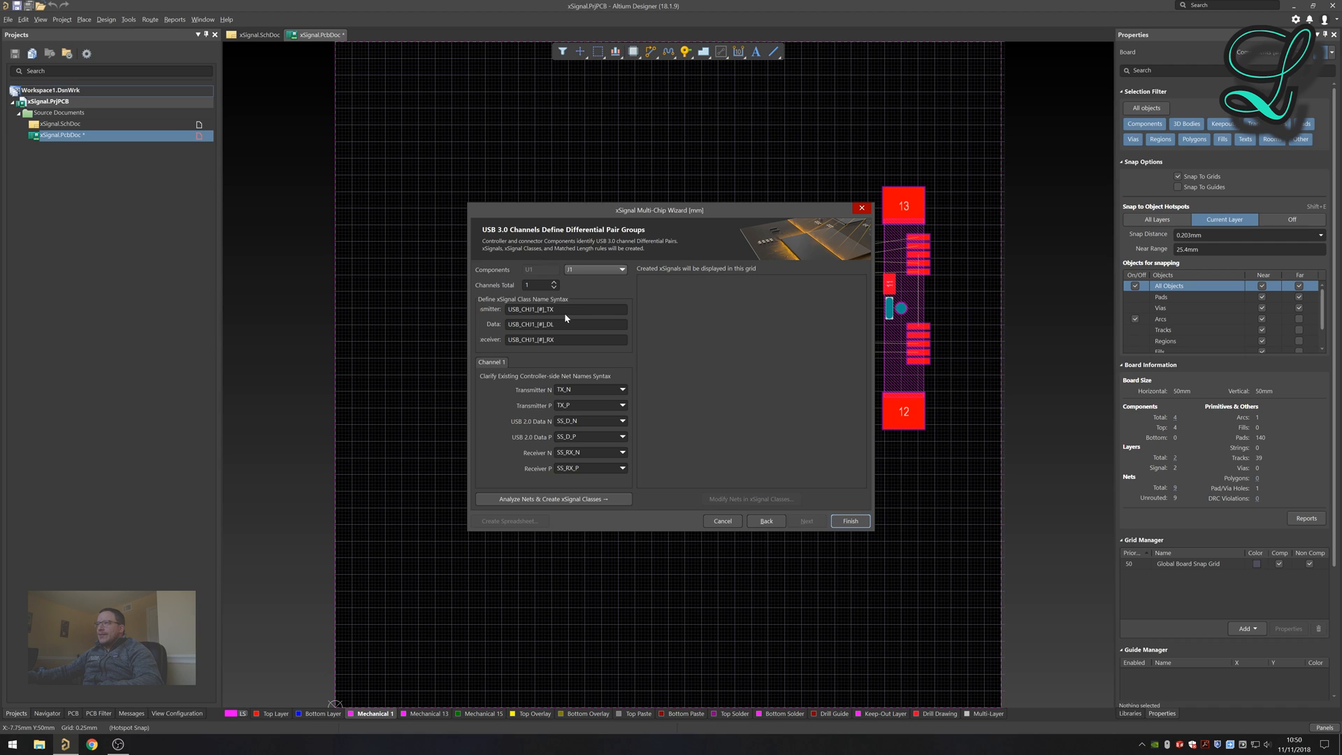
mouse_move(471, 317)
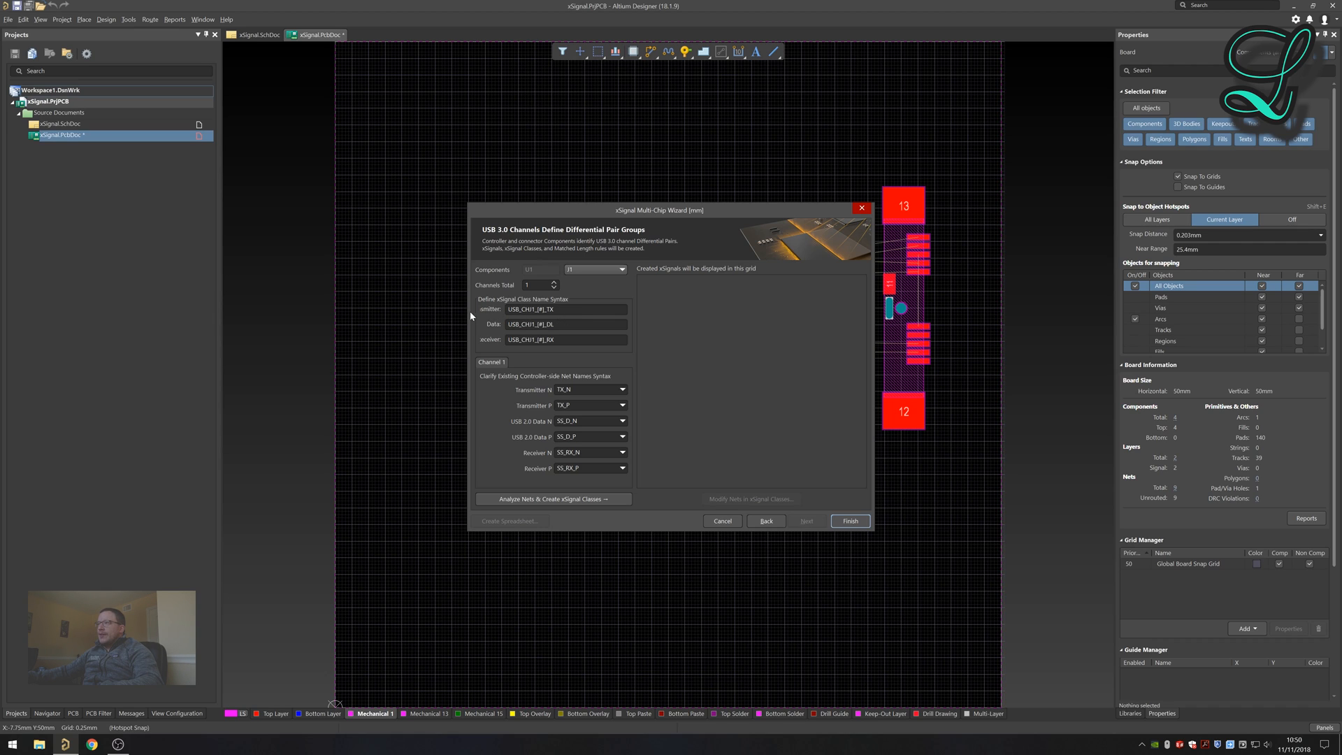
mouse_move(702, 344)
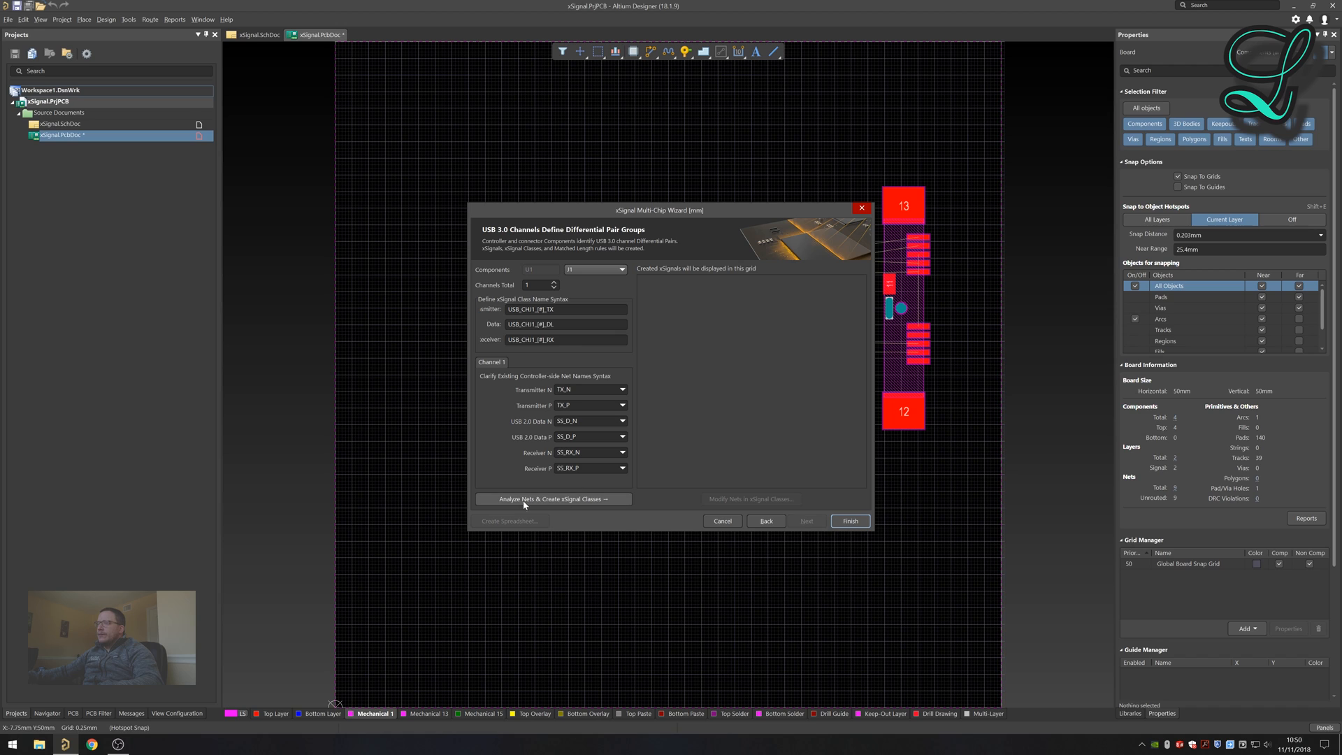
click(554, 499)
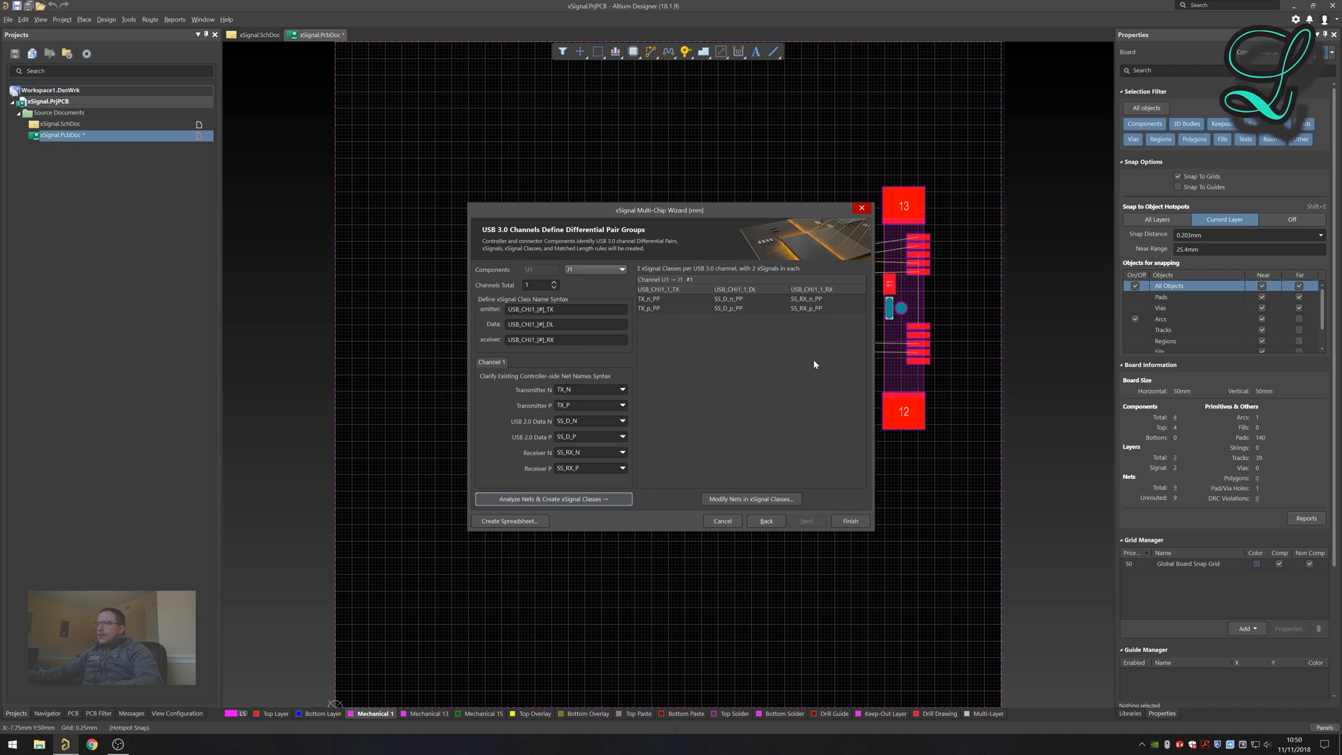
mouse_move(694, 293)
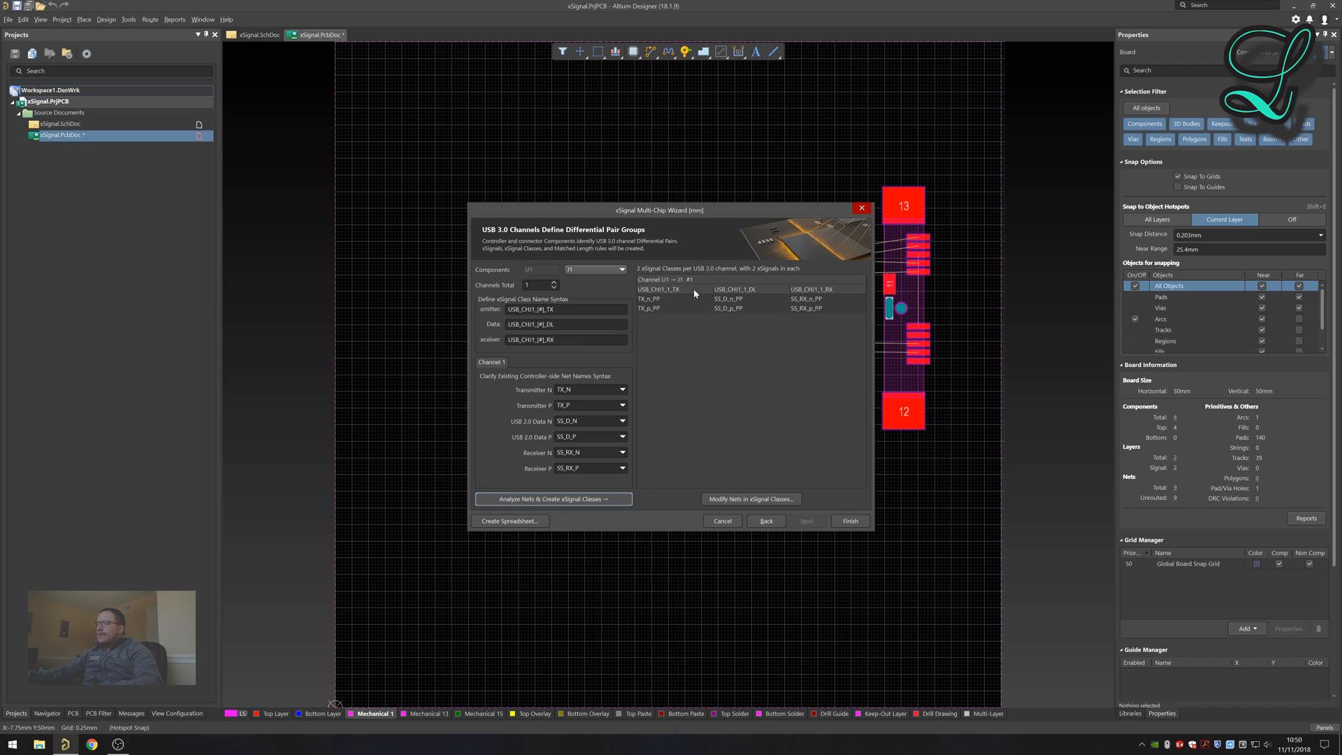
mouse_move(727, 299)
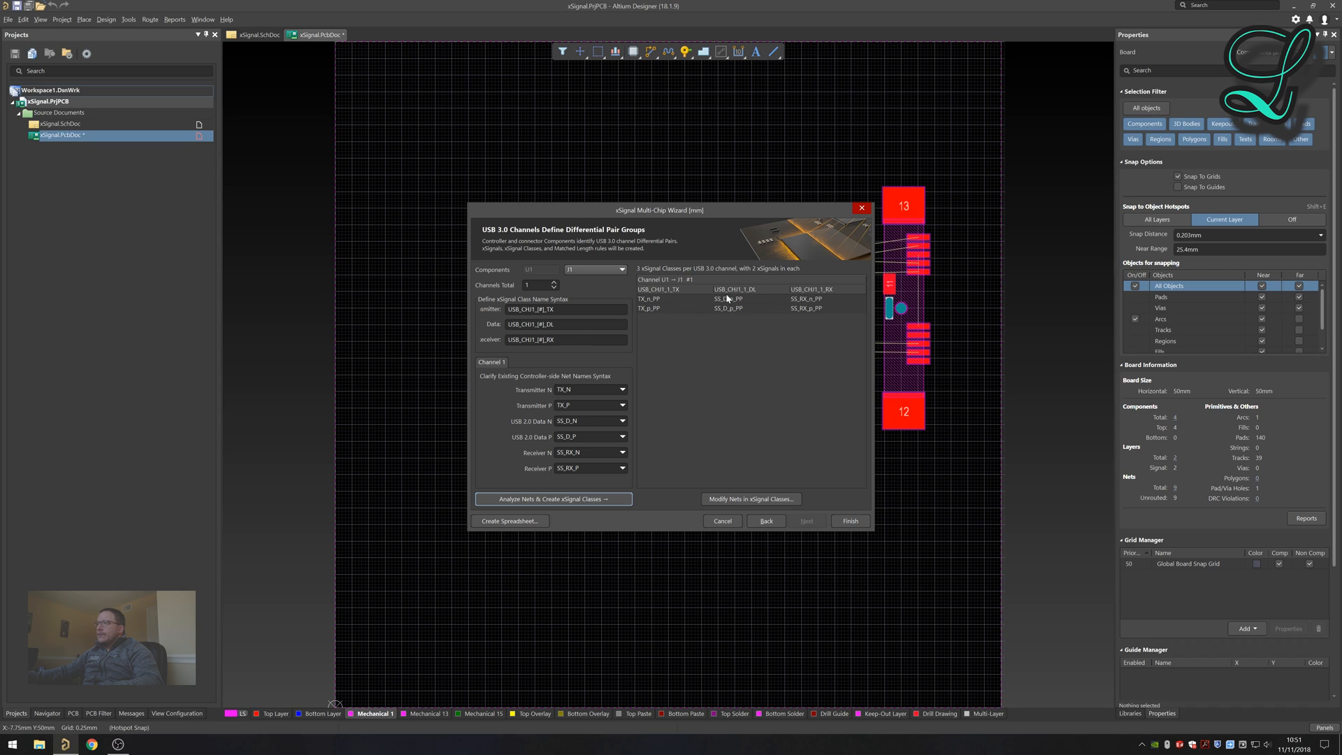
mouse_move(768, 394)
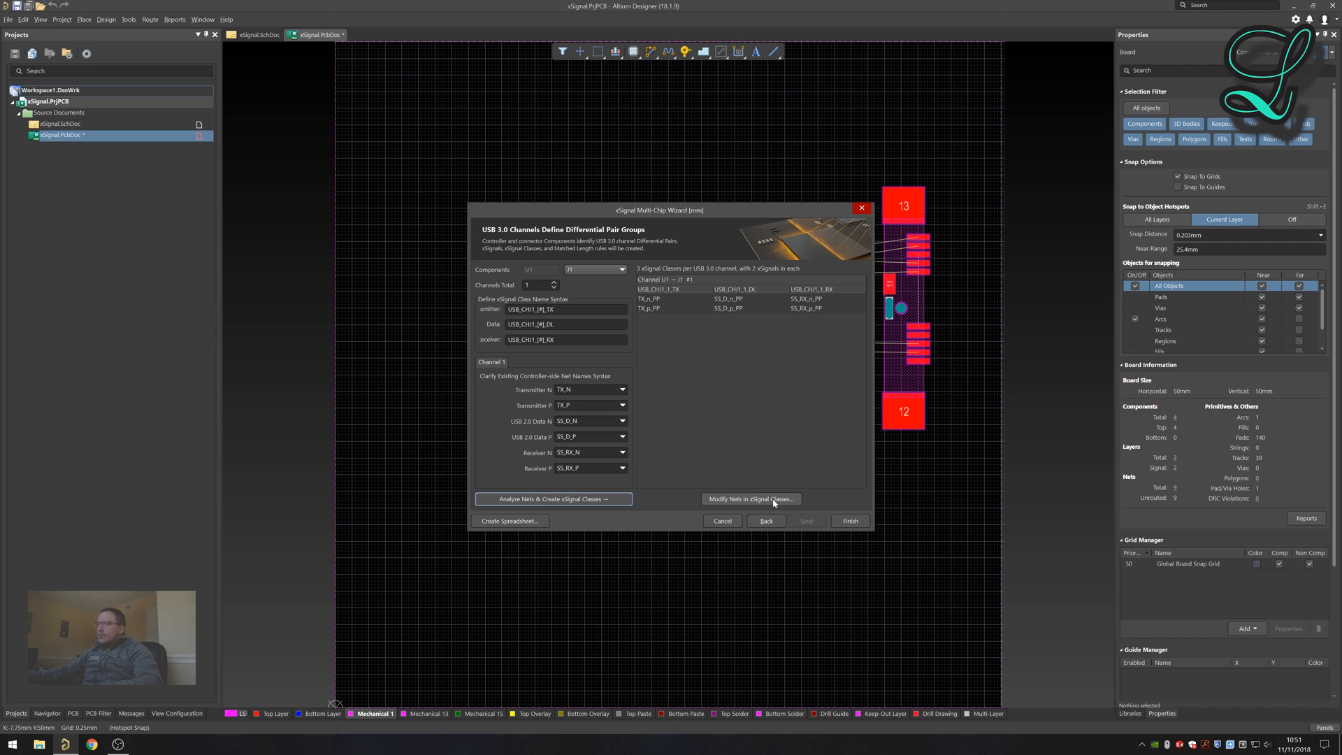
click(622, 391)
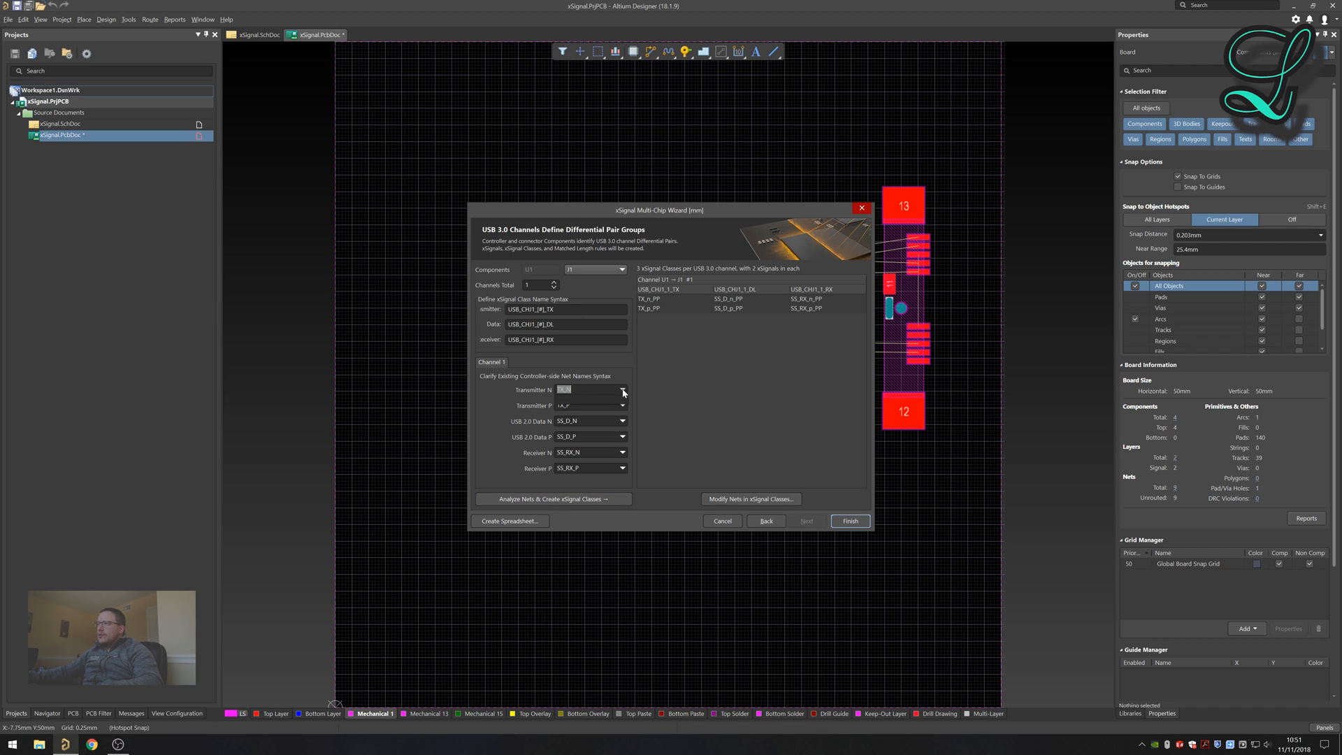
click(623, 390)
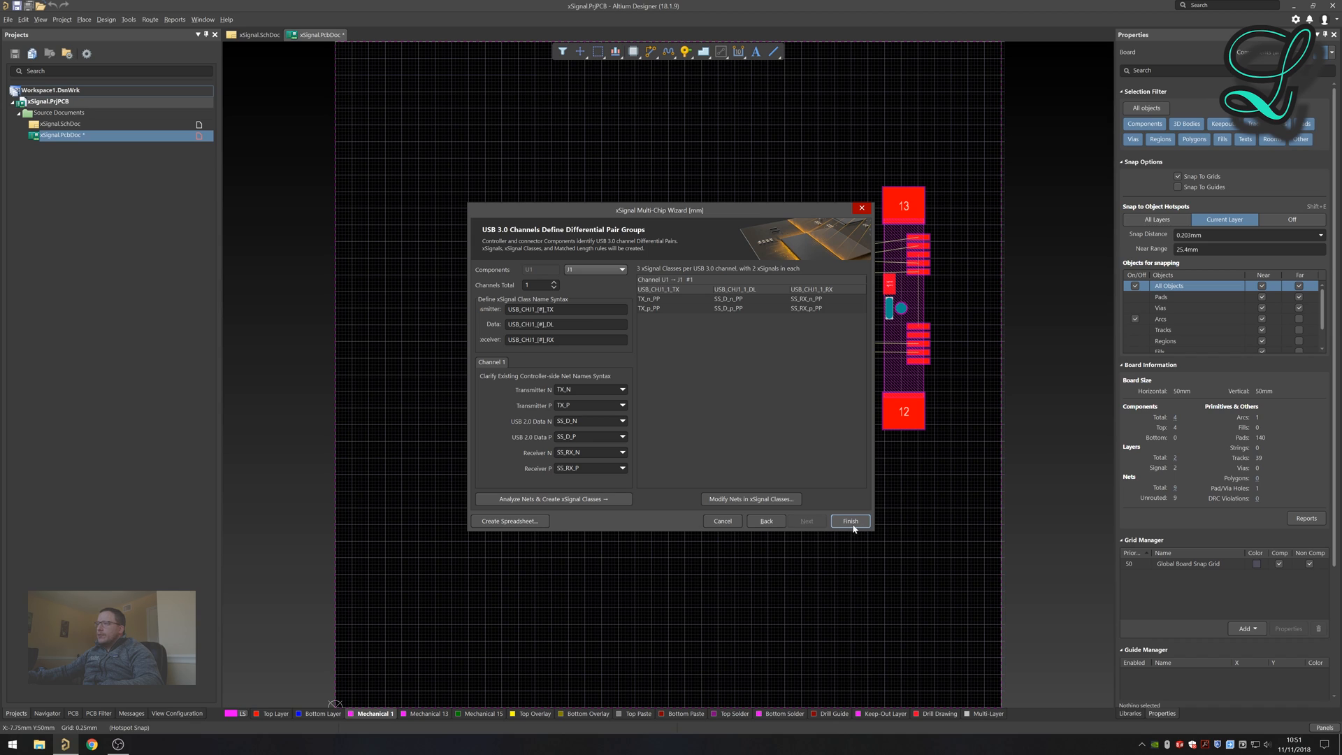
mouse_move(734, 431)
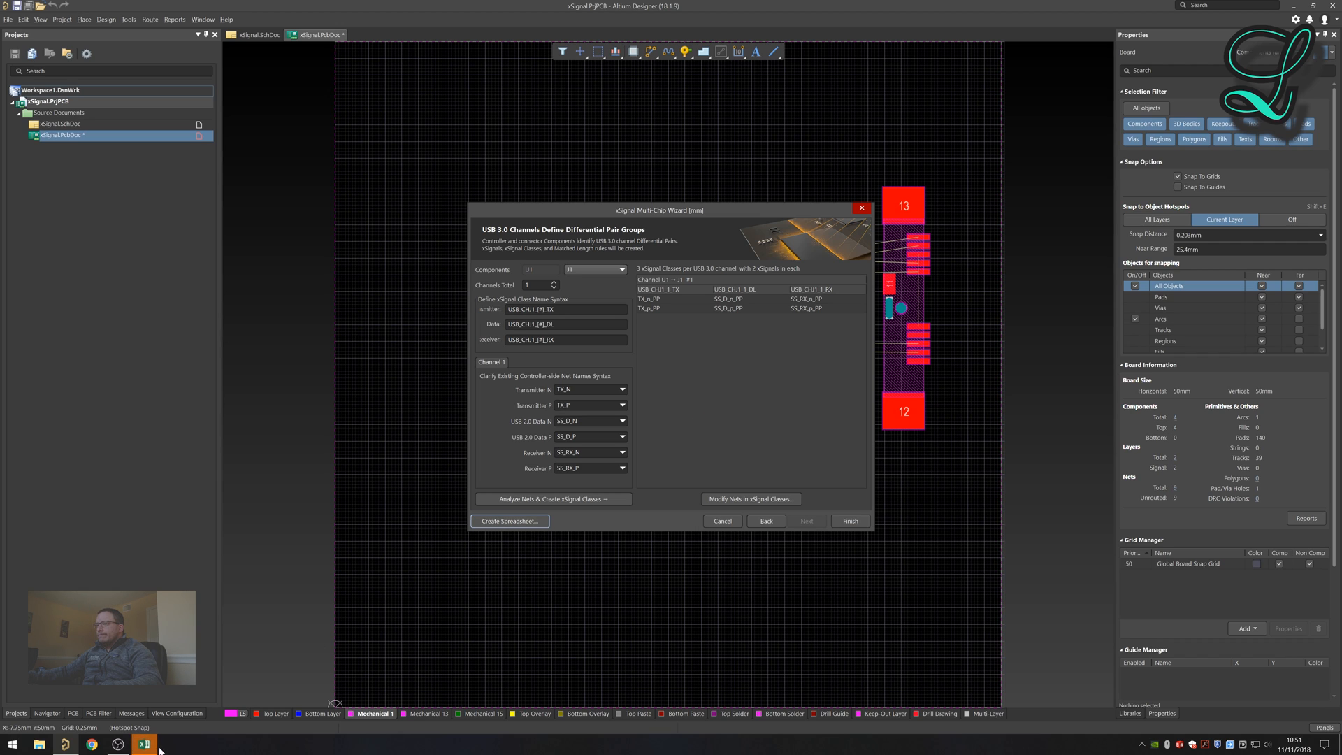
Export the xSignal classes to an Excel spreadsheet report, review it and discard it unsaved.
click(509, 520)
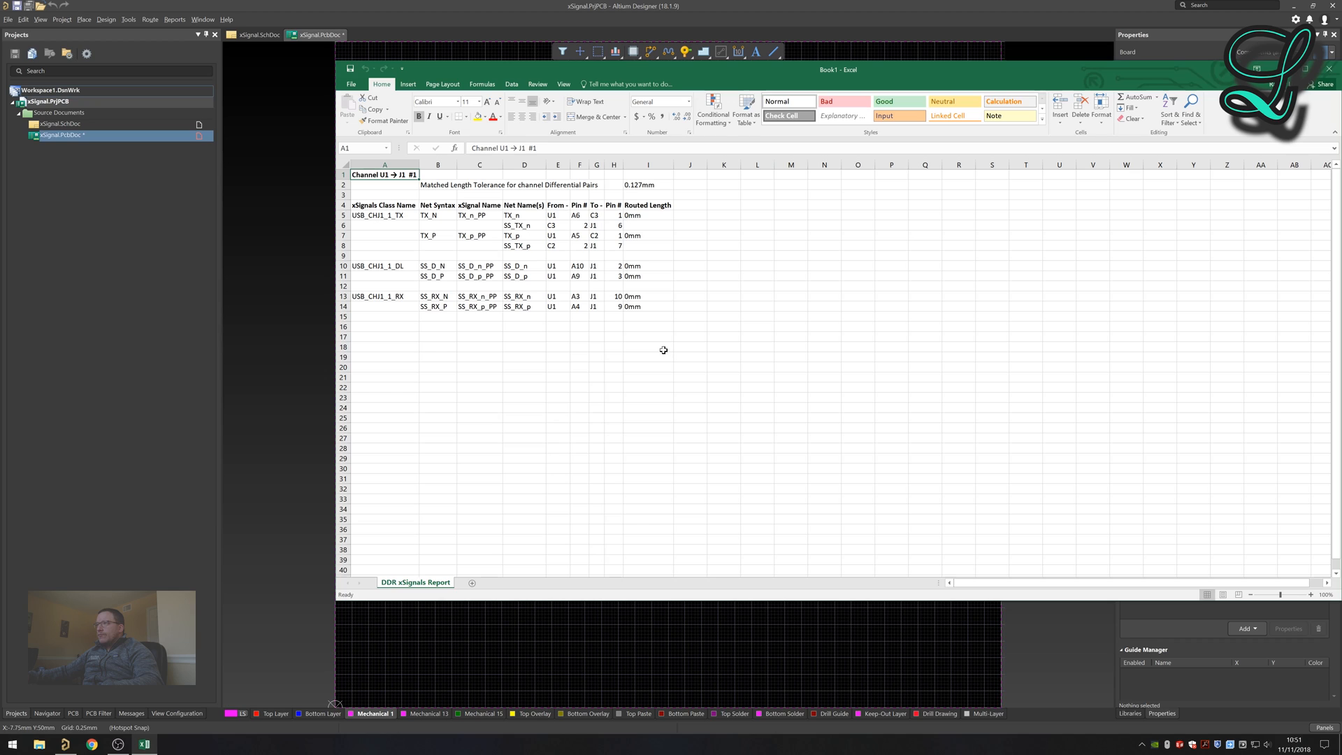
mouse_move(488, 177)
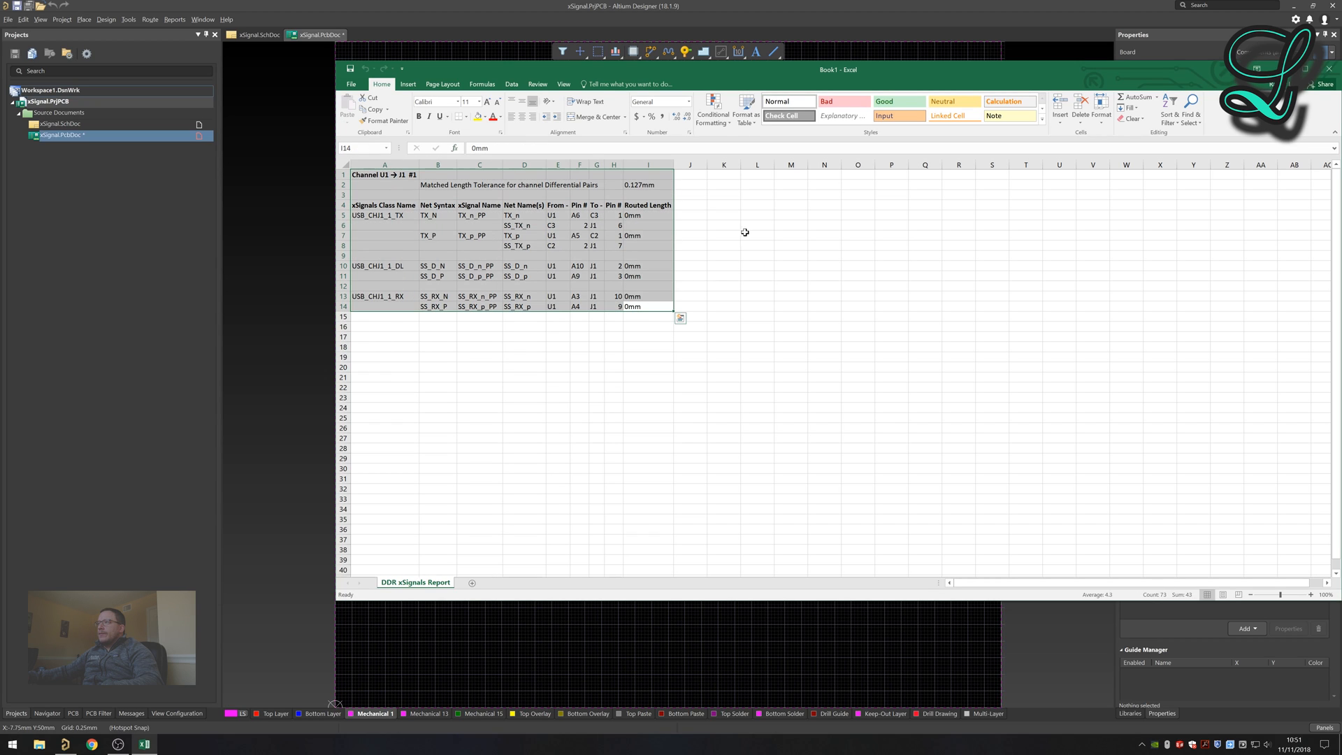
mouse_move(571, 401)
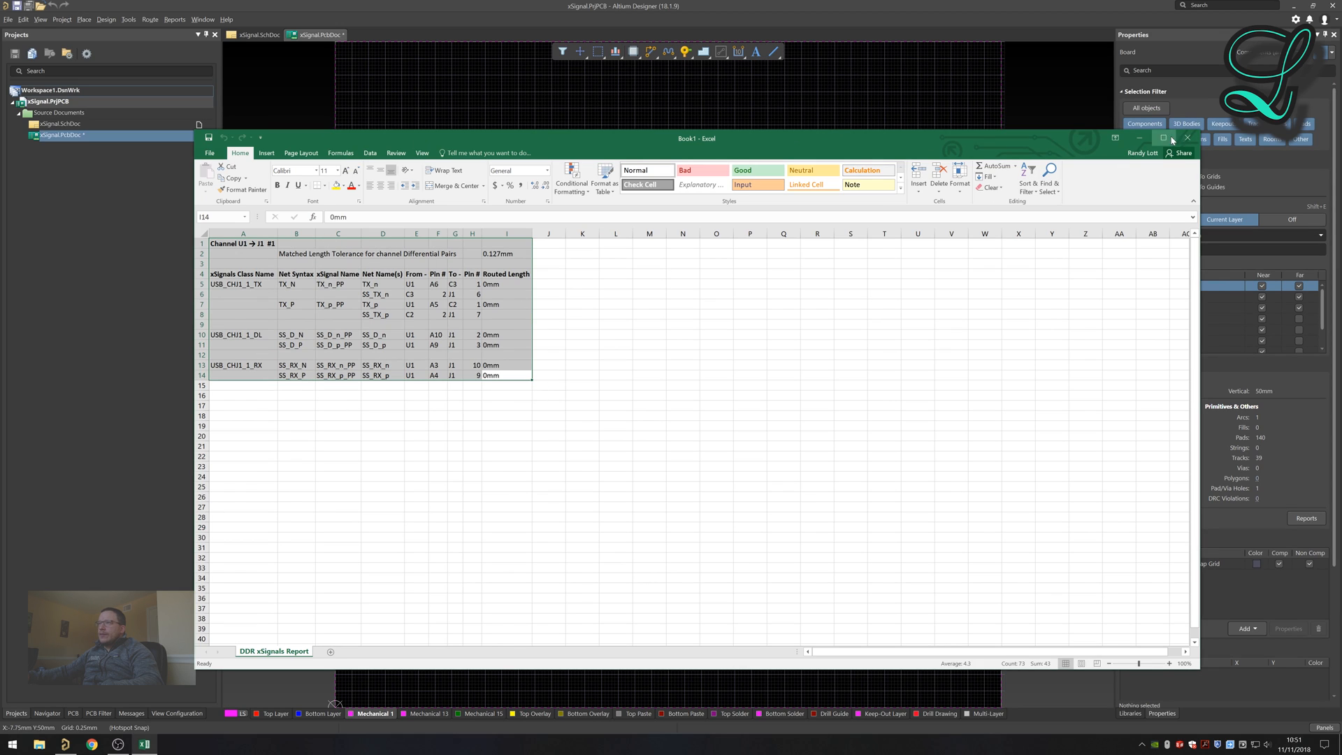
click(1188, 138)
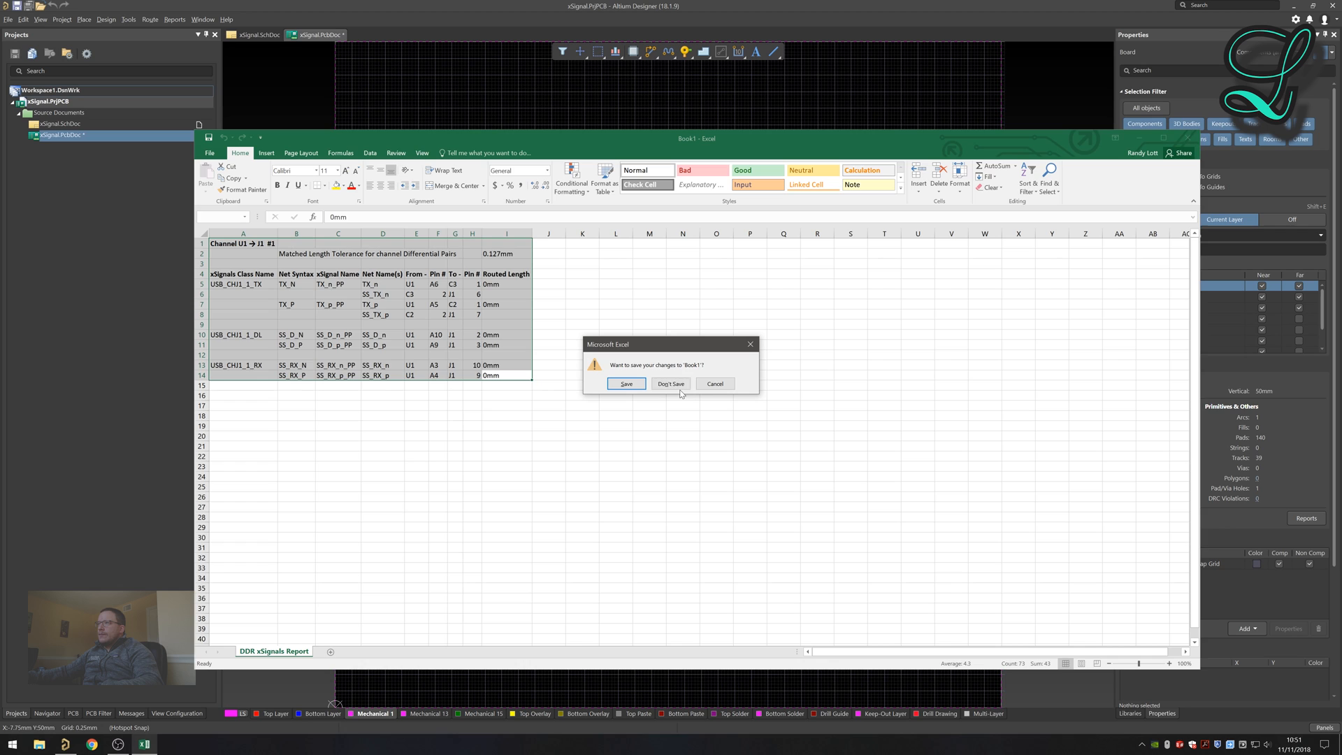
click(669, 383)
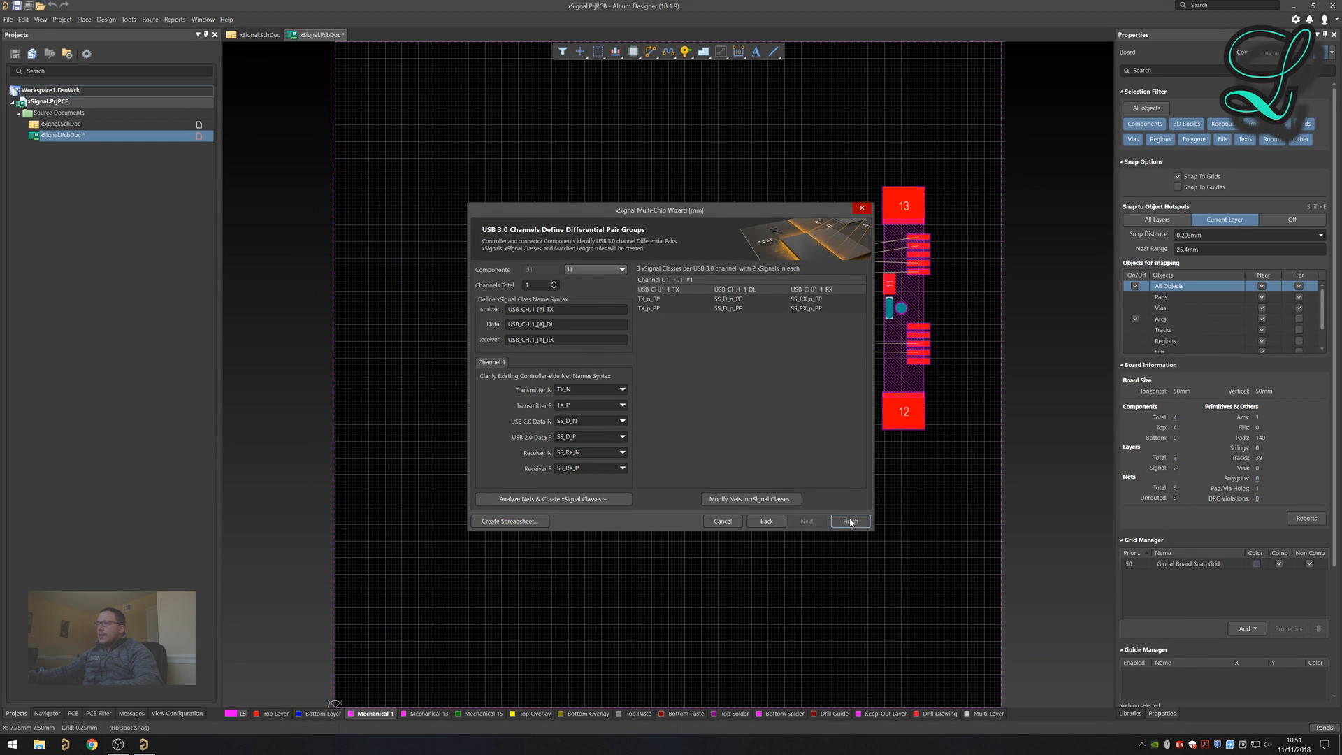
Finish the wizard and list the new USB xSignal classes in the PCB panel's xSignals mode.
click(848, 521)
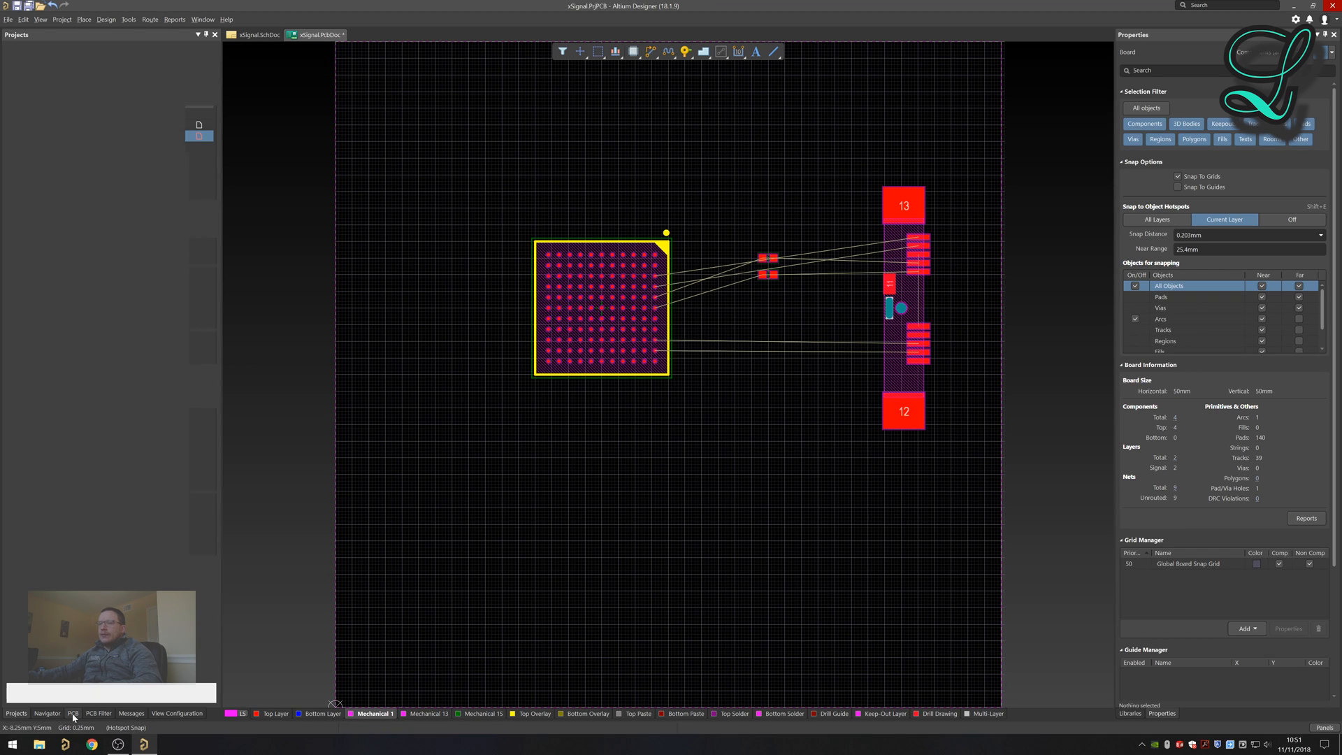
mouse_move(134, 357)
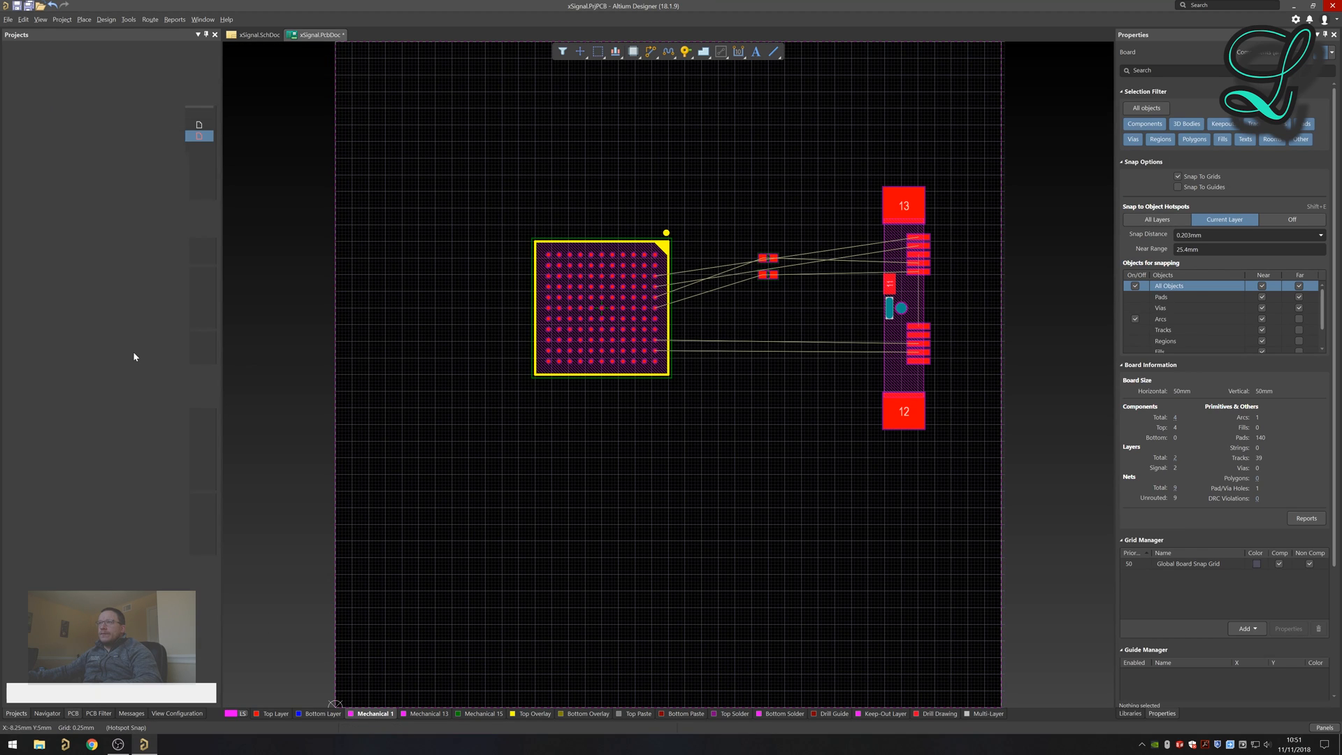
click(72, 713)
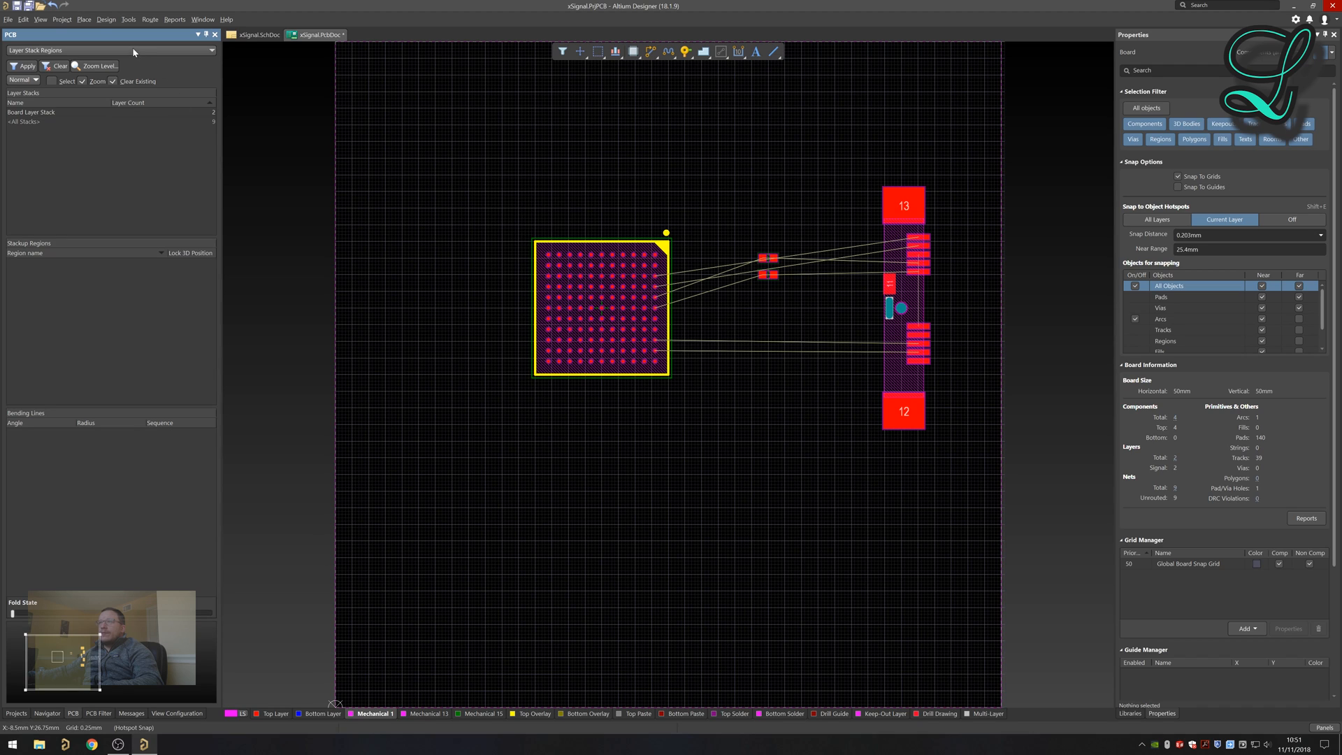
click(112, 50)
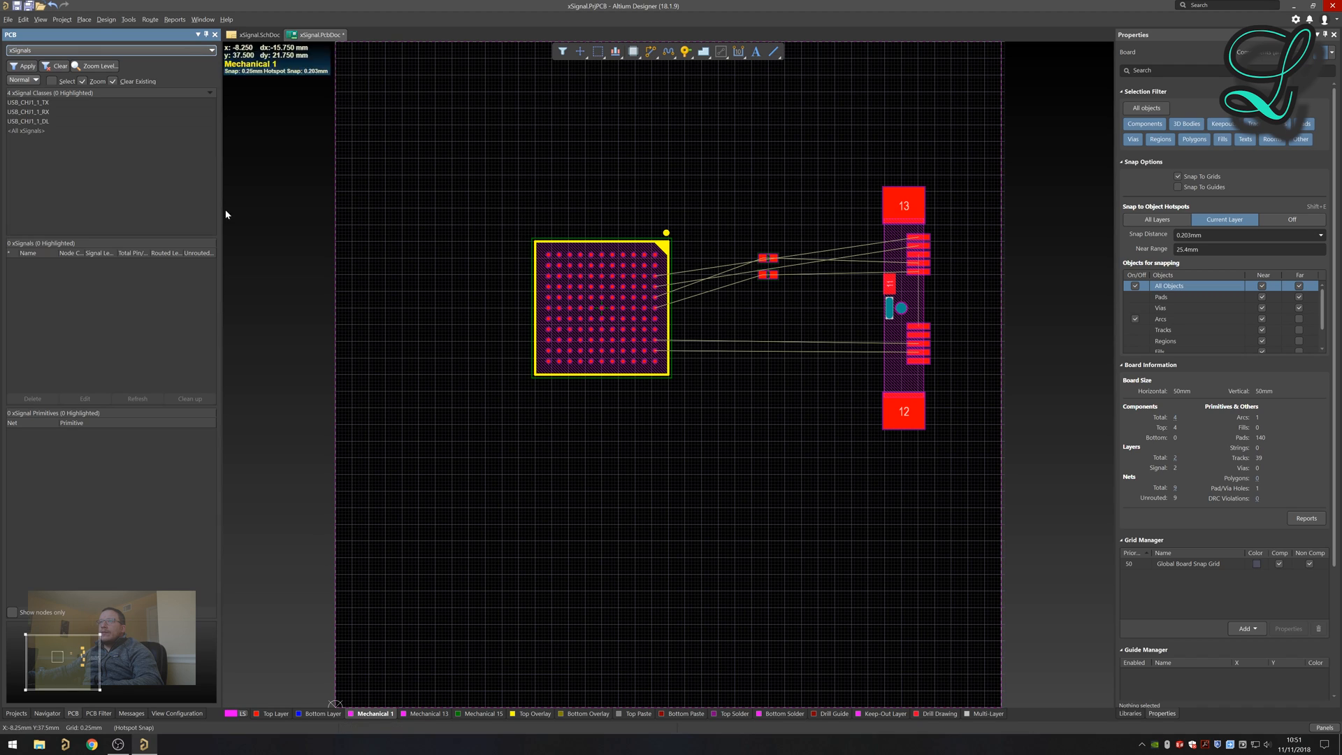
mouse_move(86, 154)
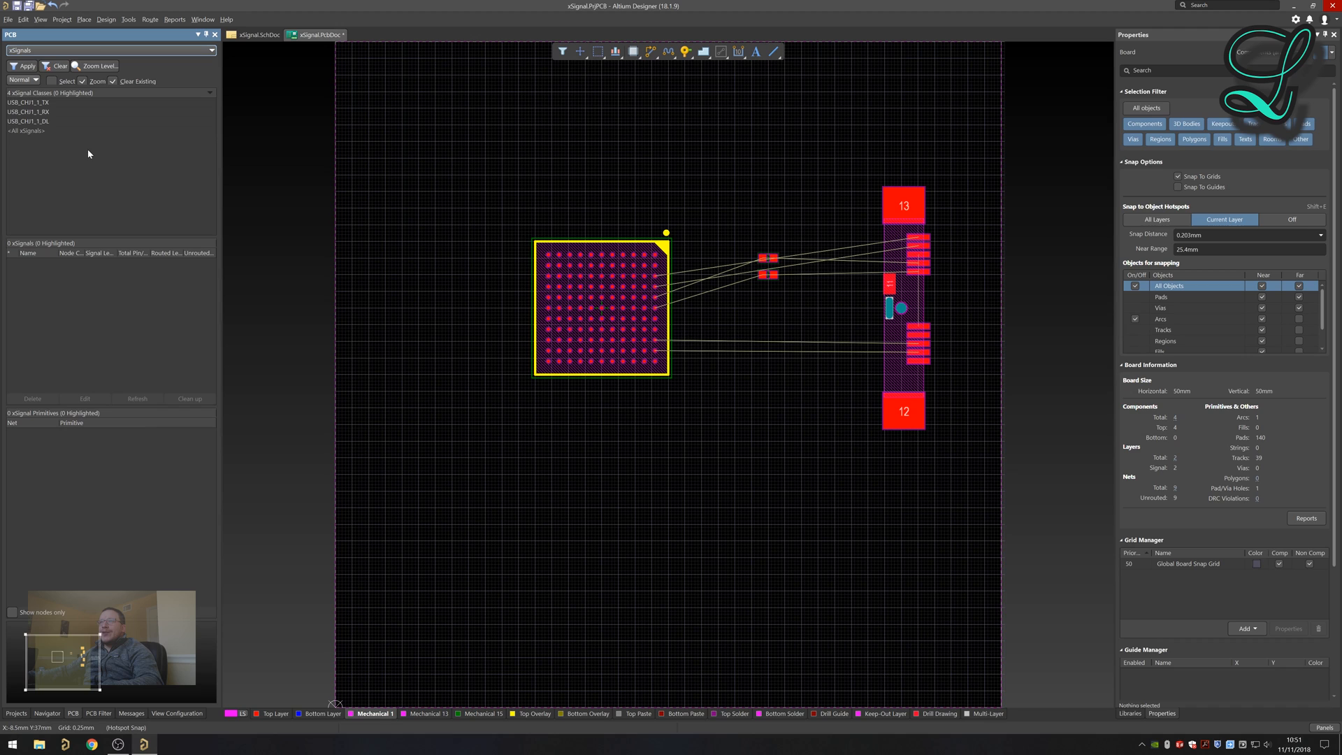
mouse_move(53, 113)
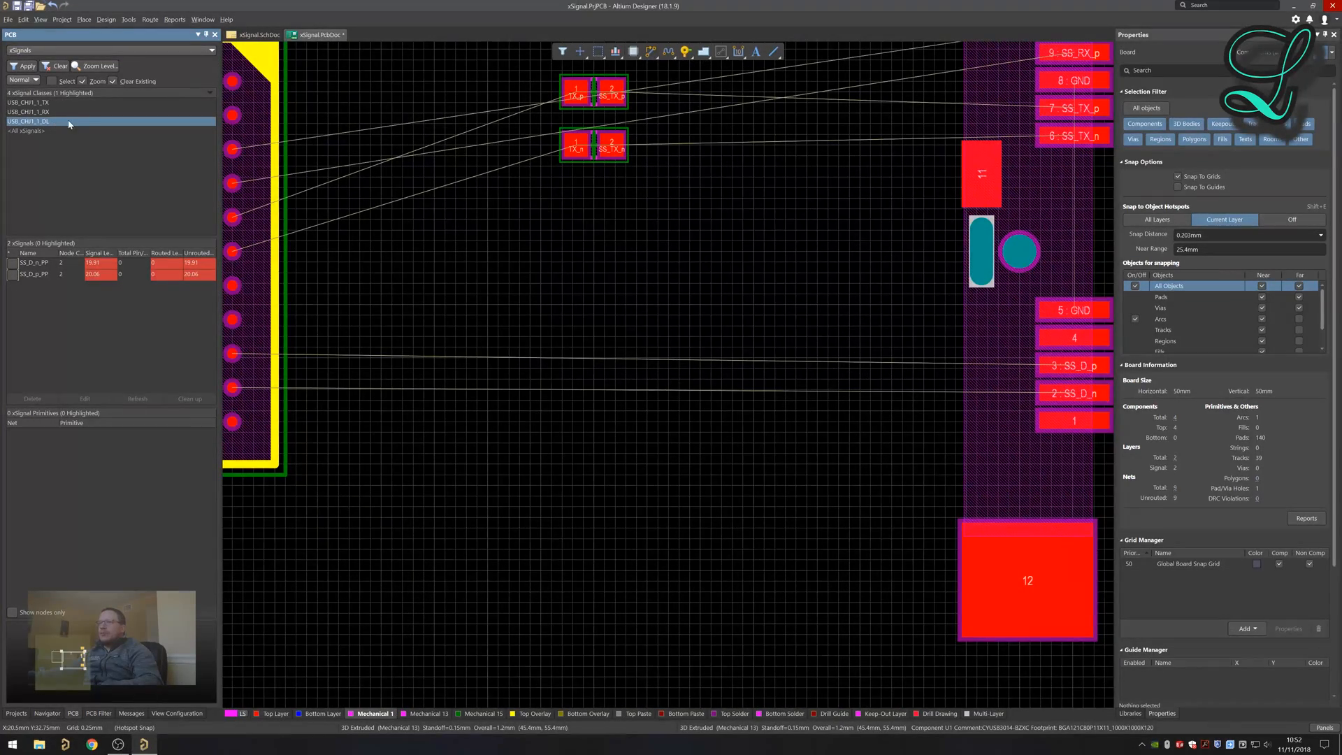
click(64, 111)
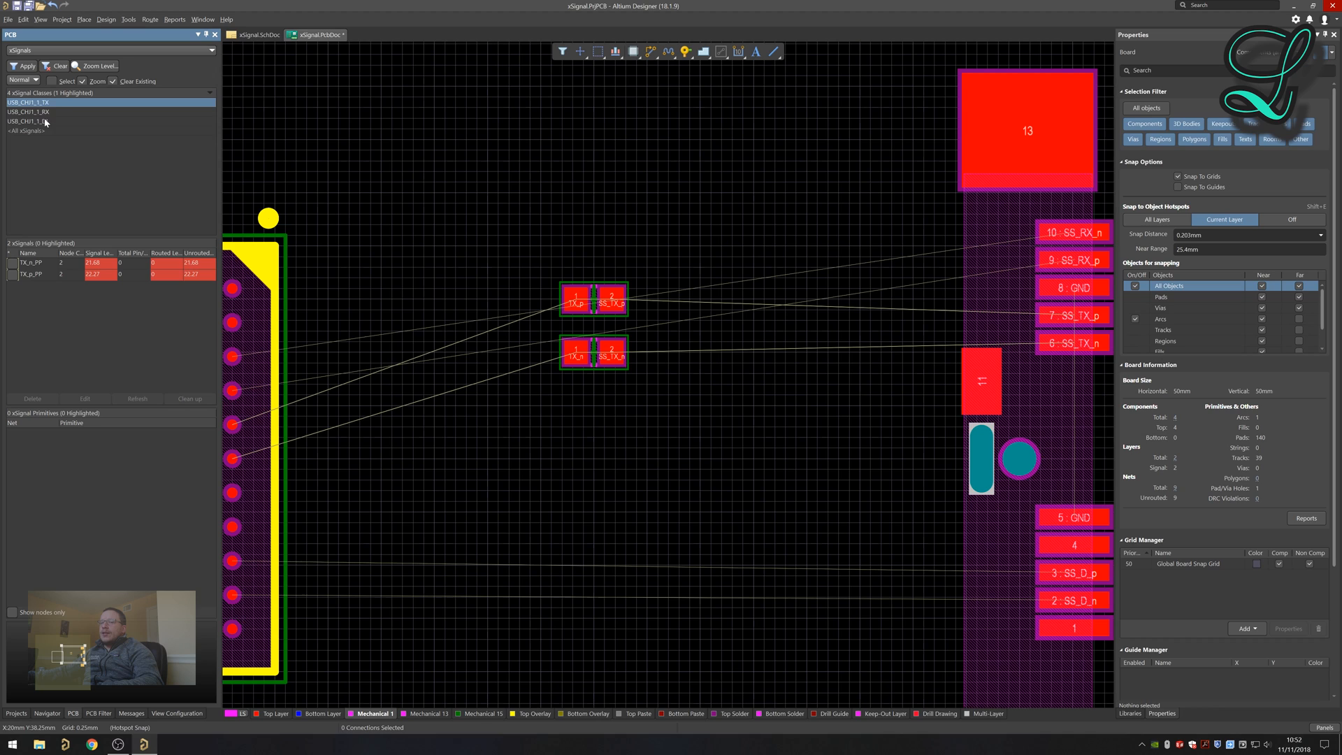
mouse_move(52, 105)
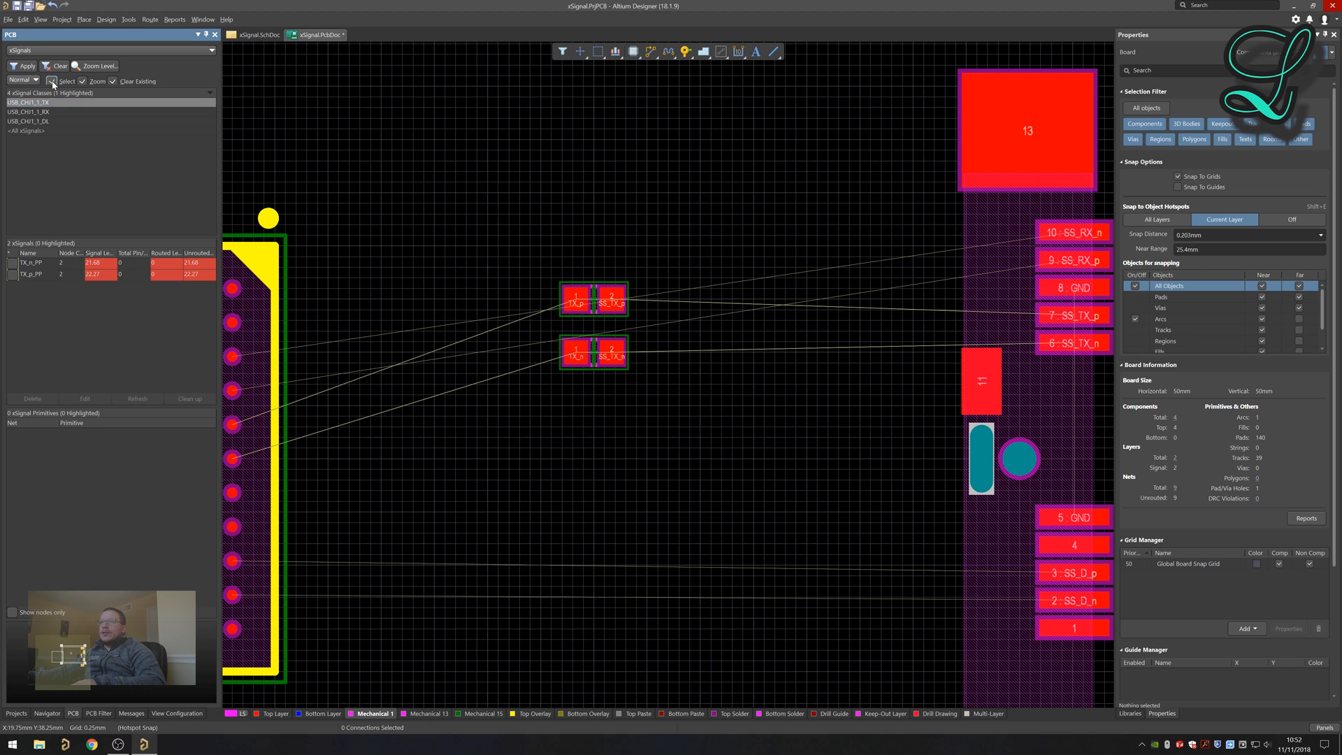
Give the TX_n_PP and TX_p_PP xSignals a green colour from the full palette.
click(28, 102)
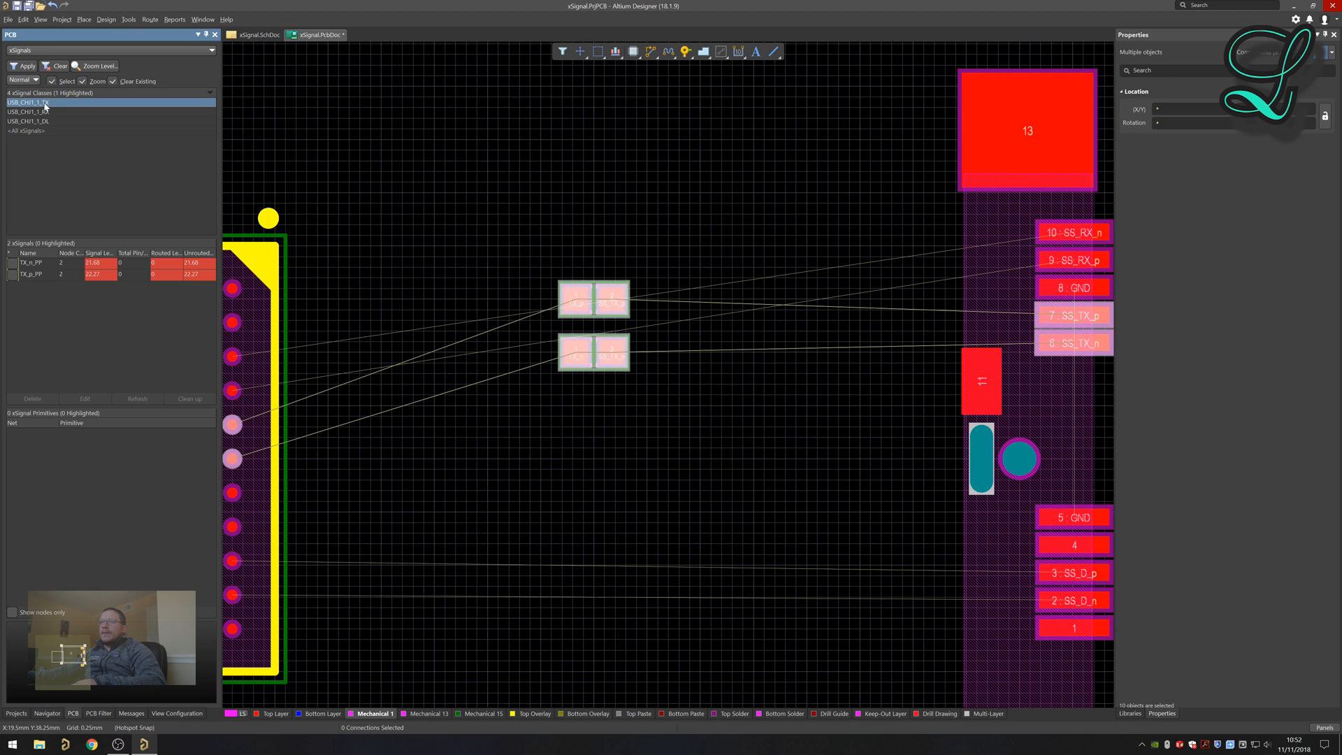
click(34, 274)
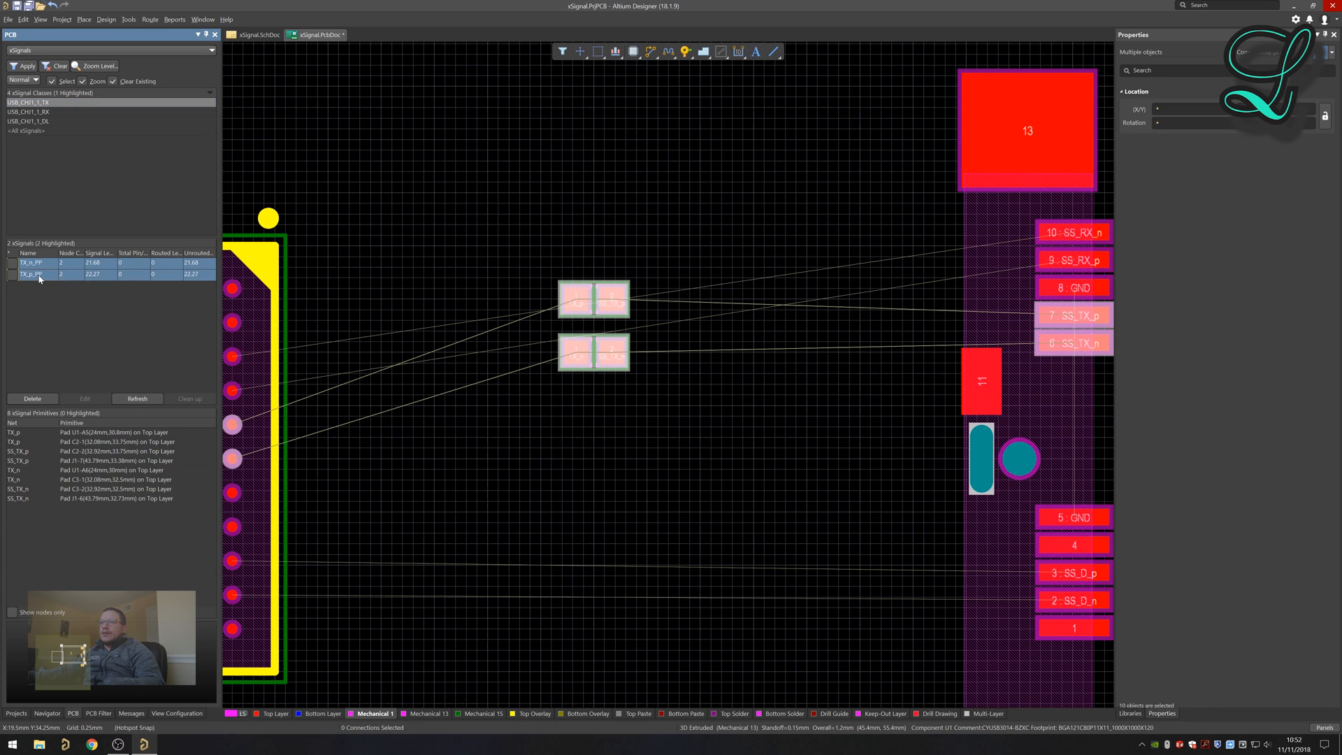
right_click(32, 274)
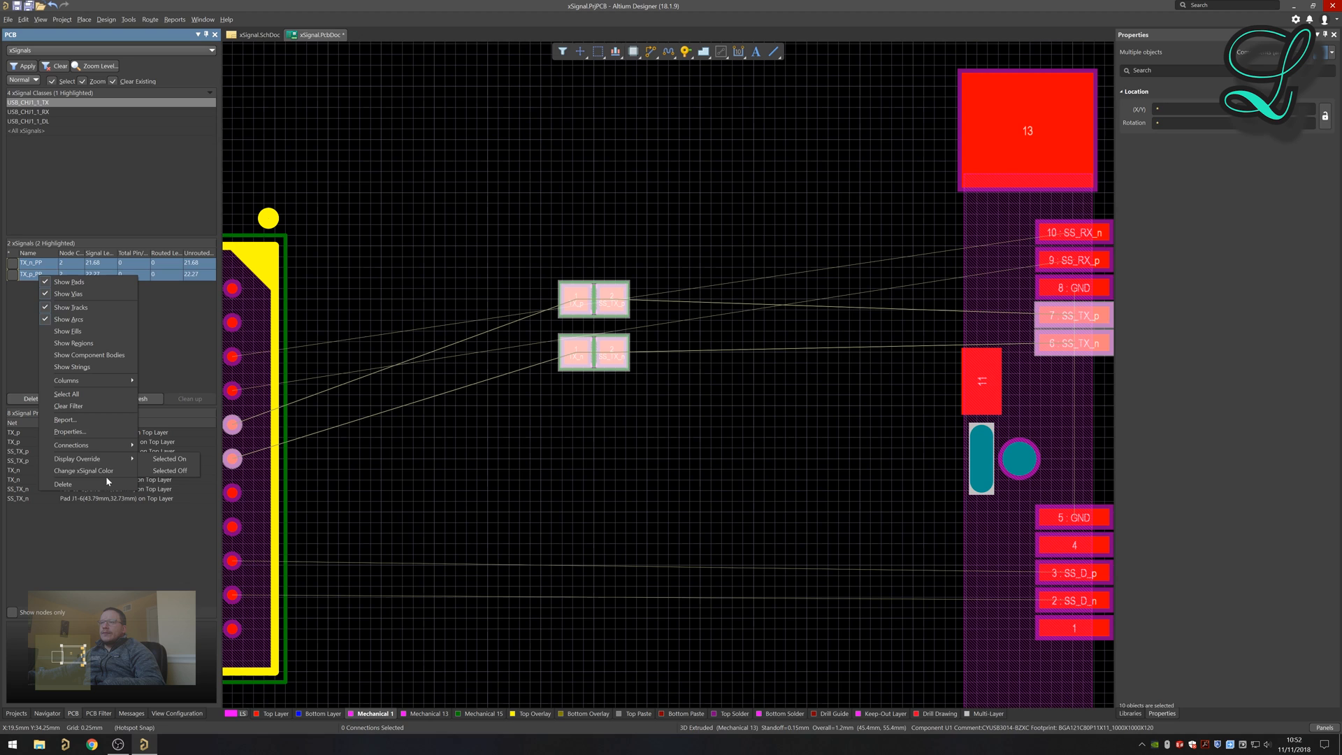
click(83, 471)
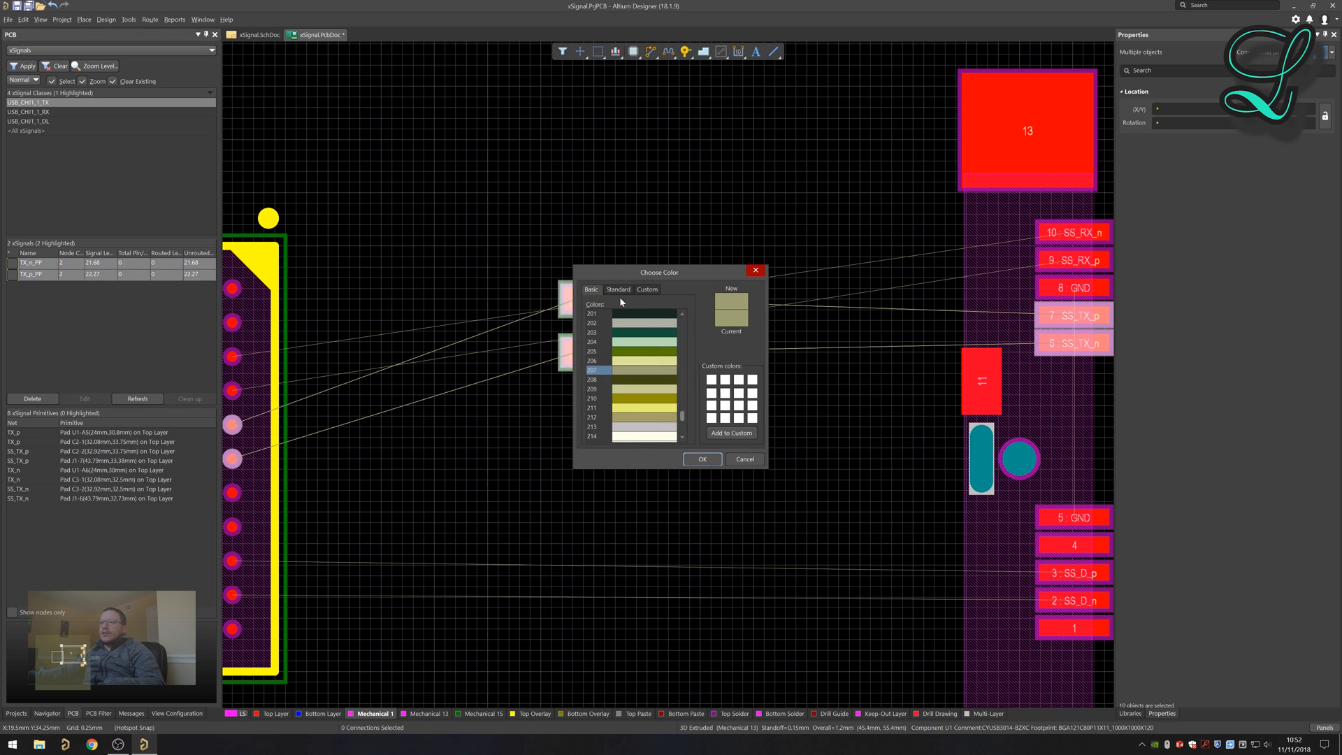
click(618, 290)
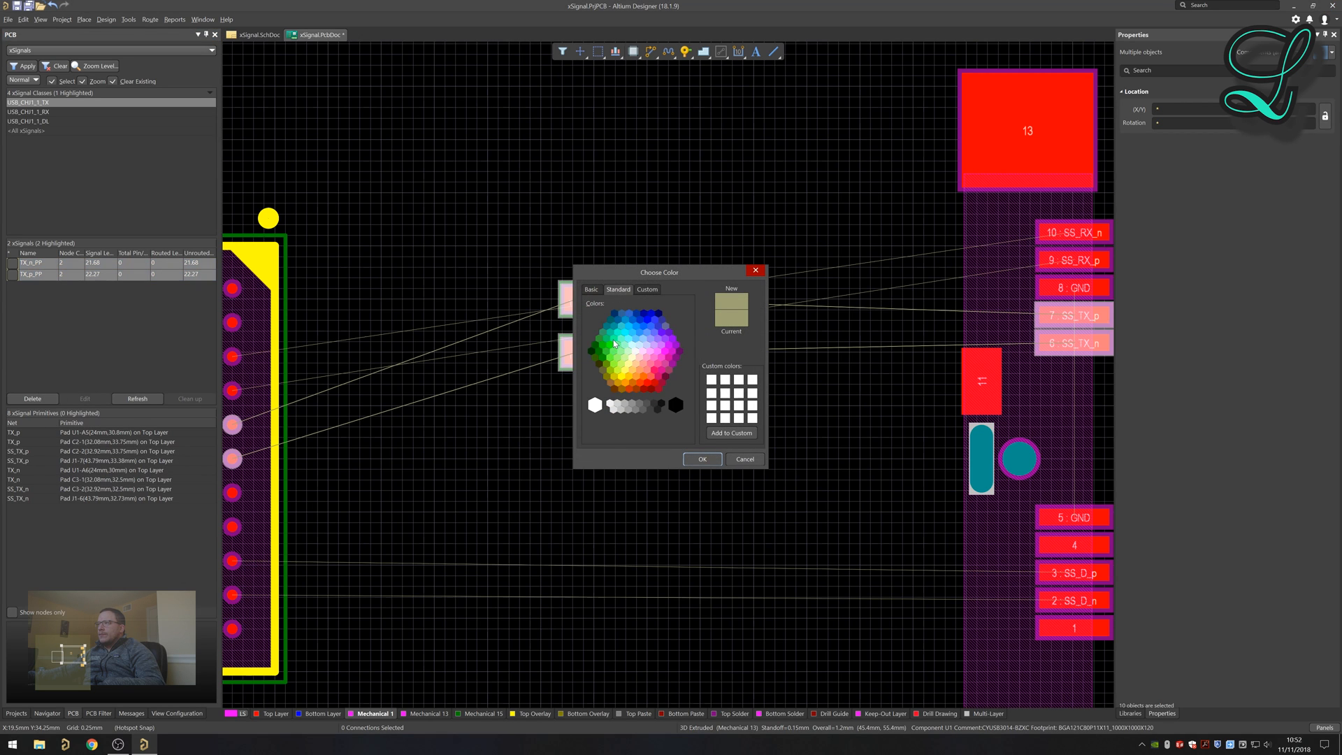
click(613, 340)
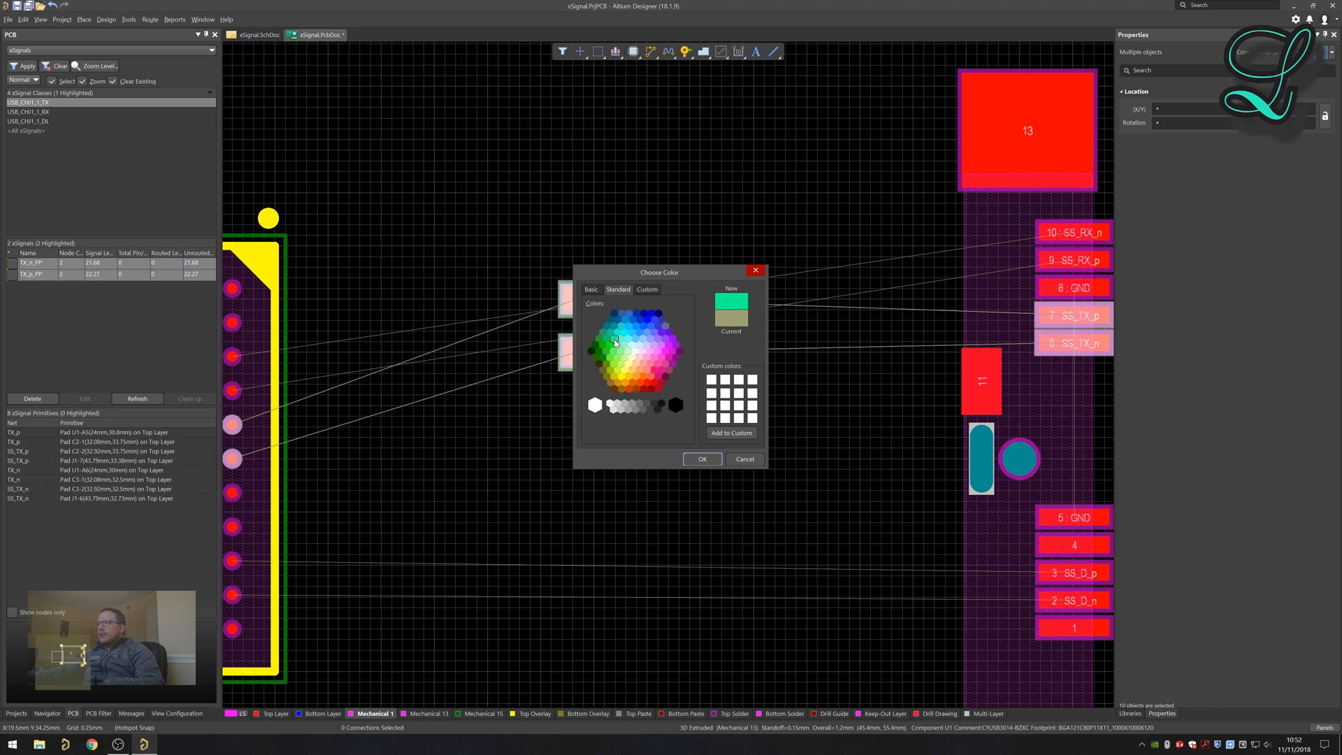
click(743, 458)
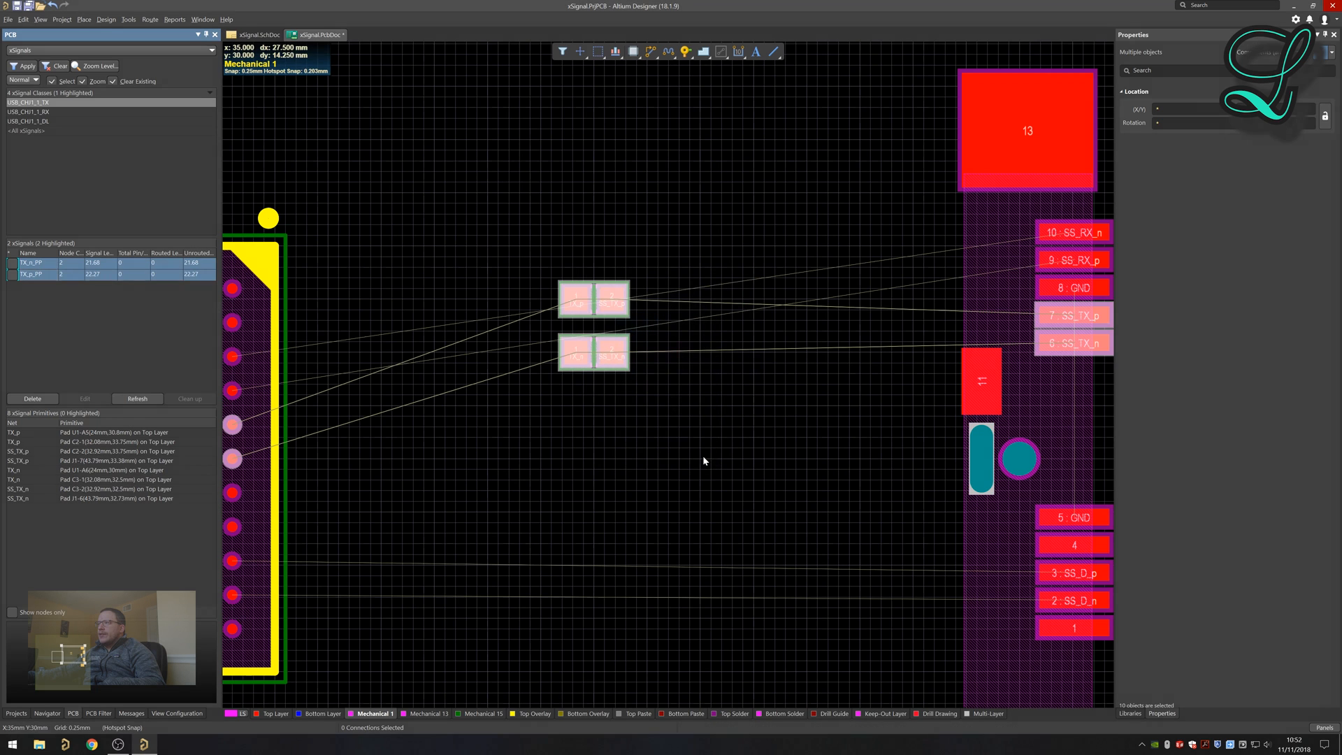
Enable the TX xSignals' checkboxes and set Display Override to Selected On for their connections.
click(29, 262)
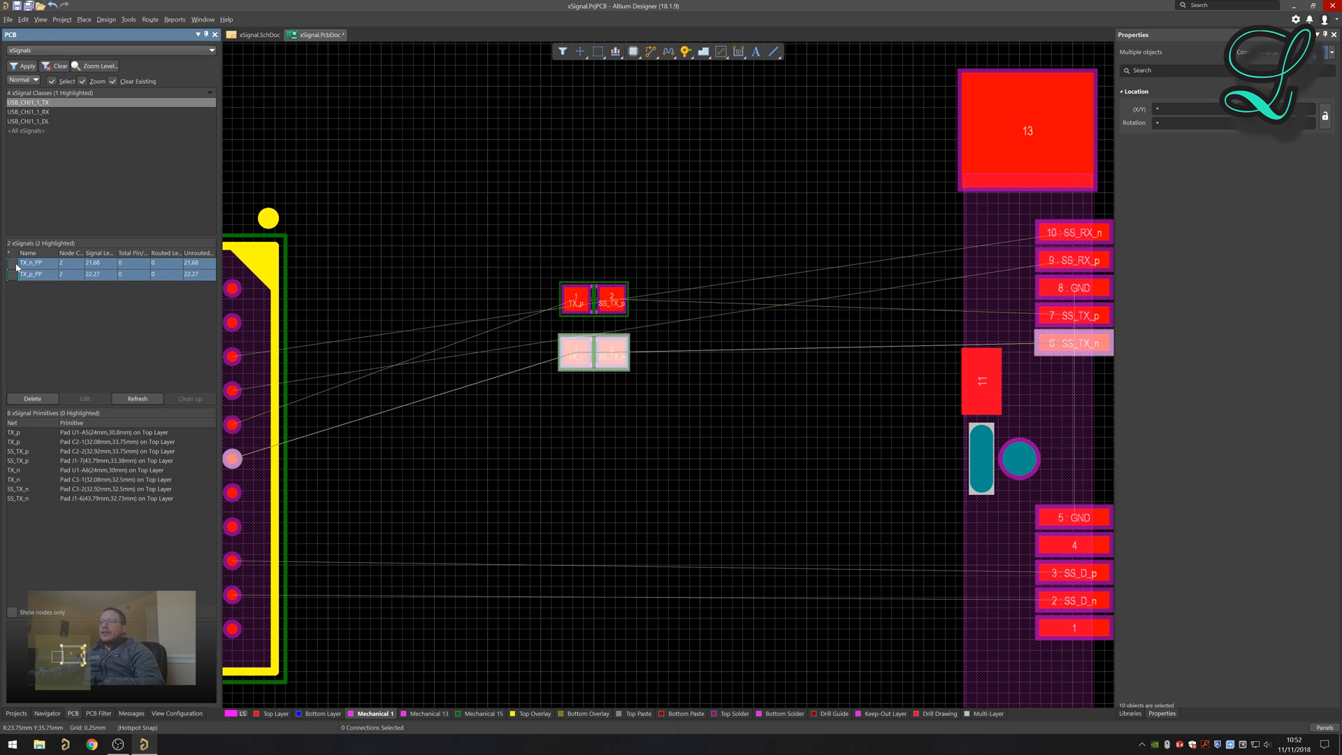
click(33, 262)
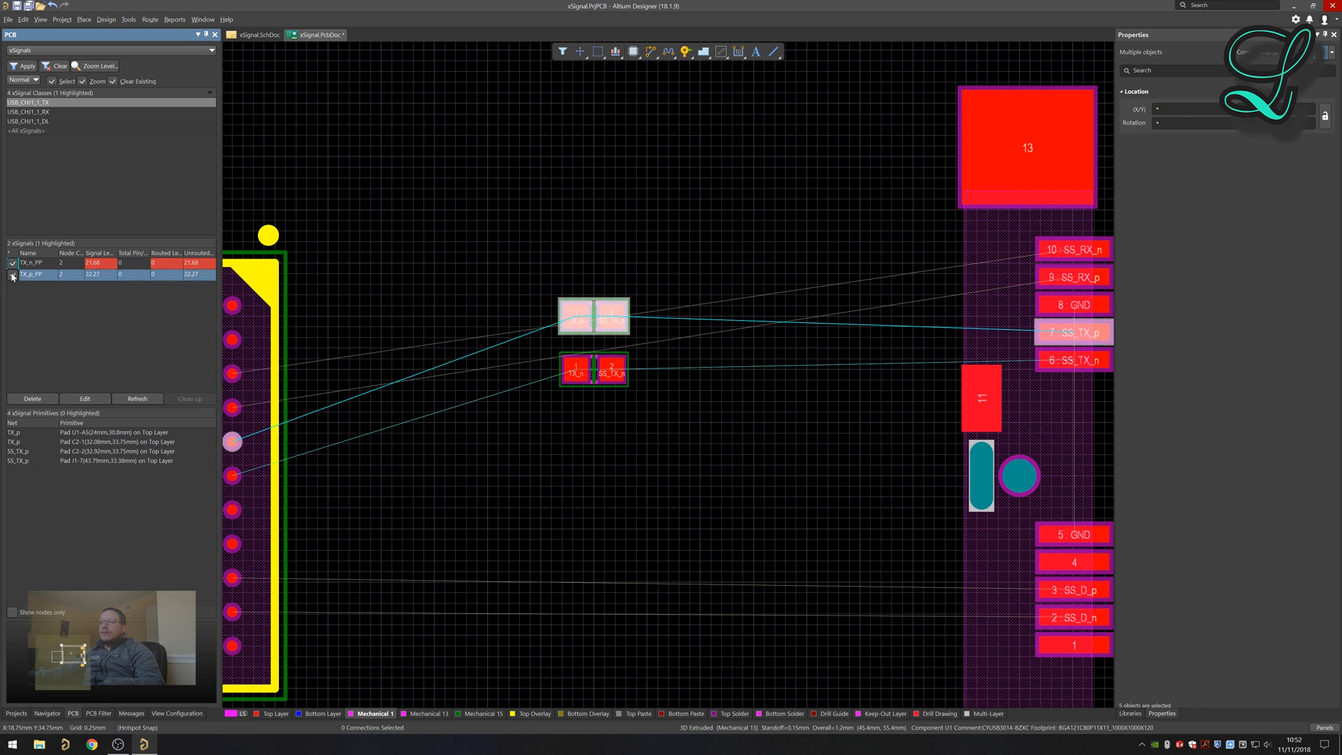
click(13, 274)
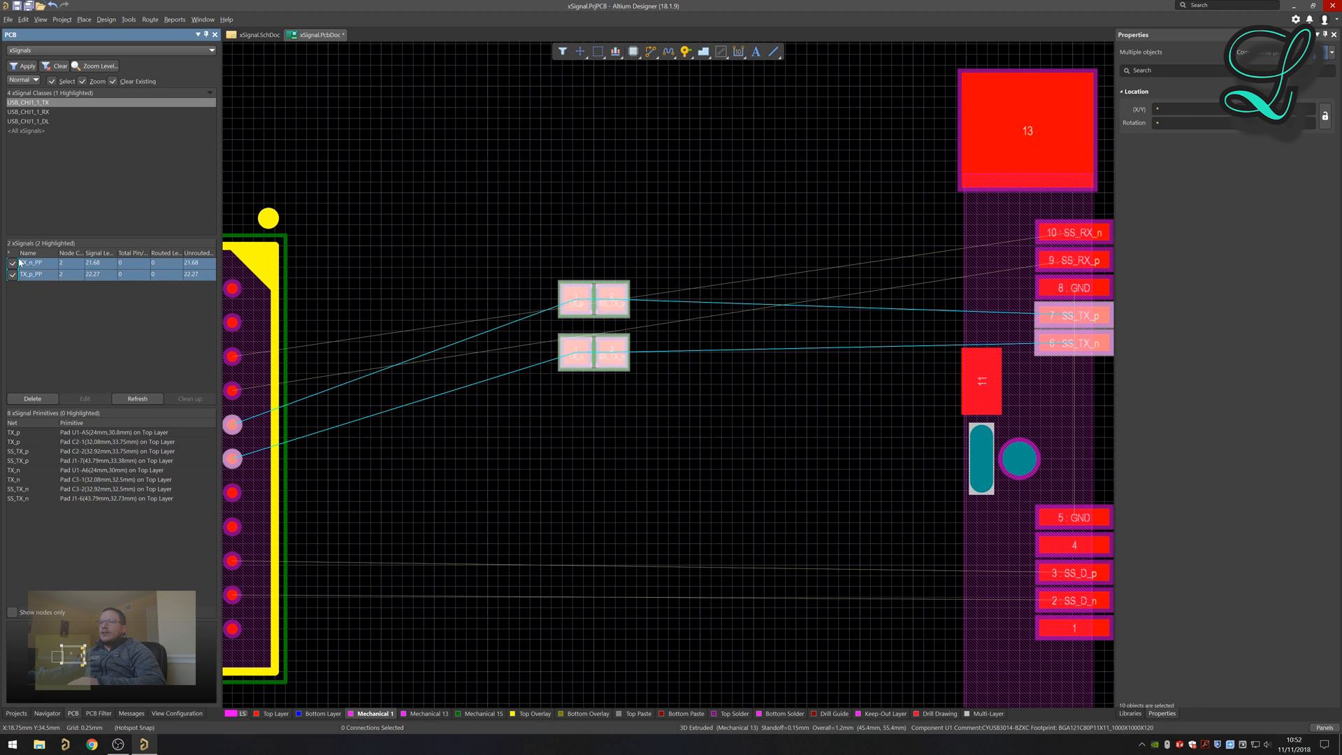
right_click(32, 274)
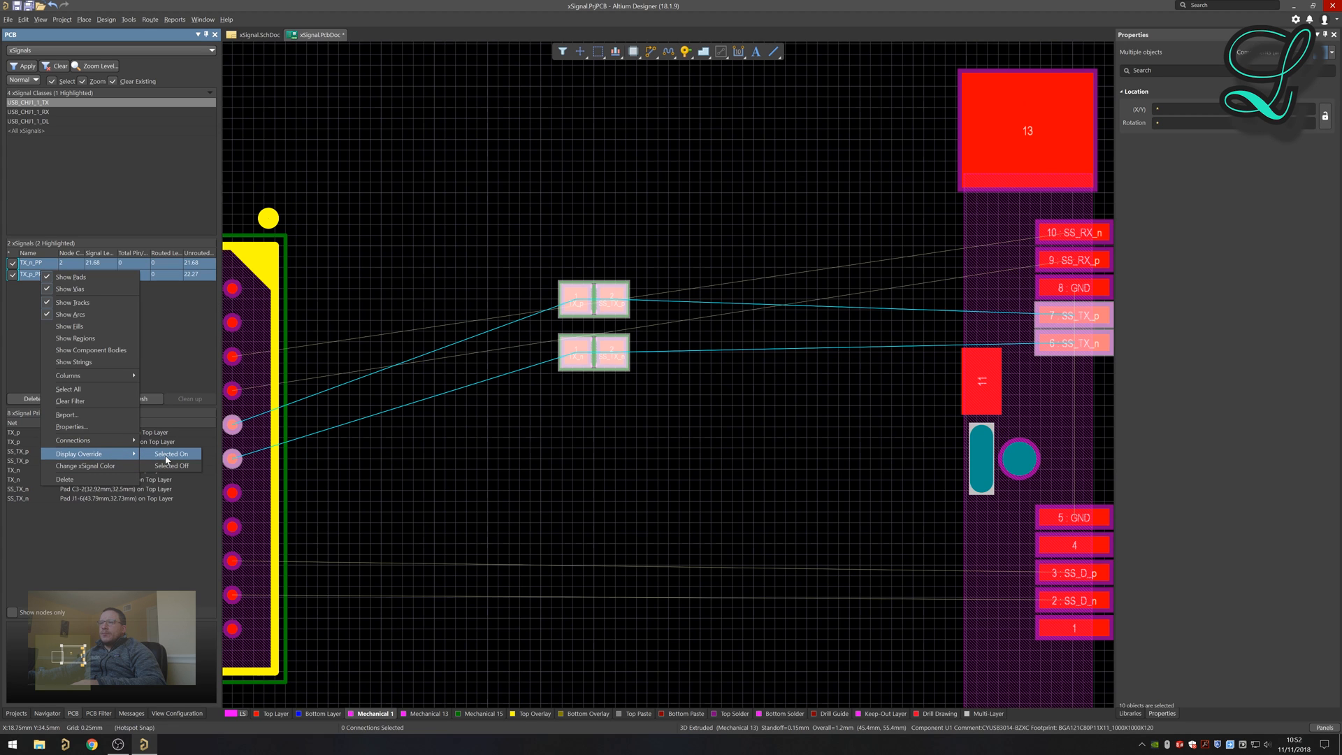
click(170, 453)
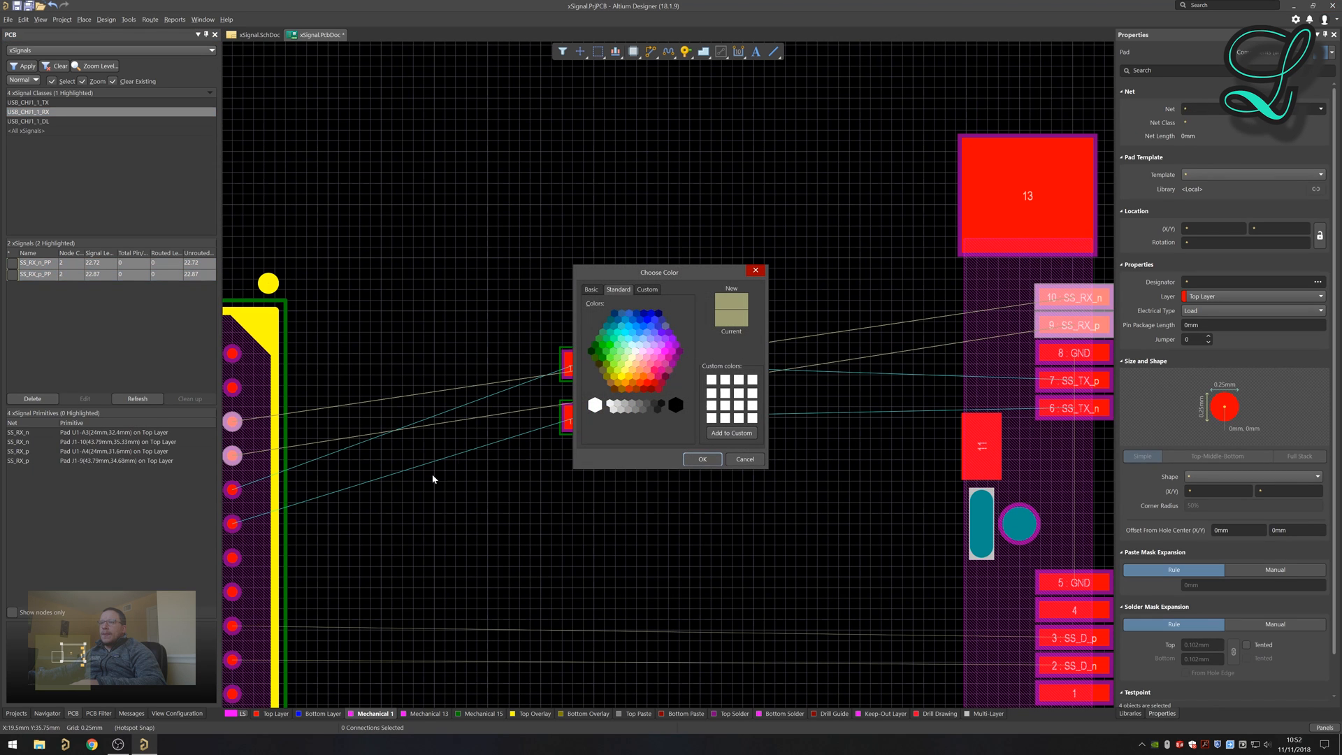
Confirm the RX pair's colour and start choosing a colour for the USB_CH1_1_DL data xSignals.
click(743, 459)
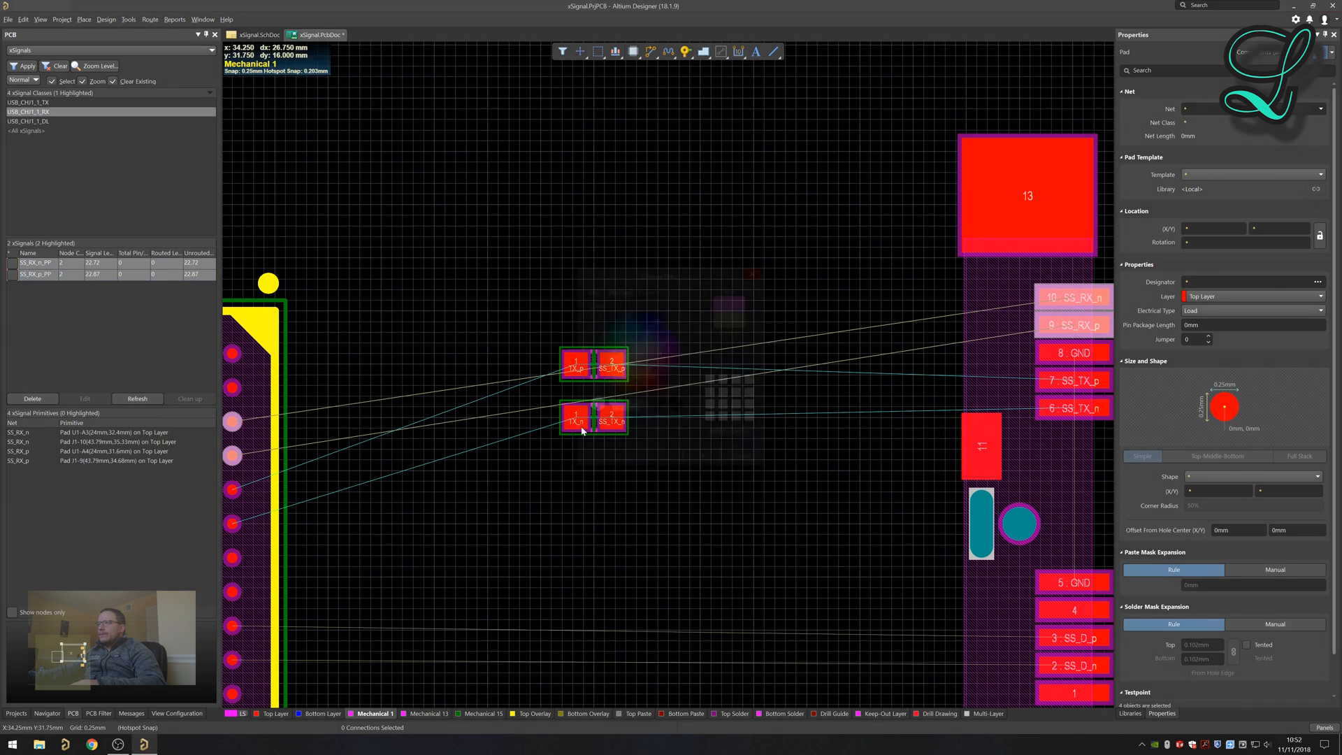
click(14, 274)
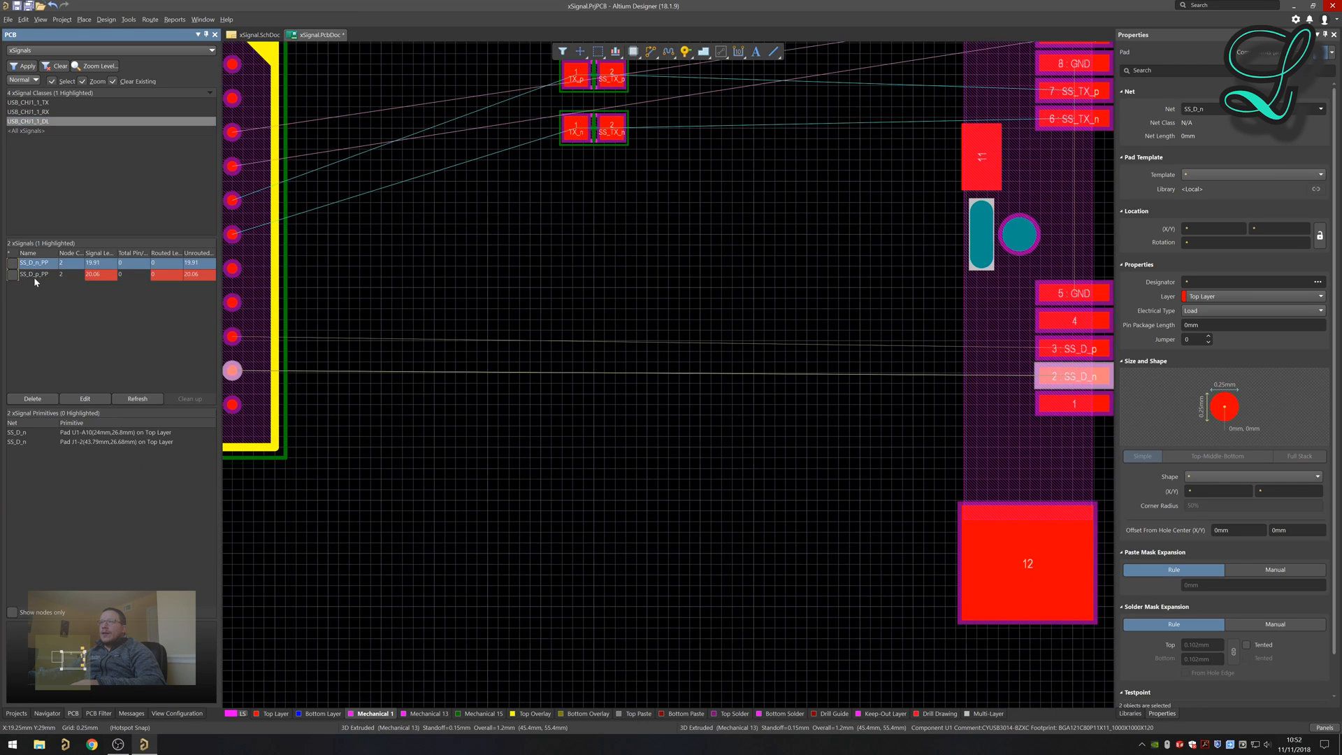
right_click(33, 274)
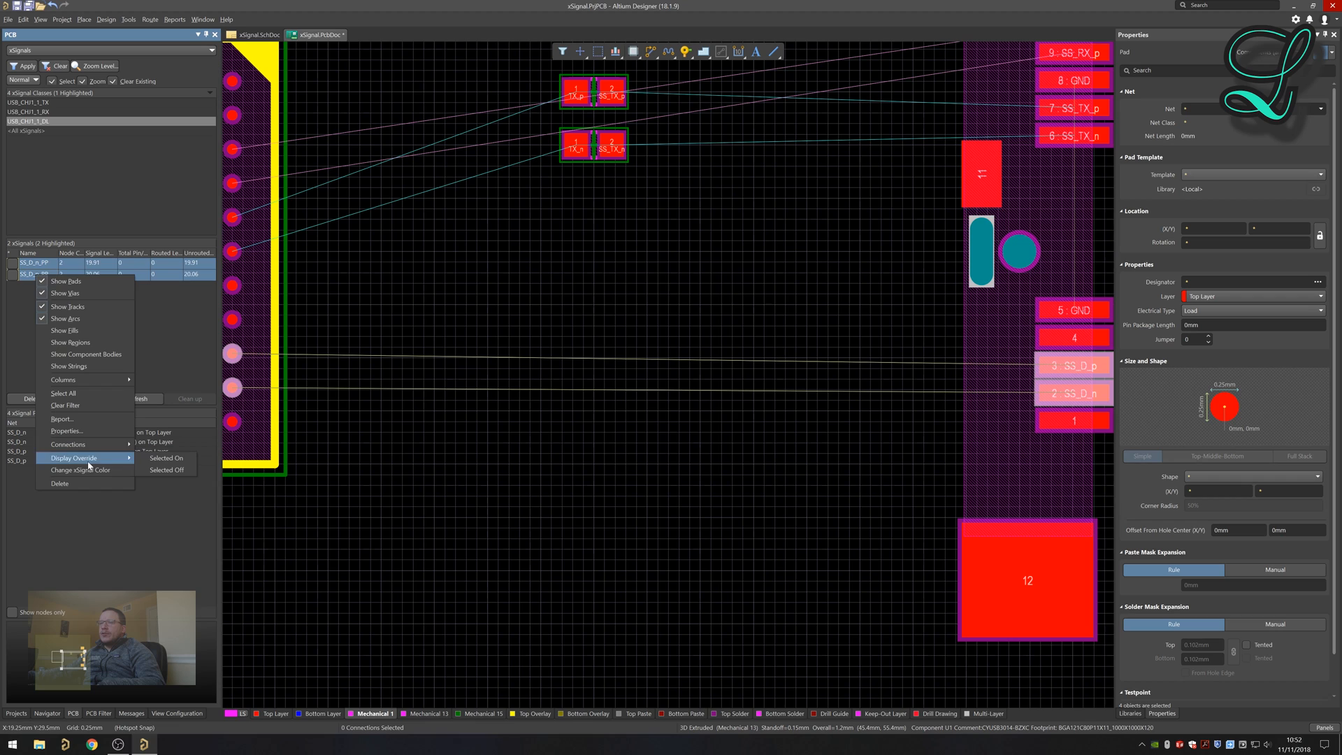
click(80, 470)
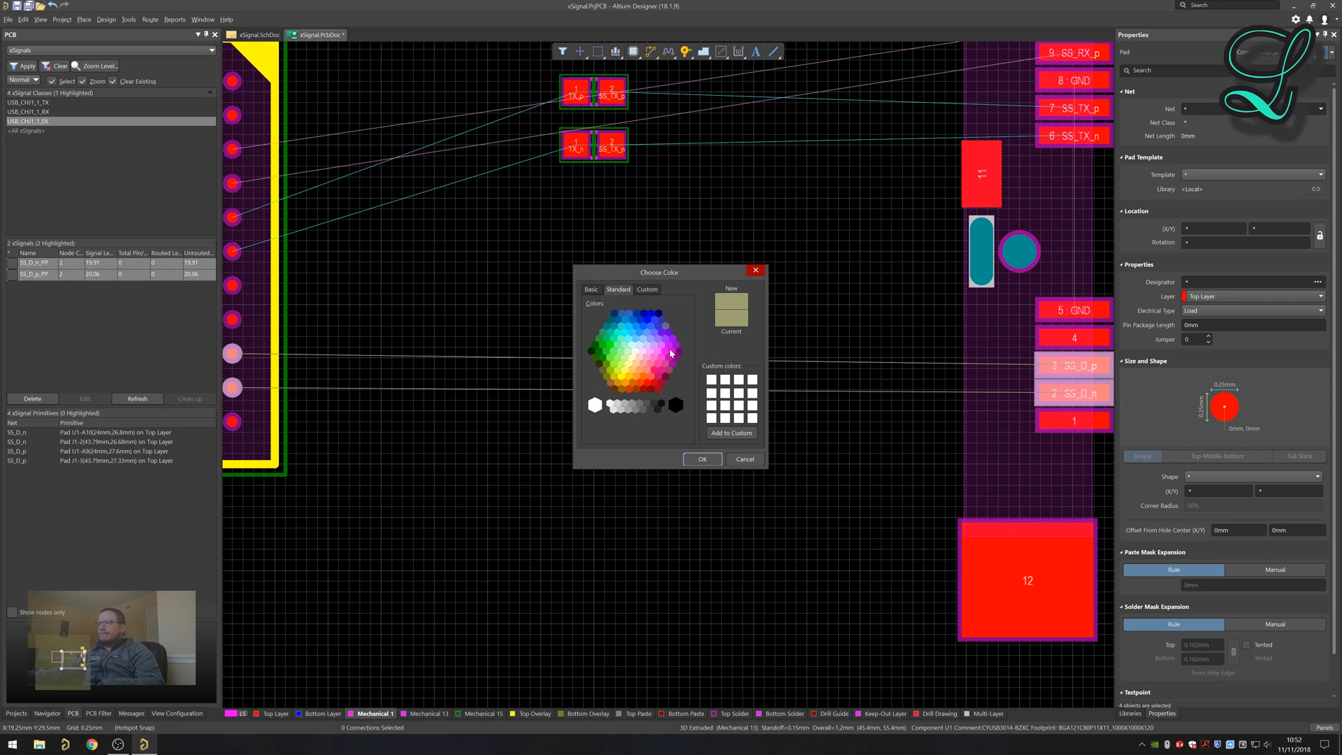
click(620, 376)
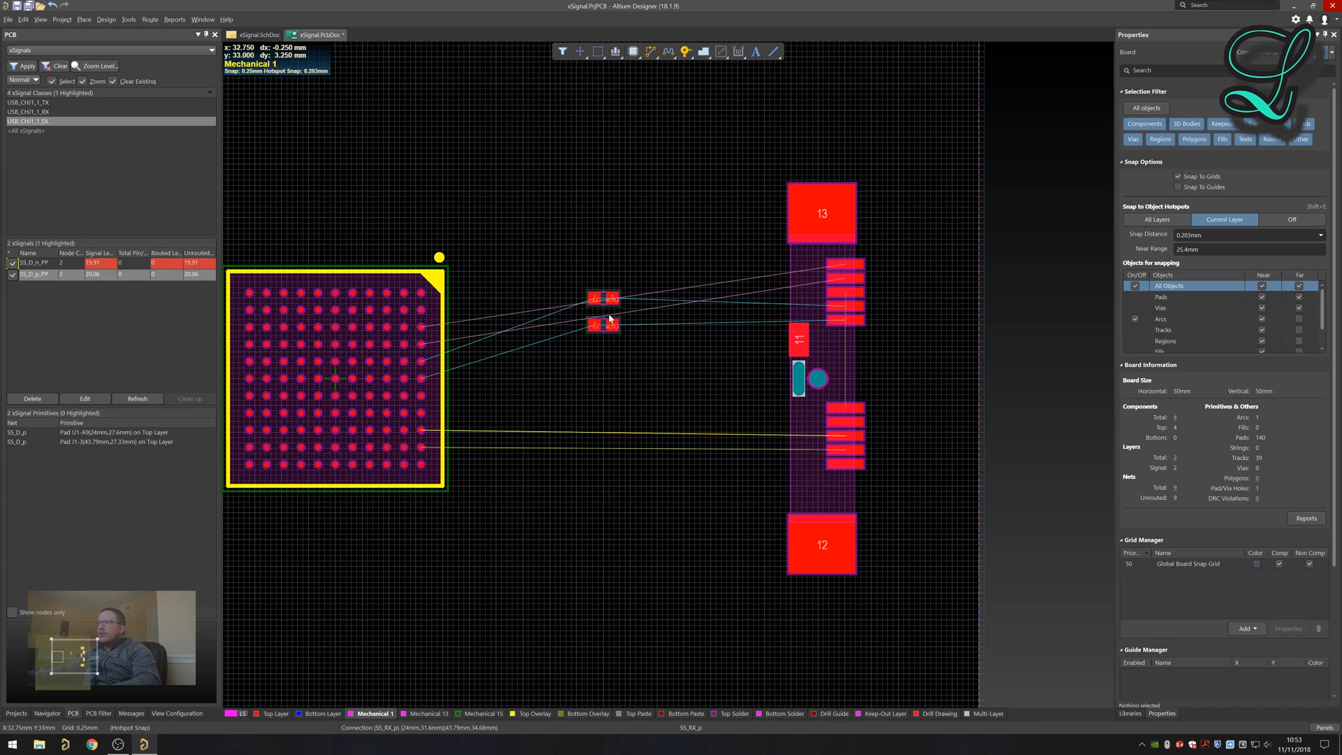
mouse_move(582, 285)
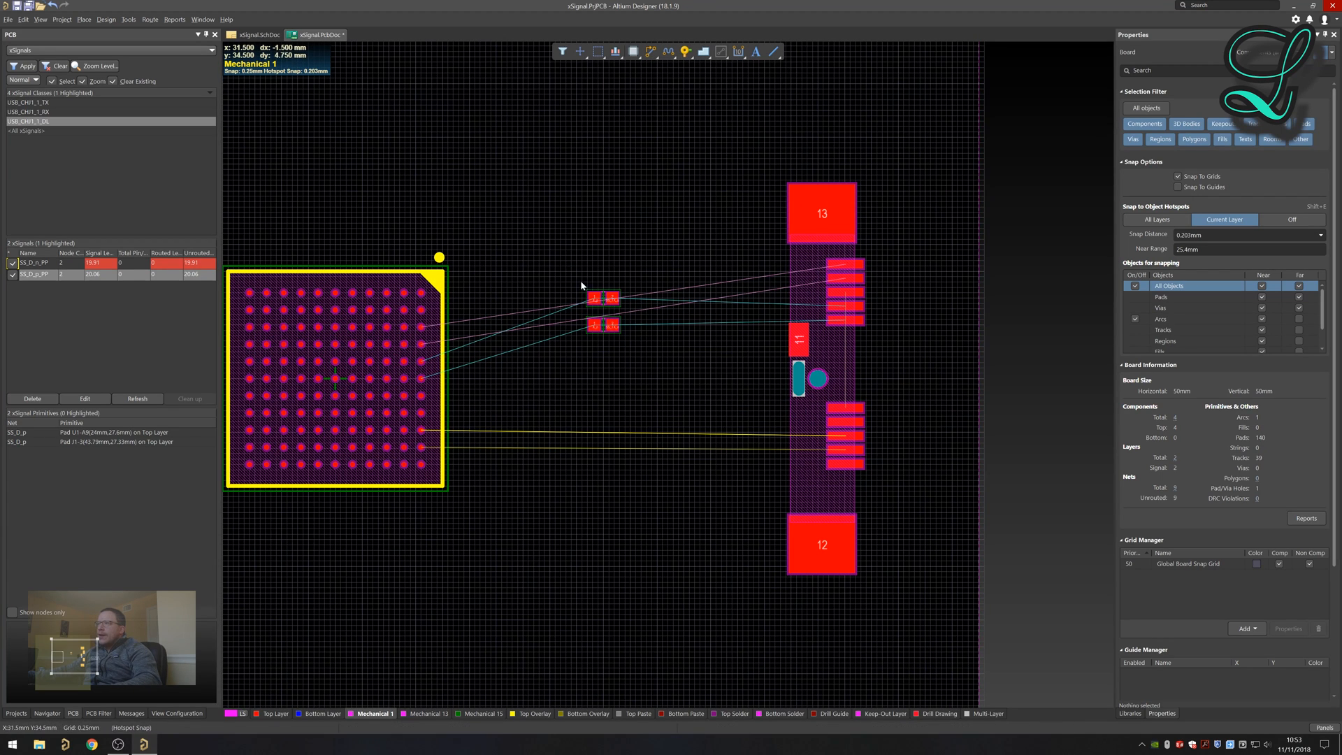
mouse_move(605, 361)
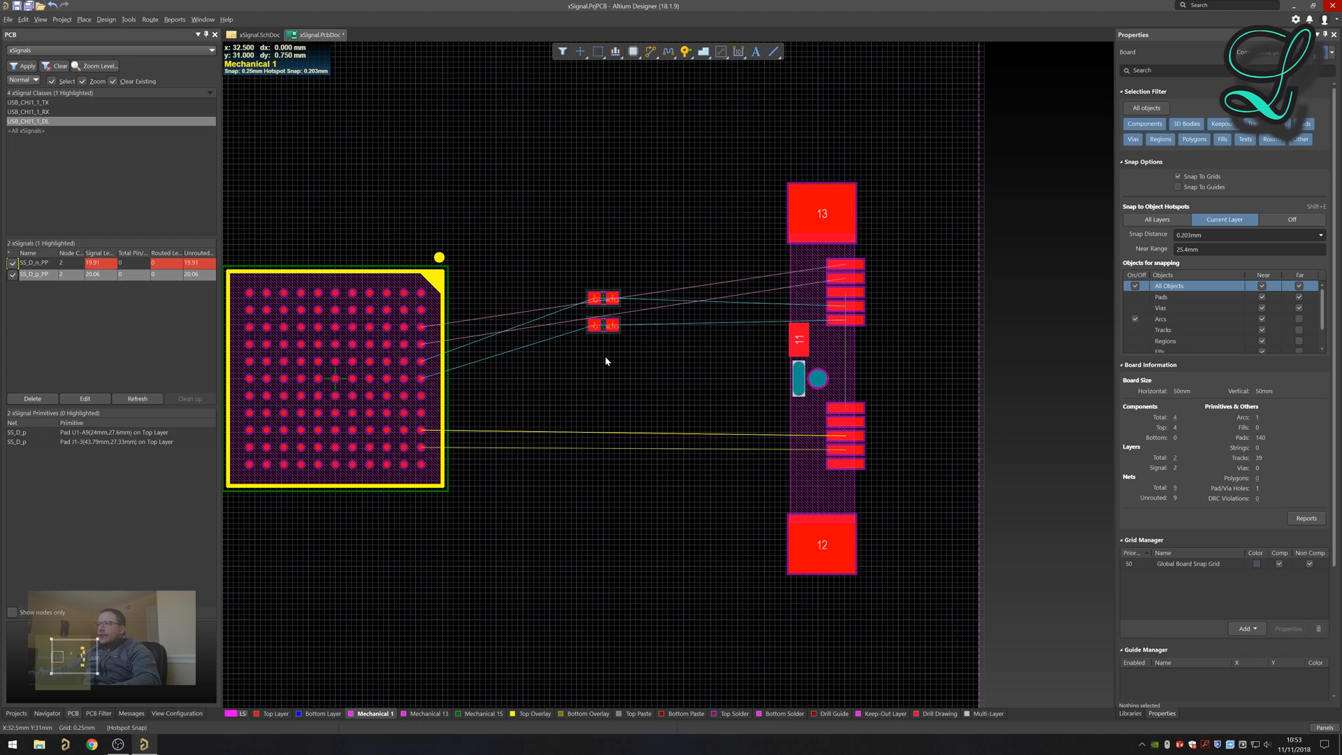
mouse_move(734, 436)
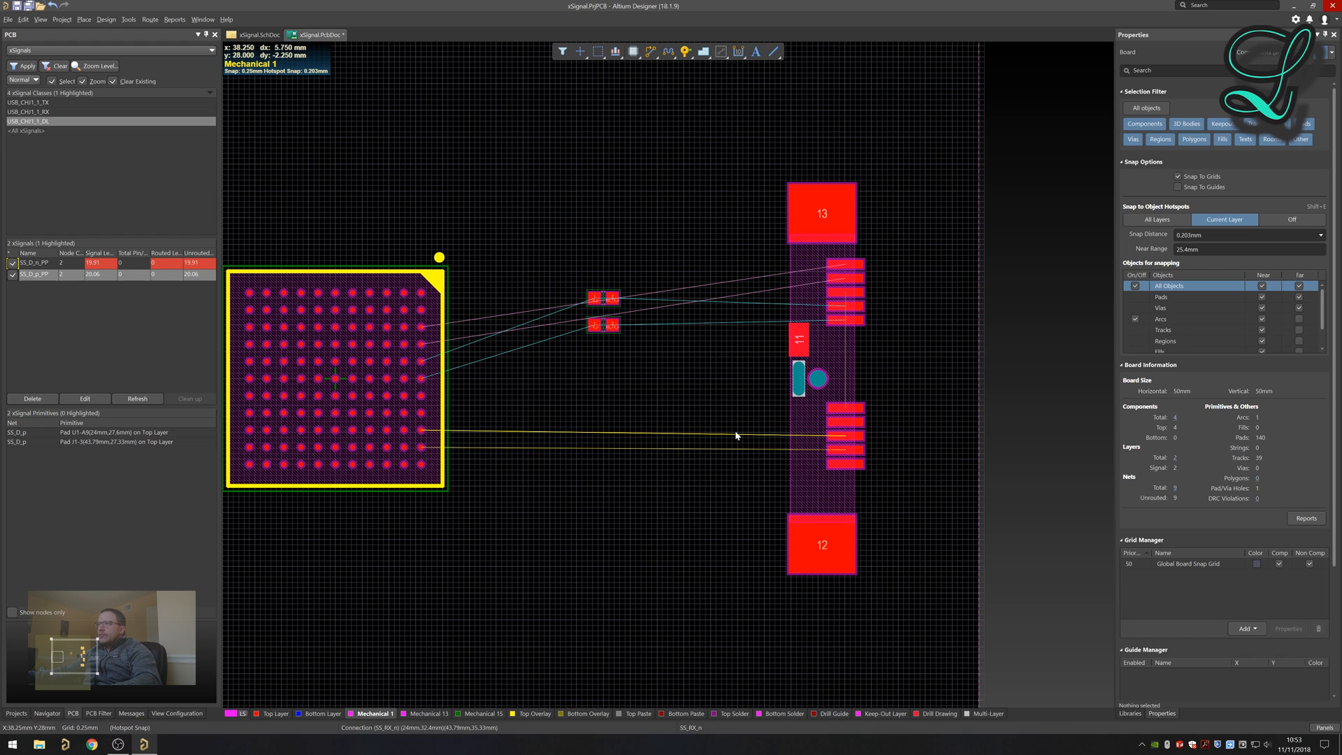
mouse_move(701, 443)
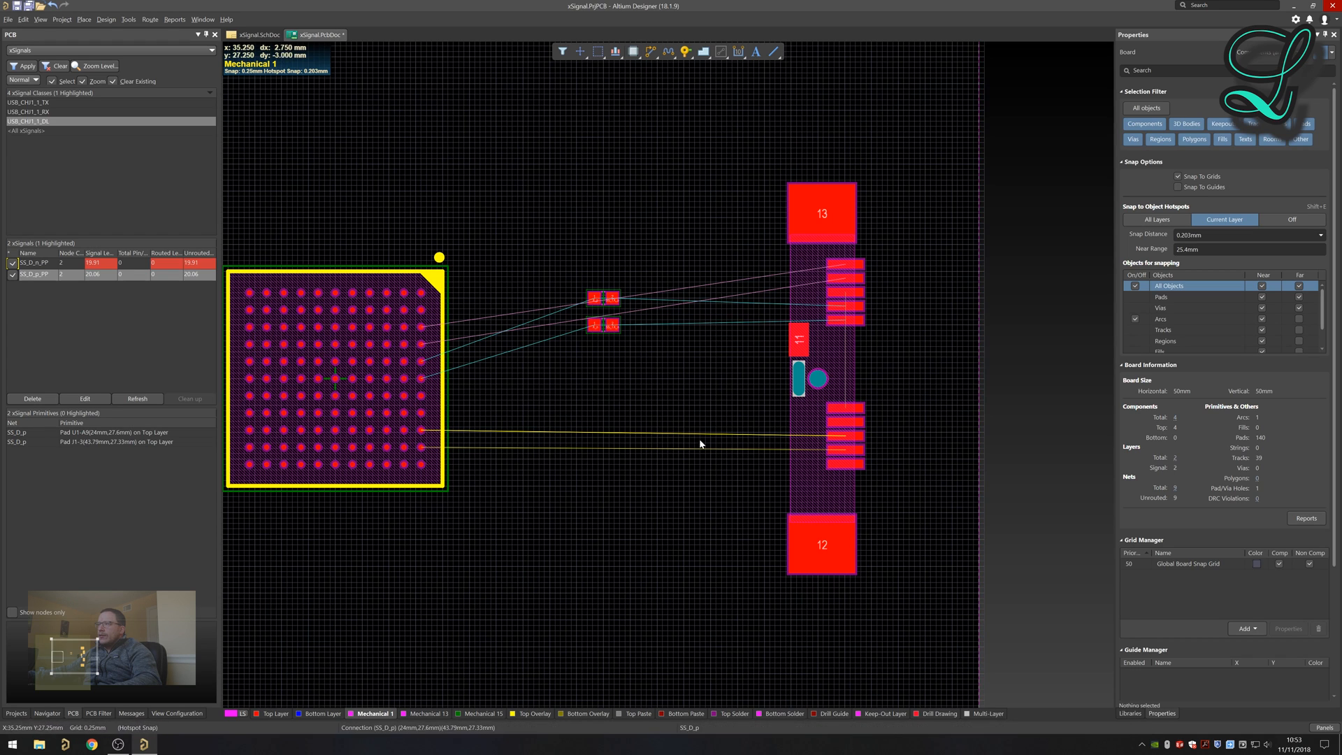
mouse_move(418, 432)
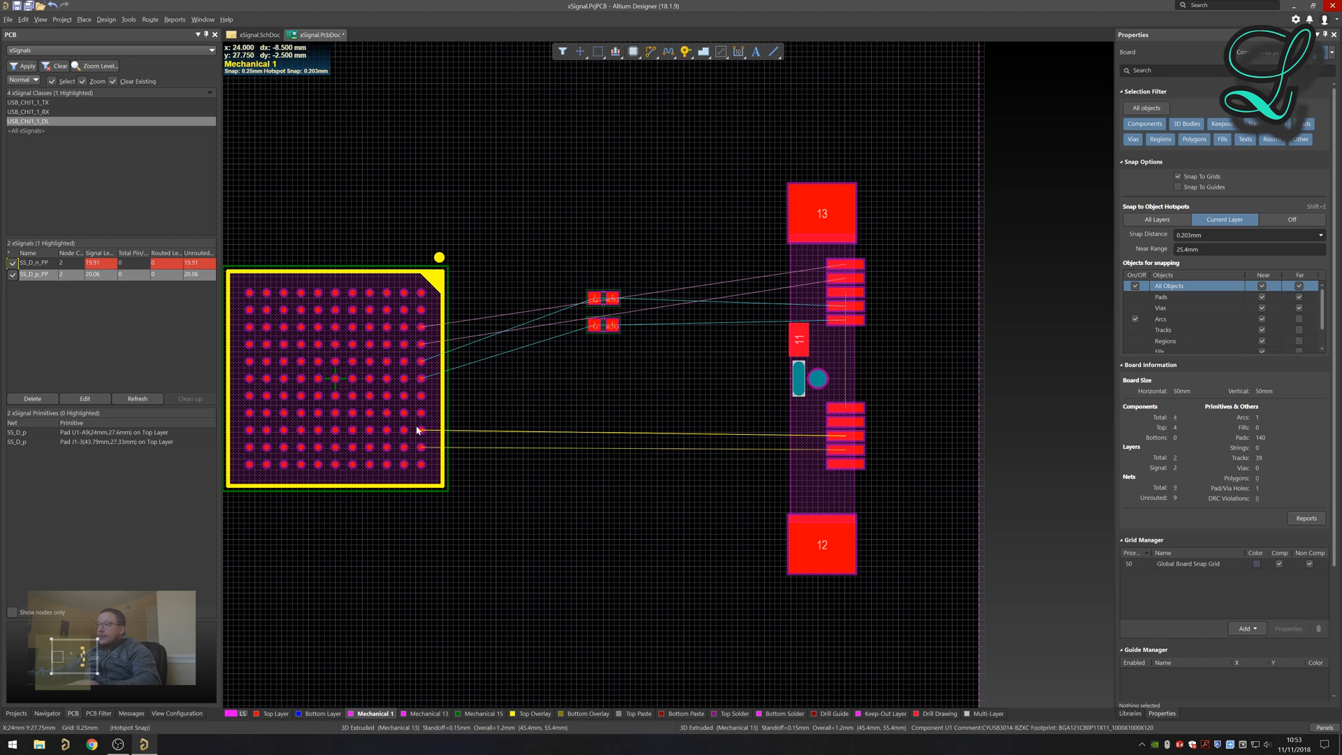
mouse_move(598, 461)
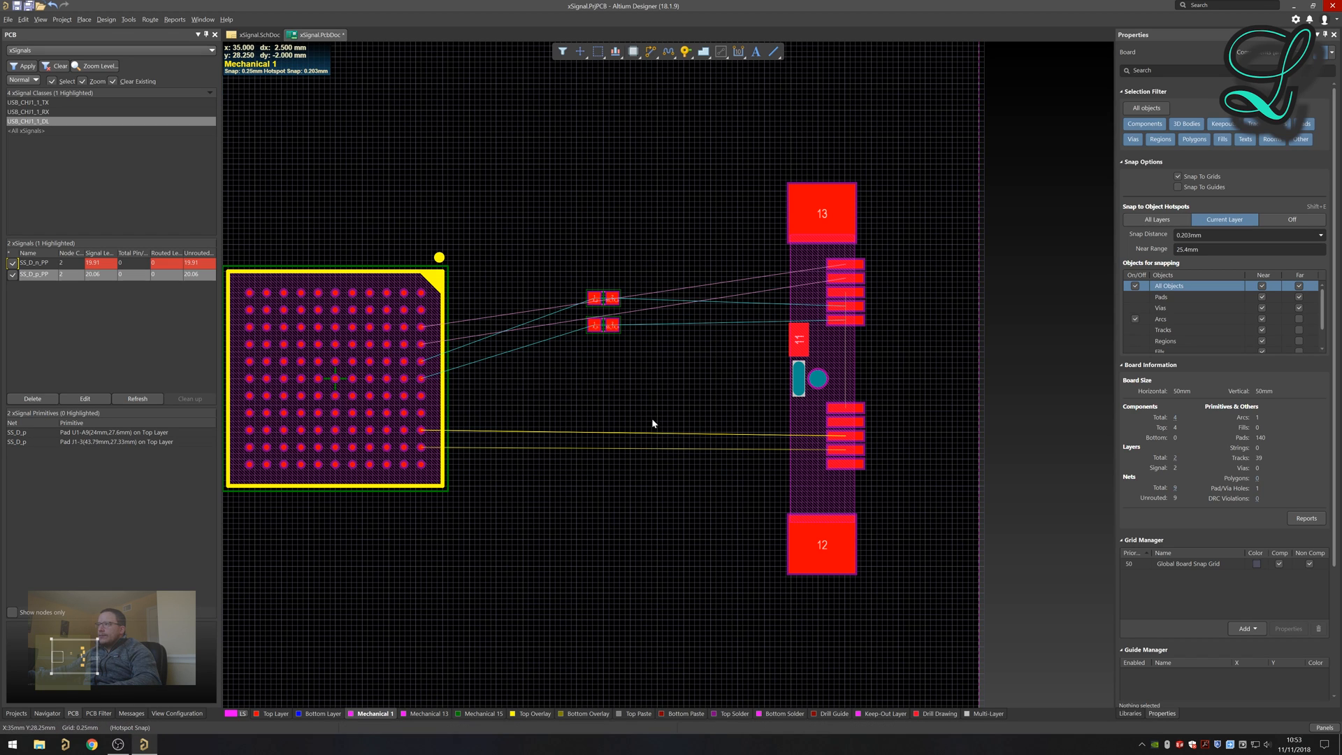
mouse_move(422, 449)
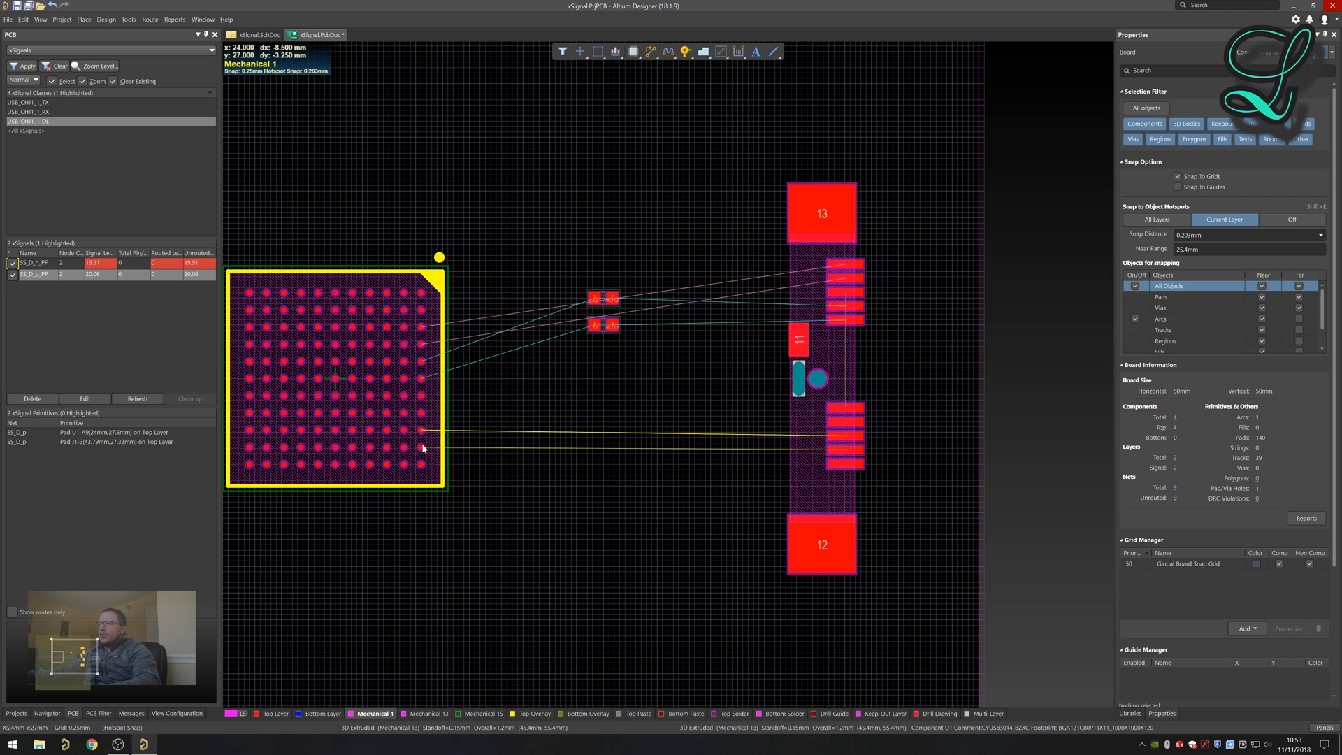
mouse_move(417, 361)
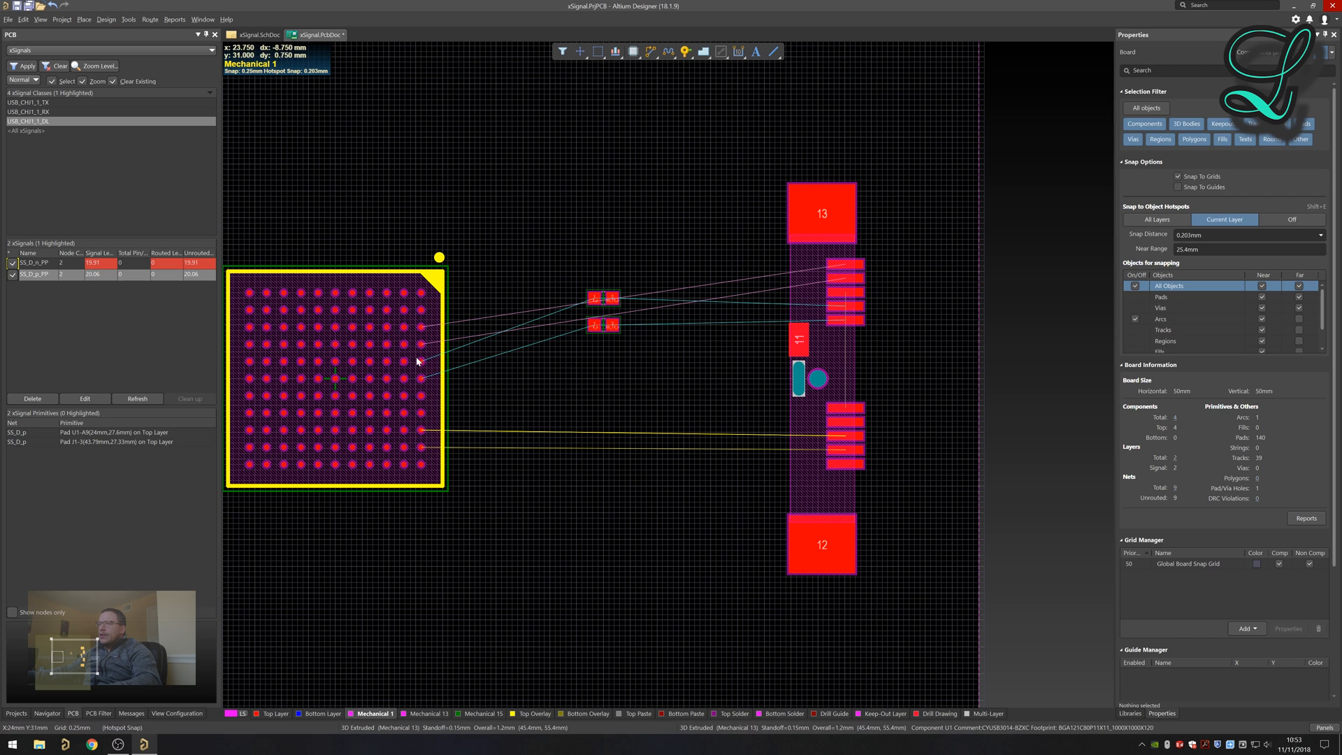
mouse_move(464, 344)
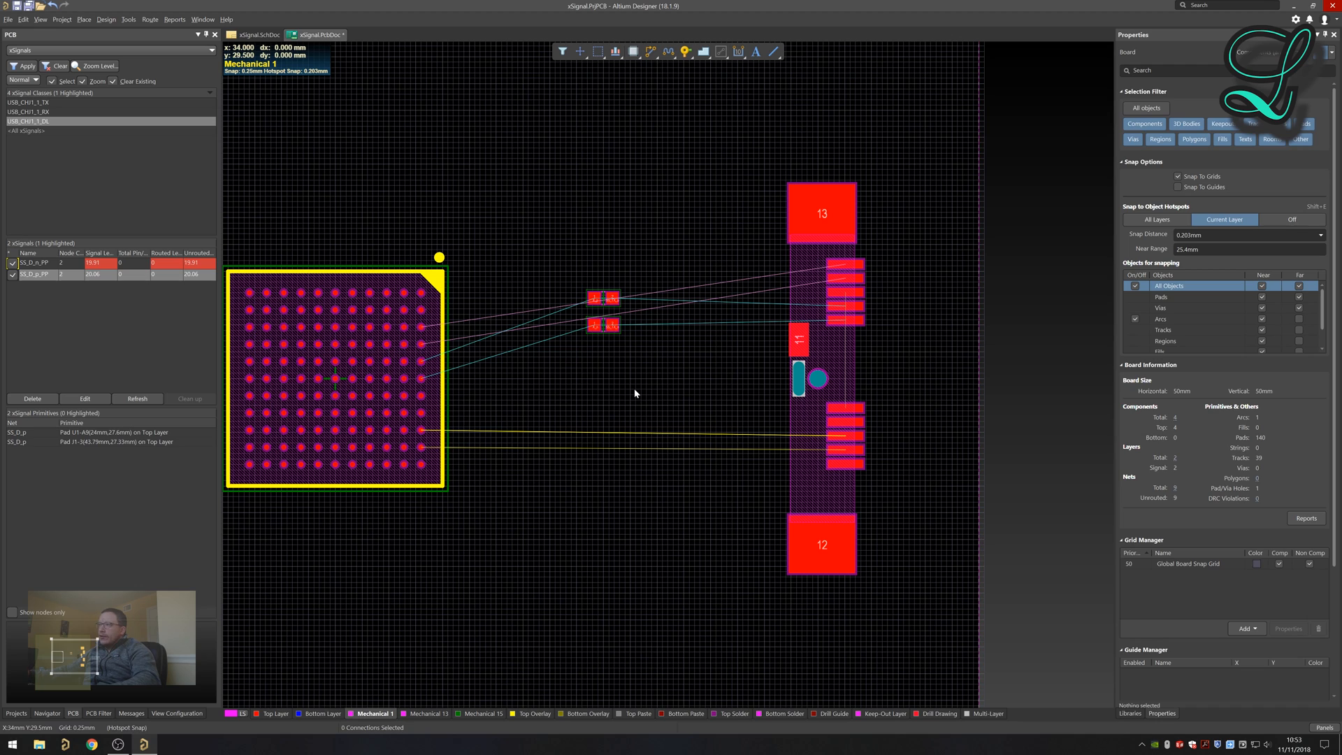
mouse_move(660, 265)
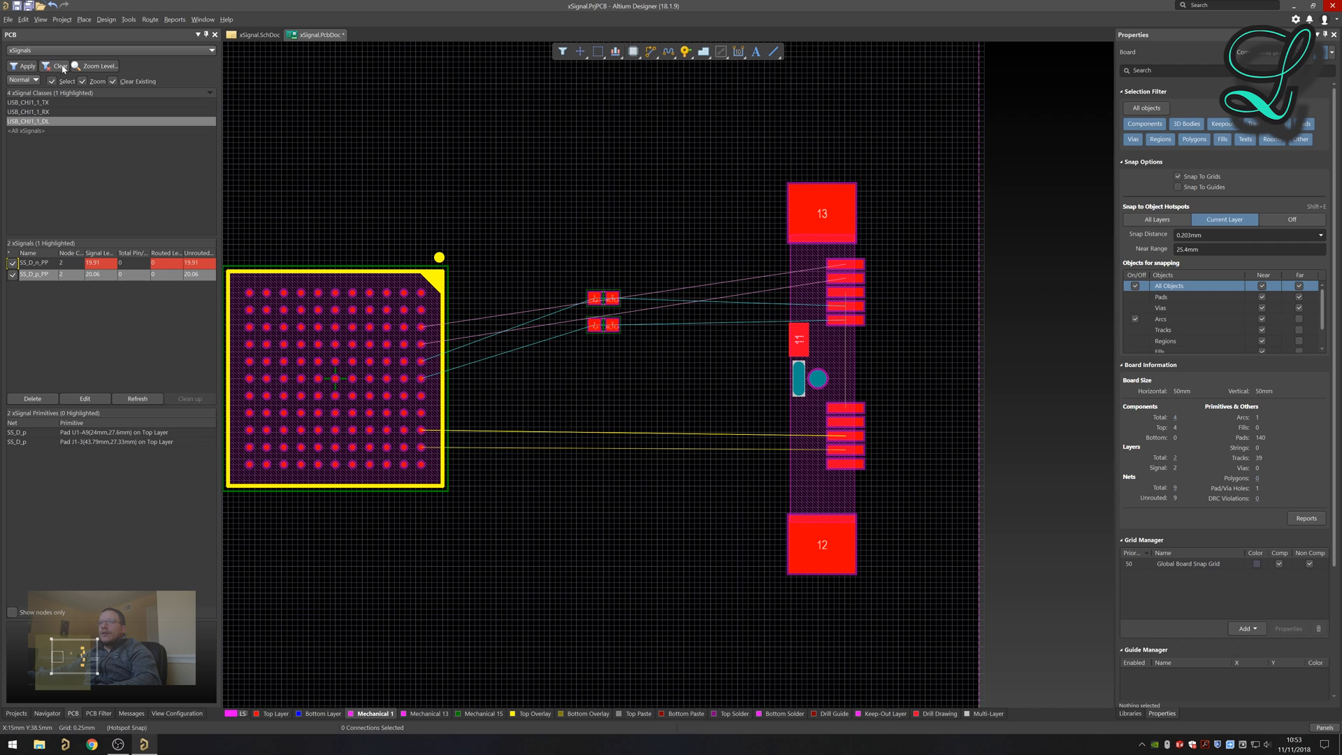
mouse_move(677, 190)
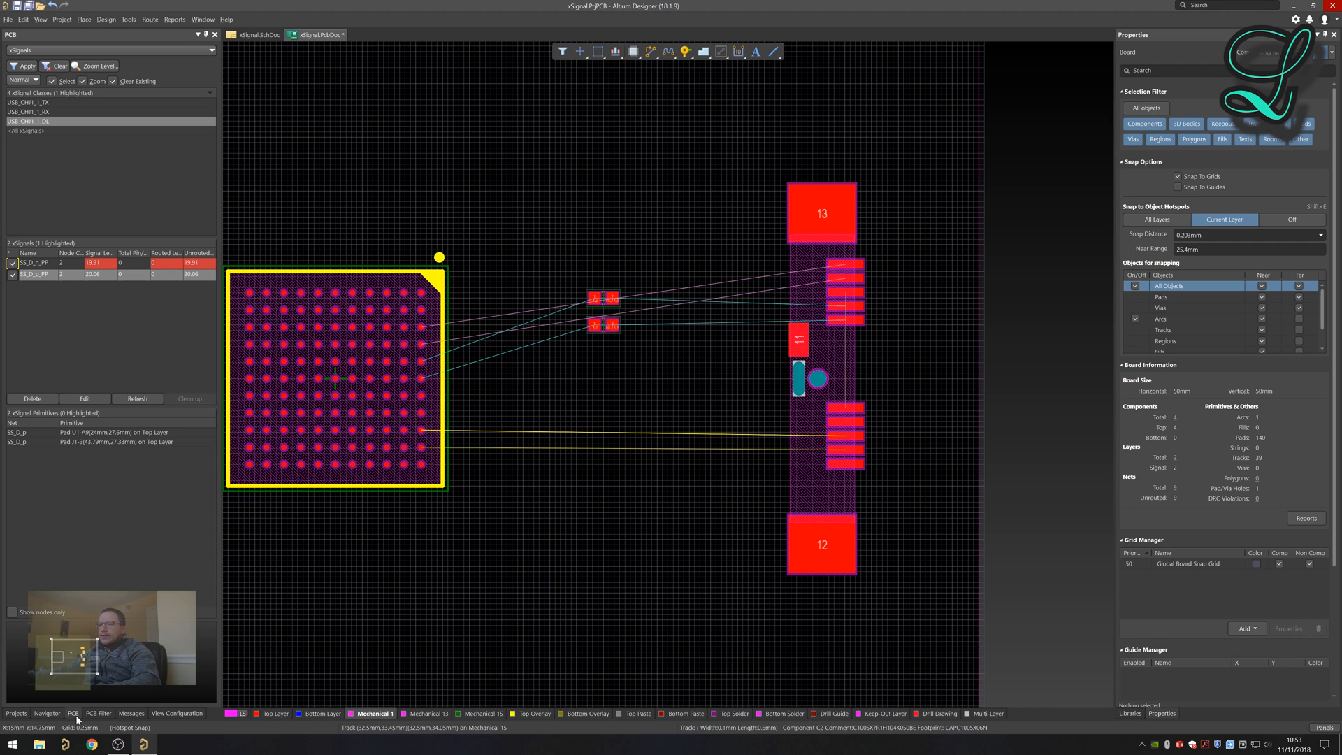
mouse_move(147, 534)
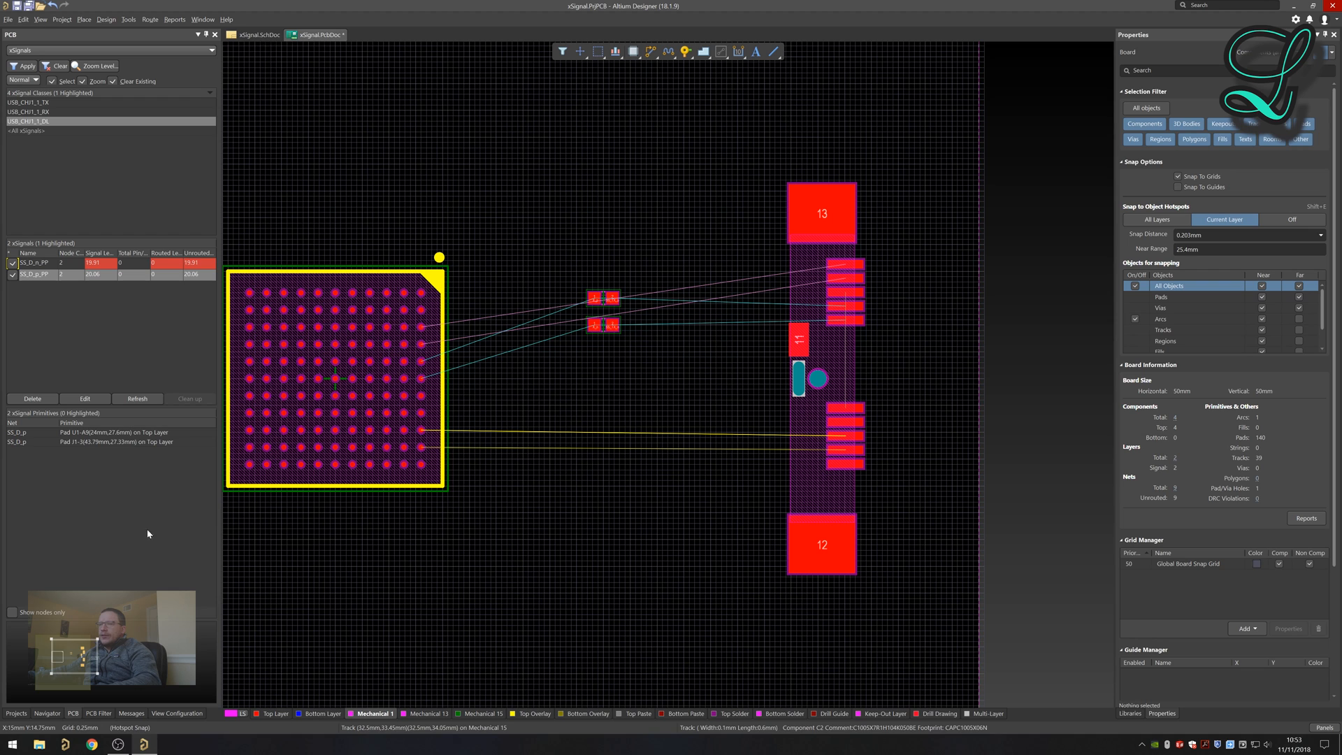
mouse_move(496, 217)
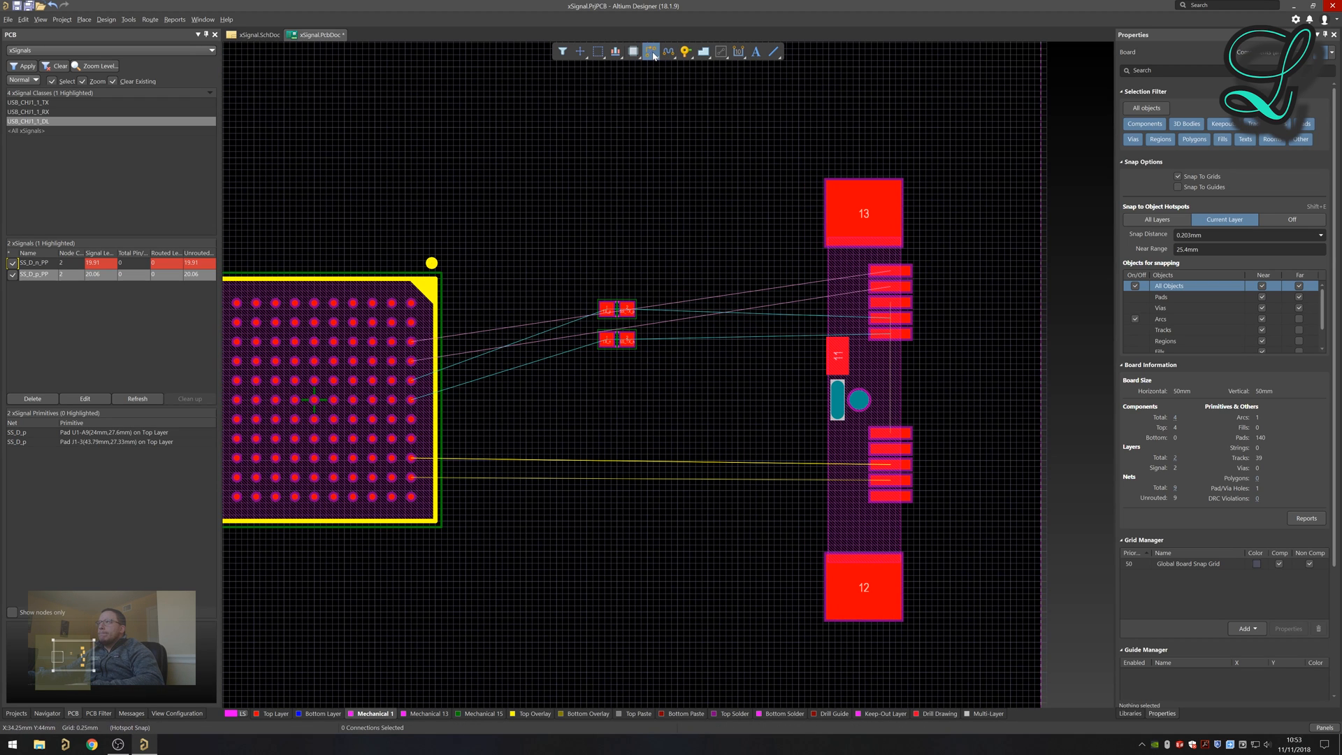
Review the Active Route routing modes, then browse the Design menu toward the Rules command.
click(653, 51)
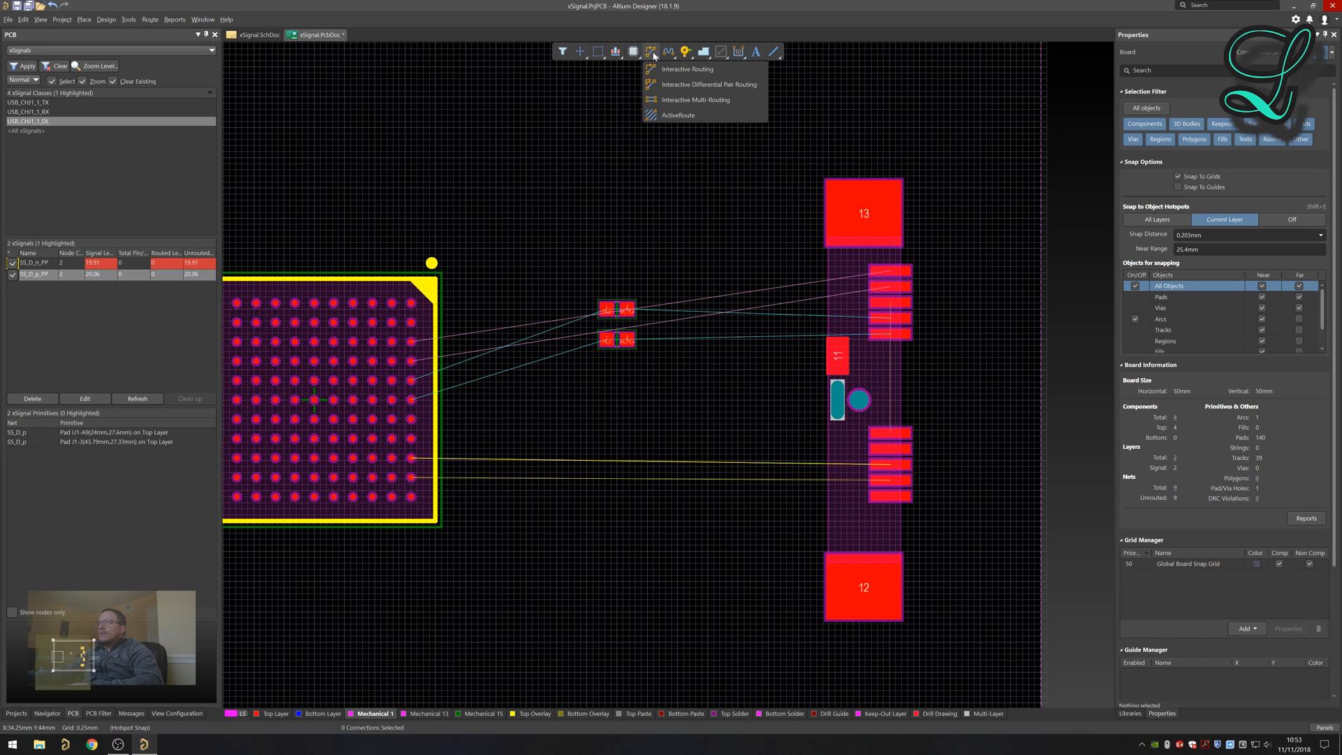
mouse_move(705, 84)
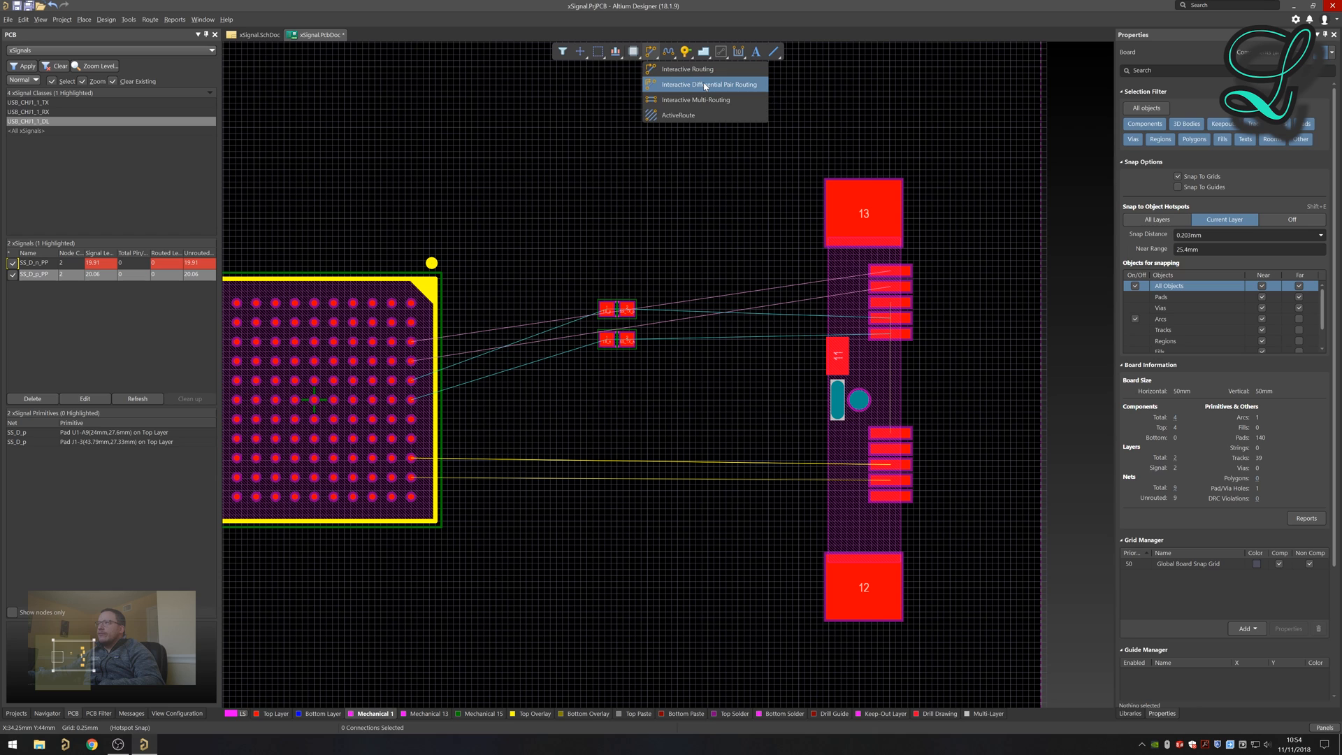
click(707, 84)
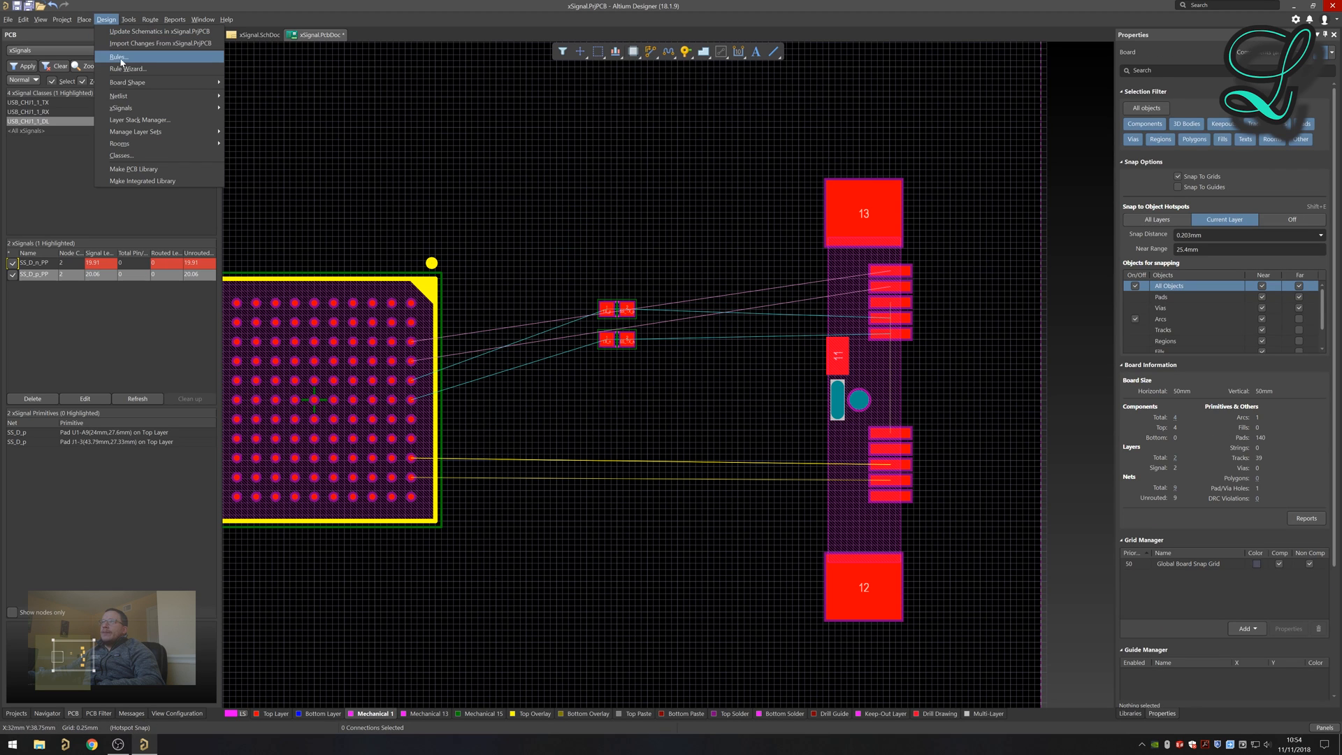
click(117, 56)
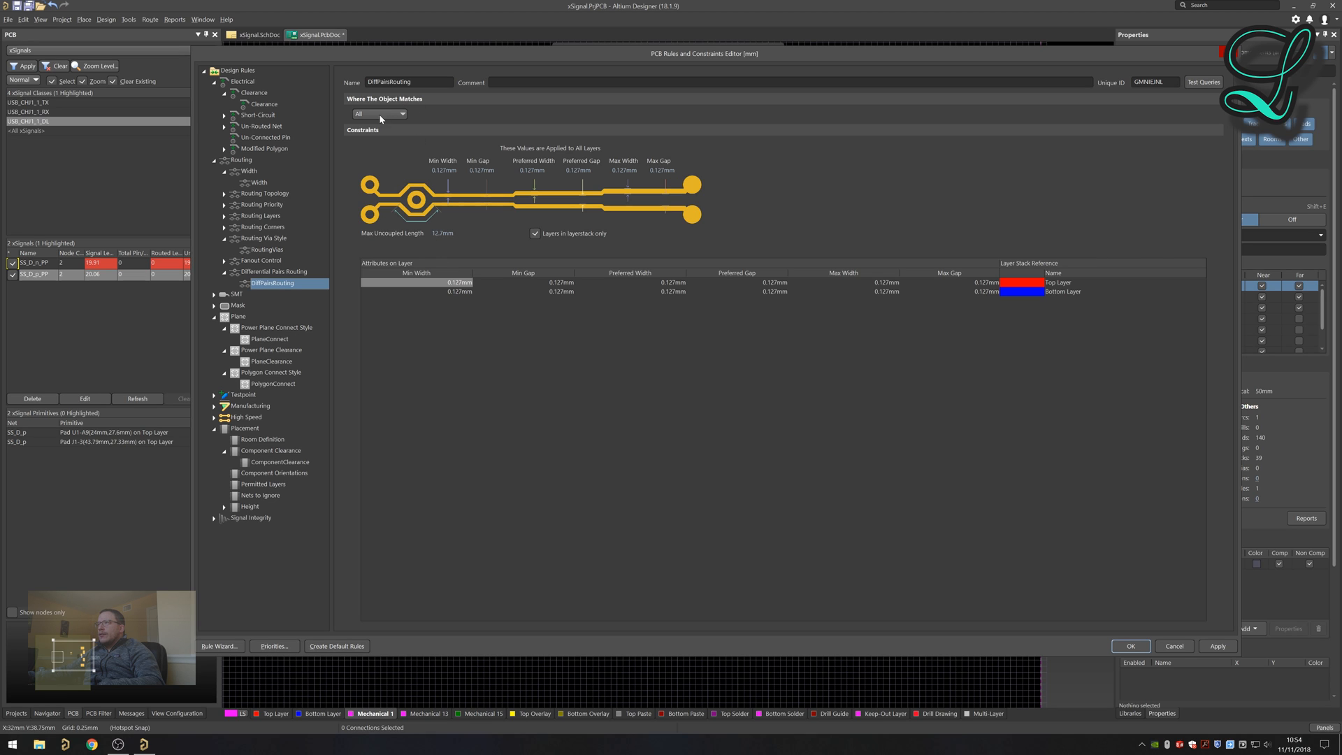
mouse_move(478, 251)
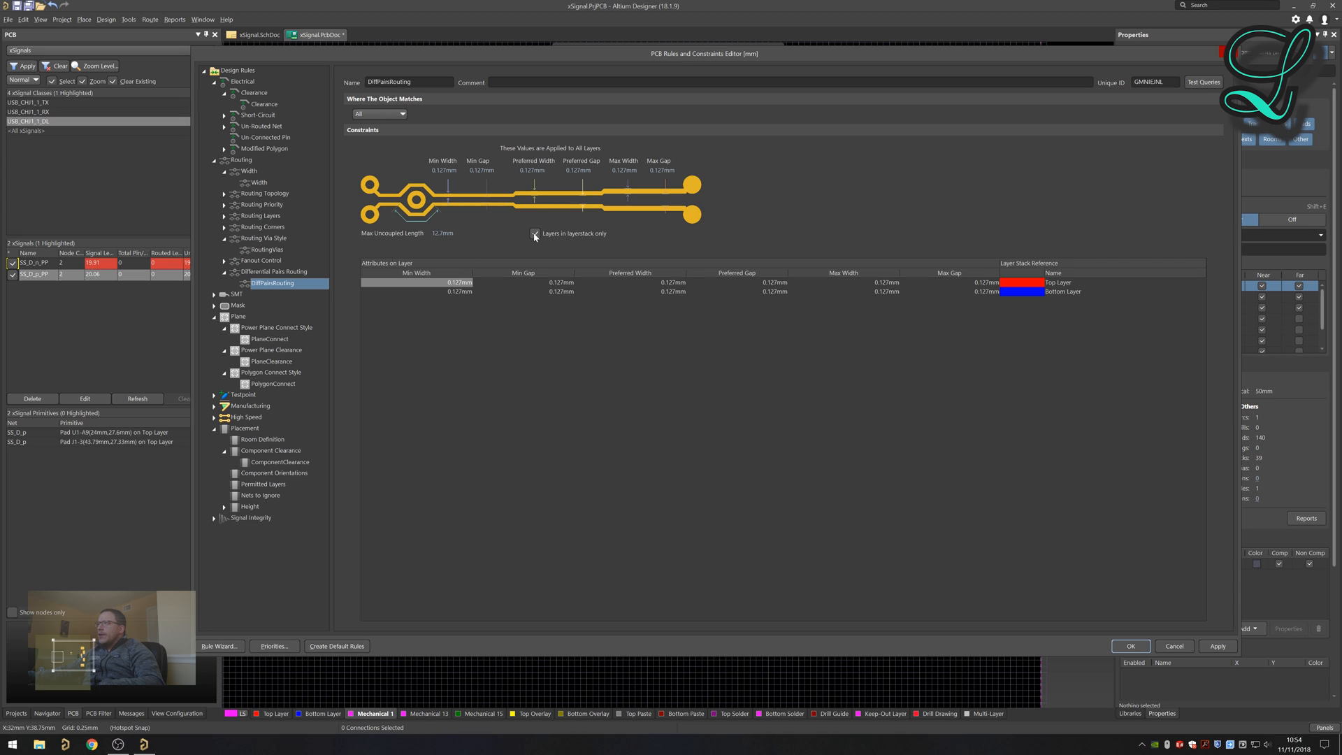
click(536, 234)
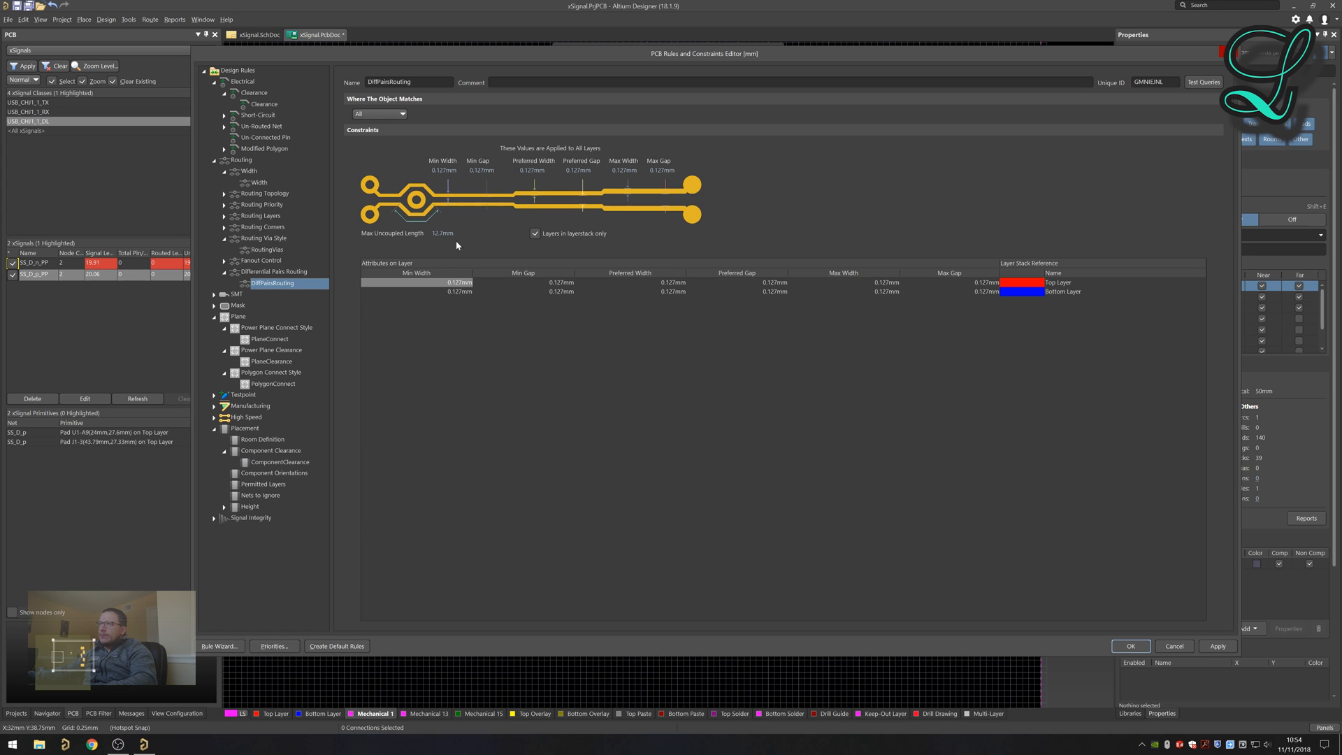
mouse_move(683, 284)
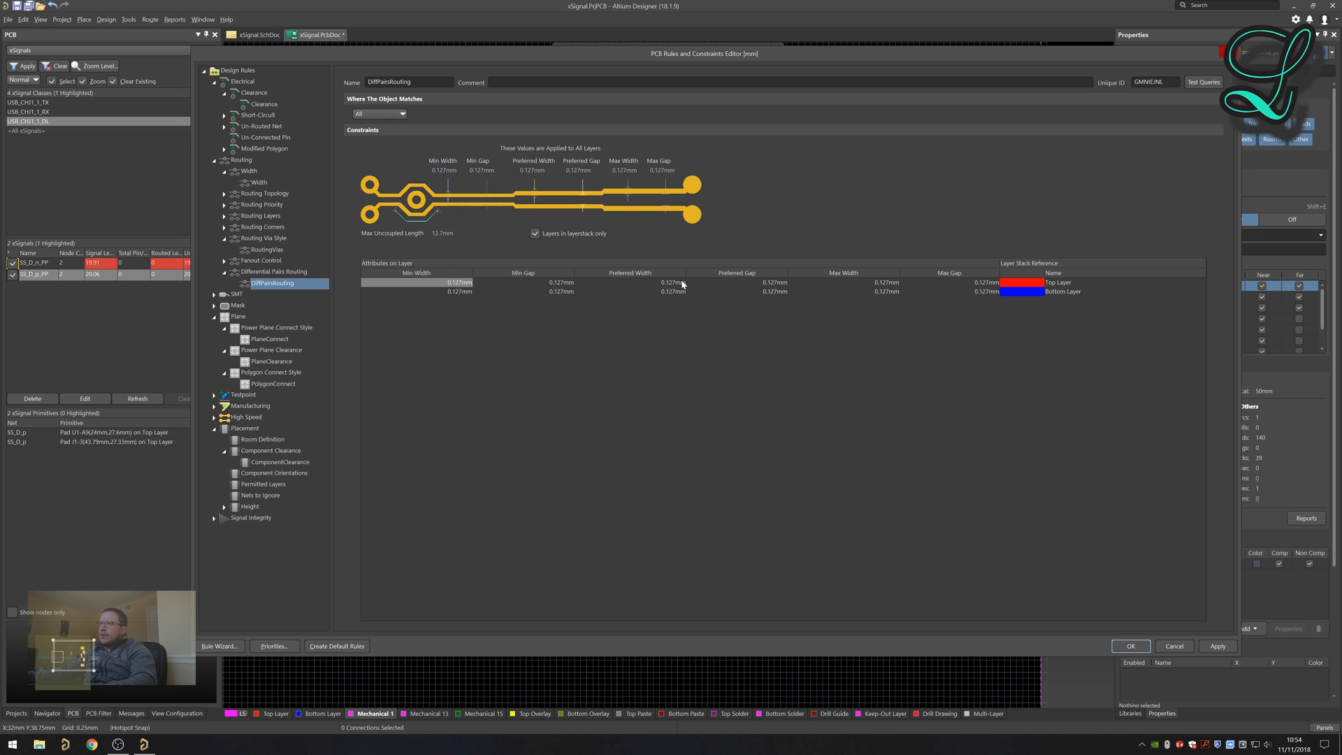
mouse_move(449, 284)
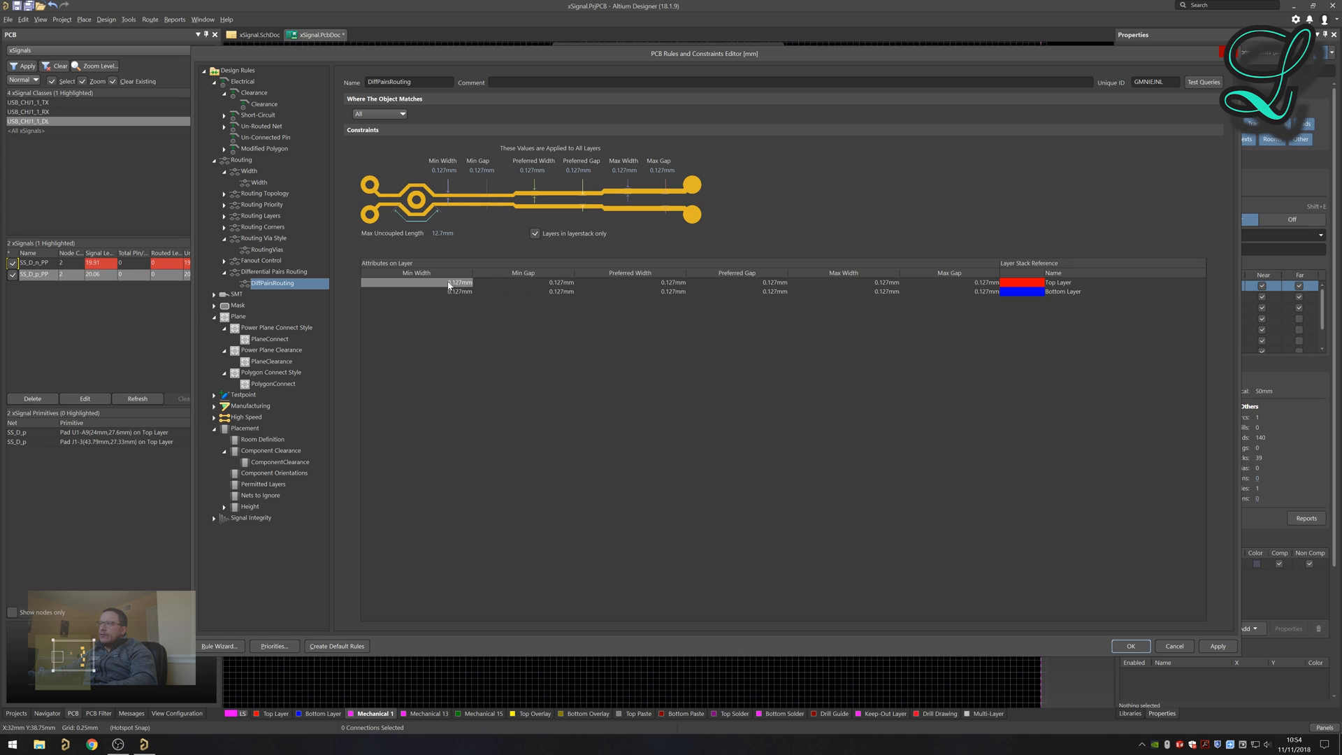
mouse_move(666, 197)
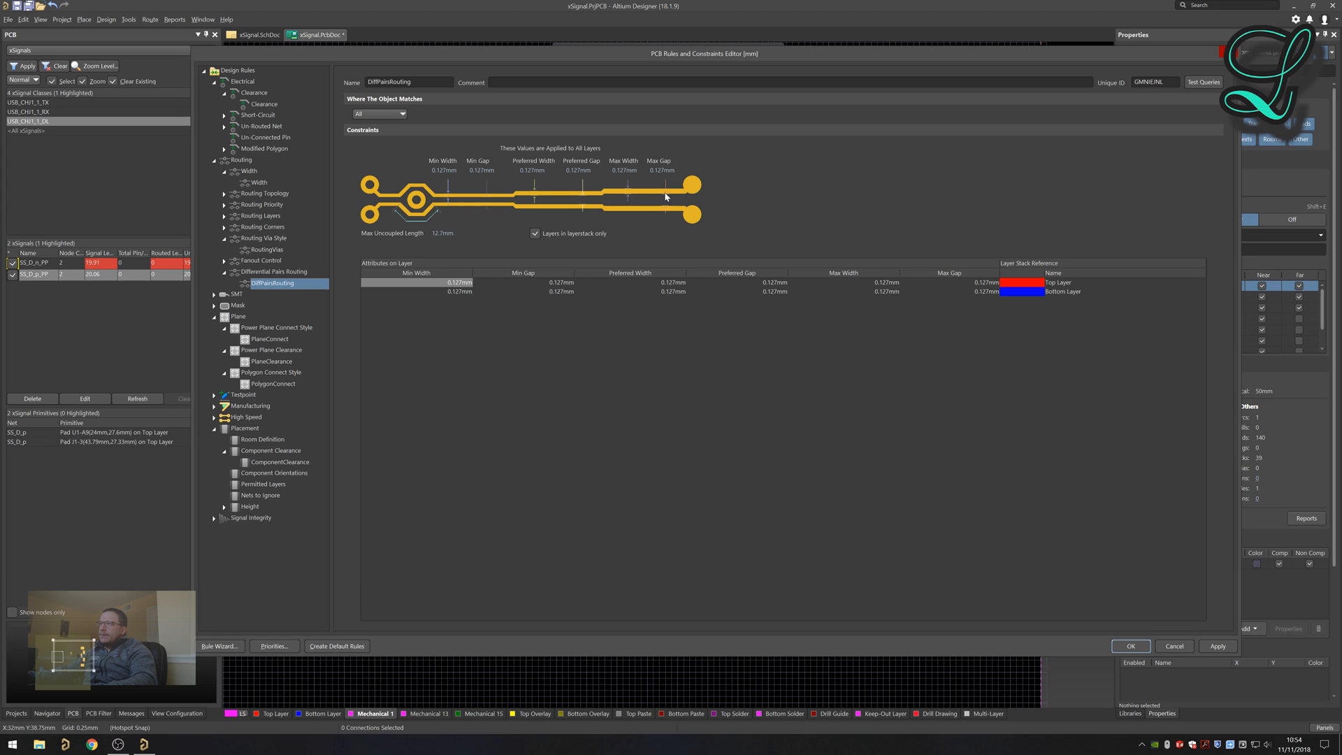
mouse_move(670, 205)
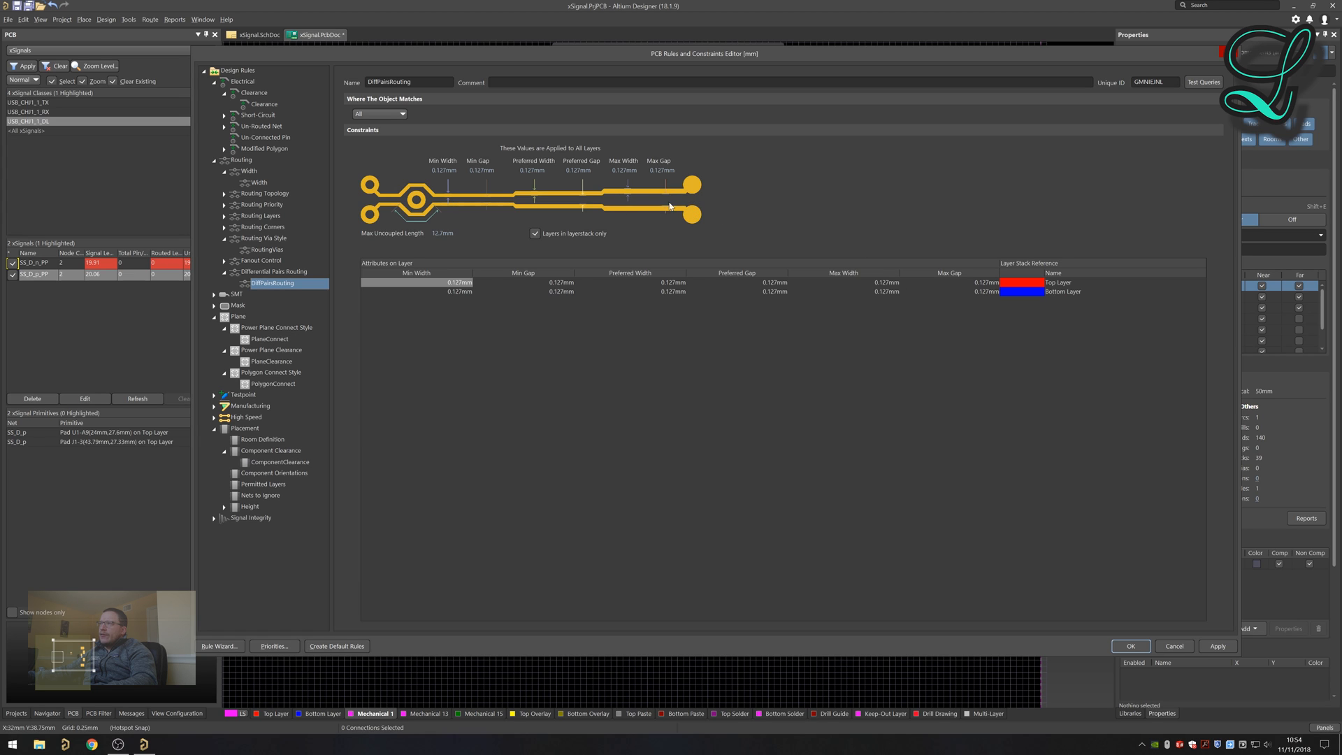
mouse_move(654, 212)
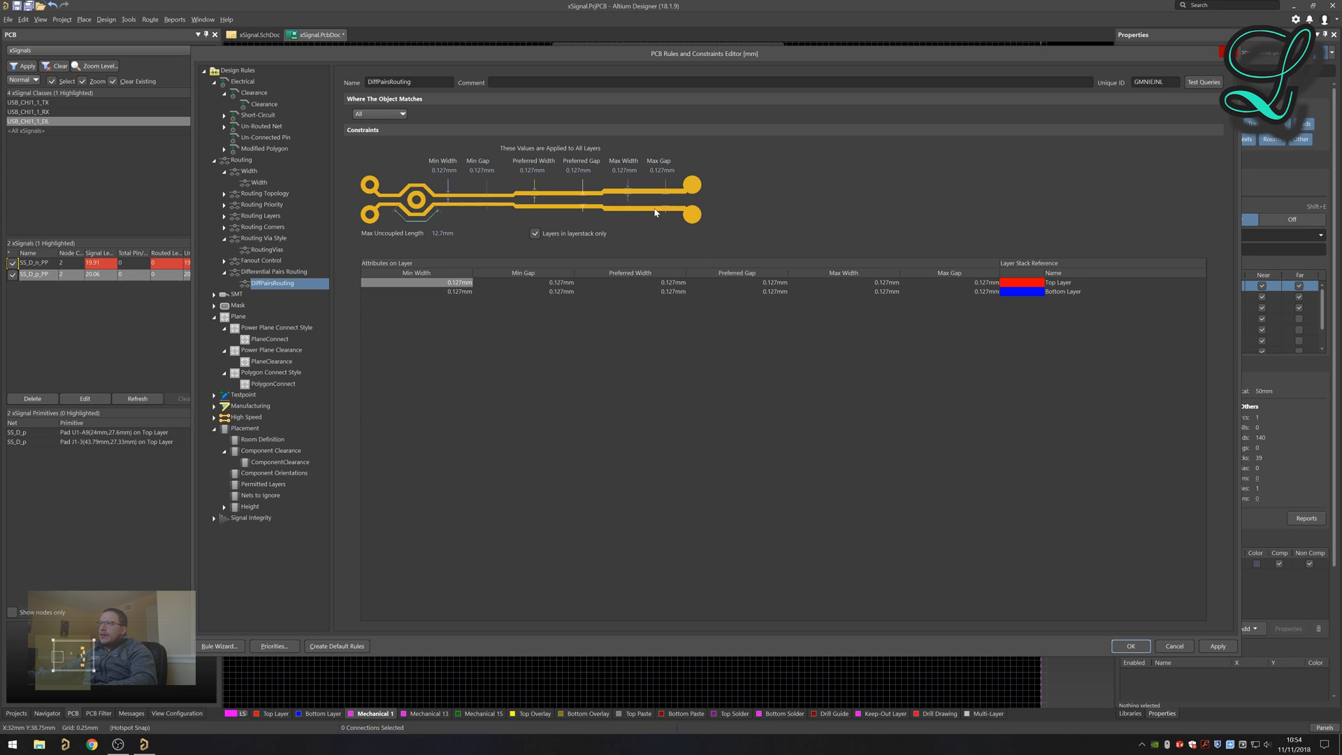
mouse_move(778, 225)
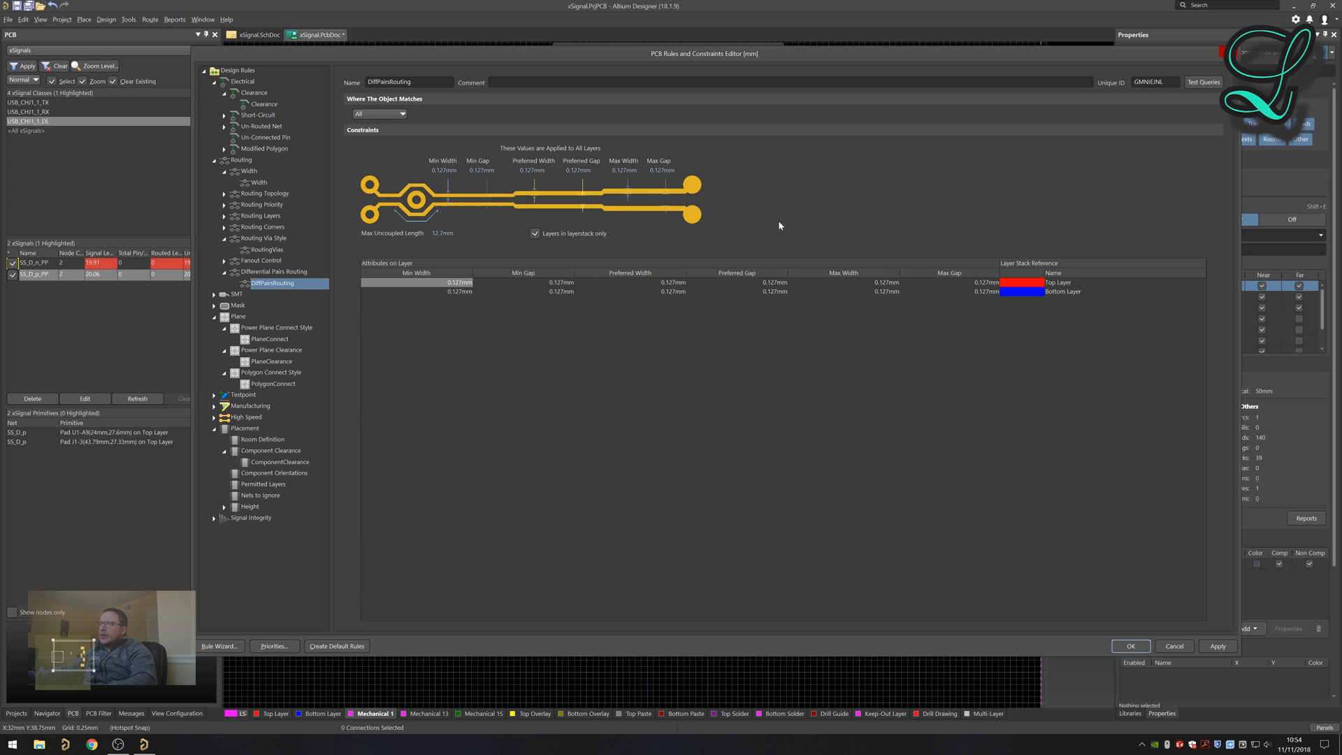
mouse_move(781, 219)
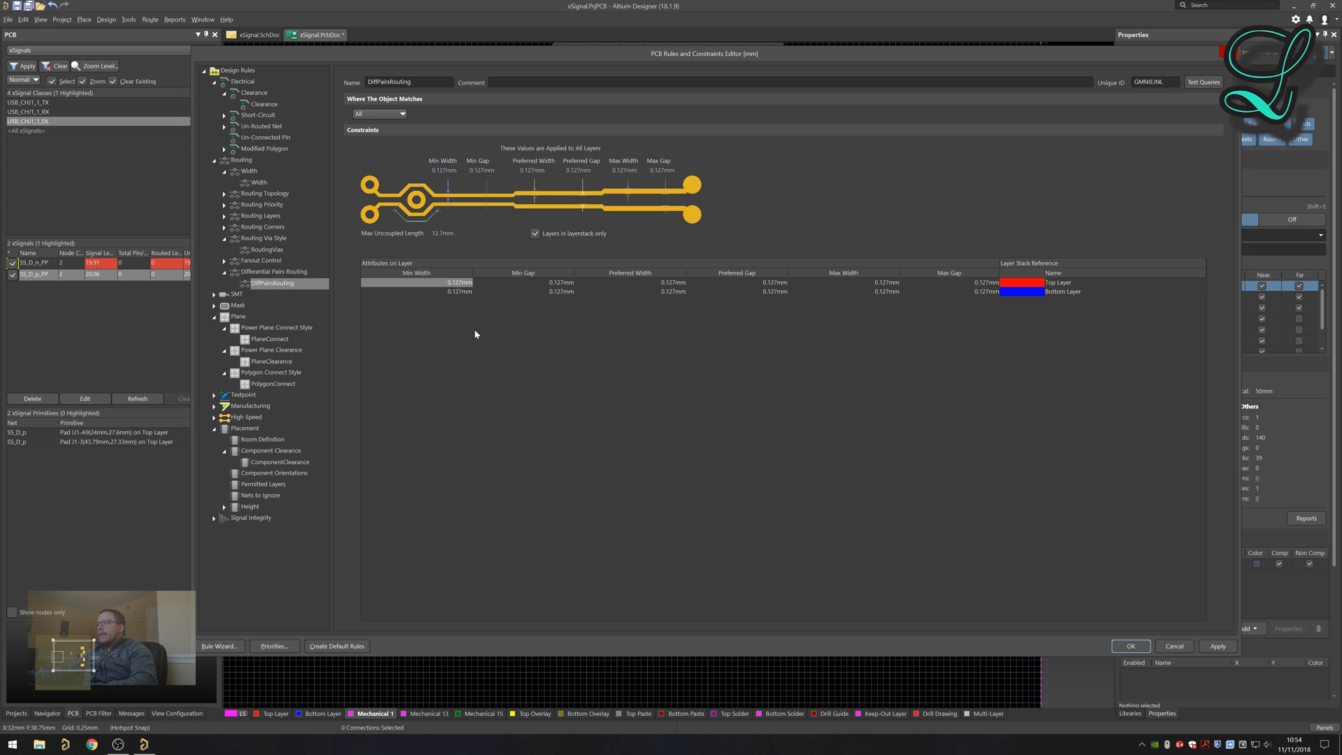
mouse_move(632, 361)
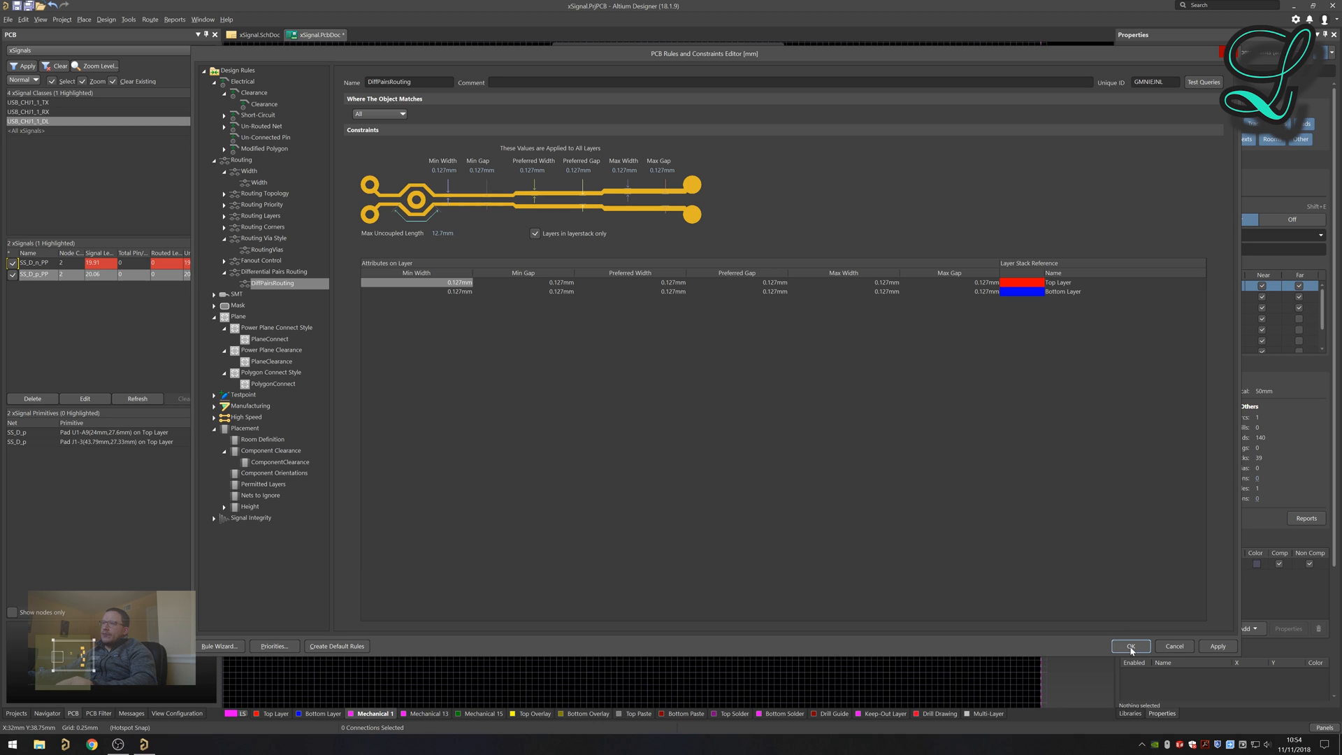
mouse_move(861, 295)
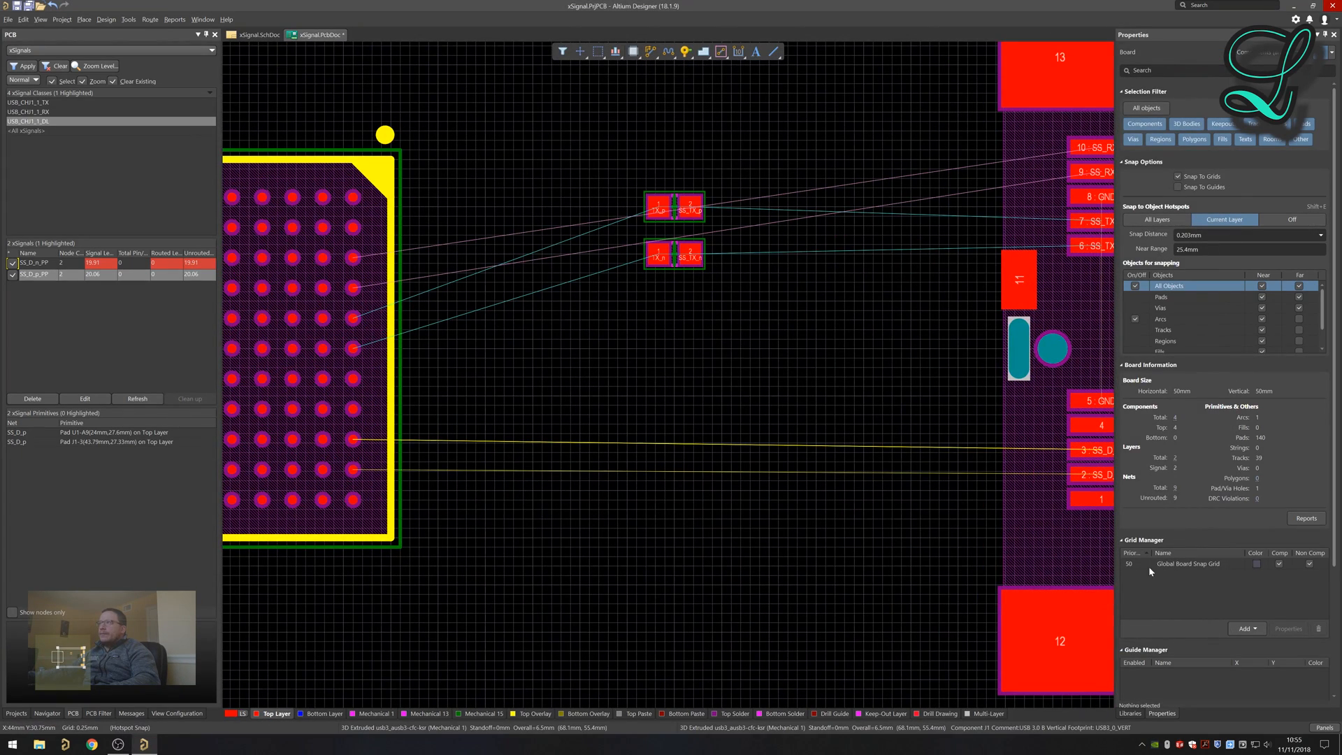
Review the Global Board Snap Grid settings and leave the 0.25mm grid unchanged.
double_click(1190, 563)
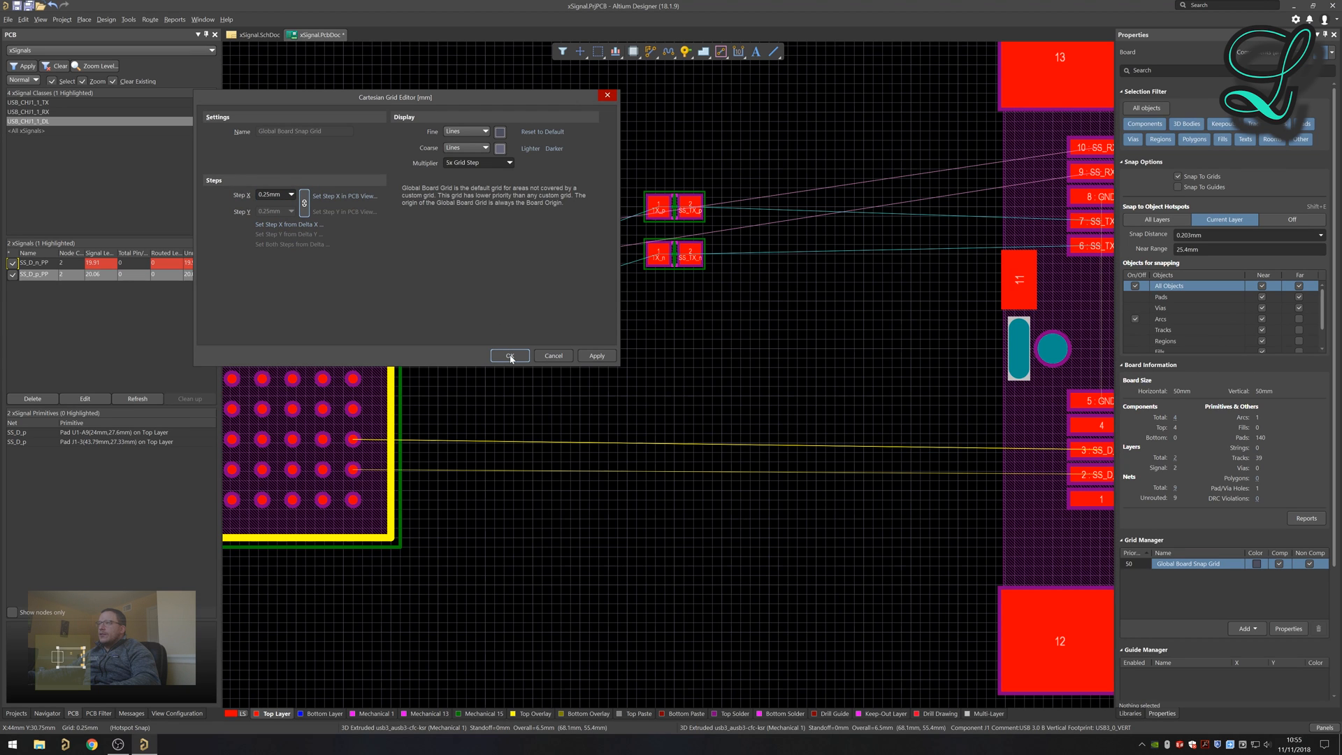
click(509, 355)
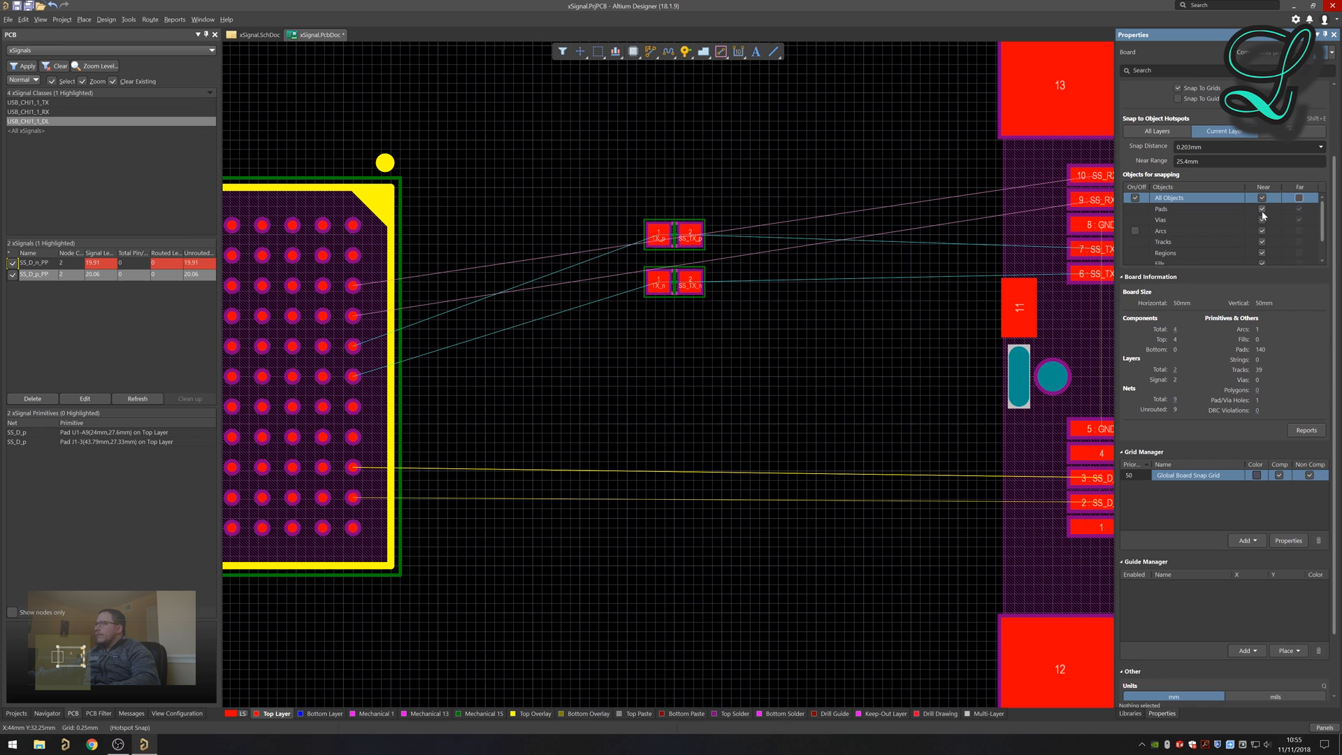
Snap only to Pads, with 0.5x Snap Grid snap distance and a 1mm near range.
click(1261, 253)
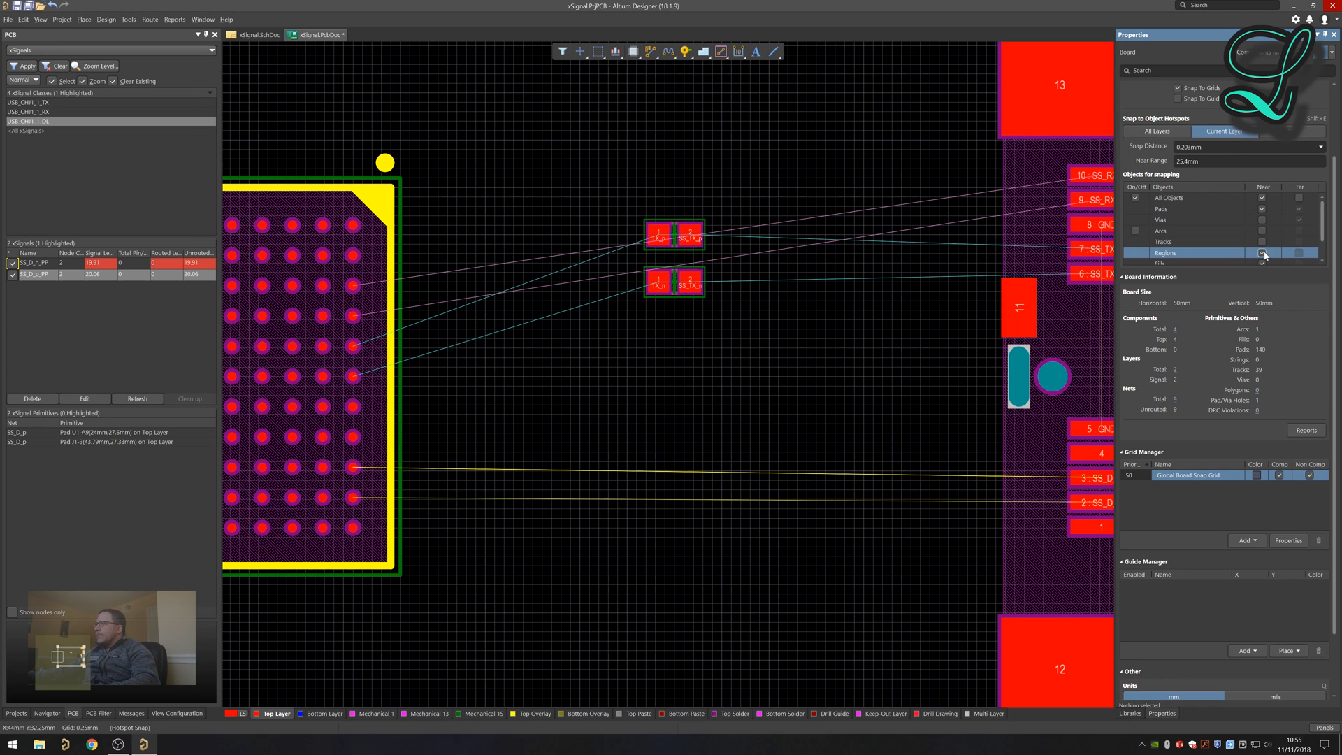
scroll(down, 3)
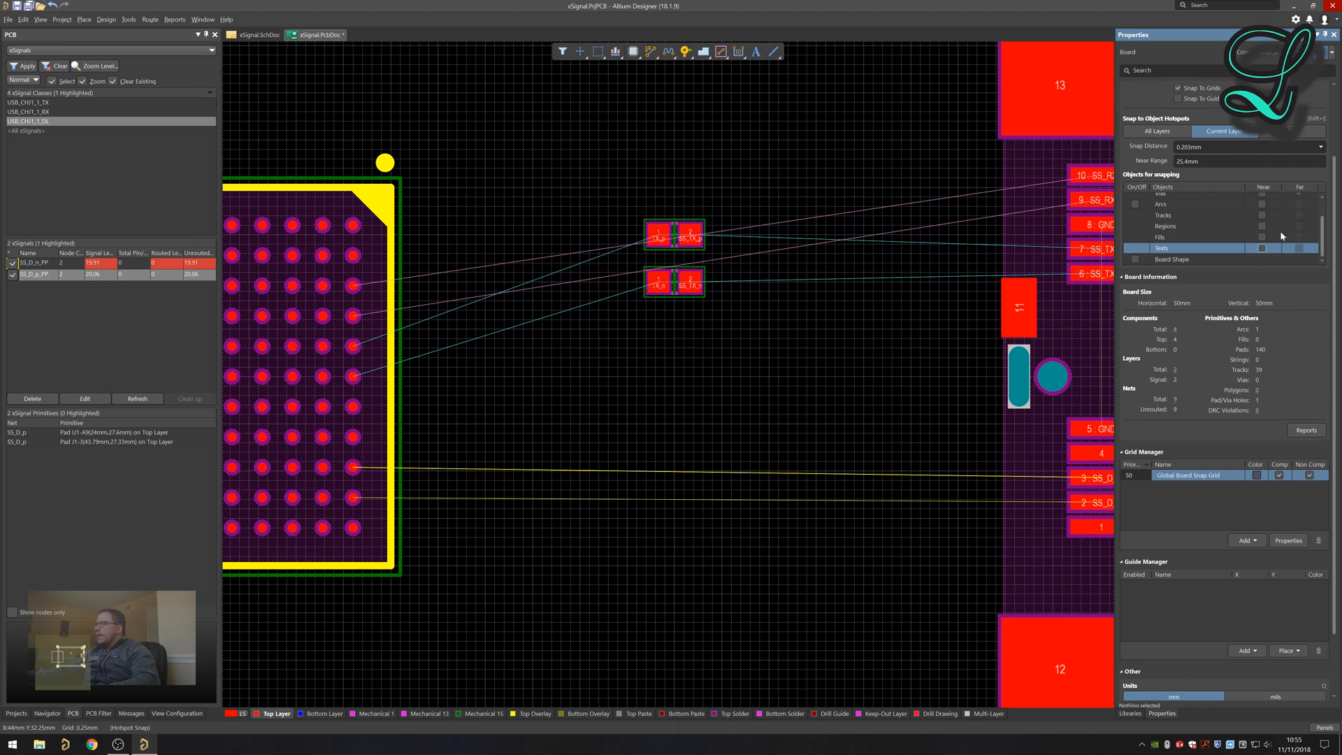
click(1135, 198)
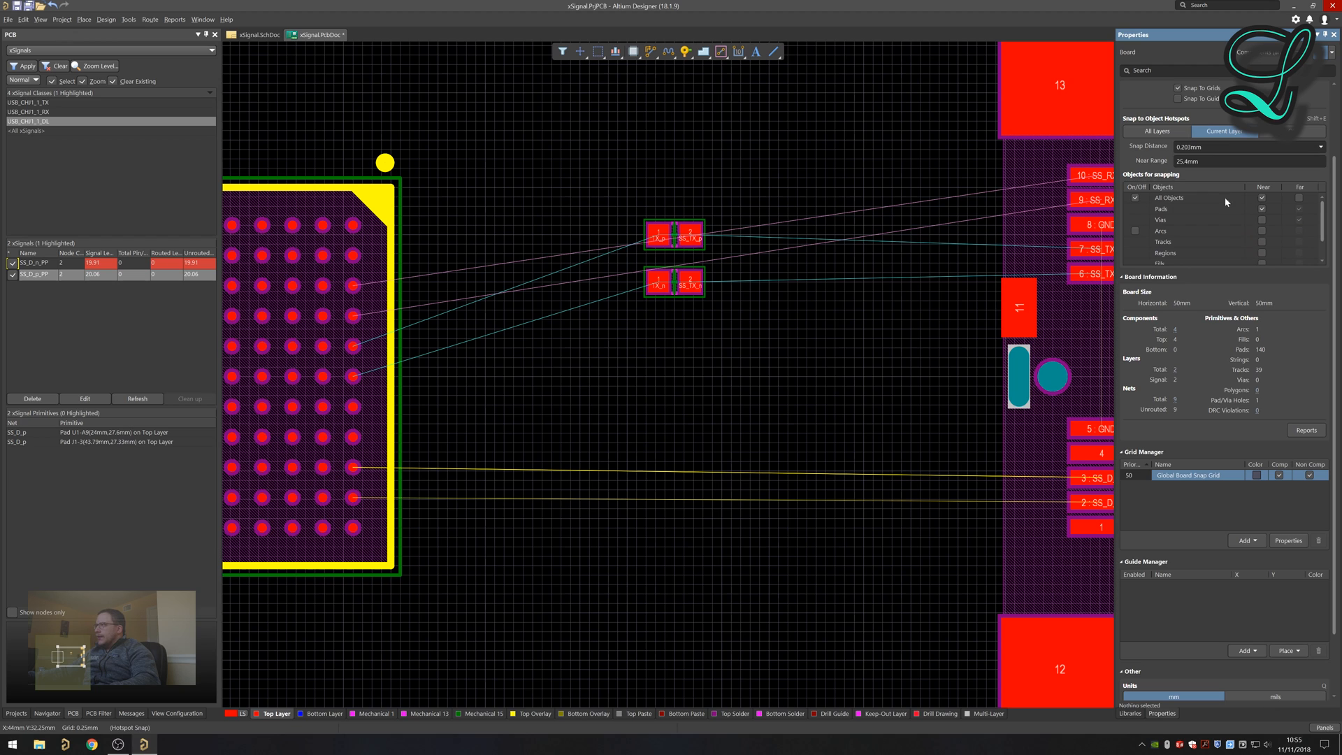
click(1162, 208)
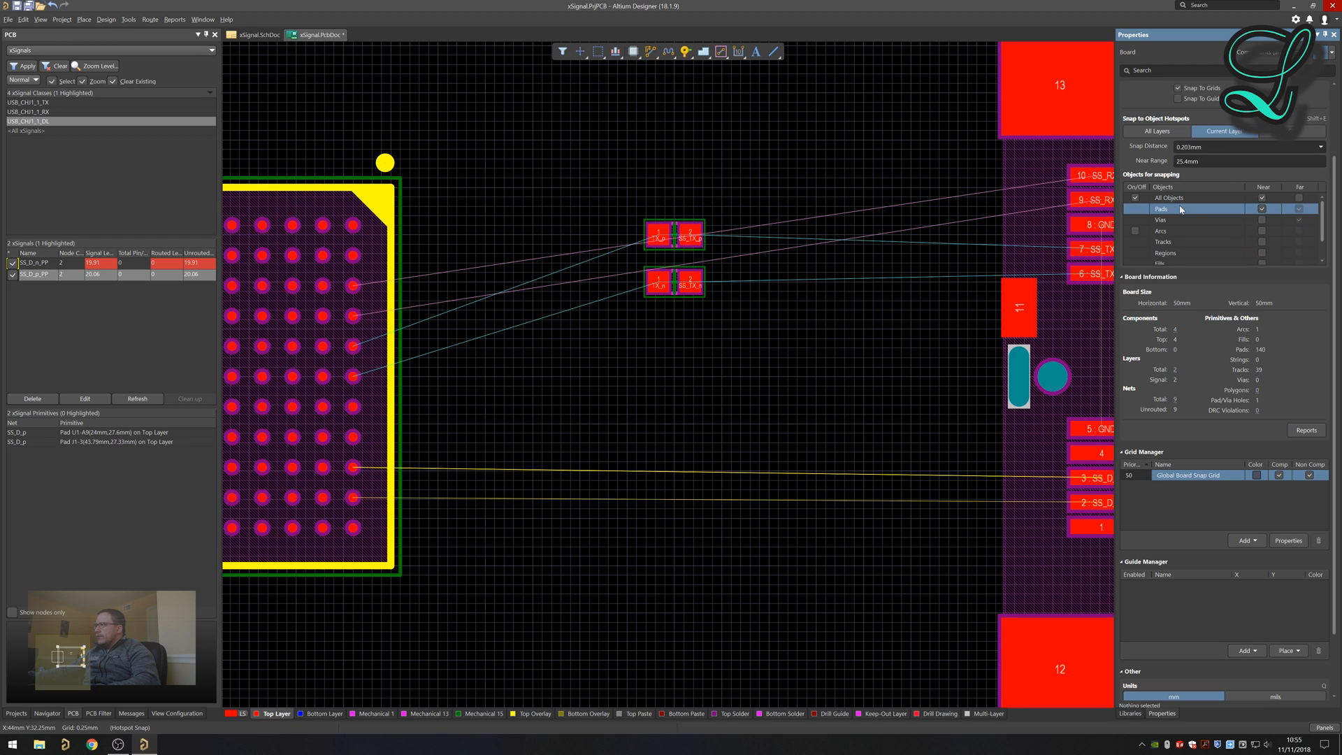
mouse_move(1075, 157)
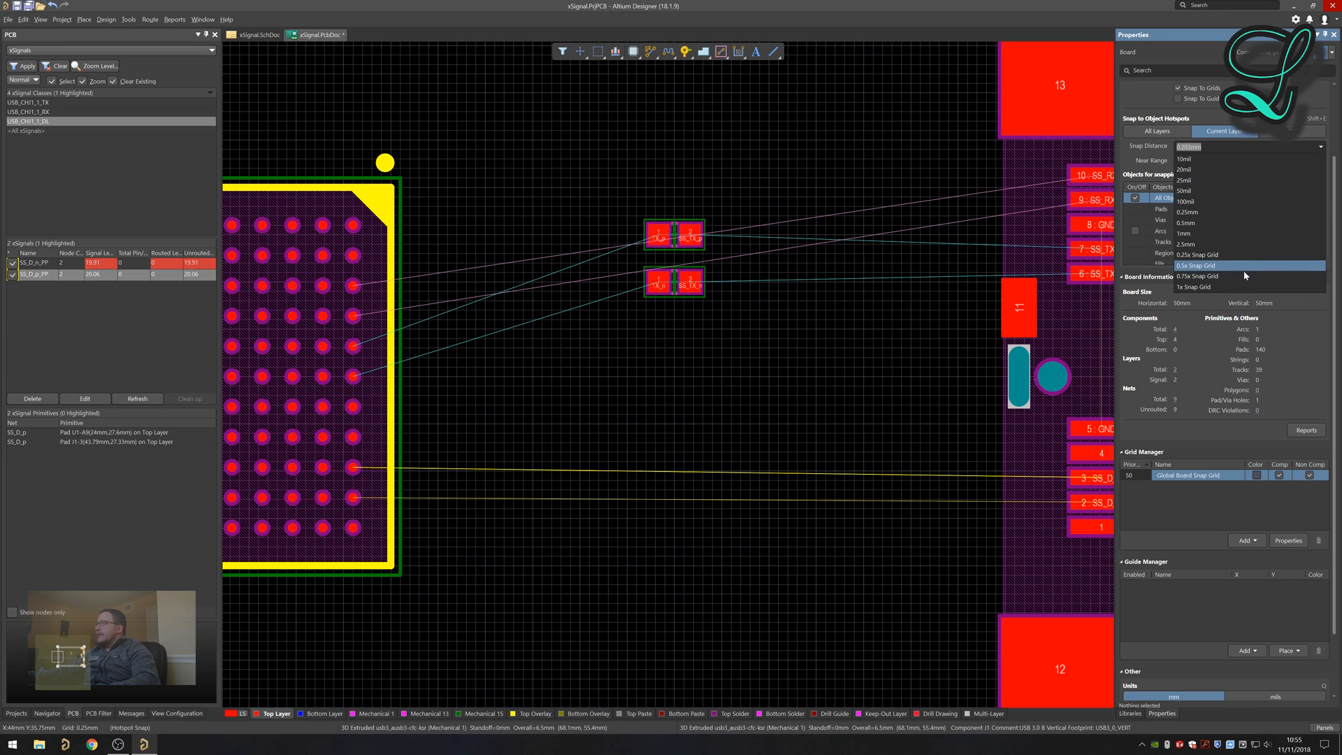
click(1198, 264)
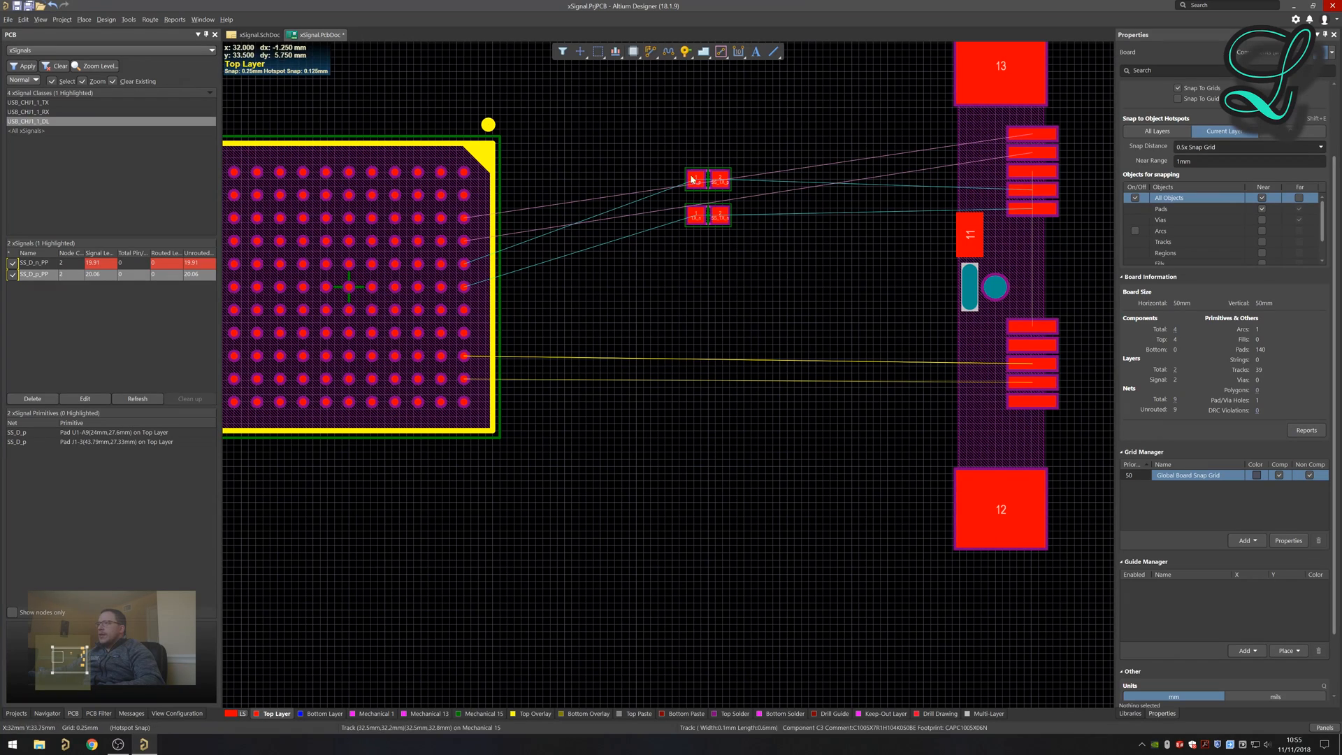
Route the SS_D pair from the U1 pads on the top layer to J1 pads 2 and 3.
click(651, 51)
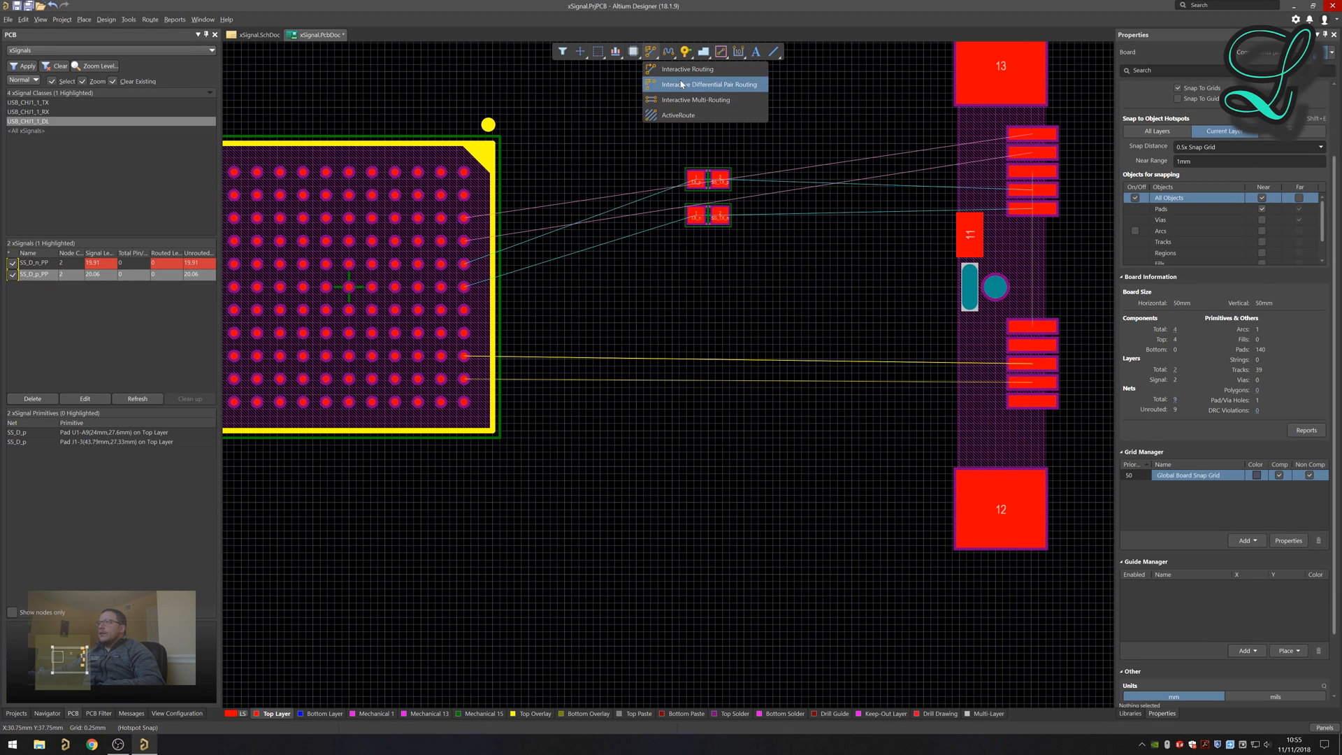
click(707, 84)
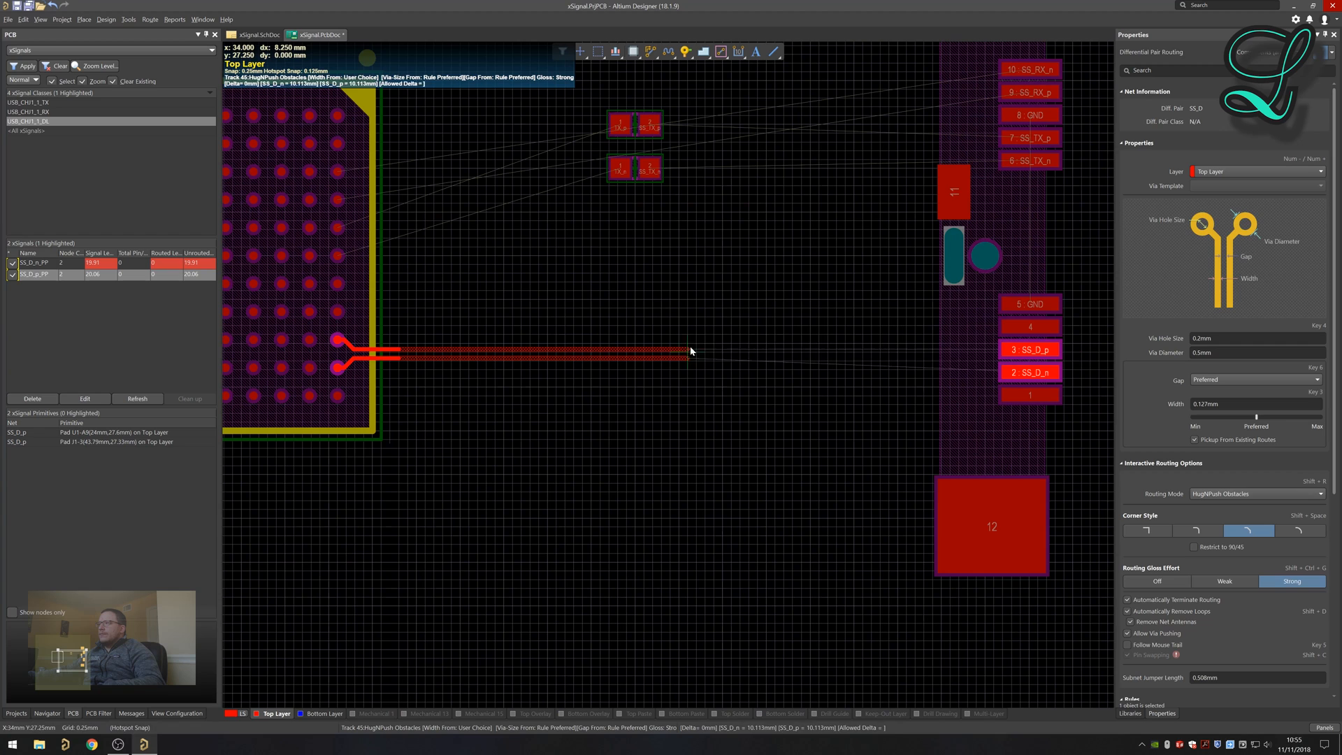
mouse_move(892, 352)
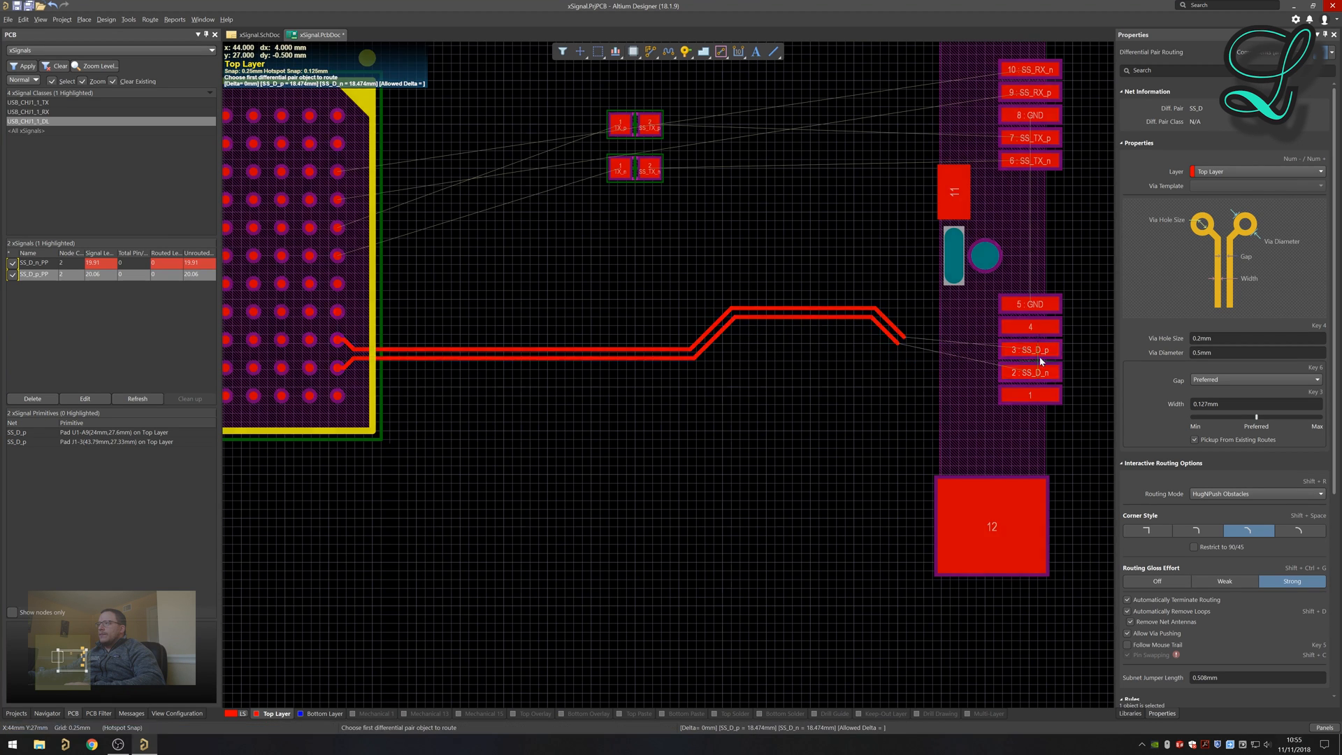
click(946, 359)
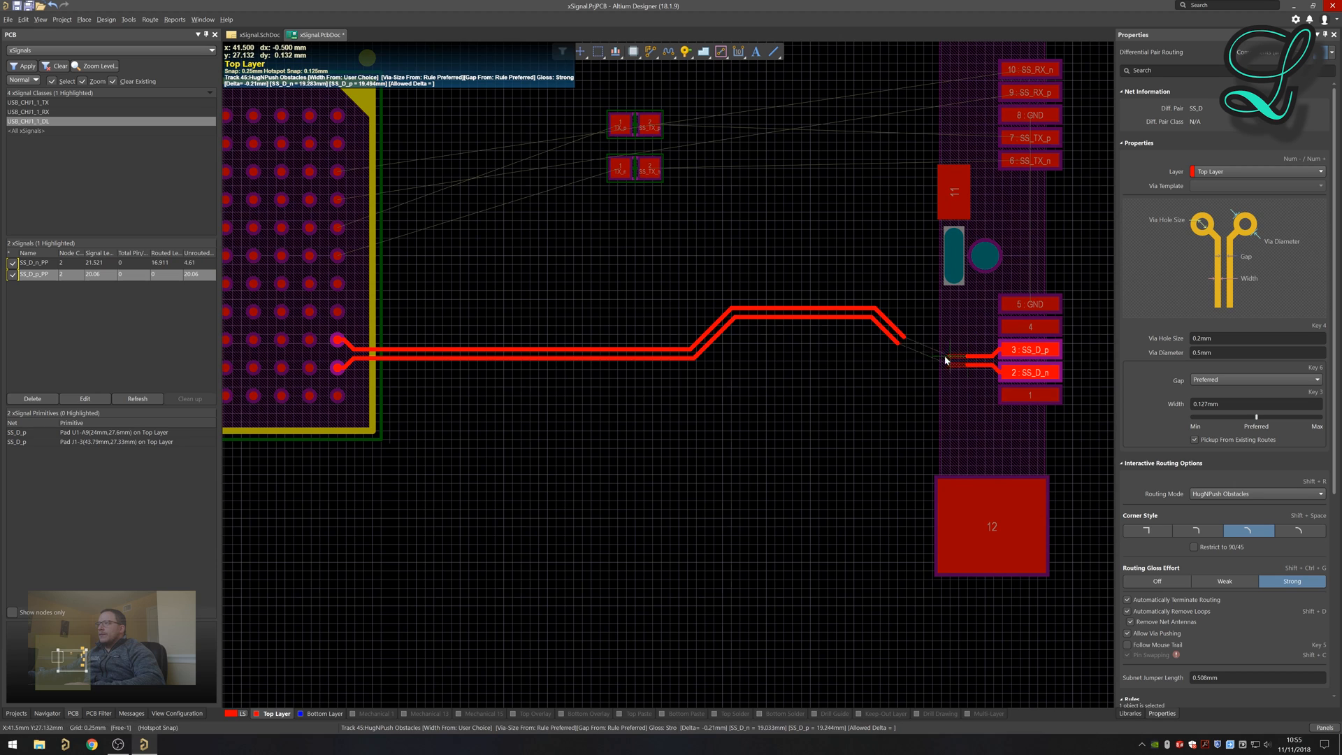
mouse_move(924, 331)
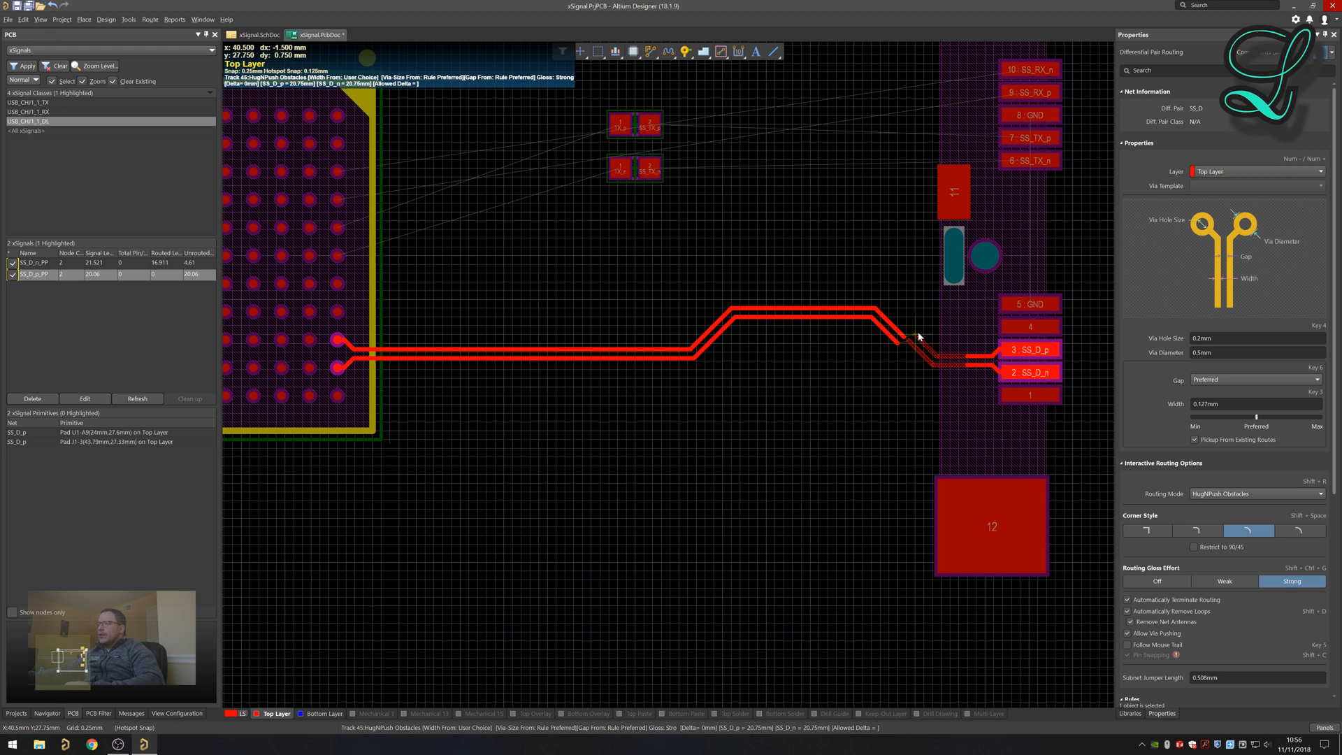
click(767, 348)
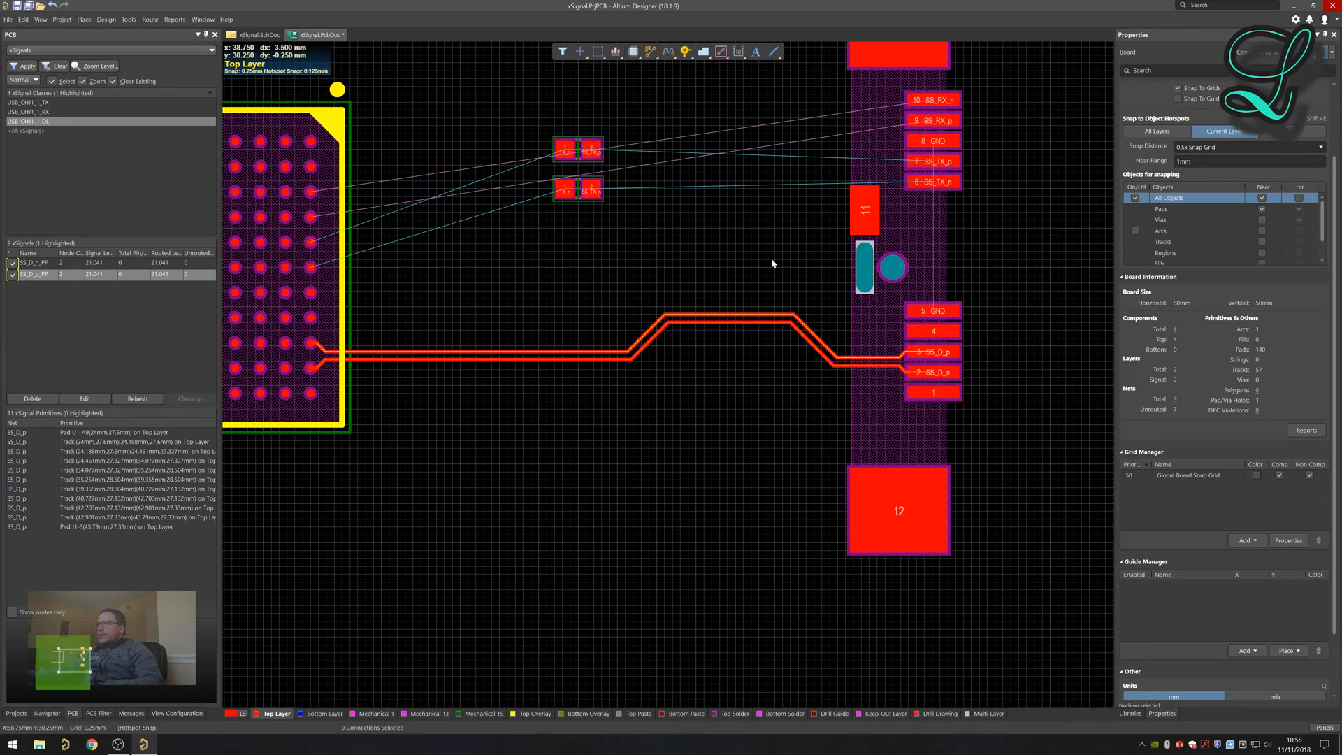
mouse_move(579, 279)
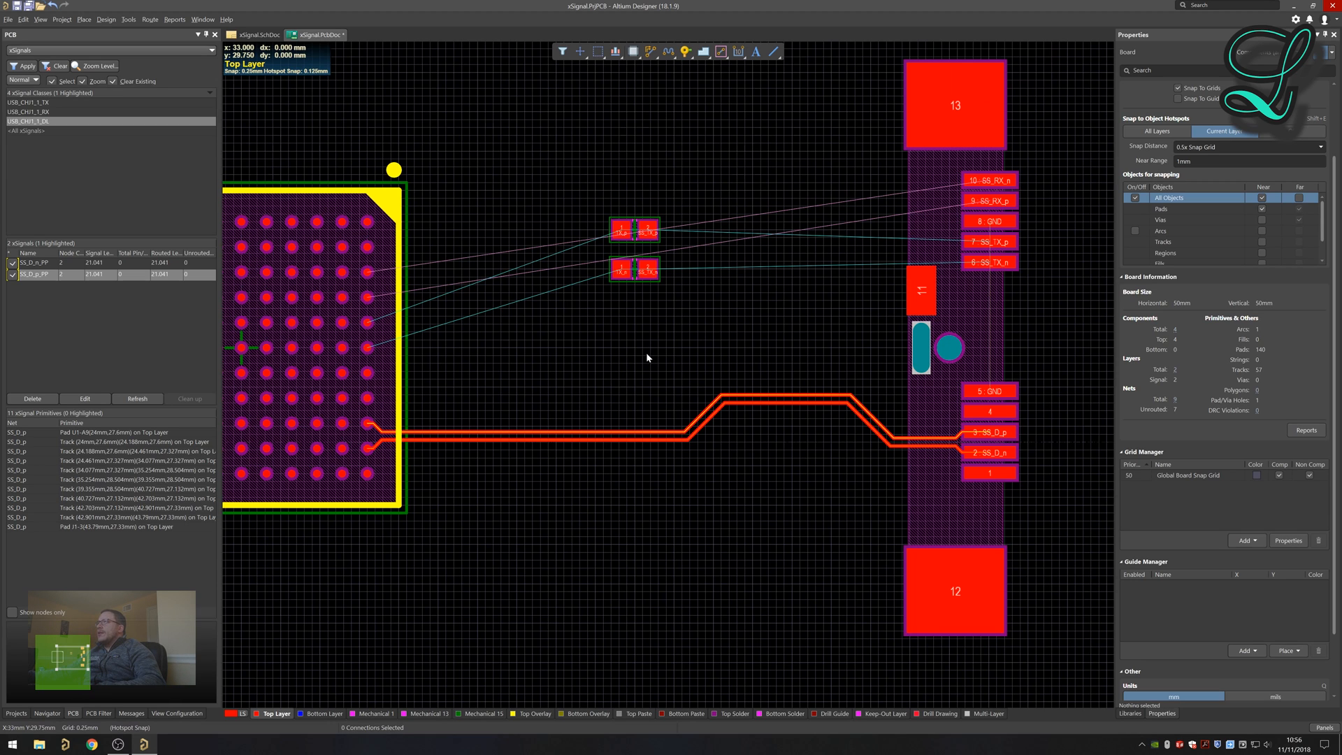
mouse_move(372, 425)
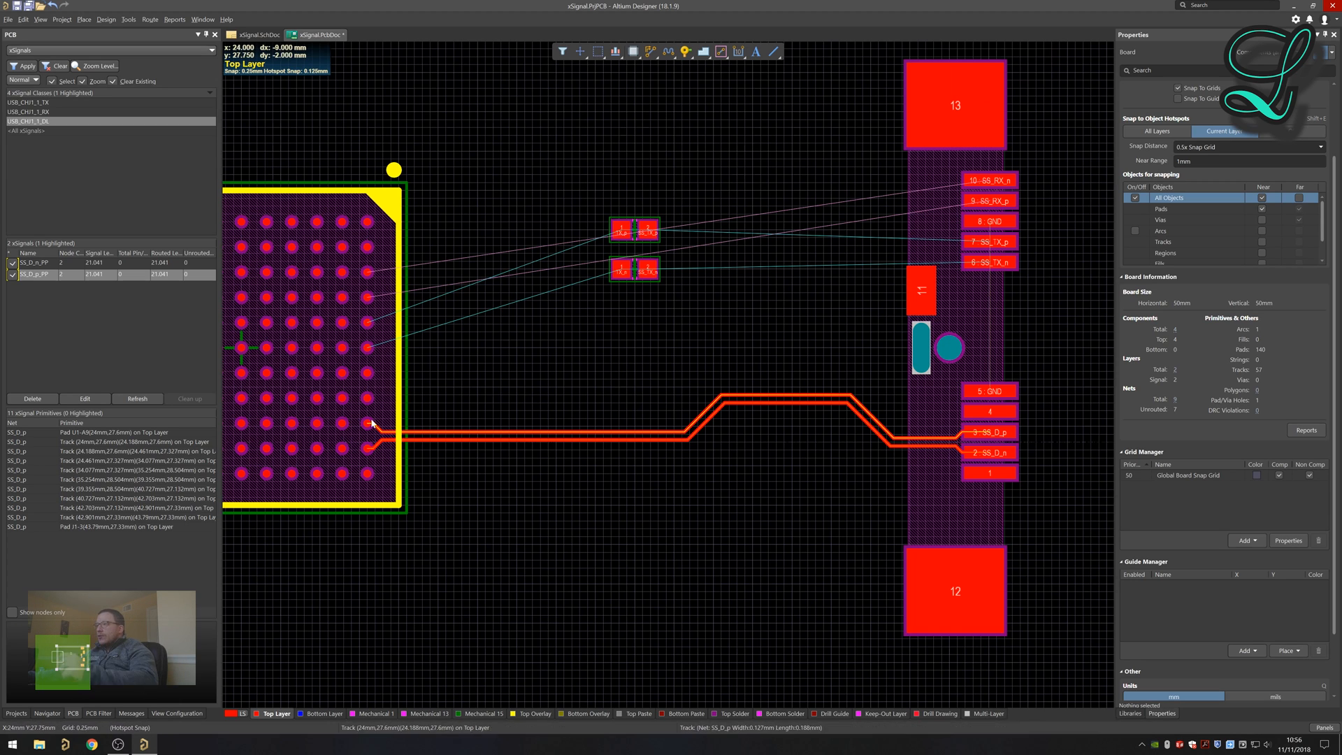
mouse_move(557, 445)
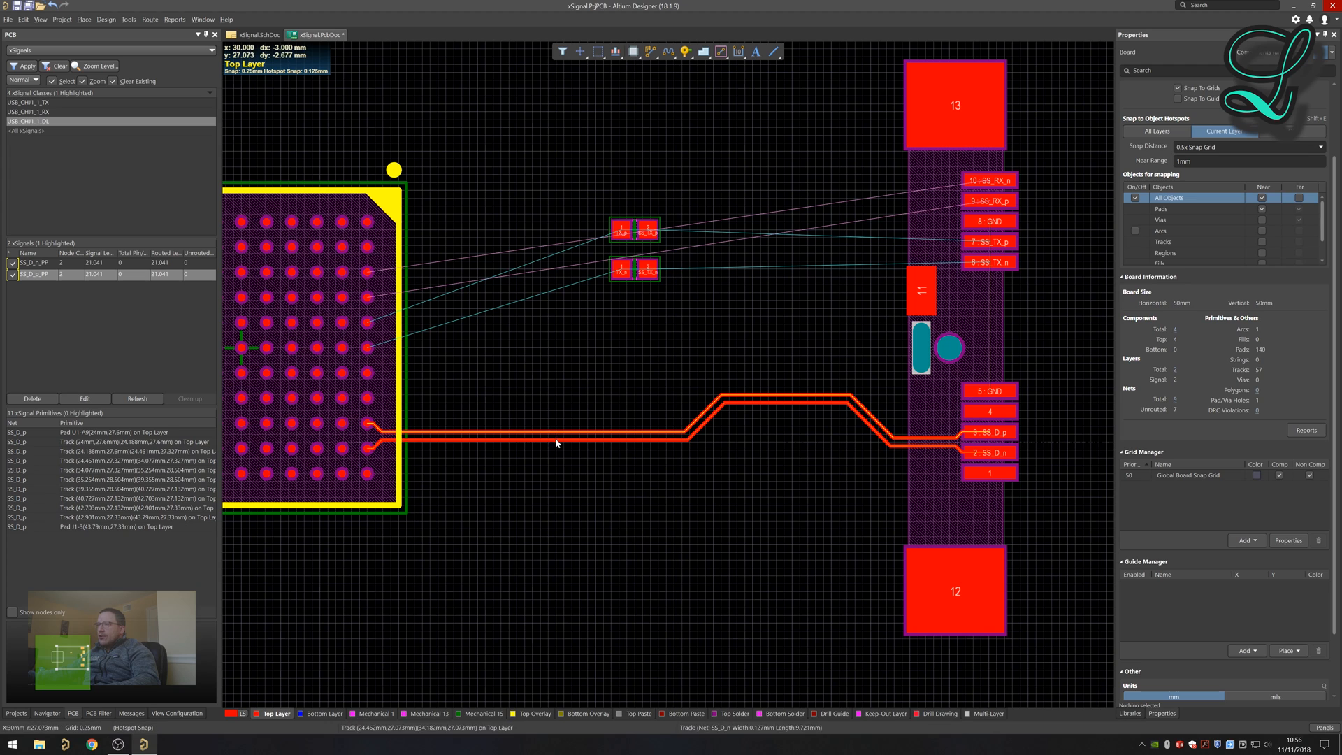
mouse_move(933, 416)
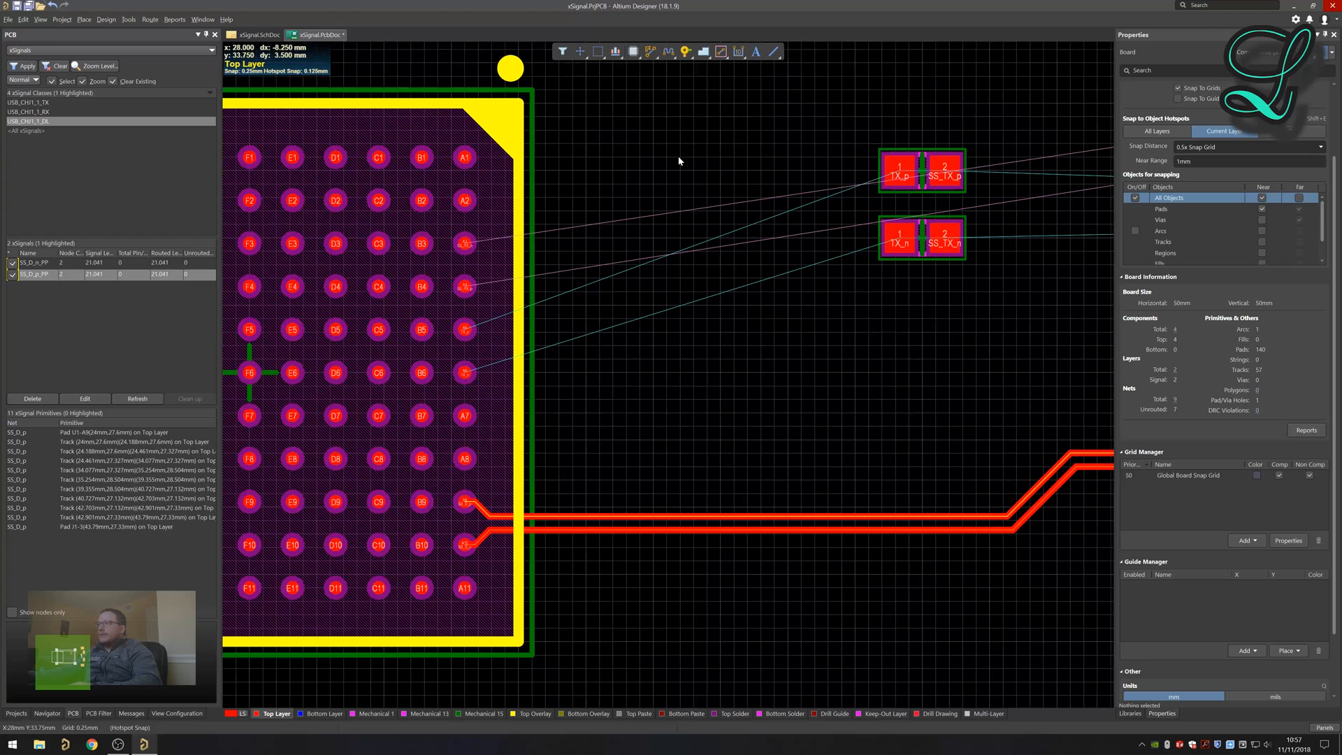
mouse_move(650, 51)
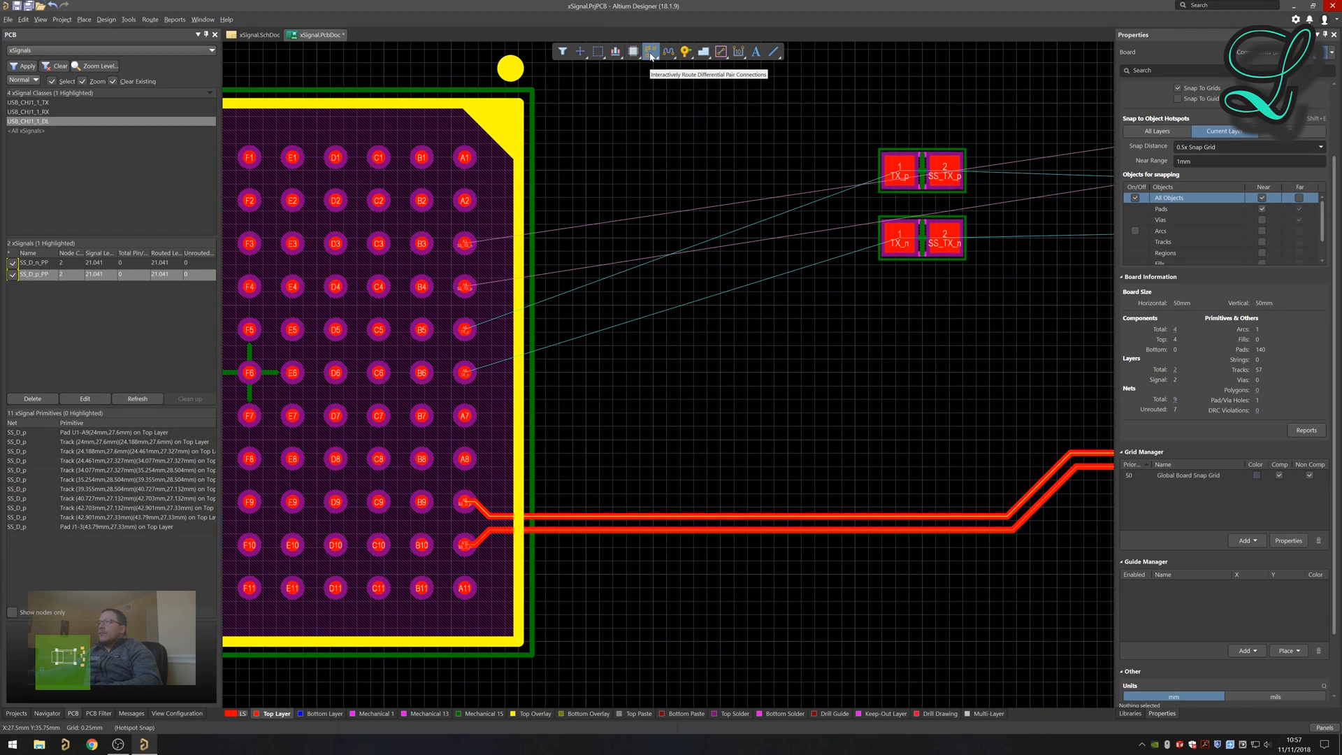
mouse_move(651, 51)
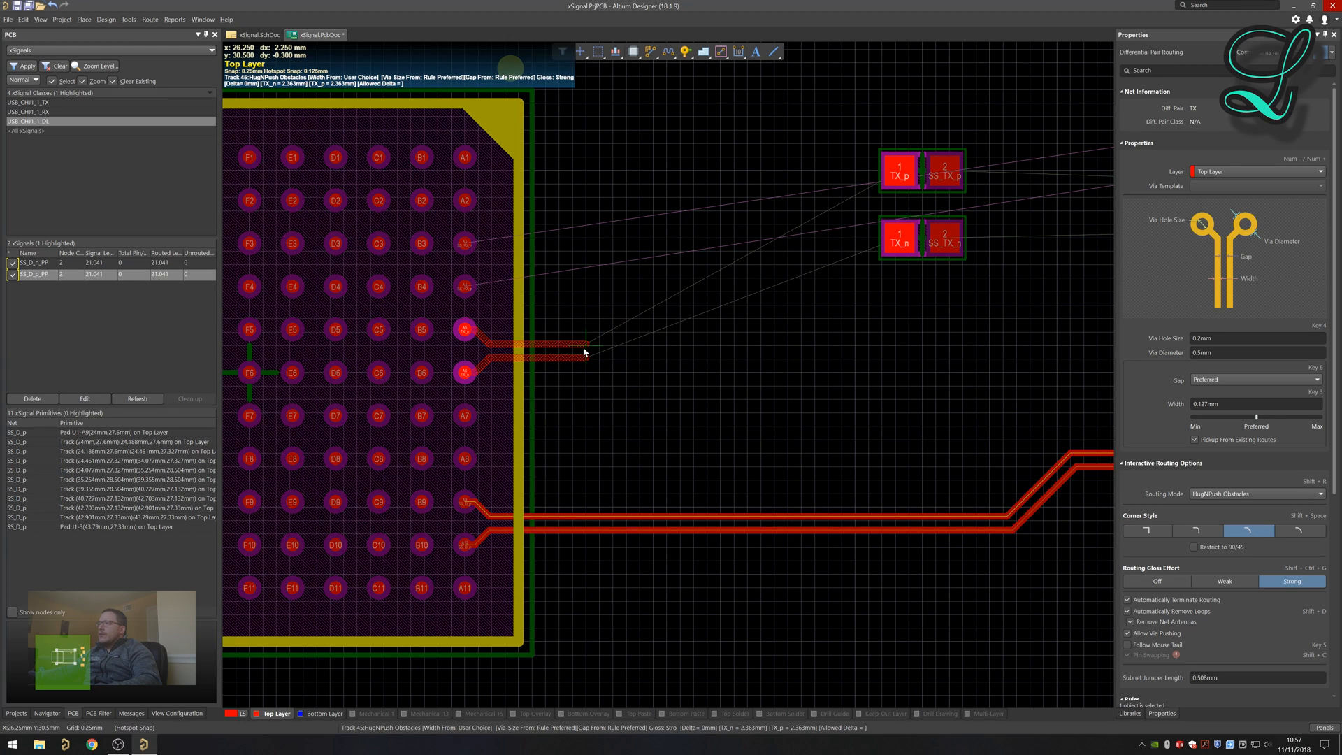
mouse_move(655, 307)
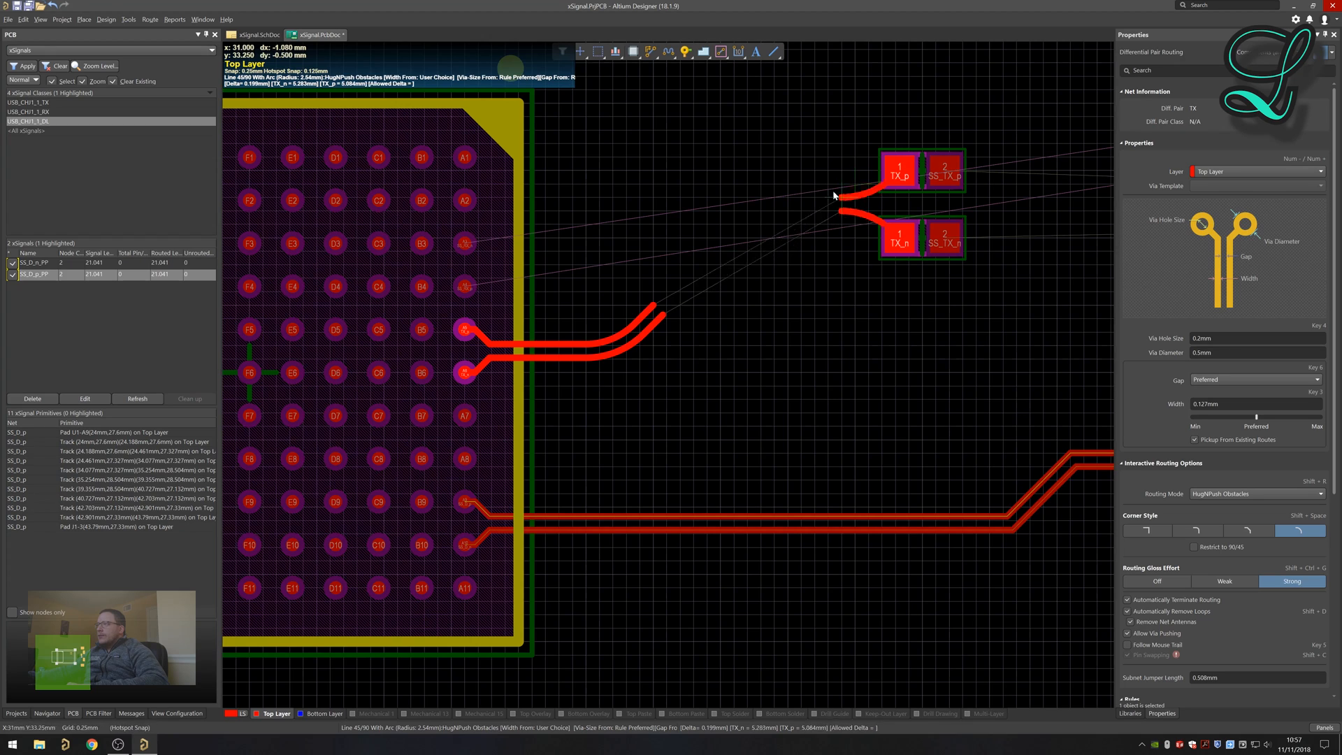
mouse_move(882, 197)
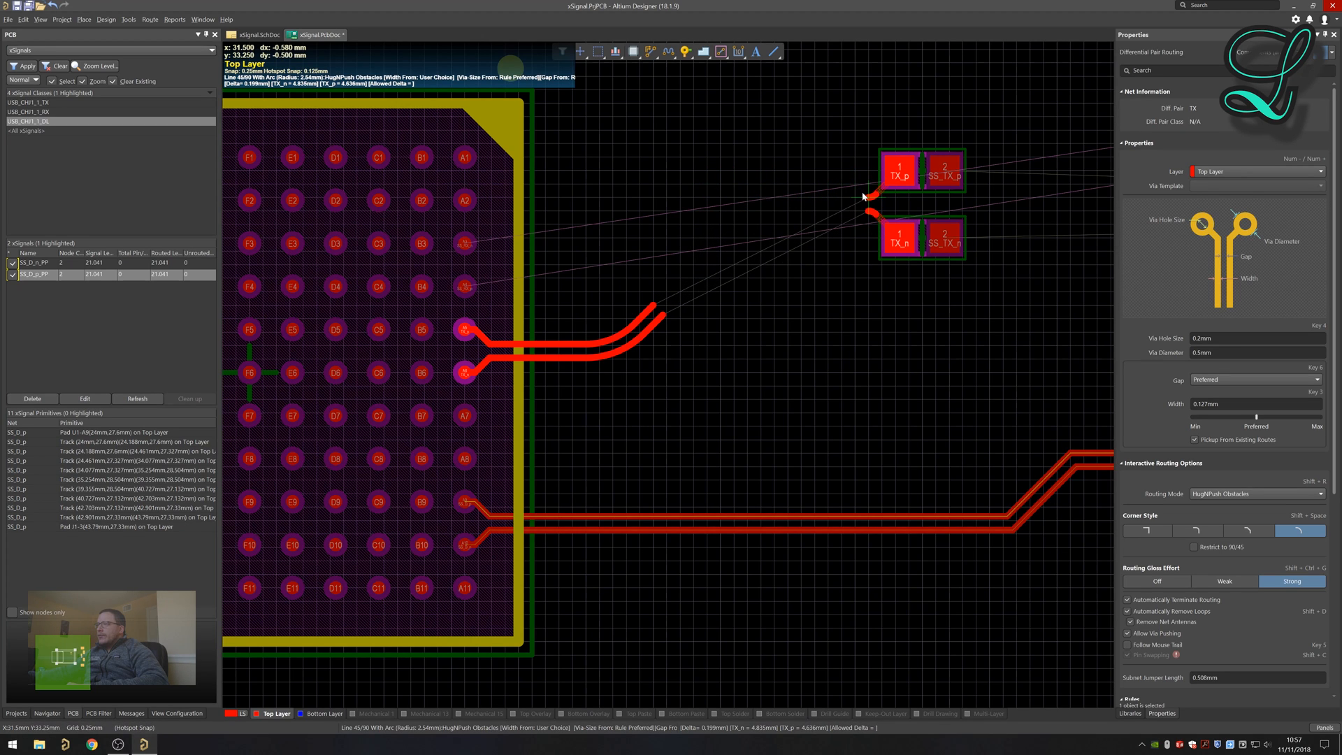
mouse_move(694, 254)
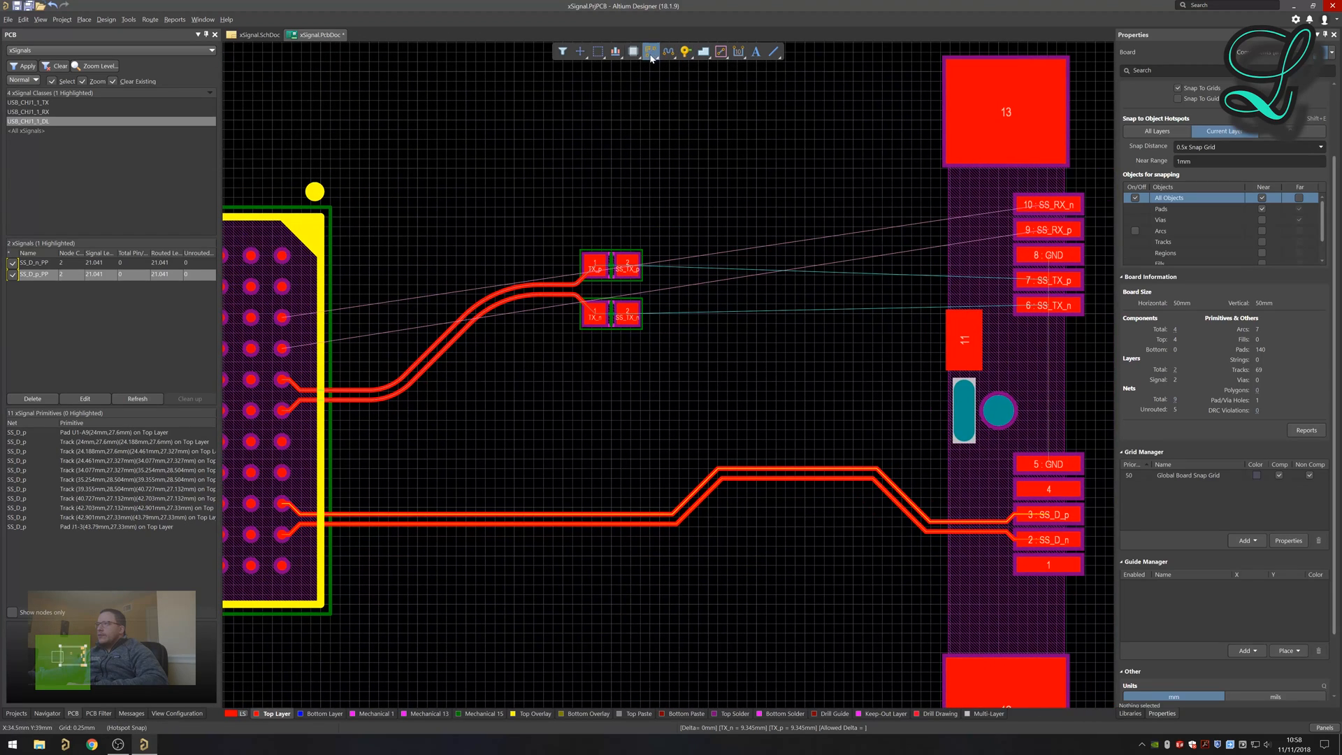
Start the SS_TX_p/SS_TX_n pair route from the TX coupling capacitors toward pads 7 and 6.
click(652, 51)
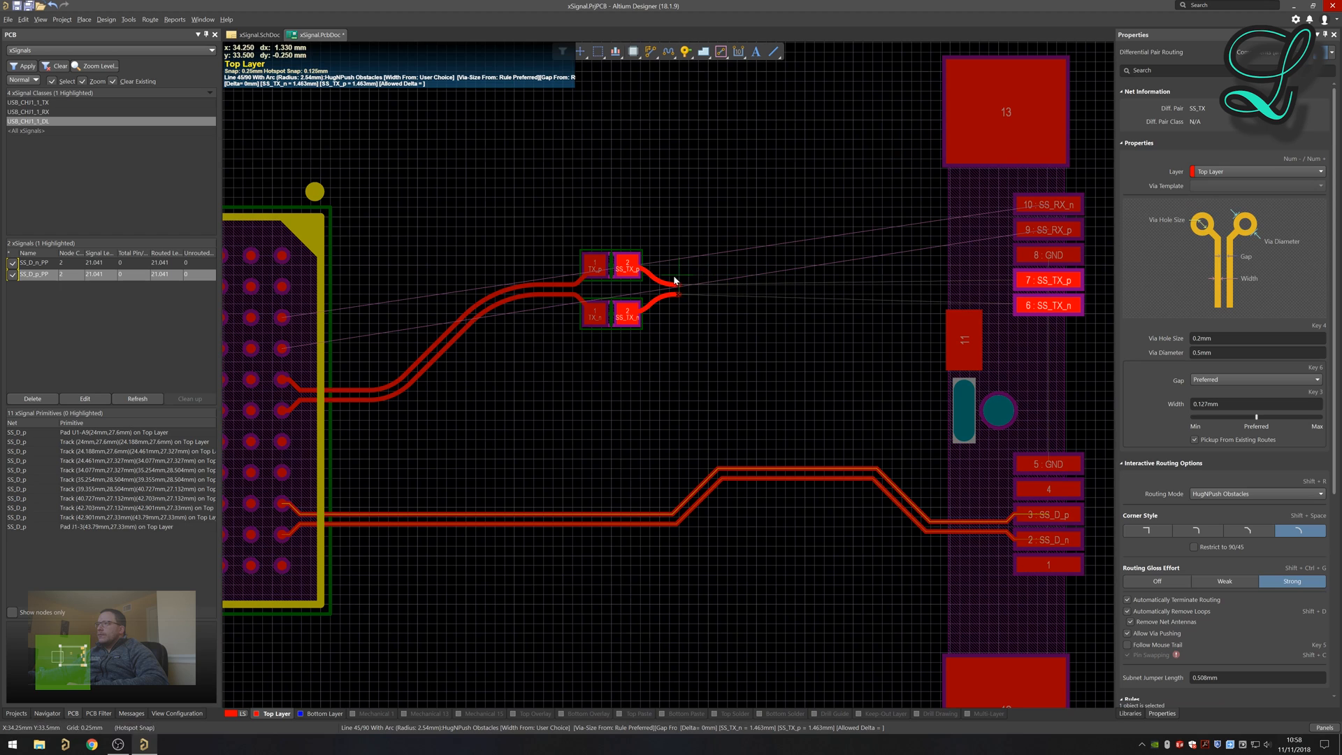
mouse_move(653, 279)
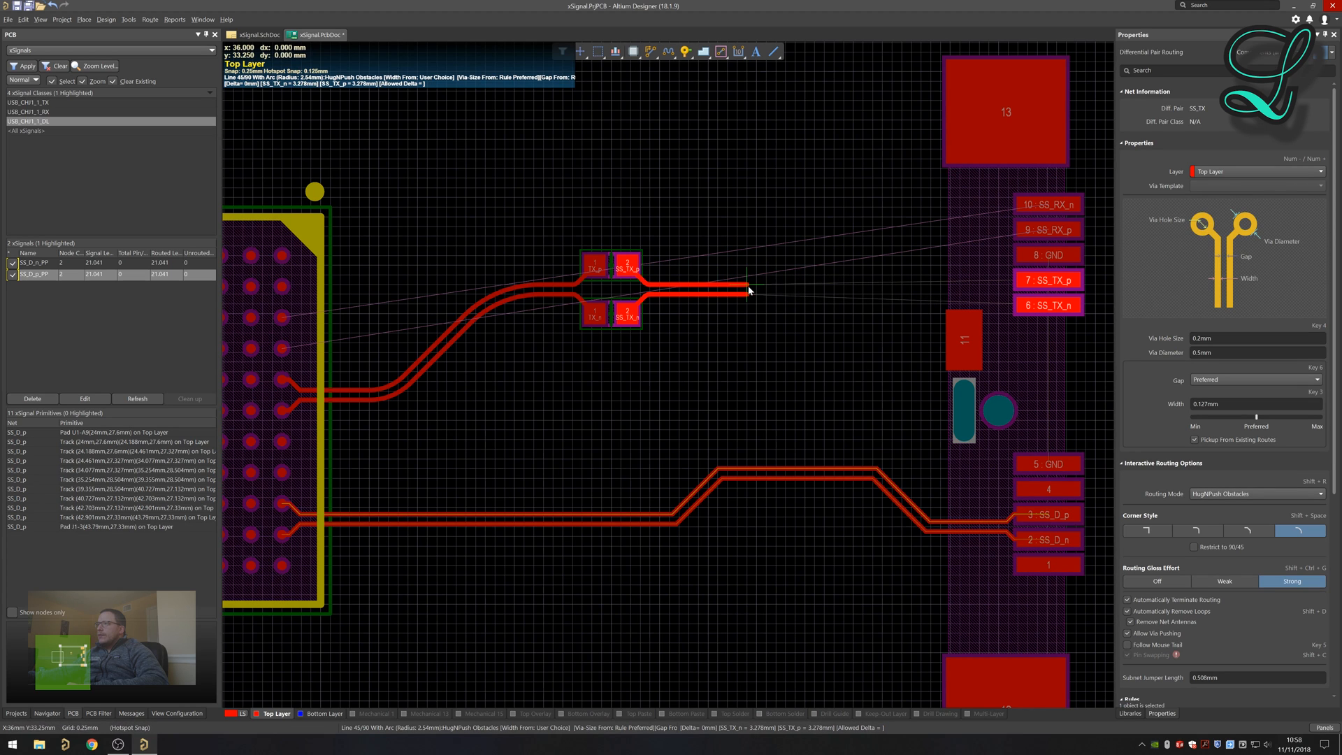
mouse_move(988, 285)
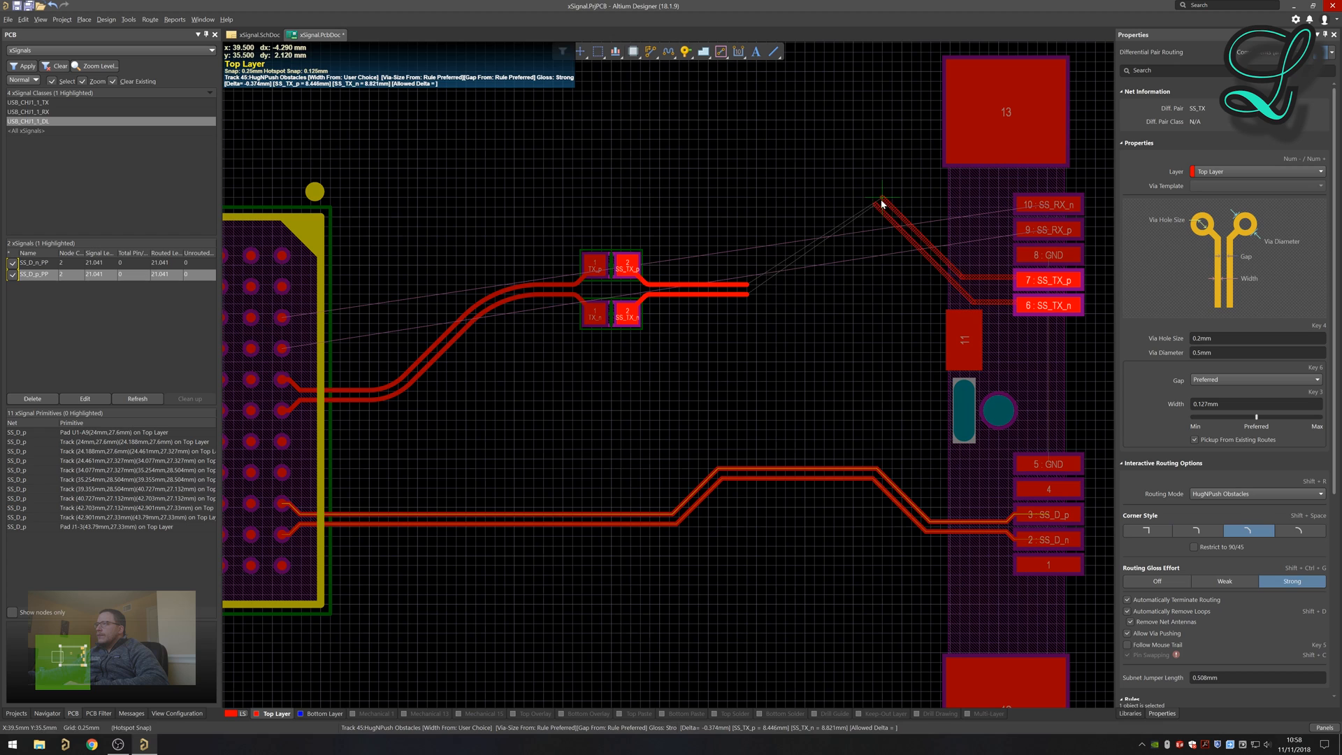
mouse_move(924, 291)
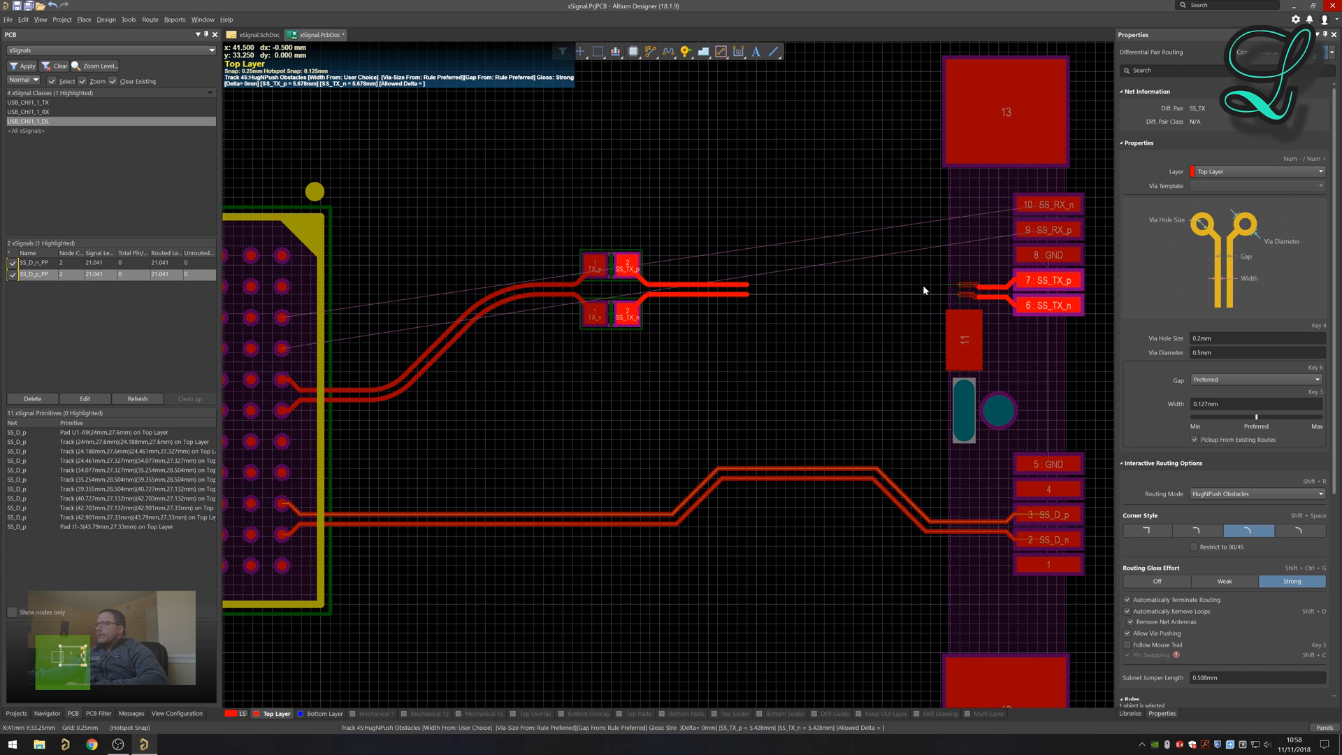
mouse_move(899, 265)
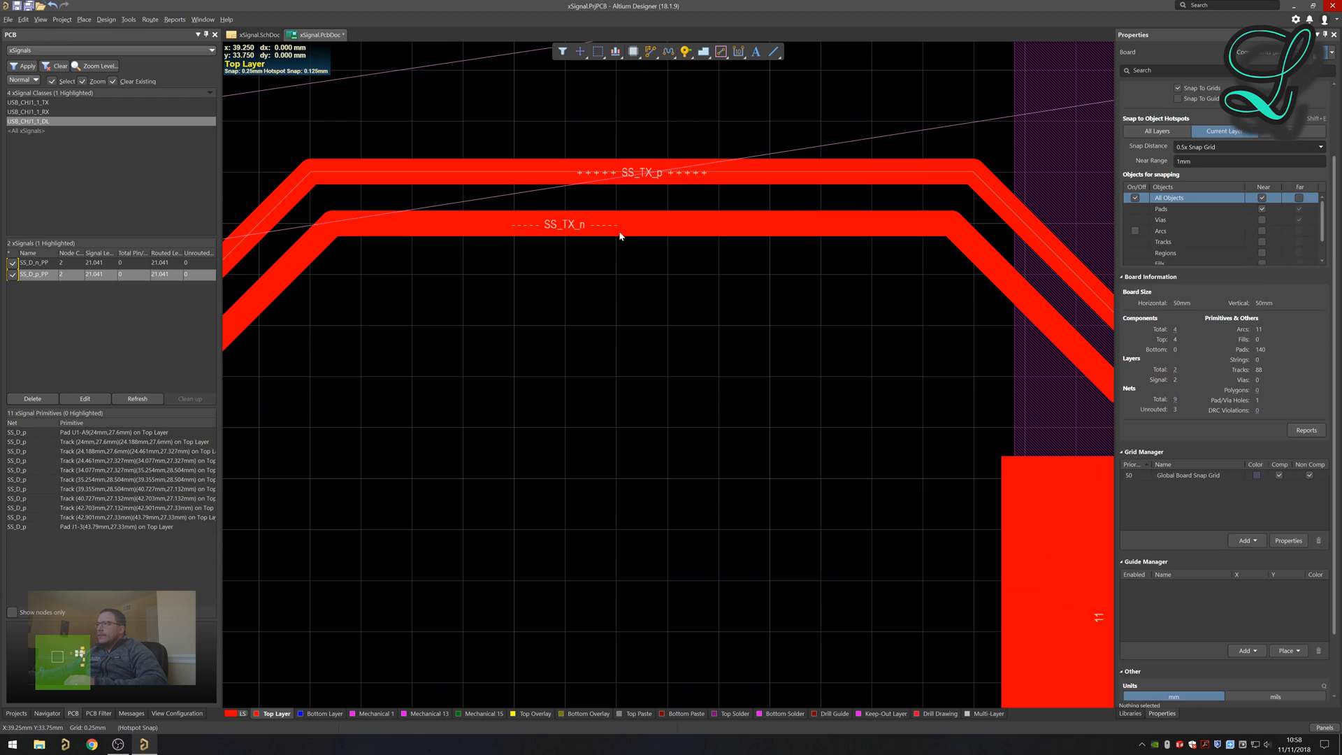
Finish the SS_RX_p/SS_RX_n route to connector pads 10 and 9, then bring up View Configuration.
click(565, 223)
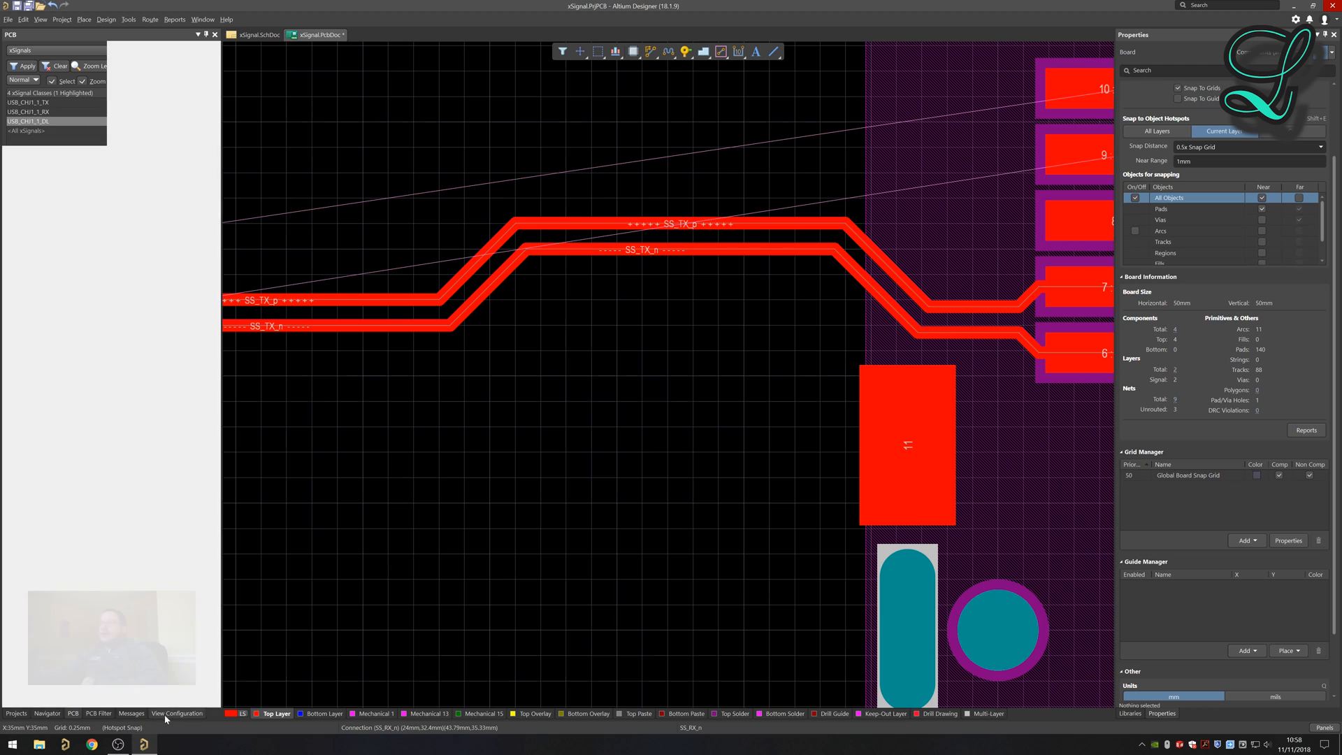
click(178, 713)
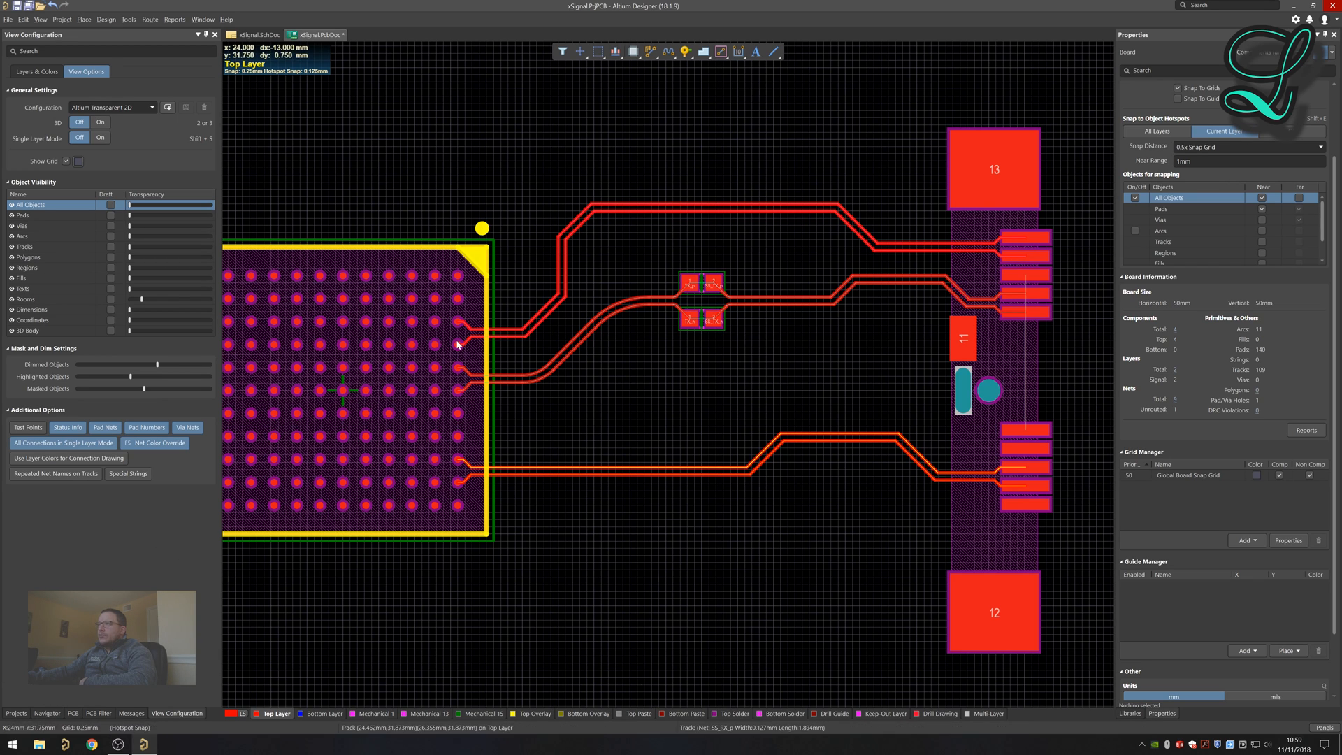
mouse_move(494, 365)
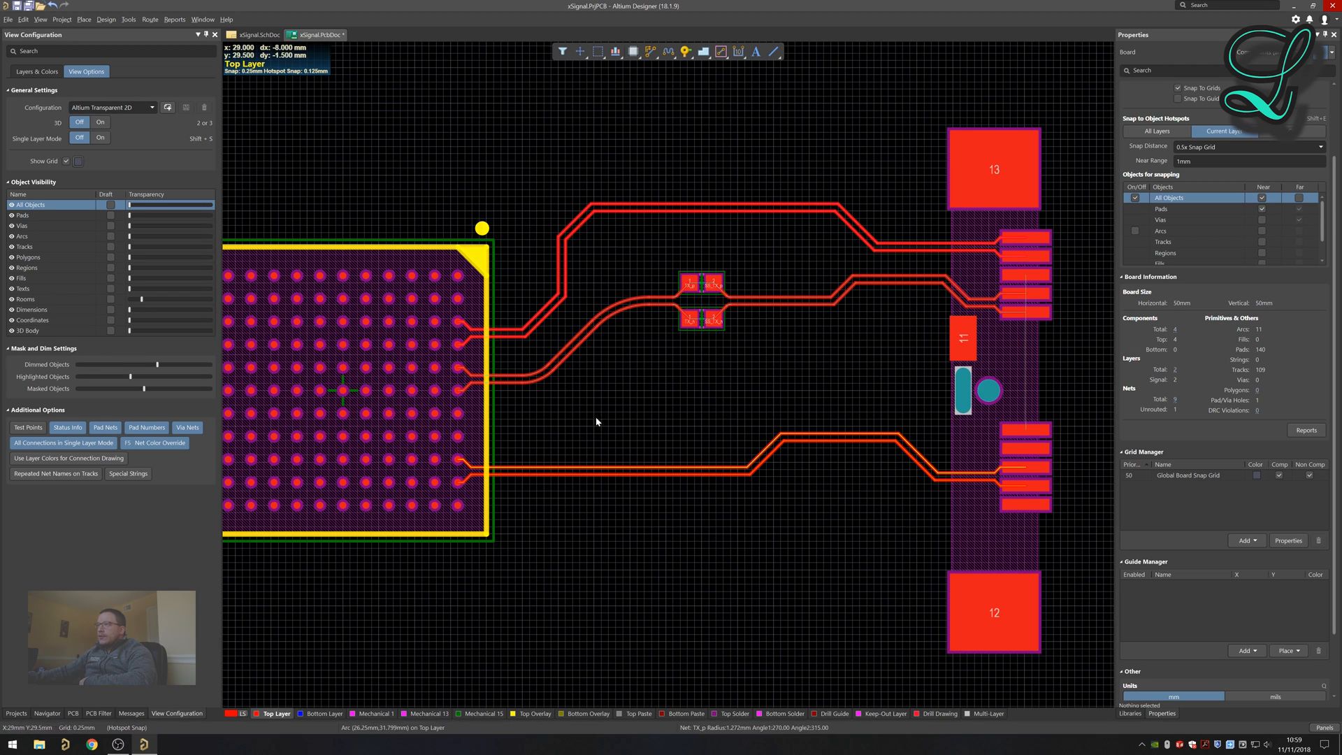
mouse_move(962, 255)
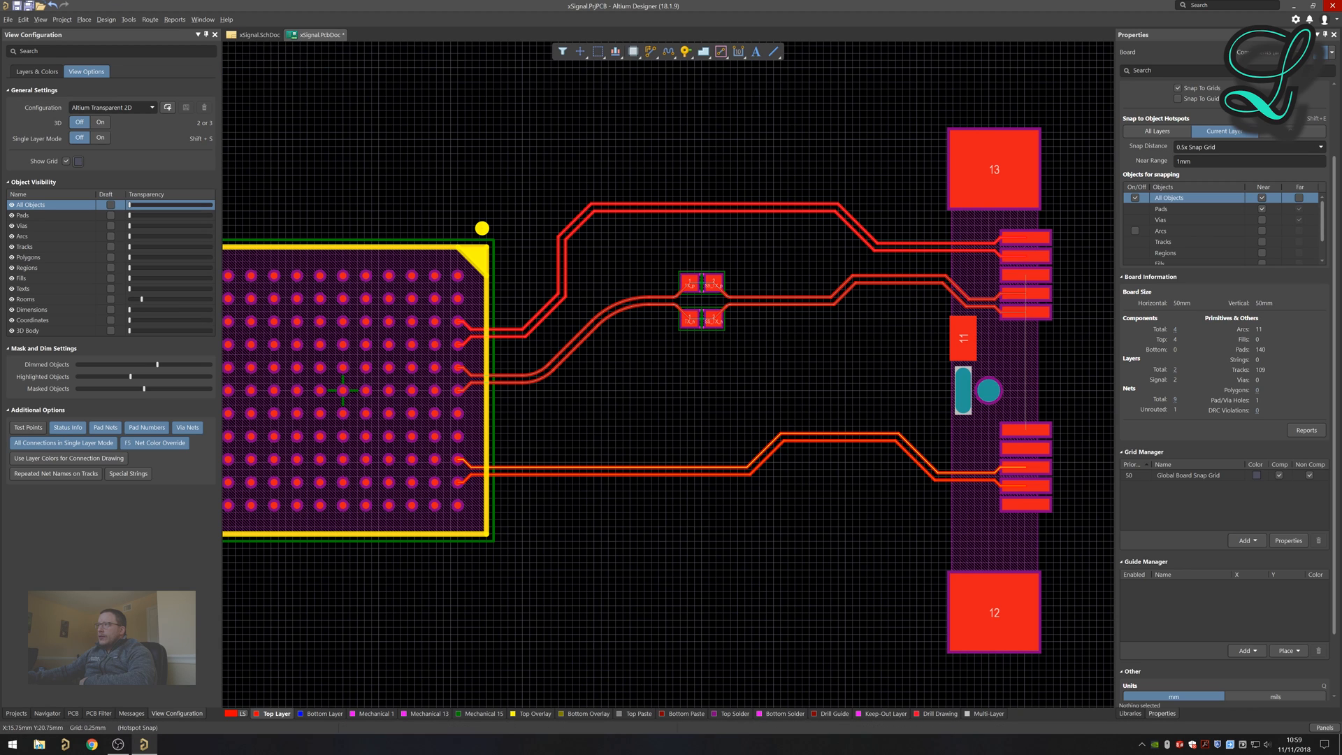
click(72, 713)
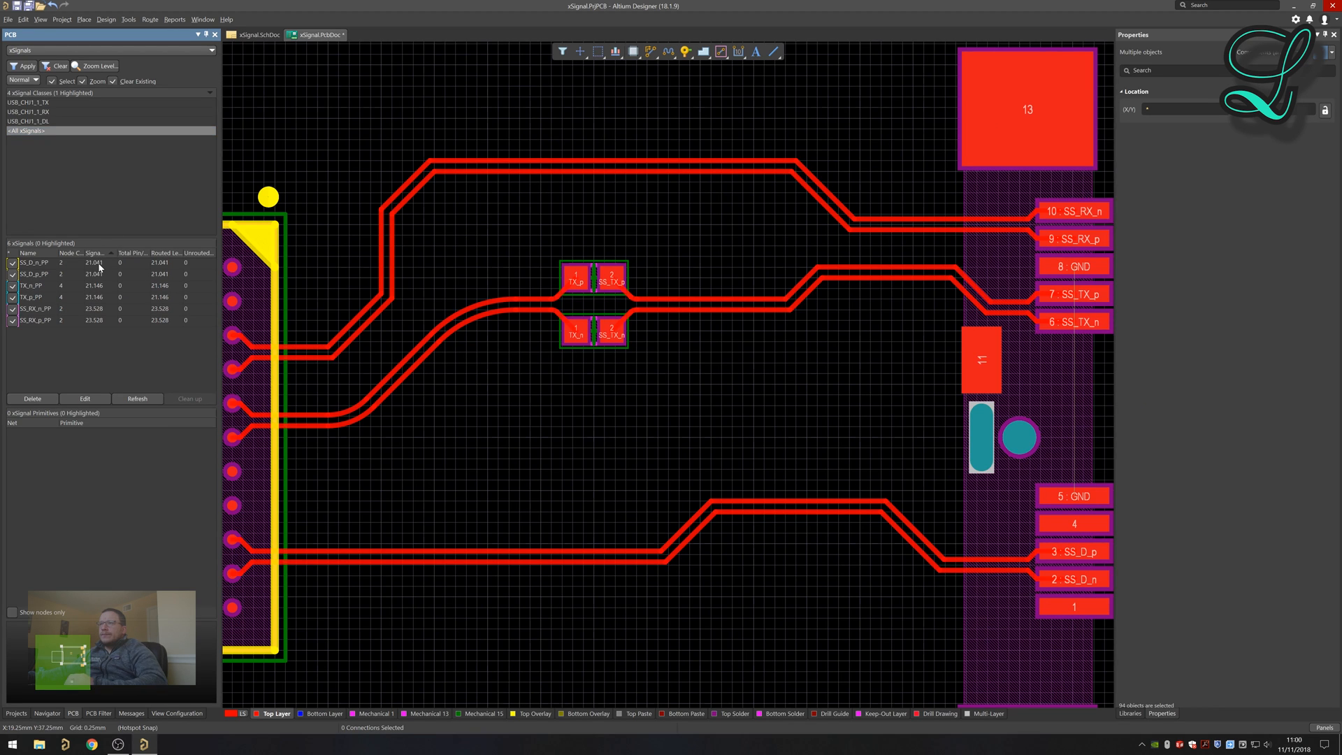
Highlight the SS_RX xSignal pair on the board, then the TX_p xSignal path.
click(375, 183)
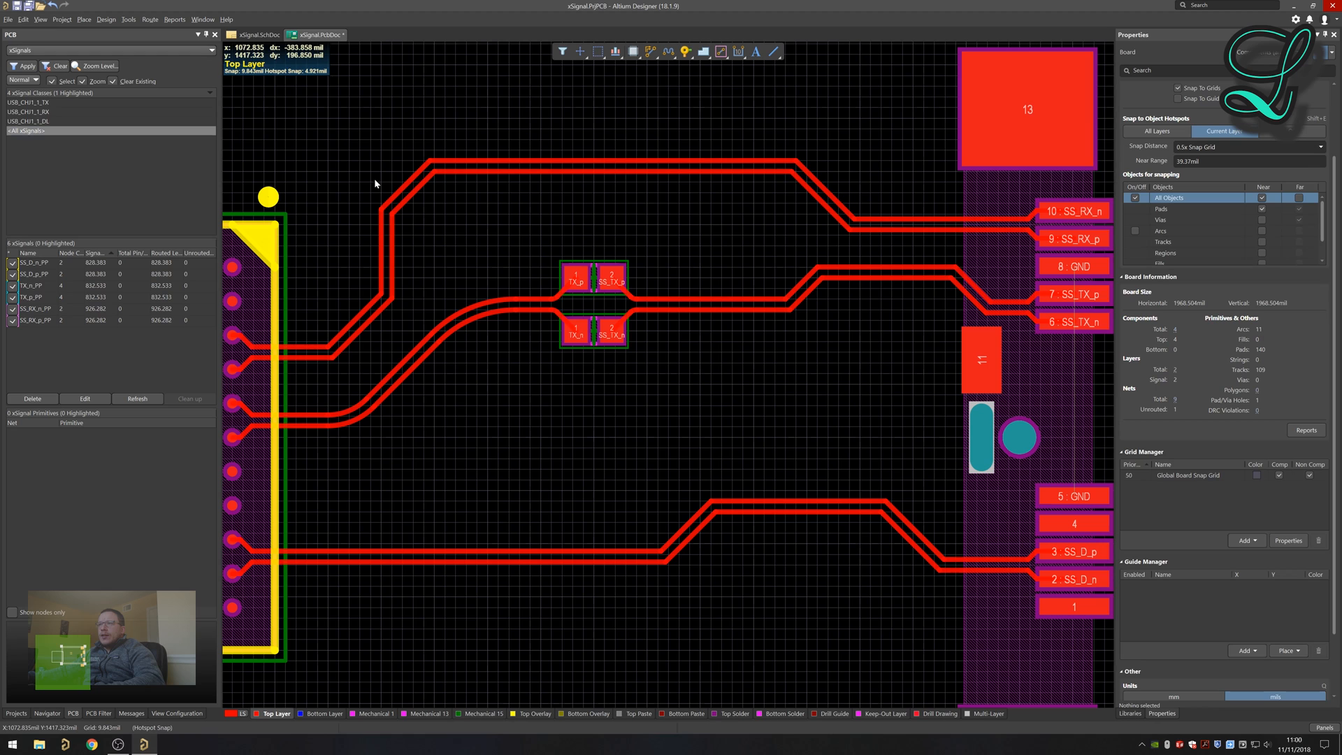
mouse_move(100, 304)
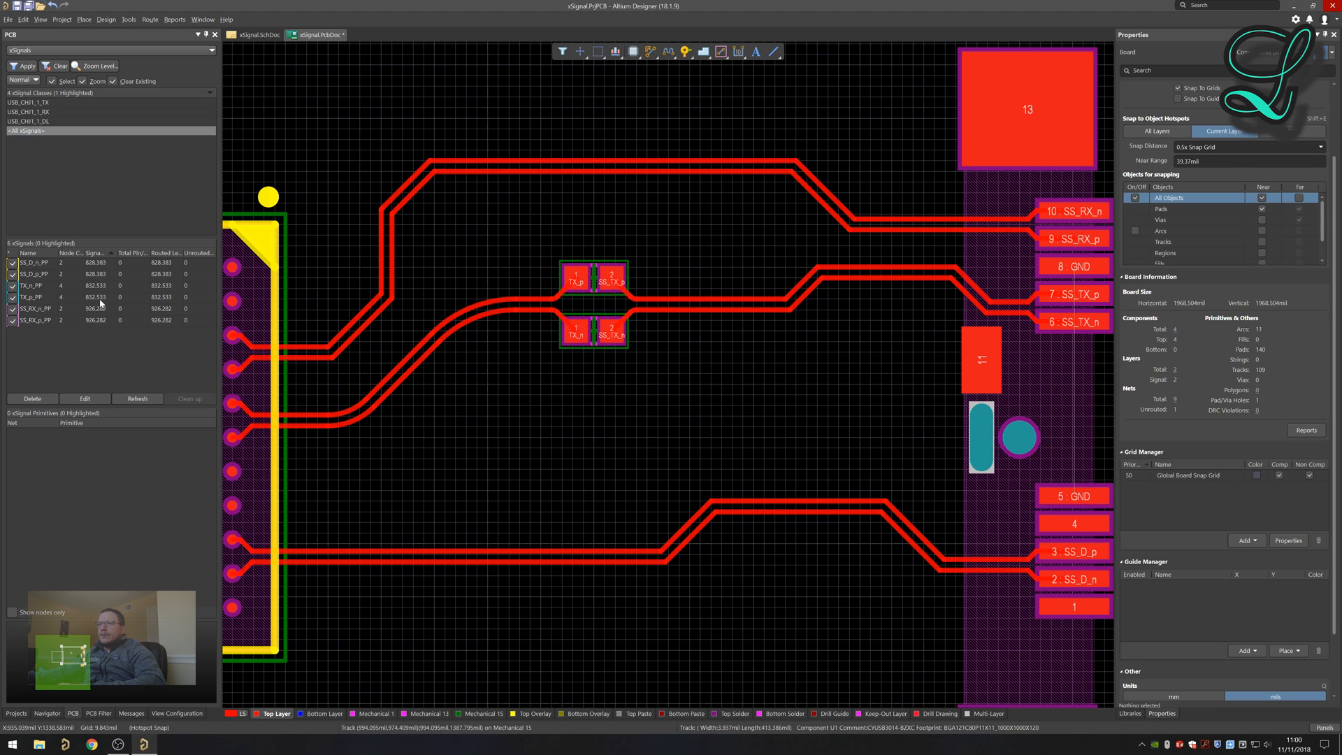
click(94, 274)
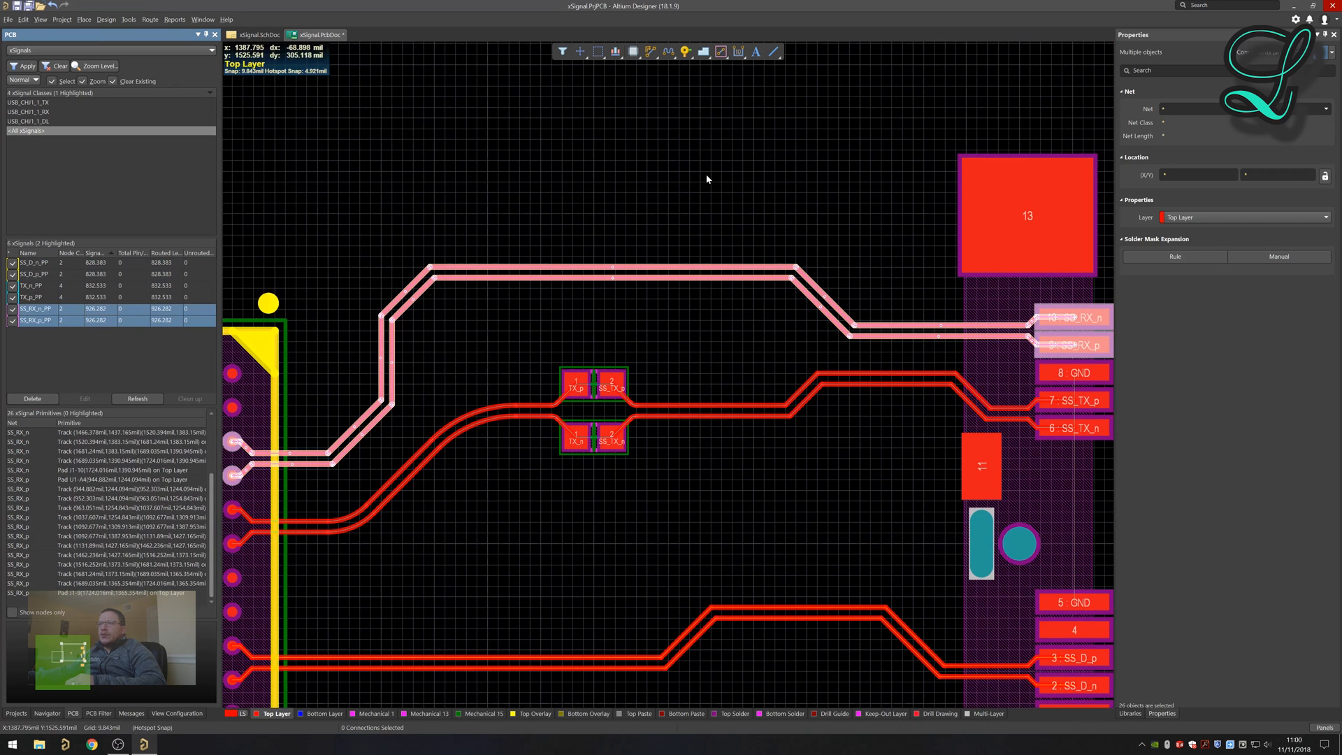
mouse_move(300, 303)
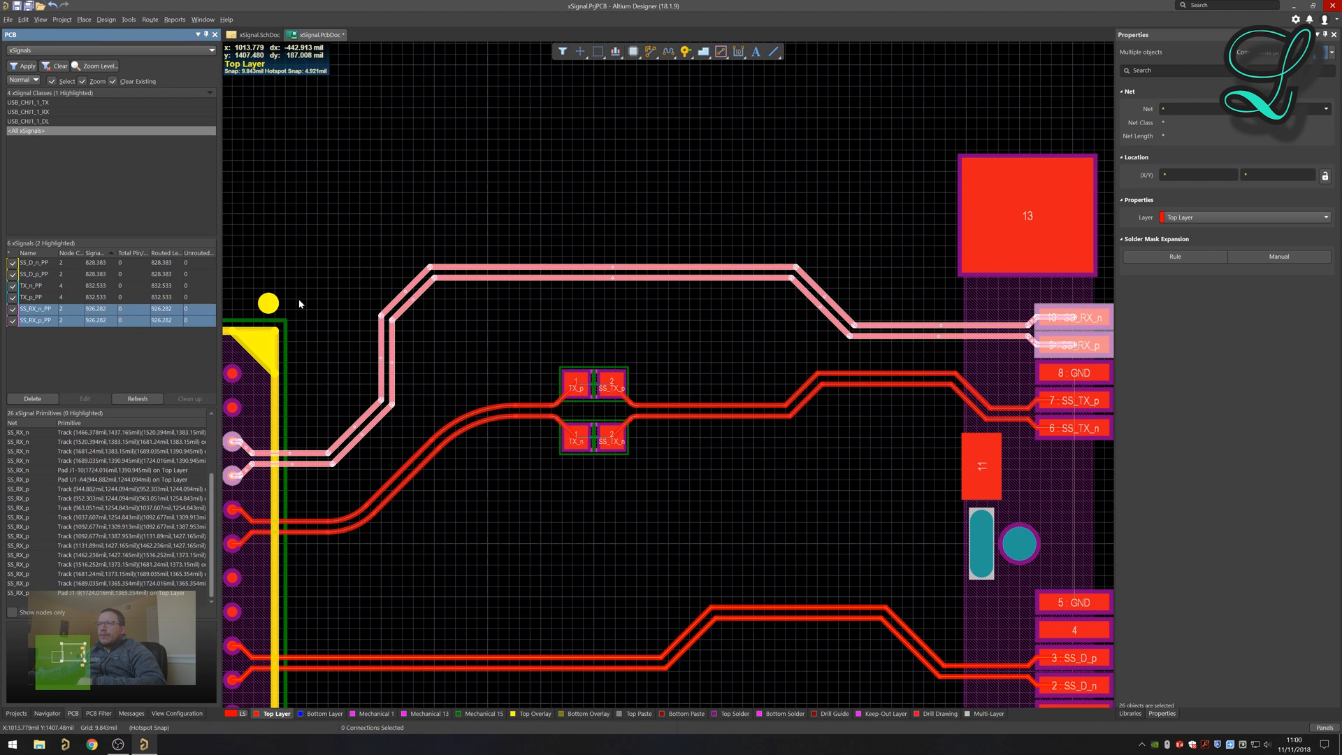
mouse_move(625, 199)
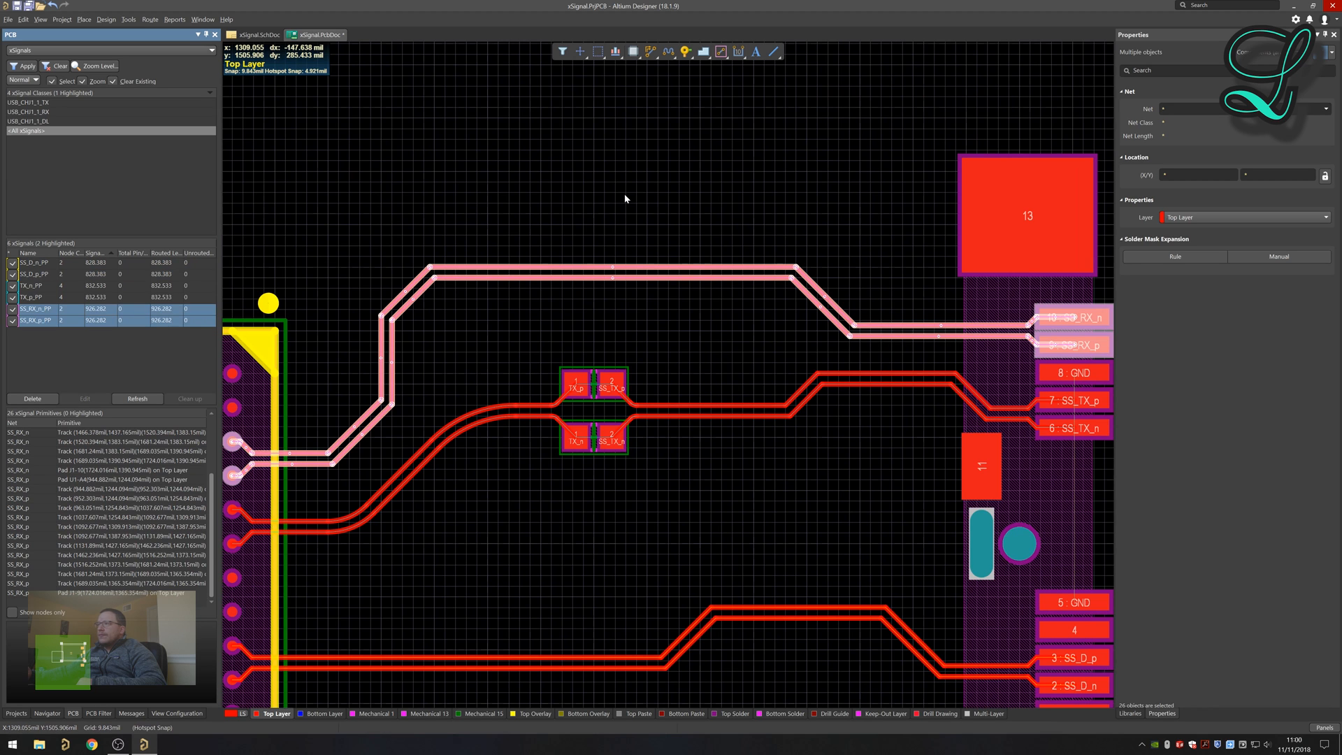
click(754, 204)
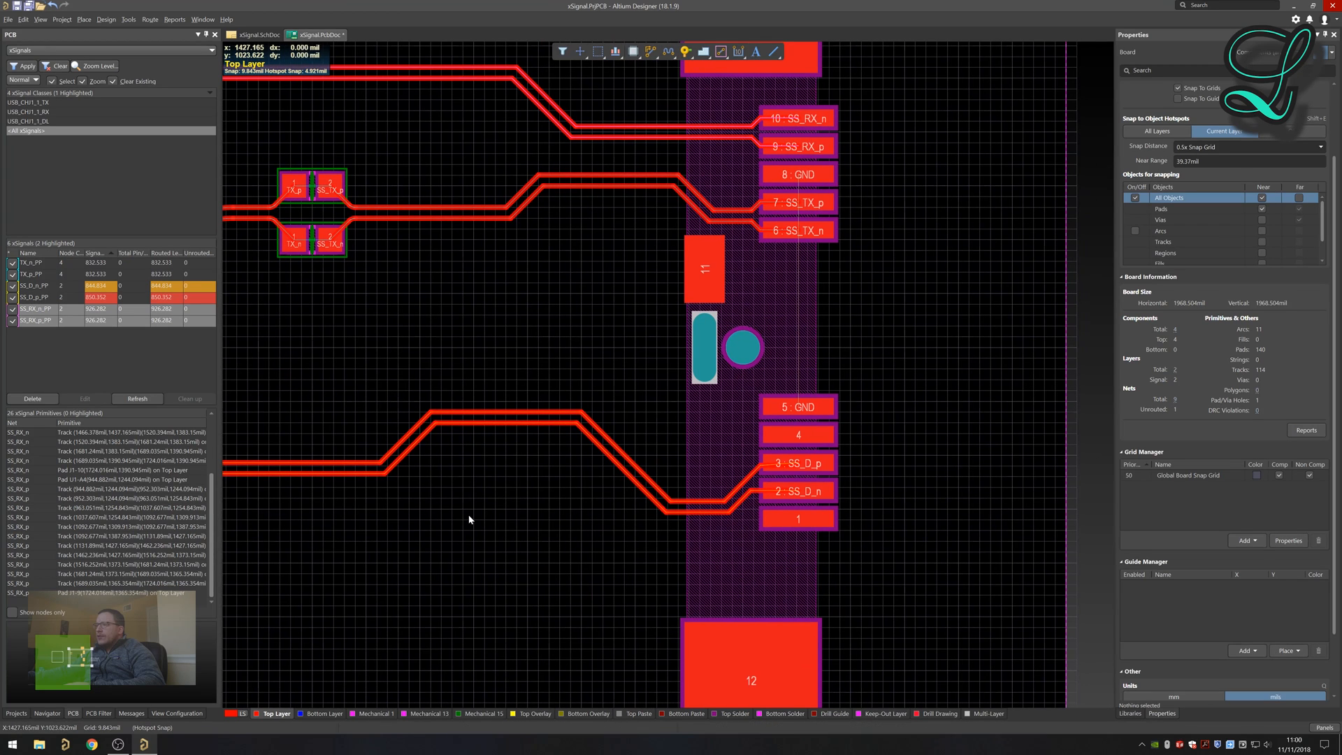
click(33, 296)
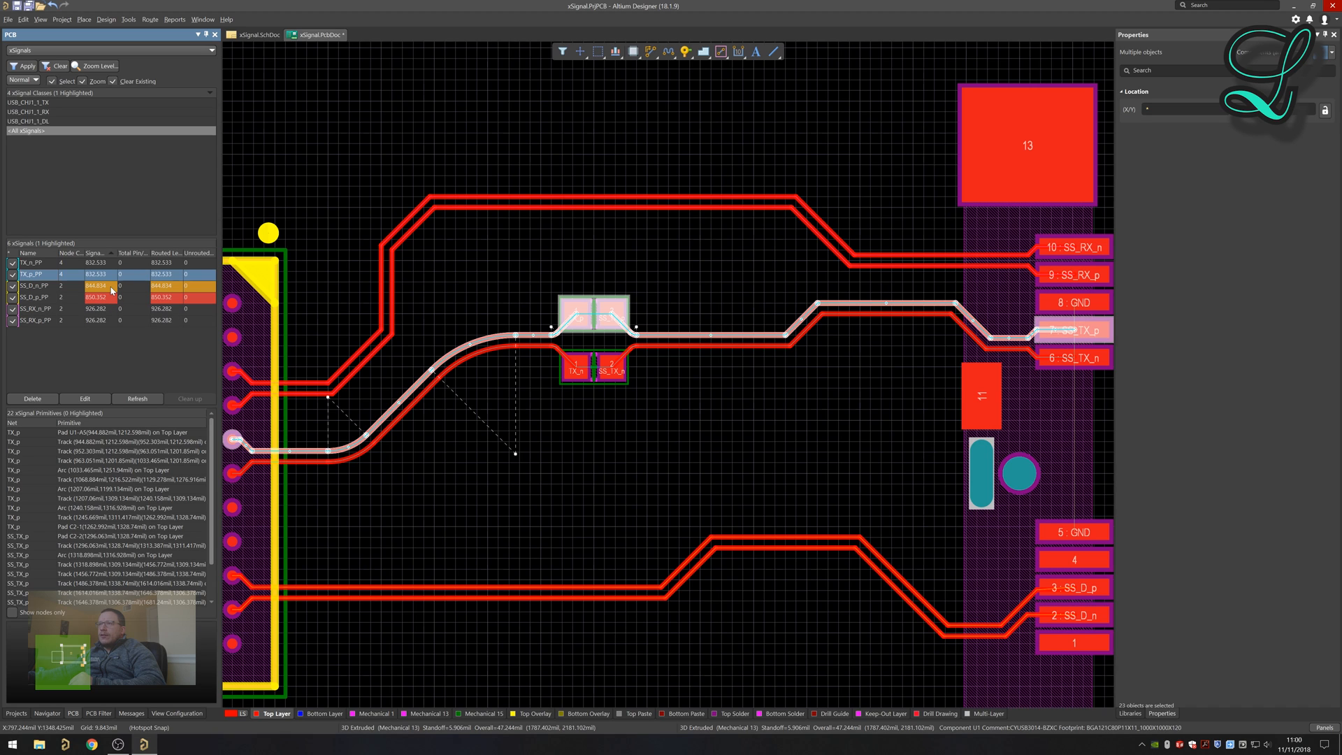
mouse_move(114, 304)
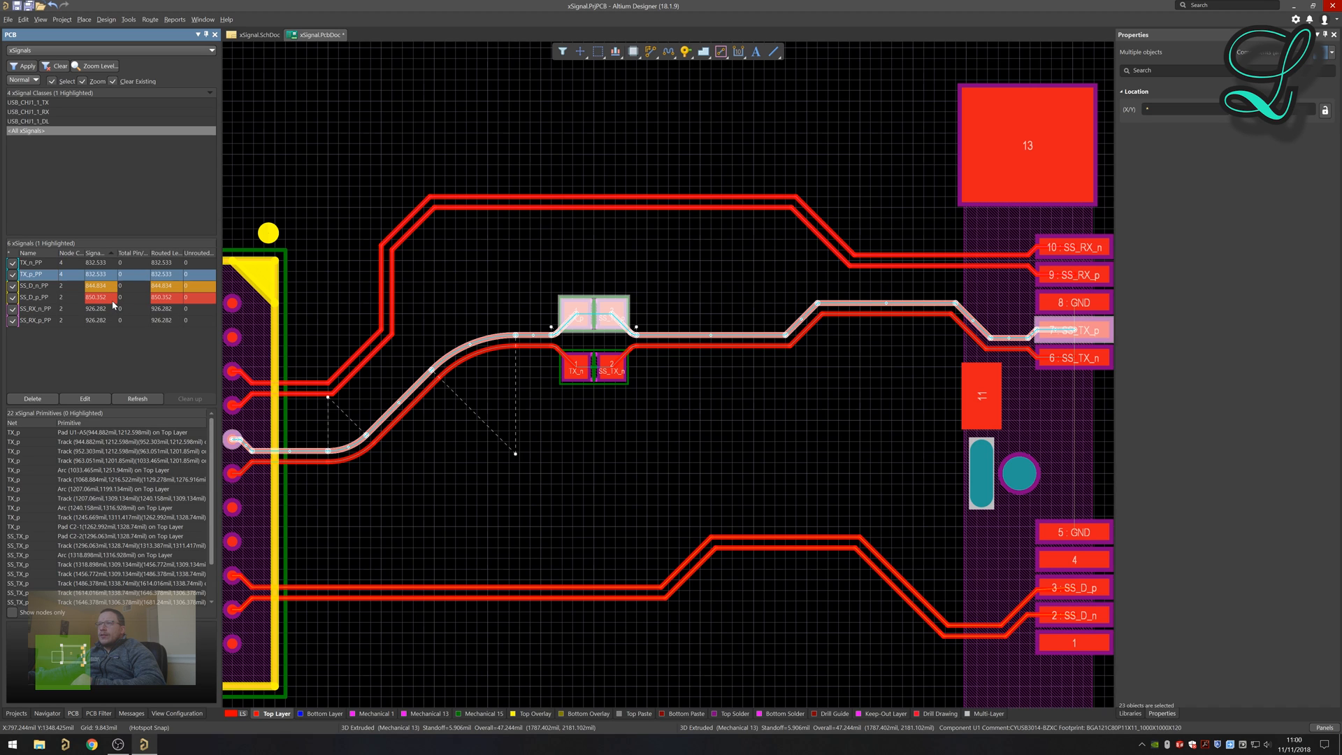
click(37, 297)
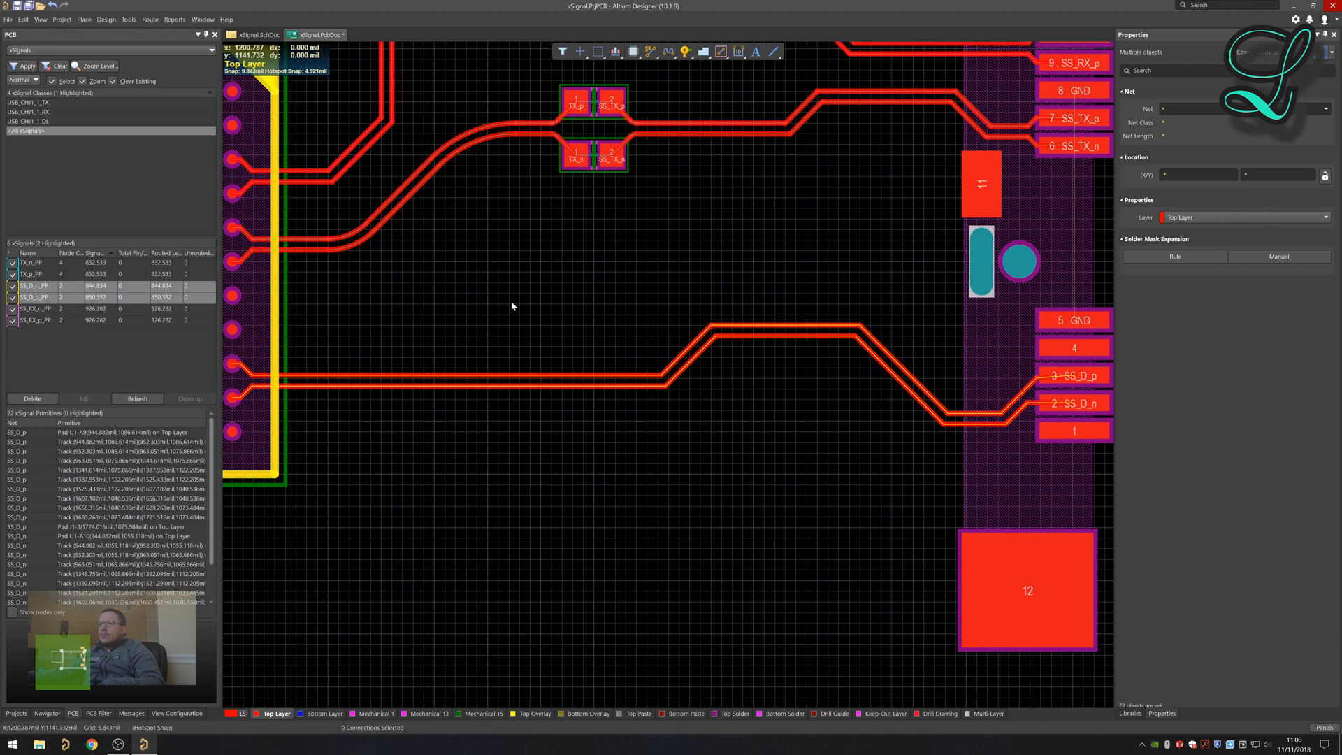
click(570, 317)
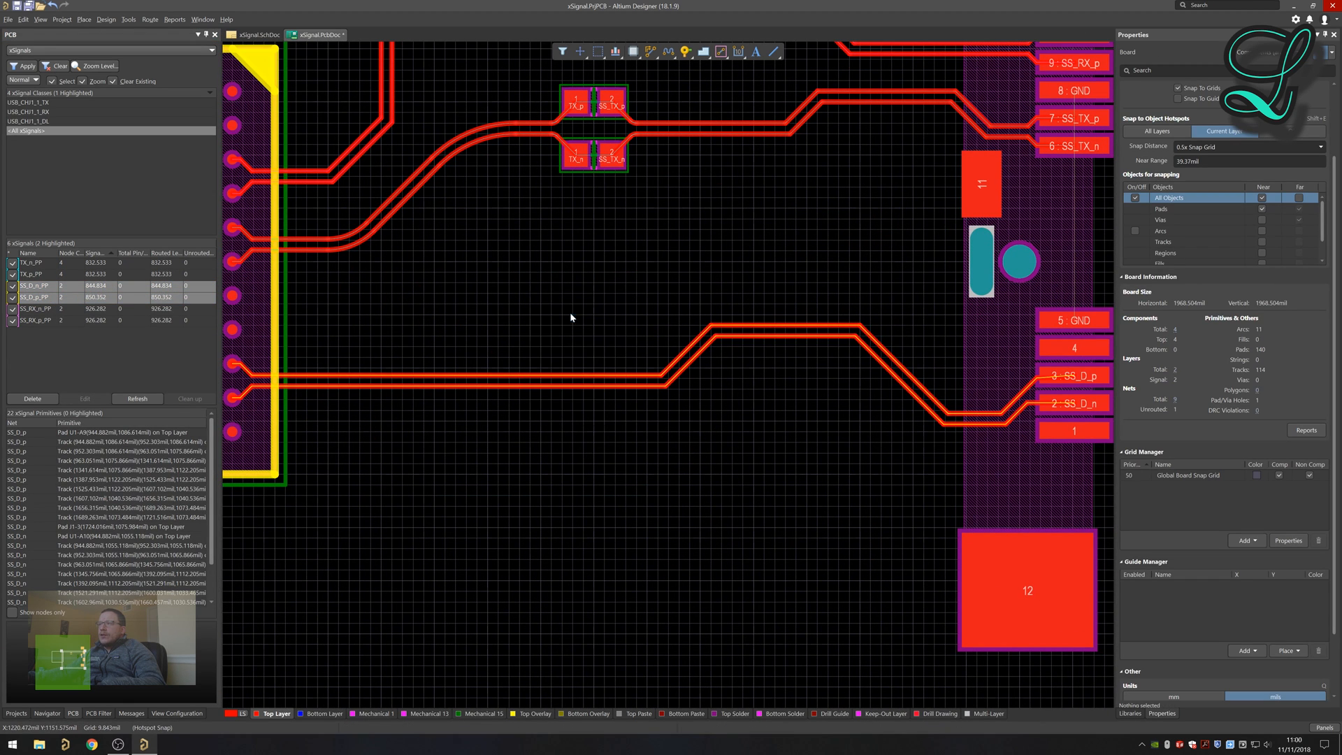
mouse_move(855, 344)
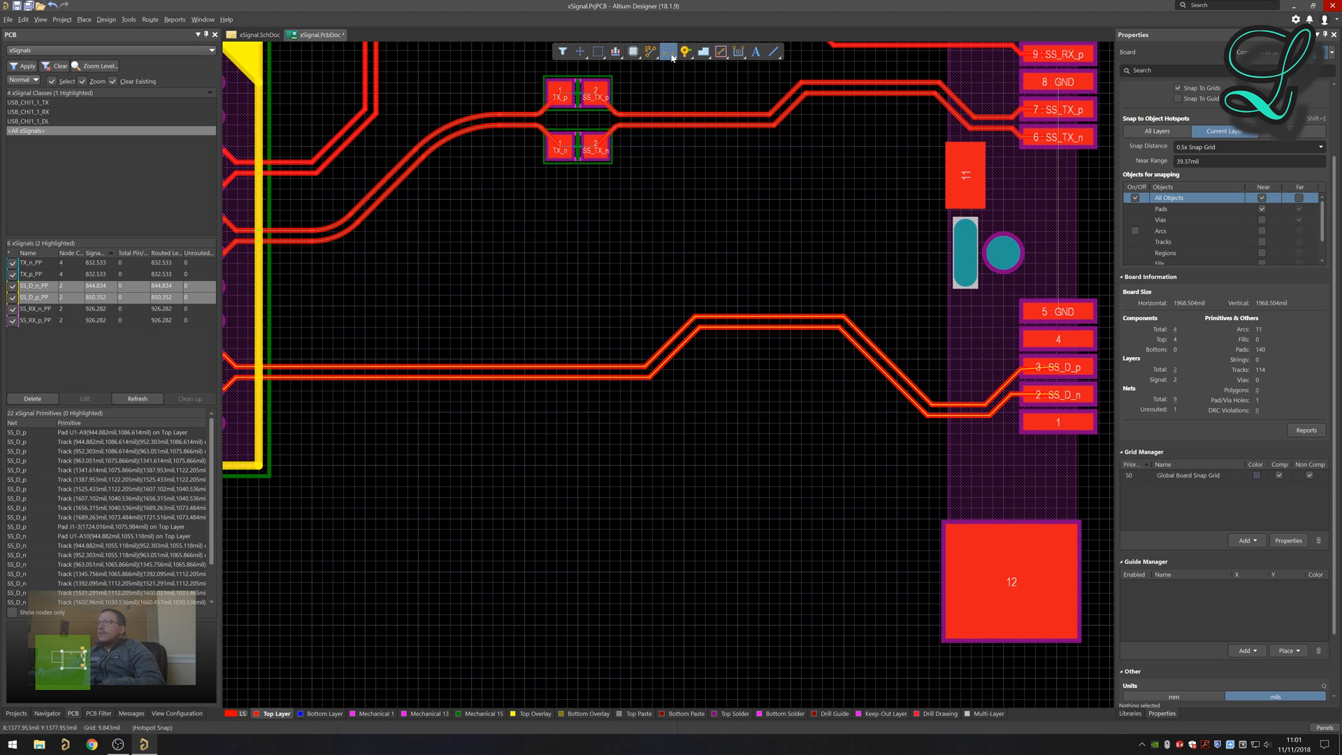
mouse_move(669, 52)
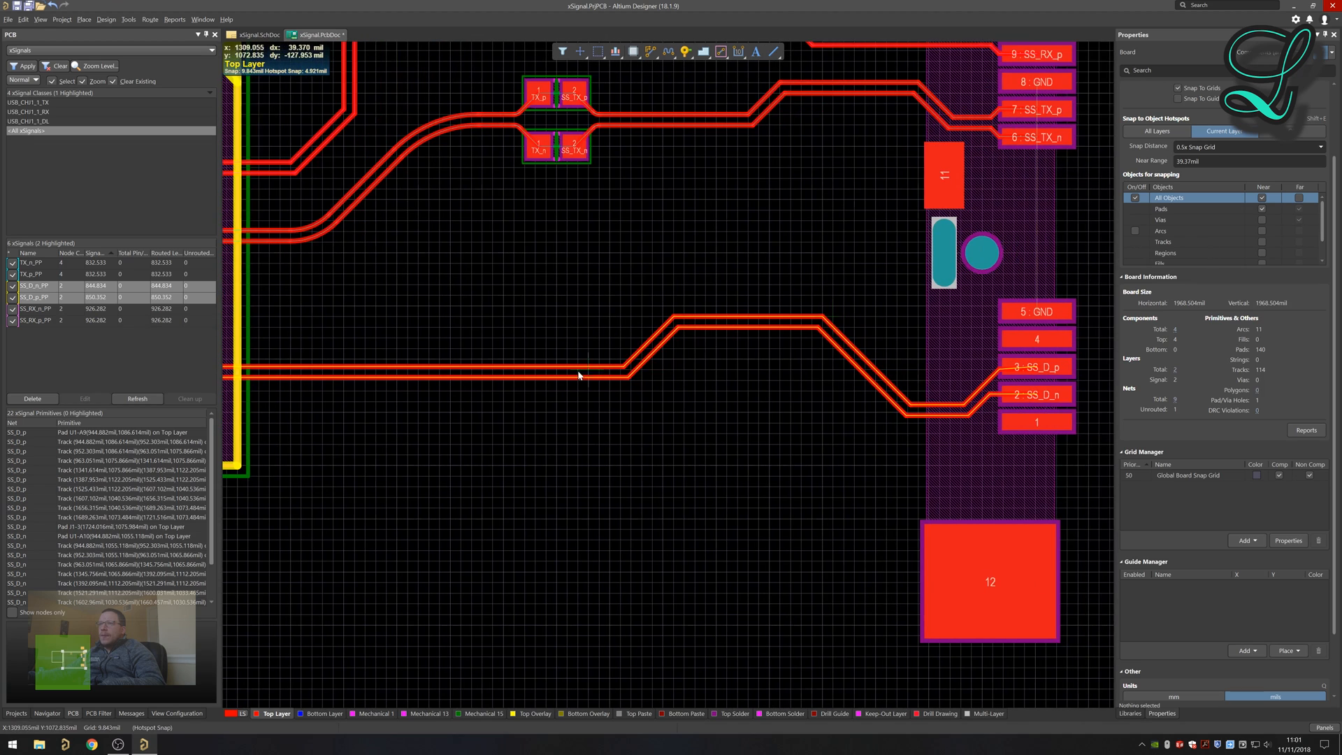
mouse_move(590, 357)
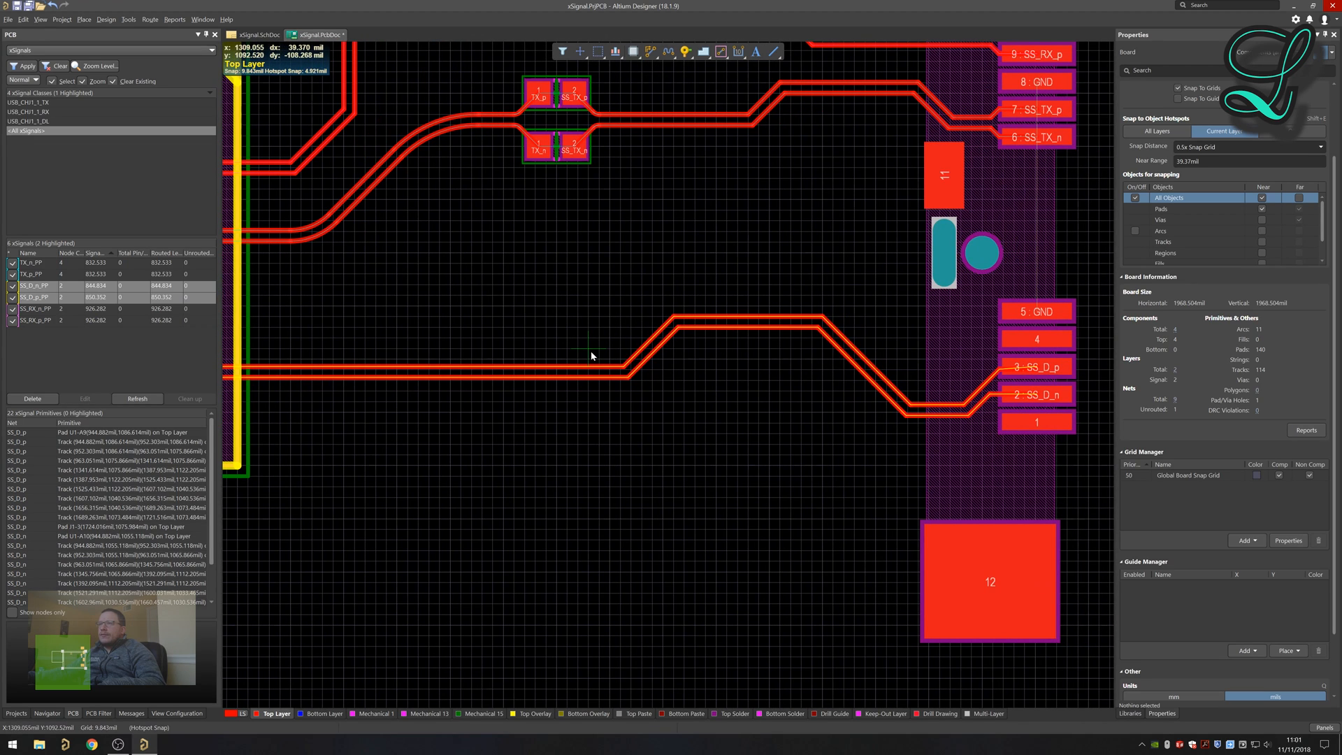
mouse_move(573, 323)
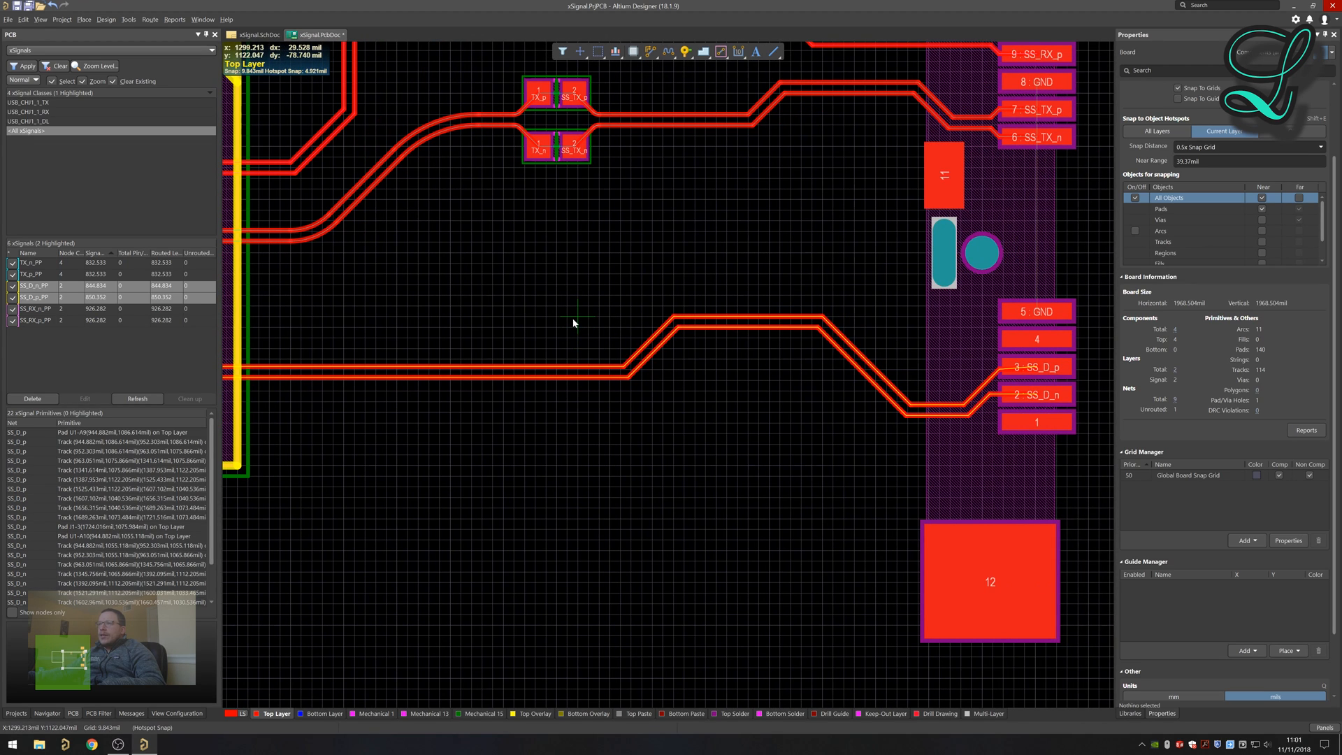
mouse_move(586, 387)
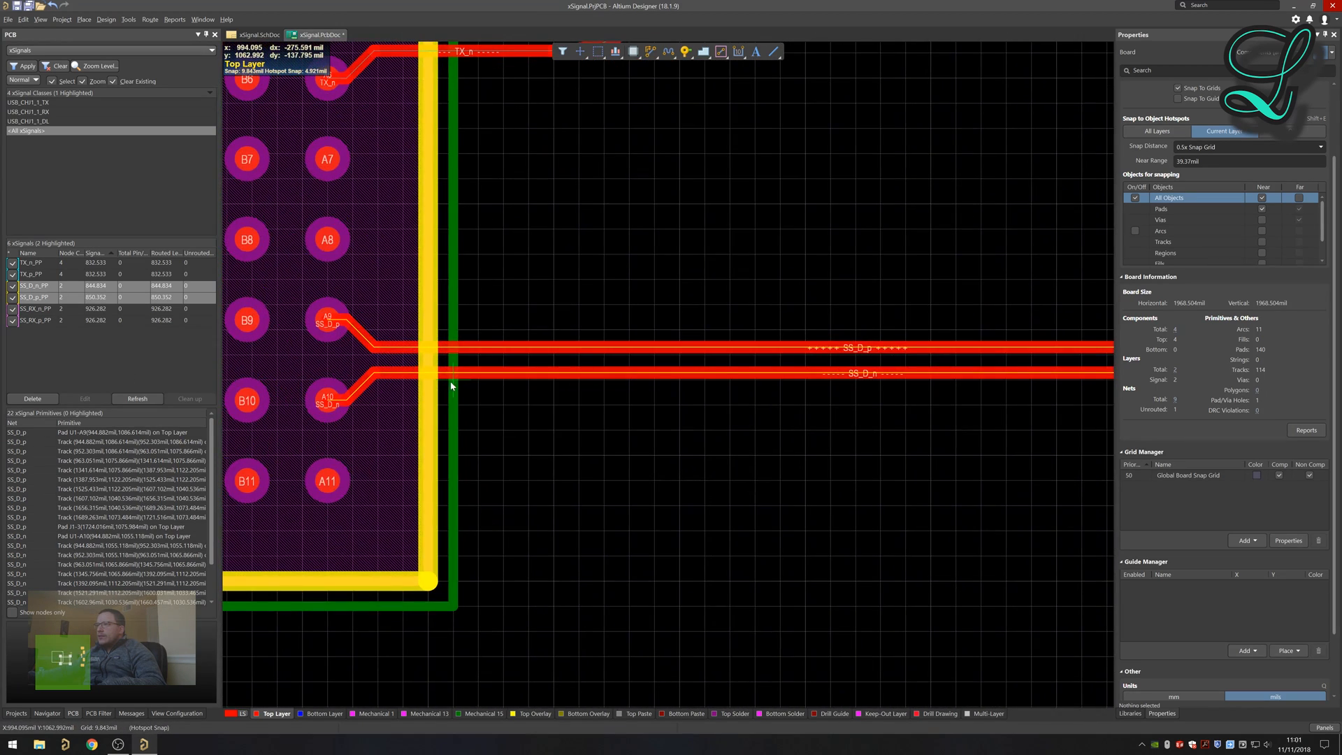
mouse_move(431, 381)
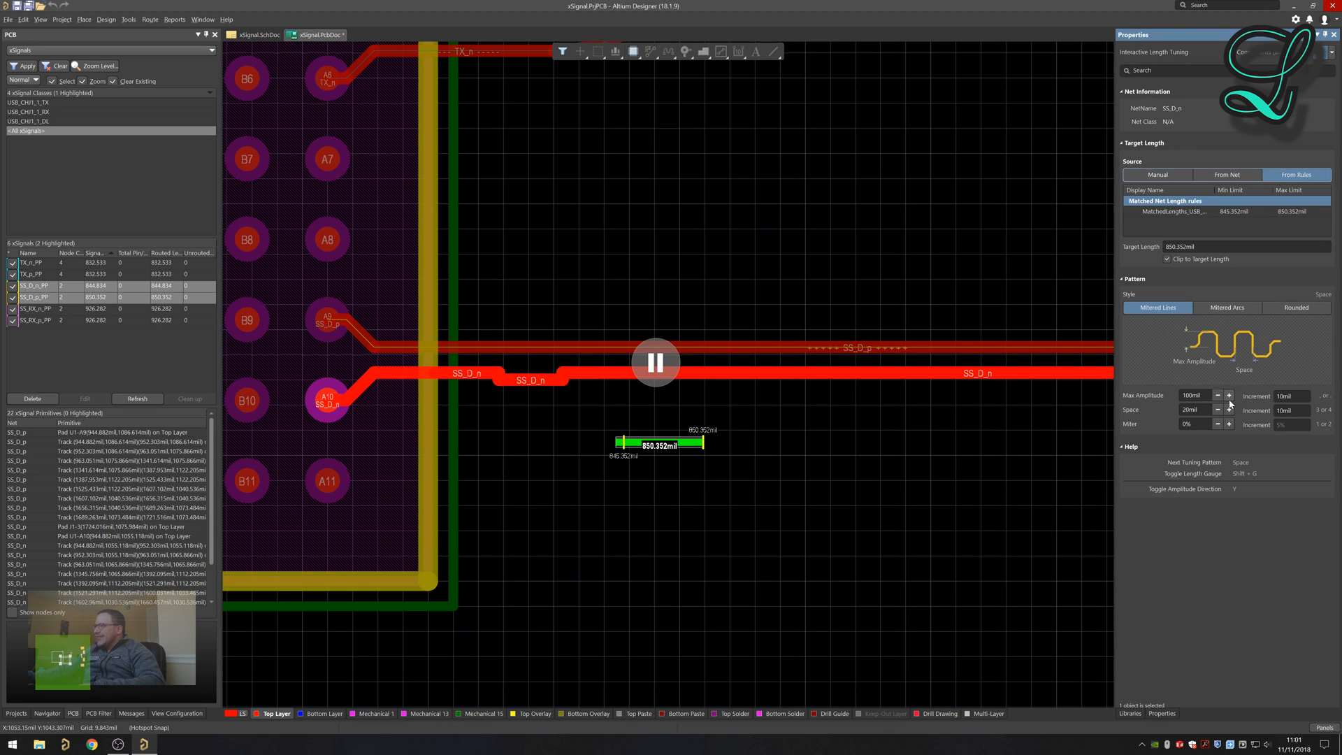
Switch the SS_D_n tuning pattern to Mitered Arcs and raise the miter to 25%.
click(1218, 409)
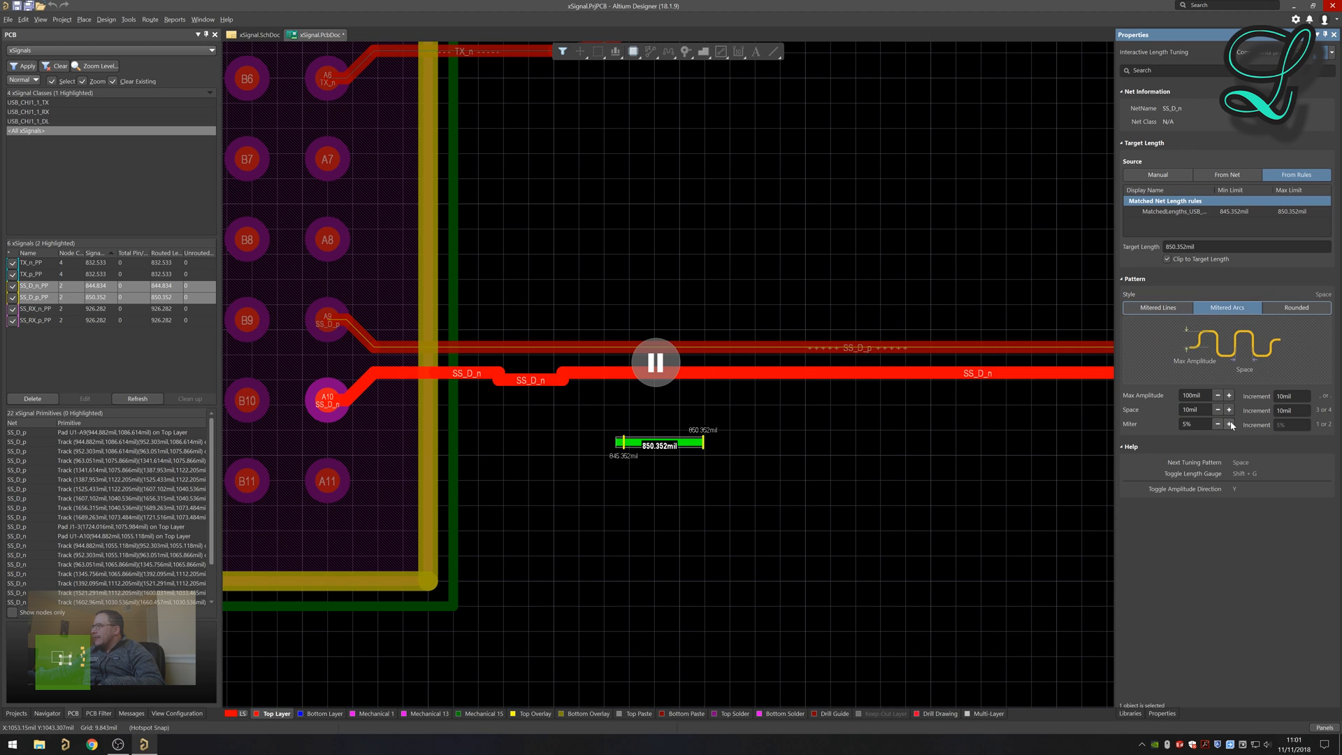
click(1231, 424)
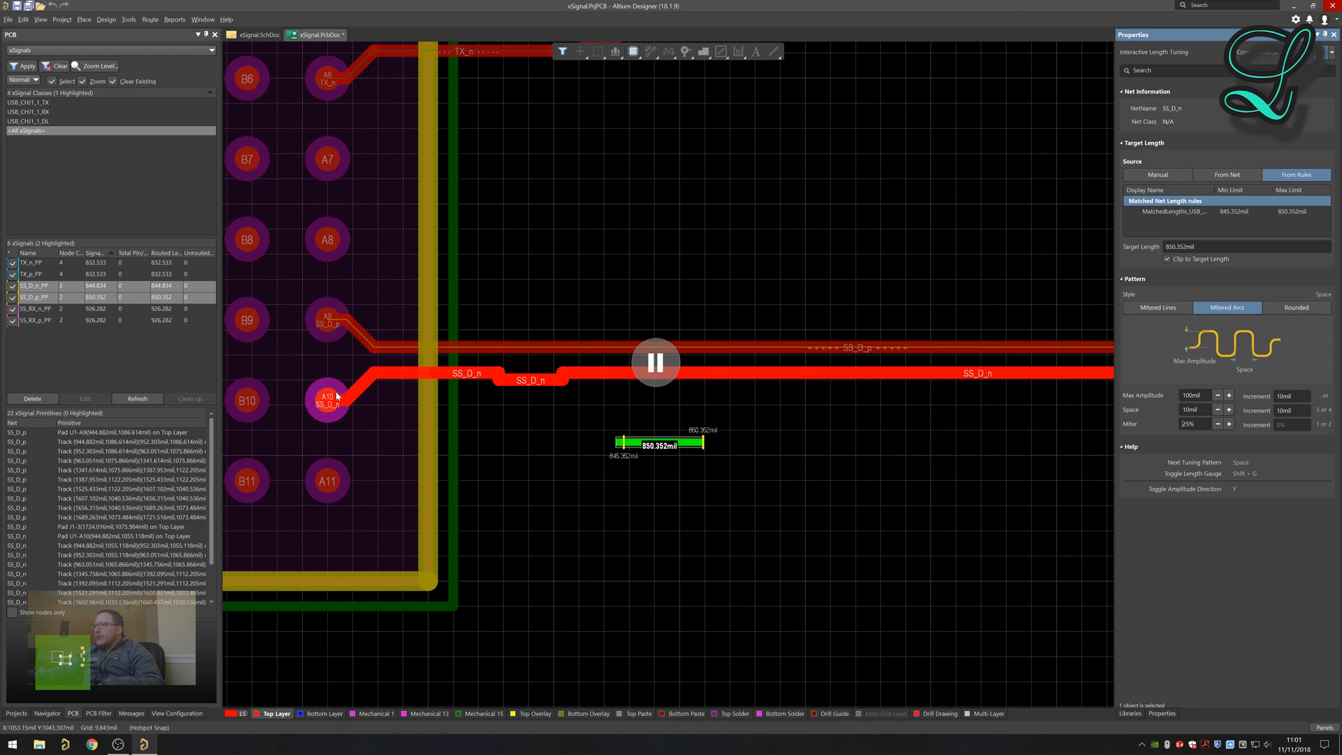
mouse_move(752, 376)
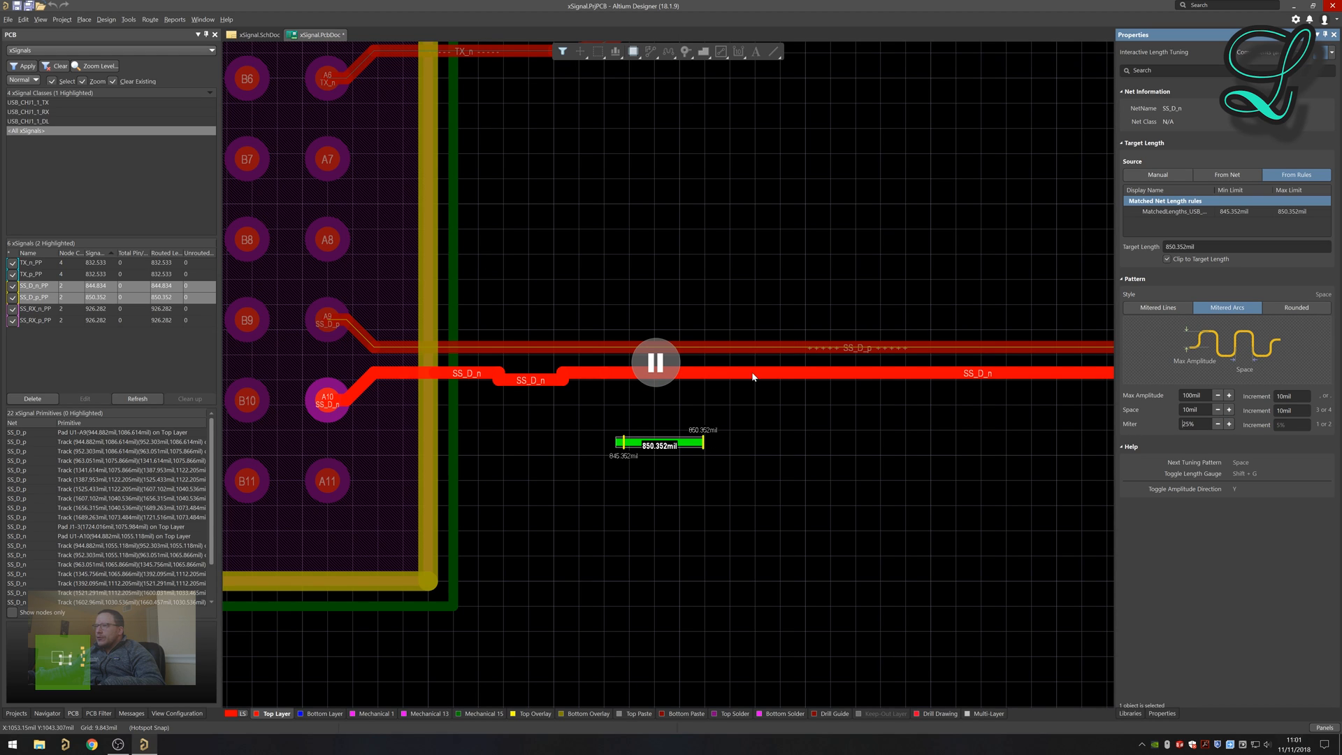
mouse_move(726, 359)
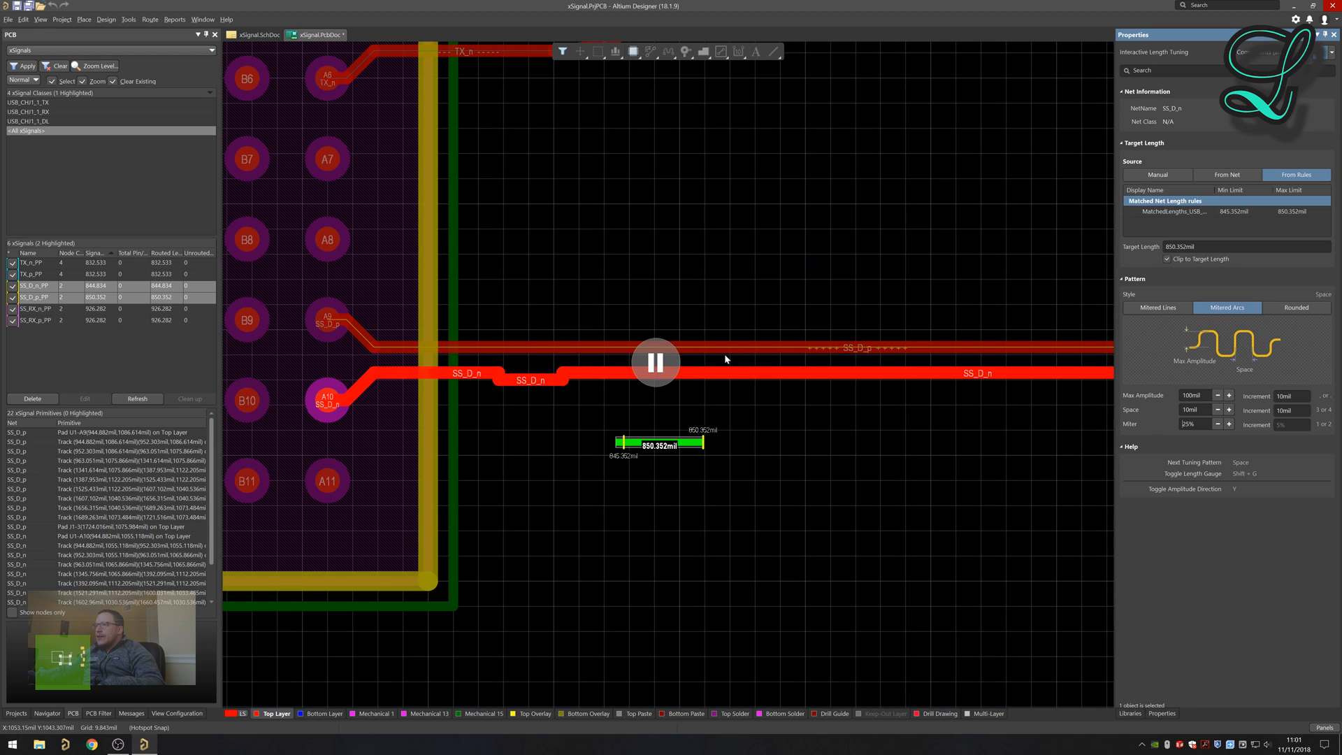
mouse_move(746, 355)
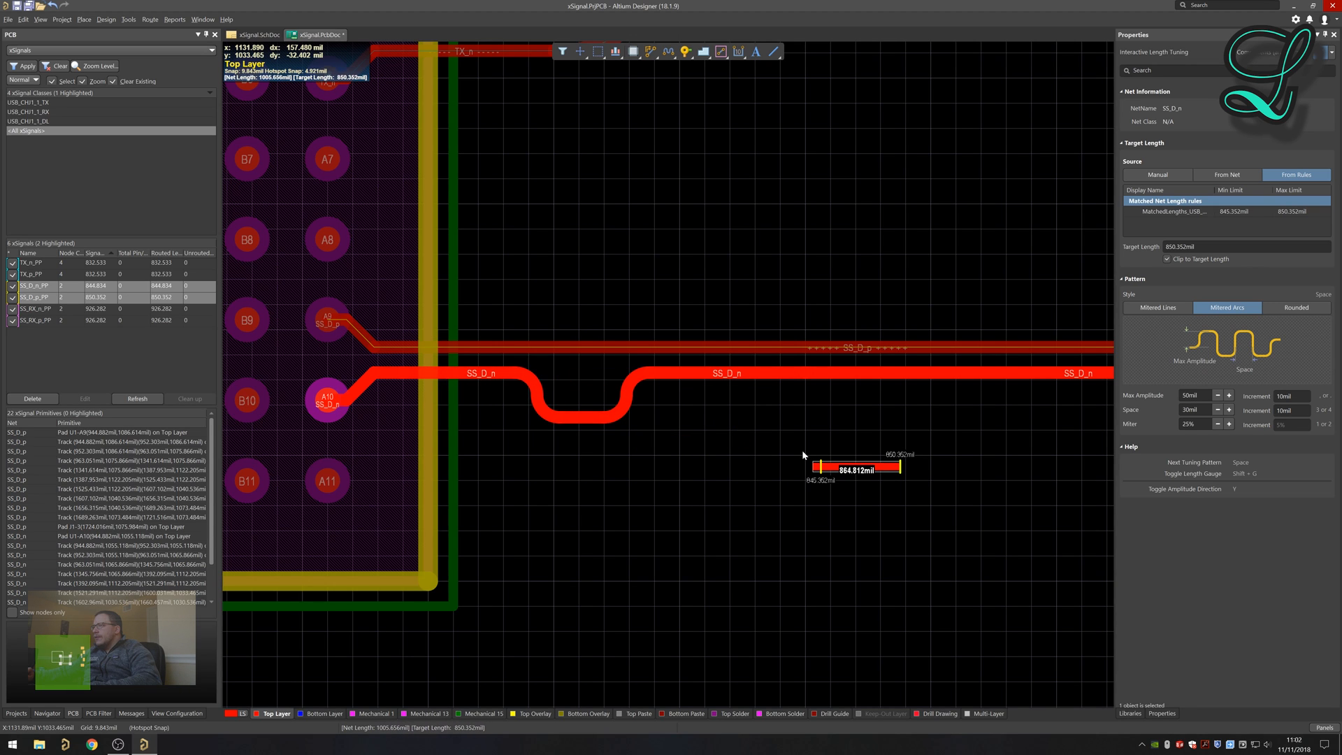
mouse_move(916, 391)
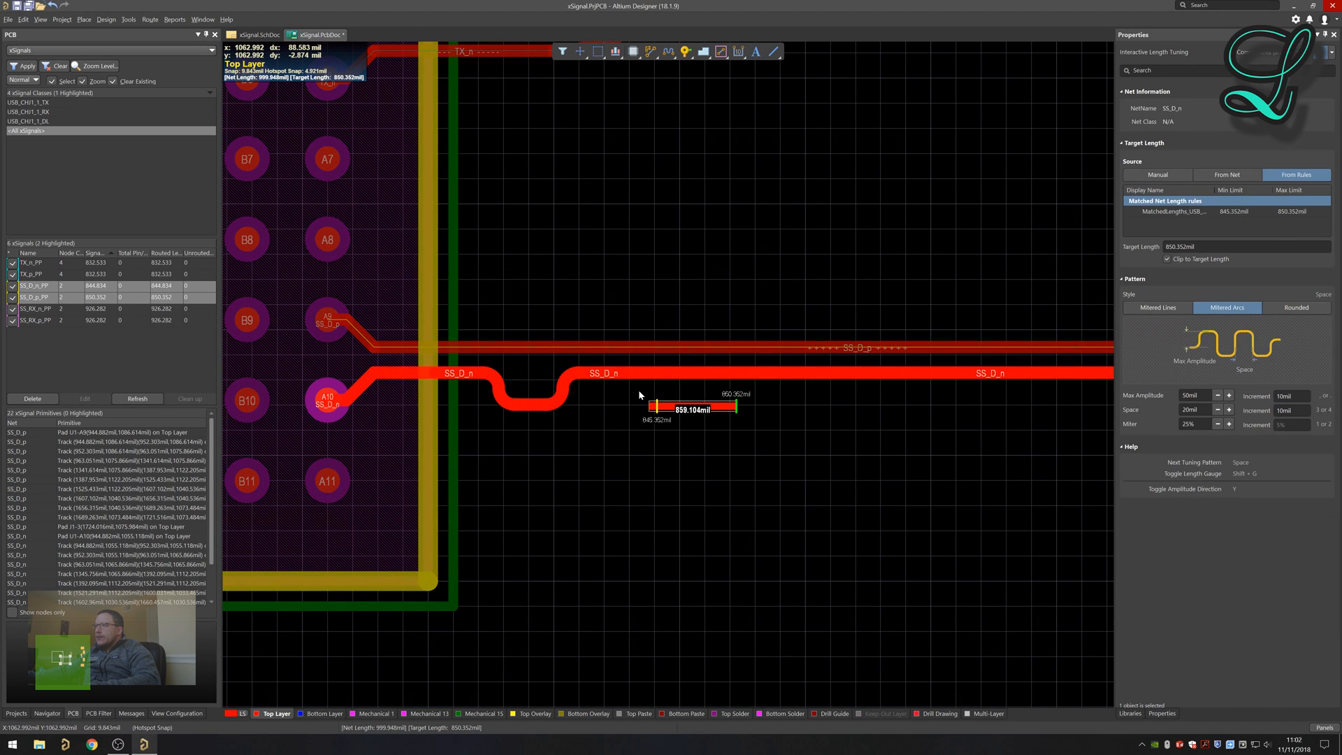
mouse_move(649, 395)
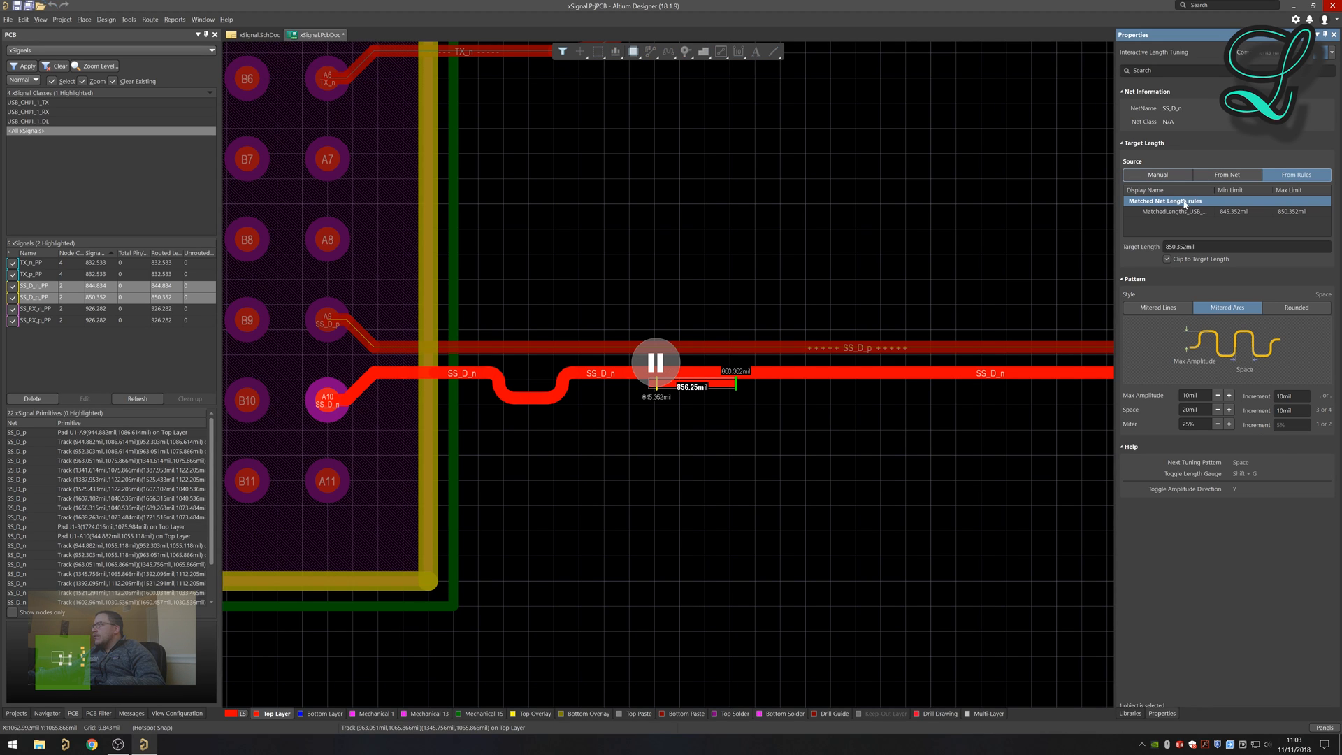
mouse_move(1177, 211)
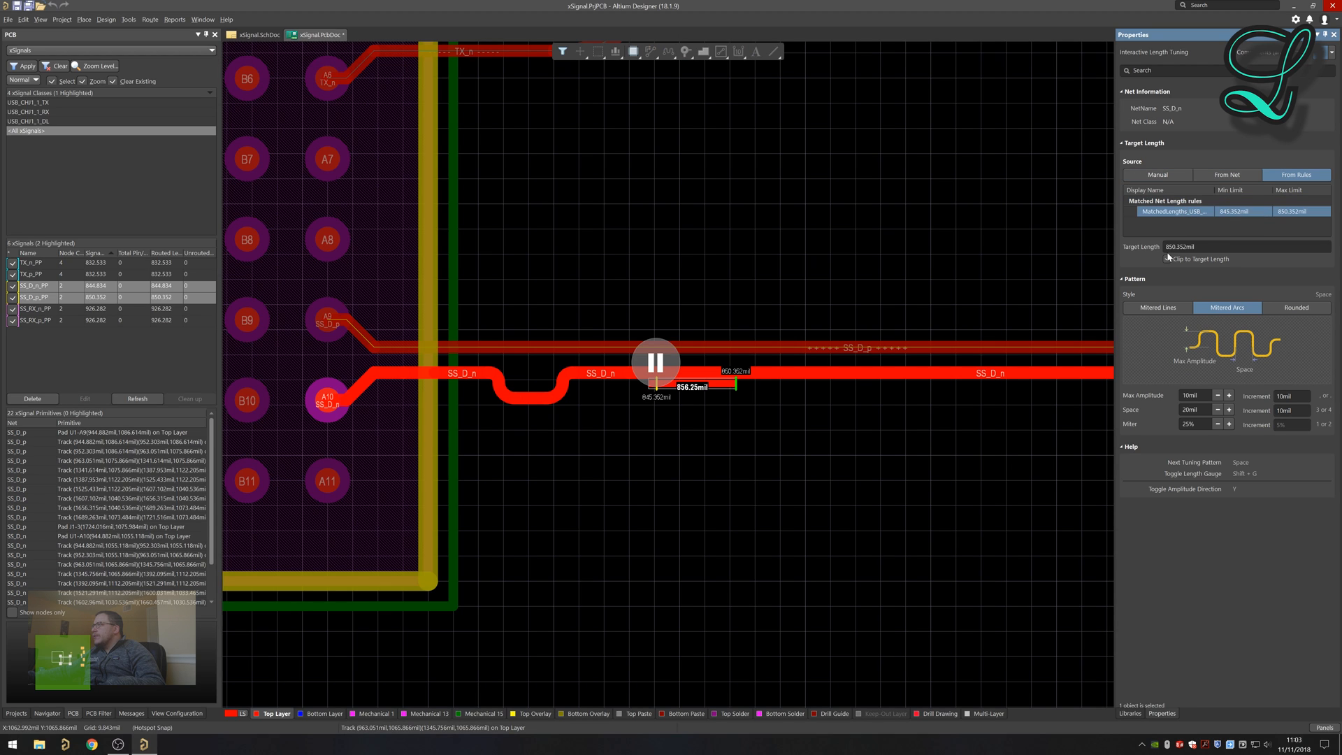
mouse_move(1165, 250)
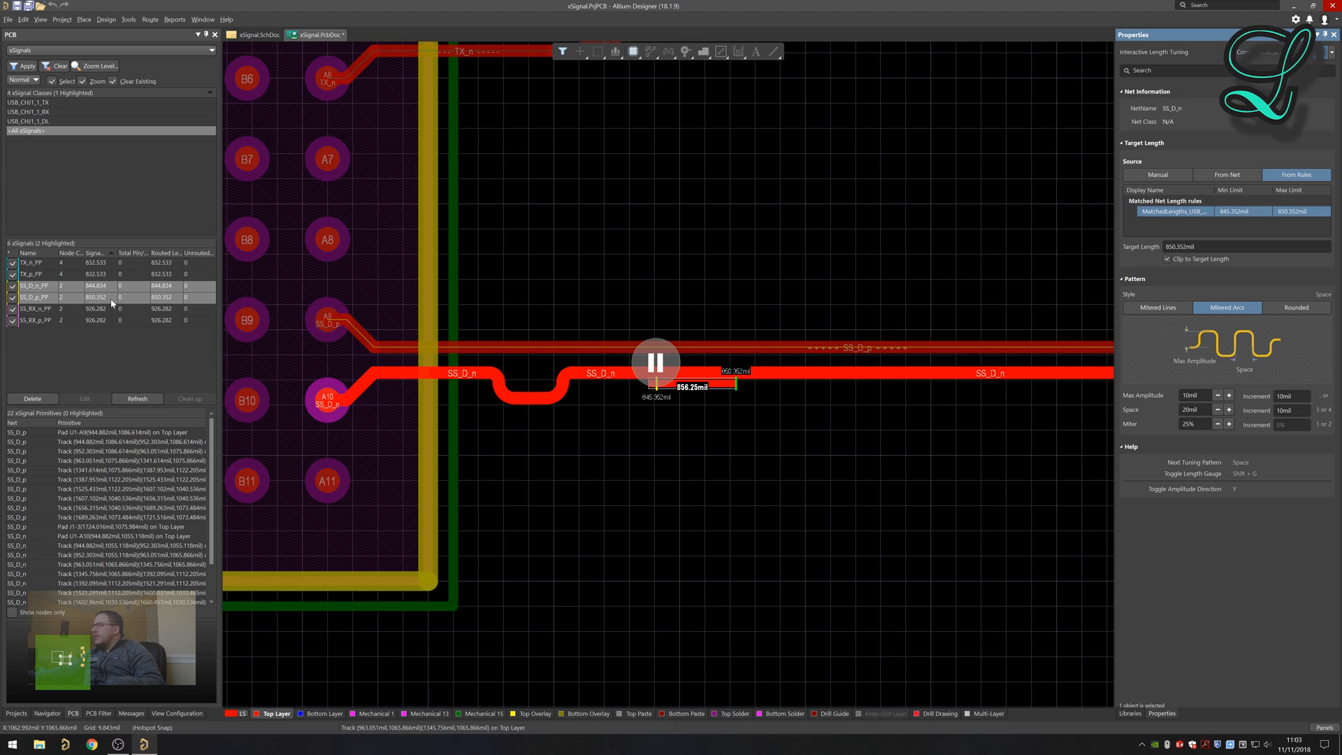
mouse_move(1201, 292)
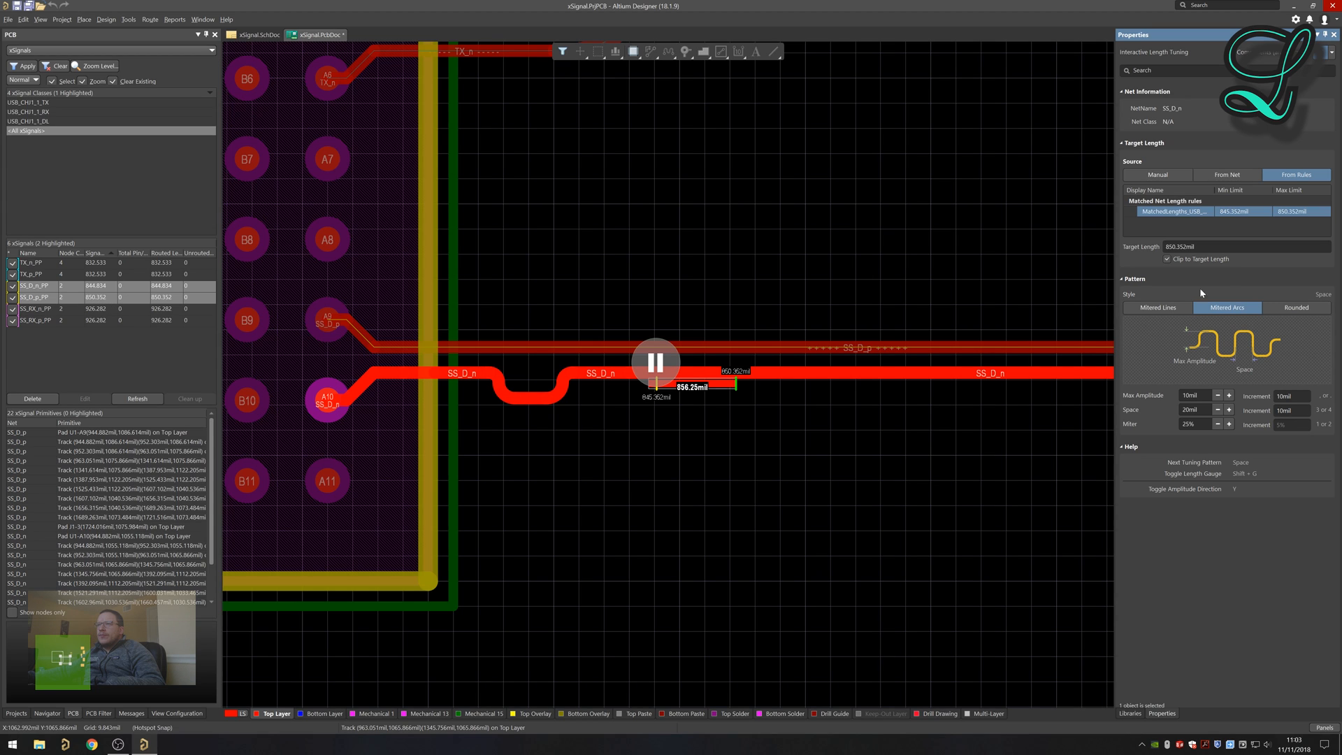
mouse_move(1172, 208)
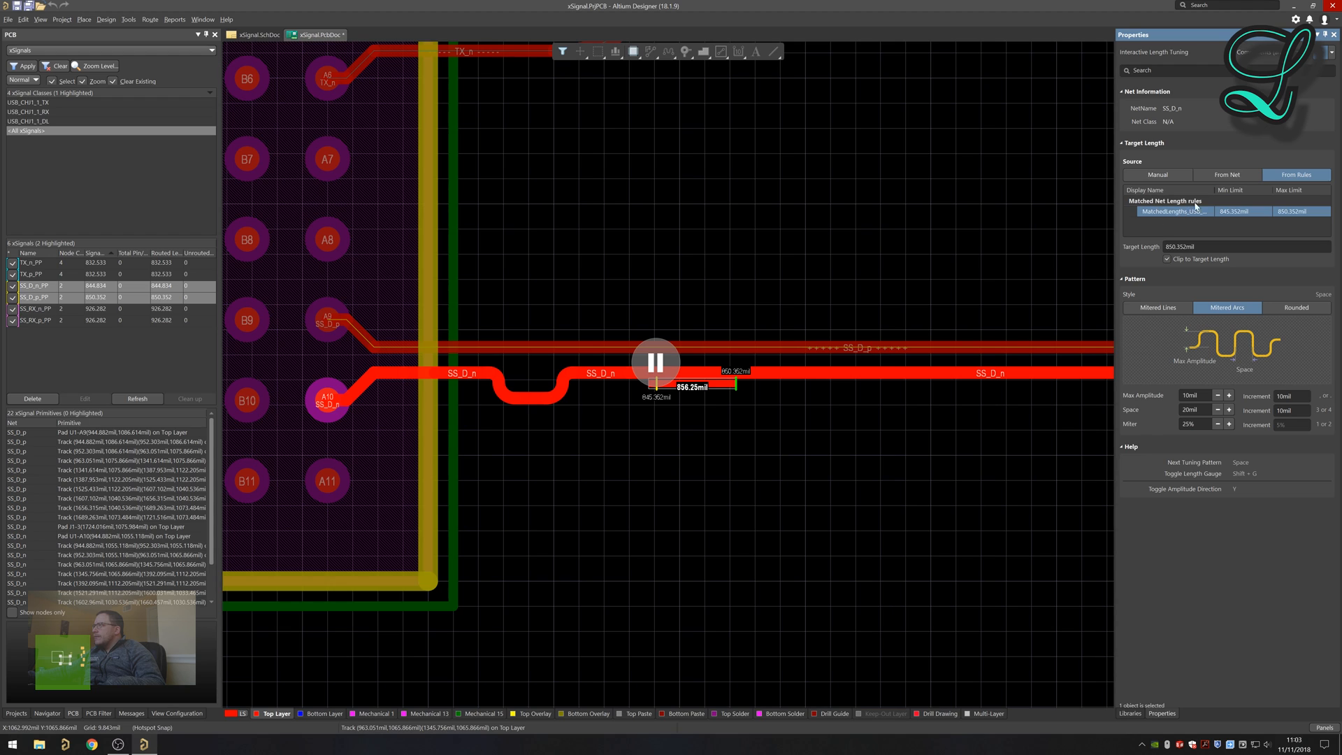
mouse_move(1197, 206)
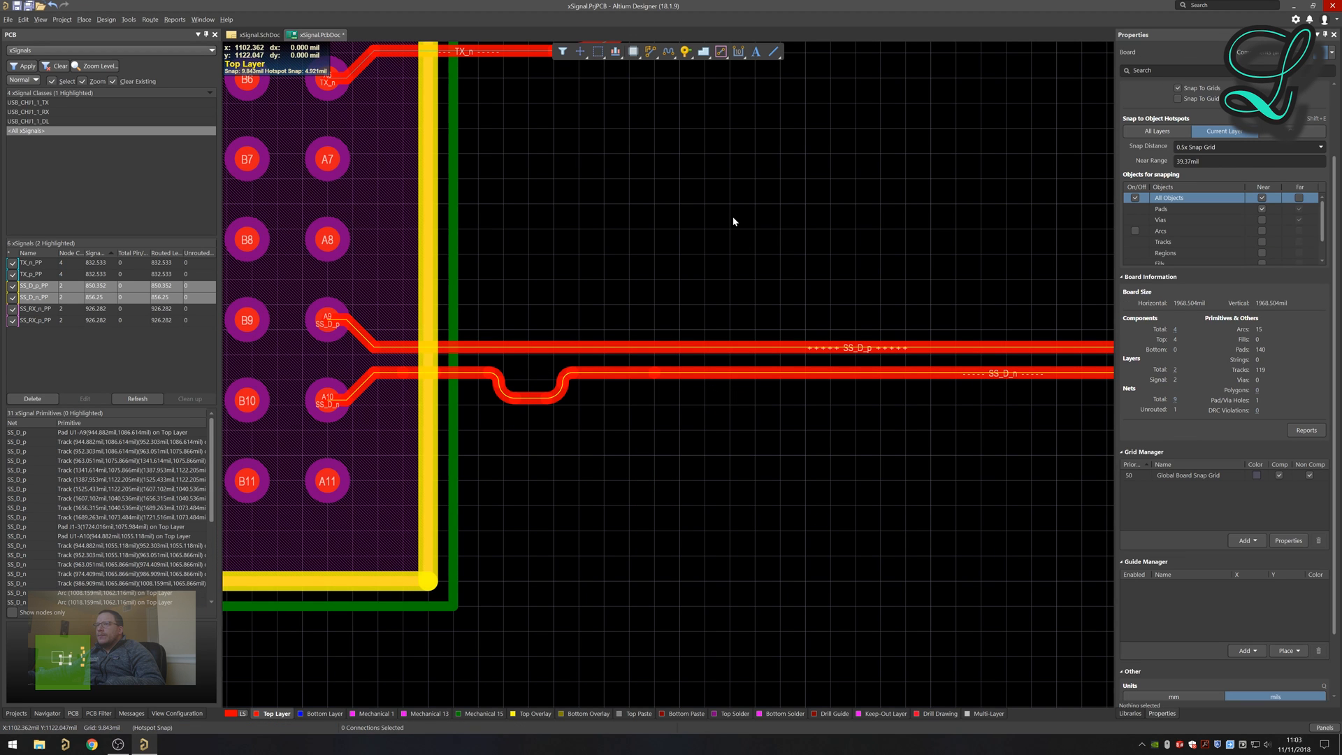
Review the MatchedLengths_USB_DiffPairs rule under High Speed > Matched Lengths, confirming its 0.127mm tolerance.
click(1173, 697)
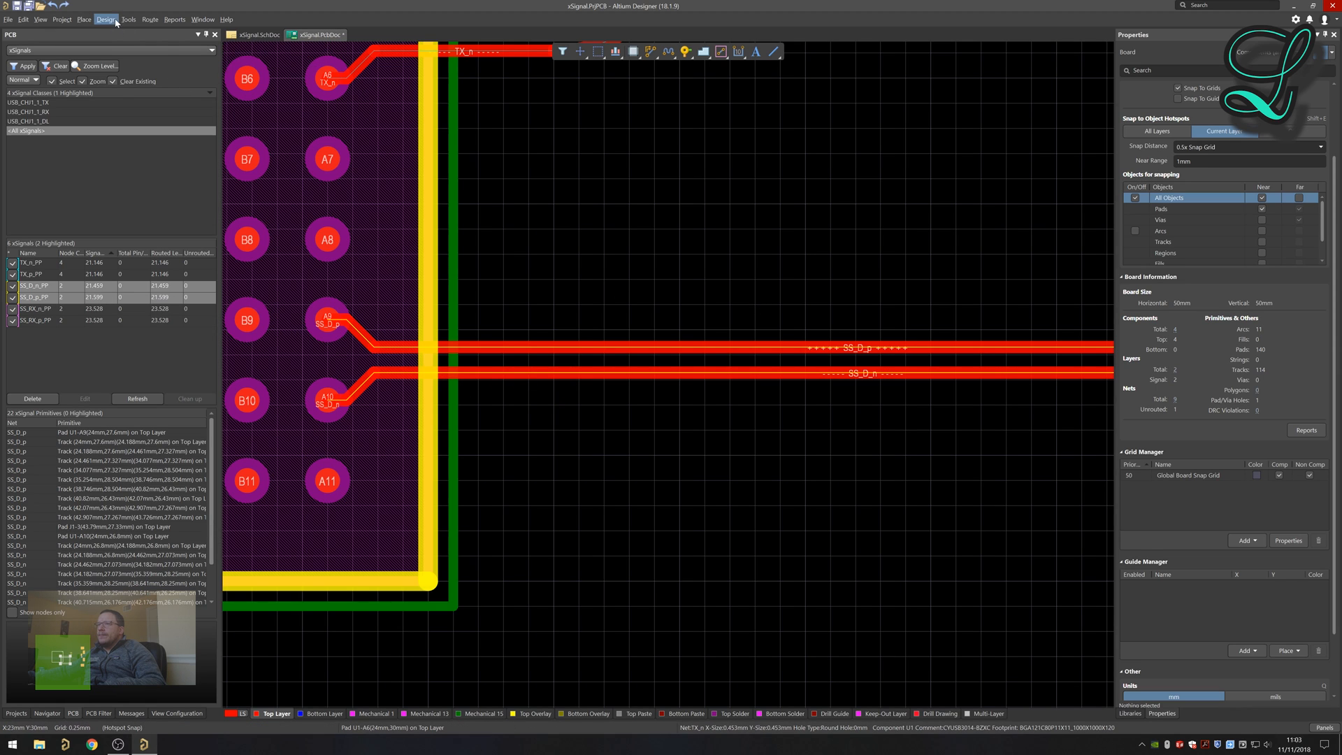
click(106, 19)
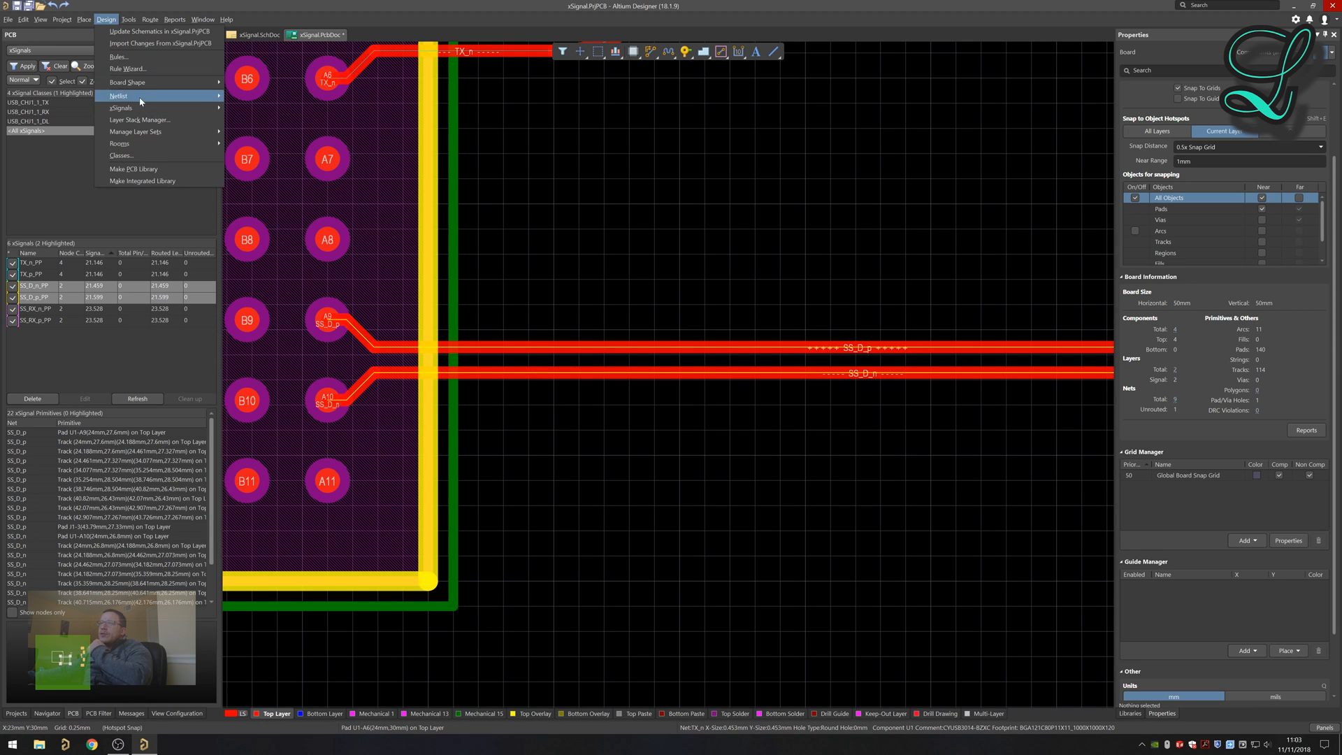
mouse_move(160, 43)
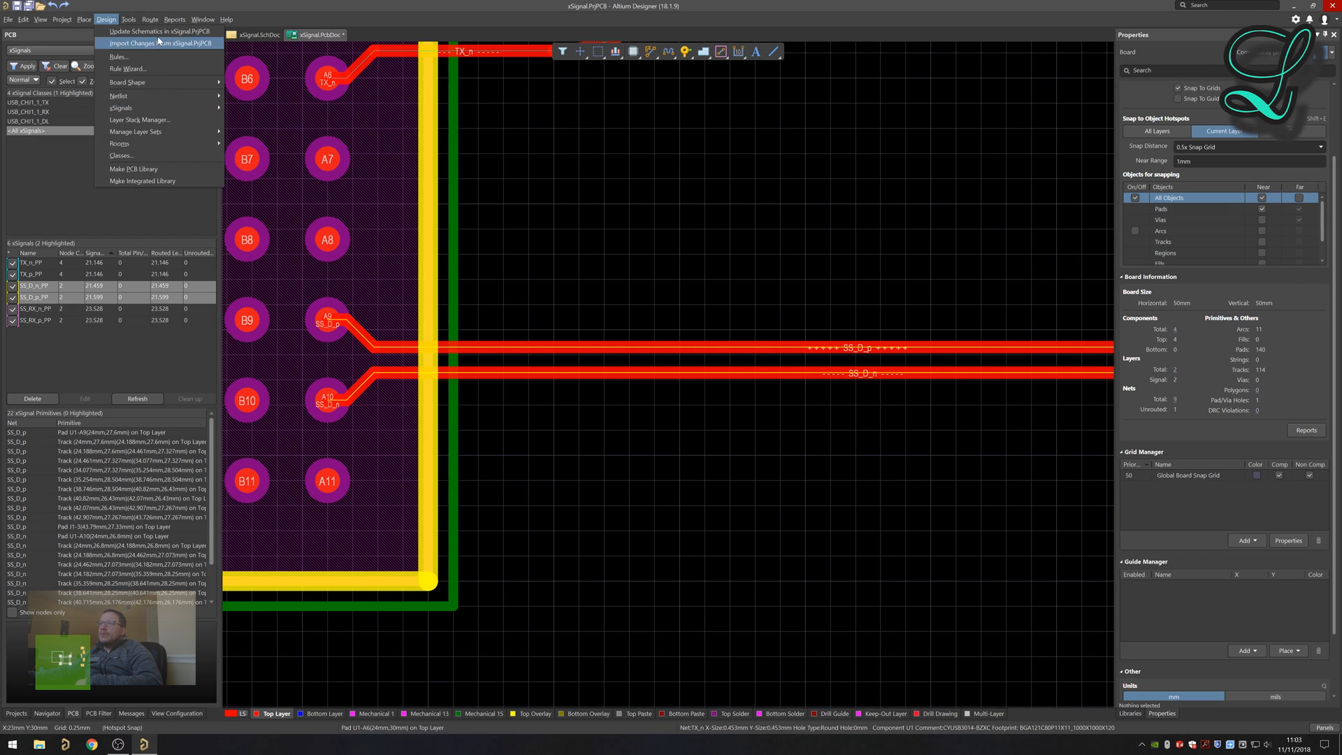
mouse_move(117, 56)
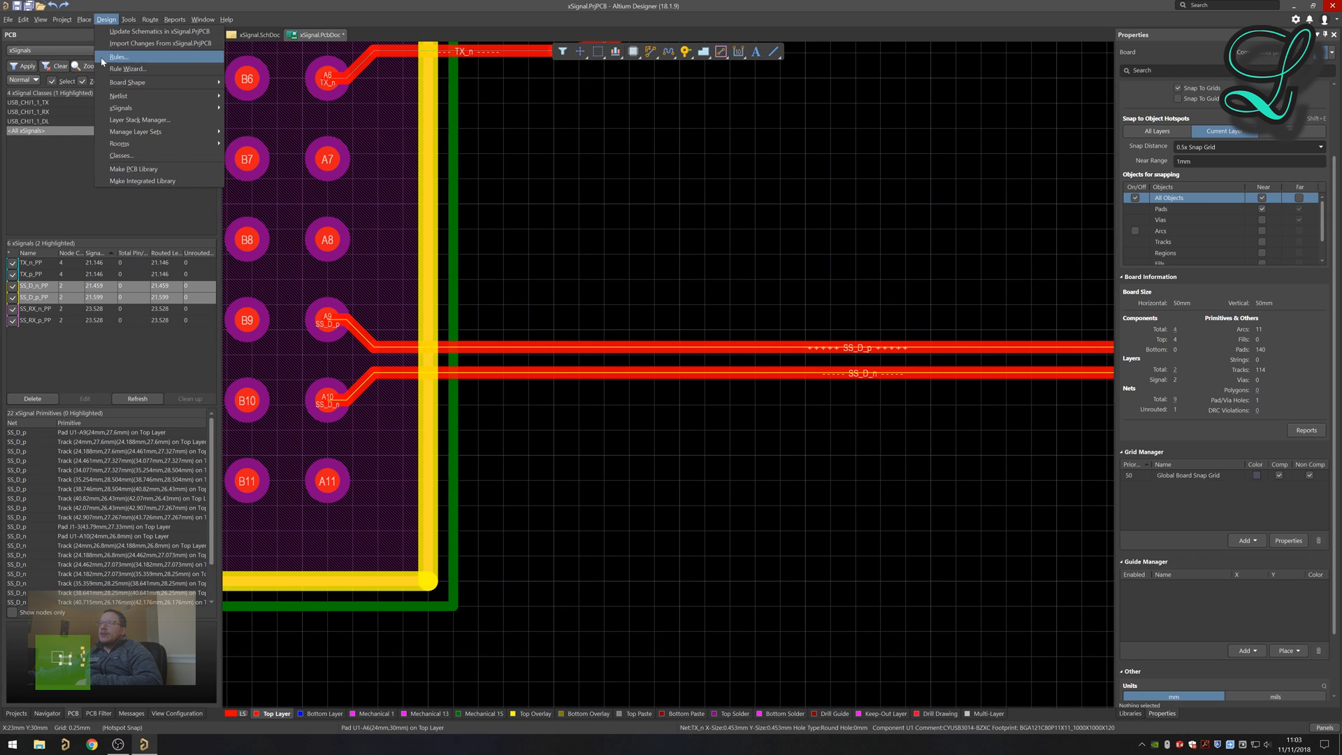
click(117, 56)
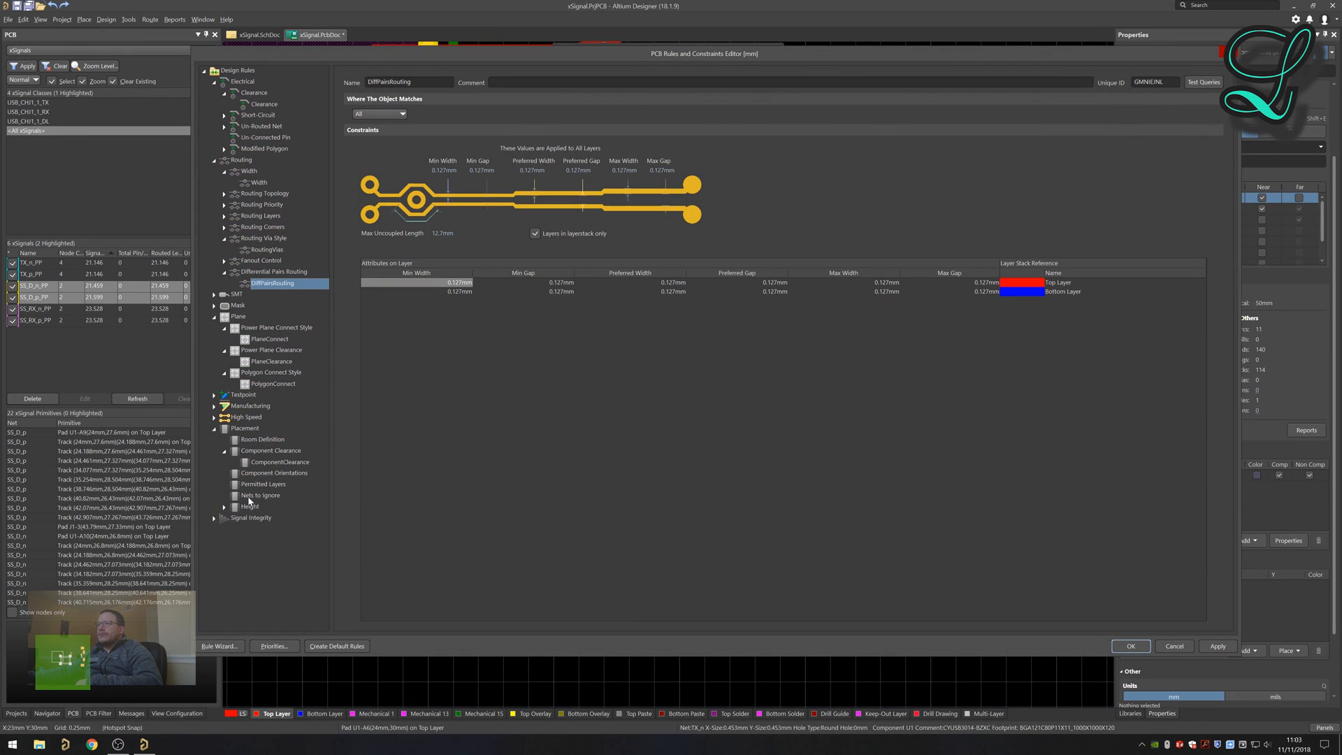
click(214, 418)
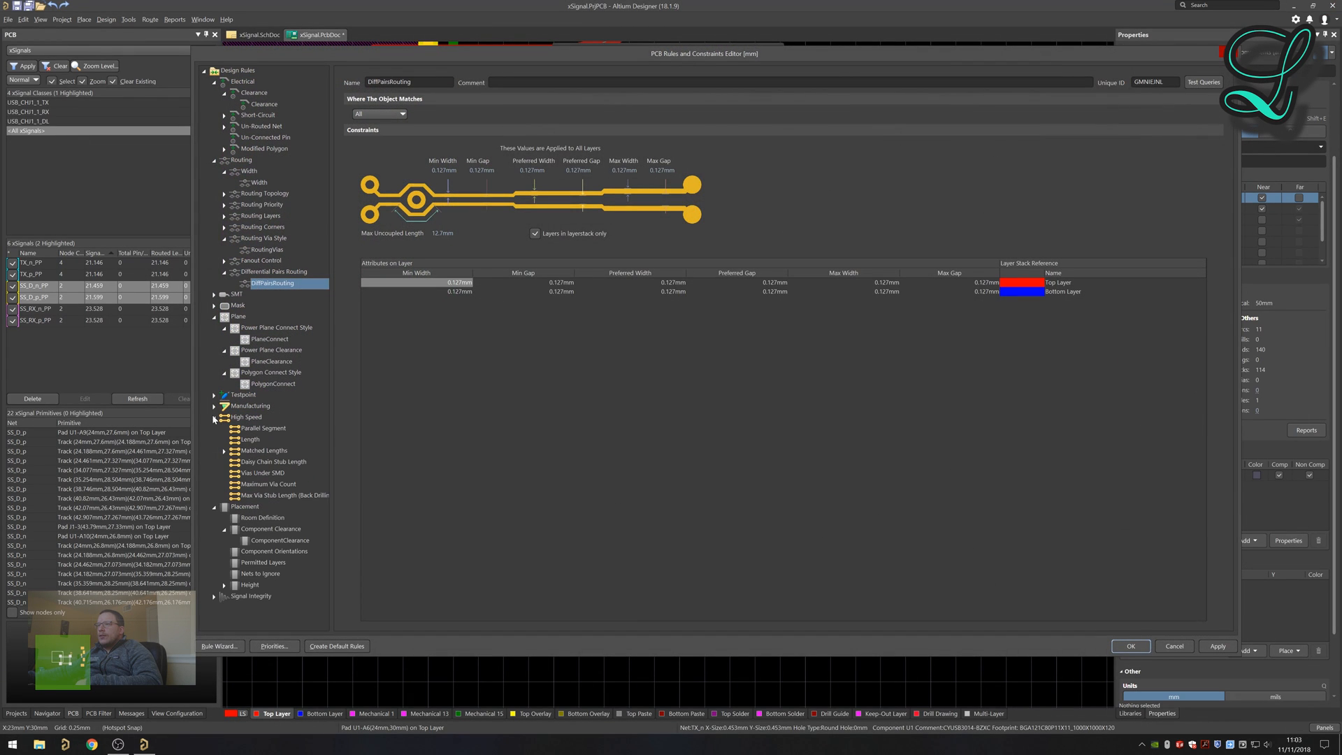
click(266, 451)
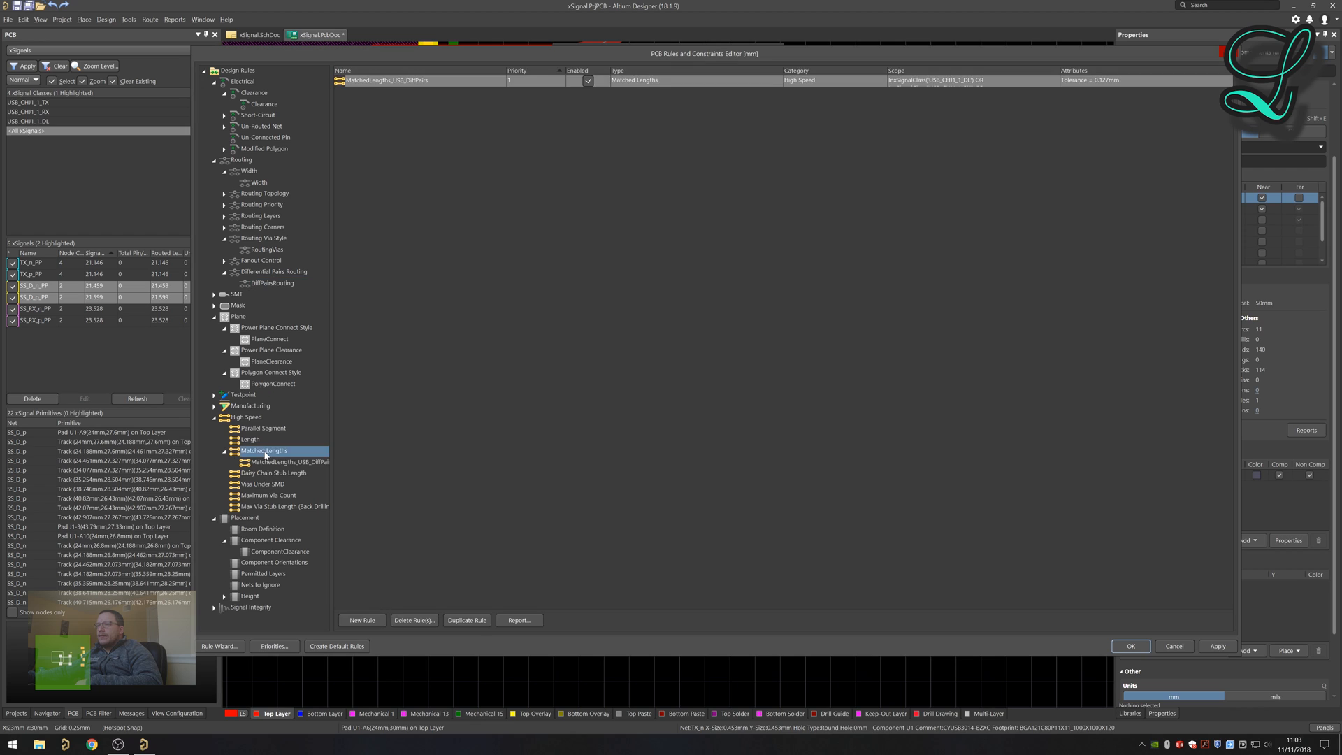
click(289, 462)
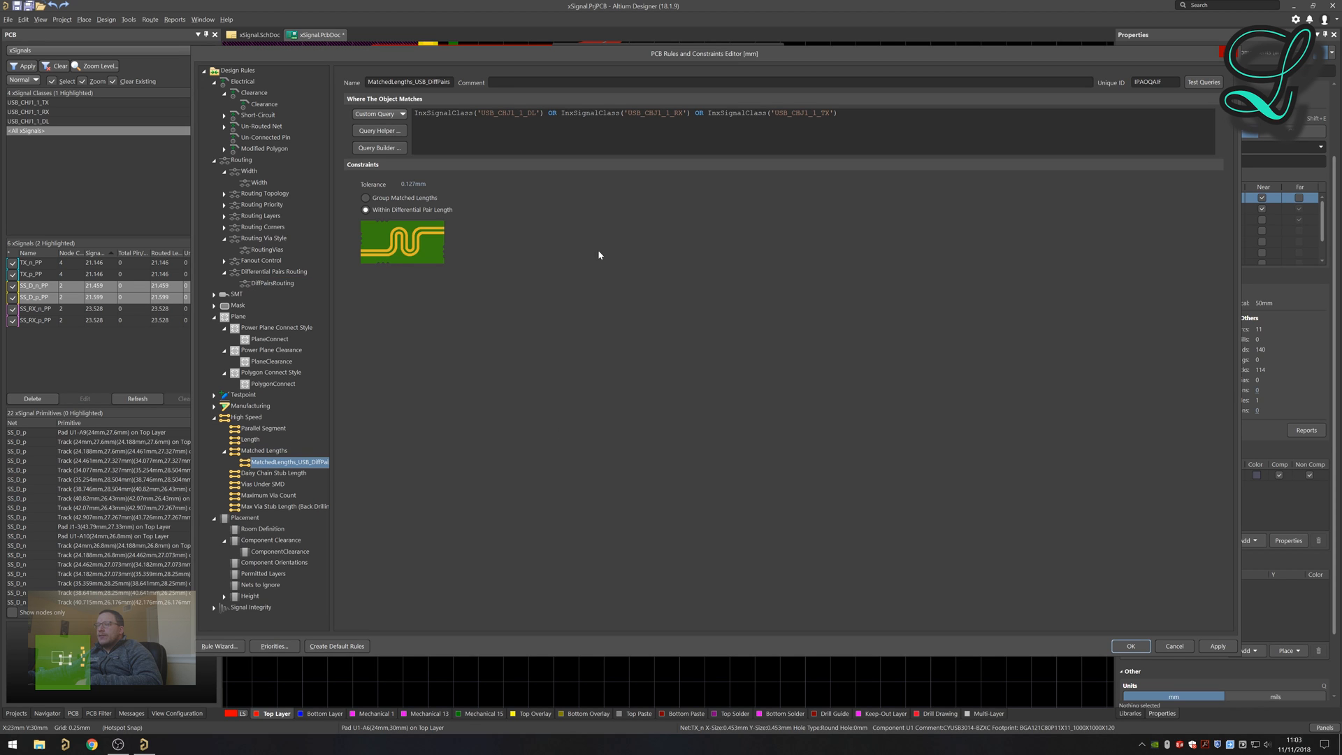
mouse_move(447, 218)
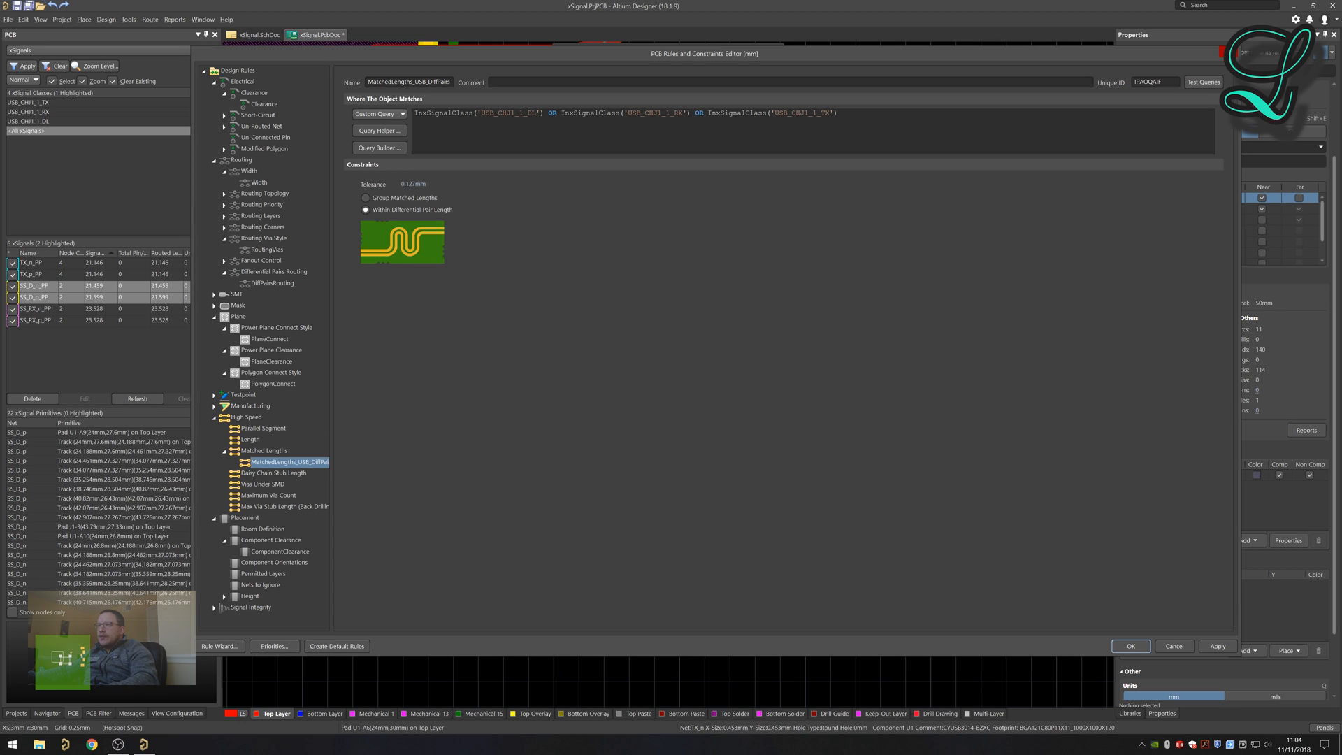
click(864, 111)
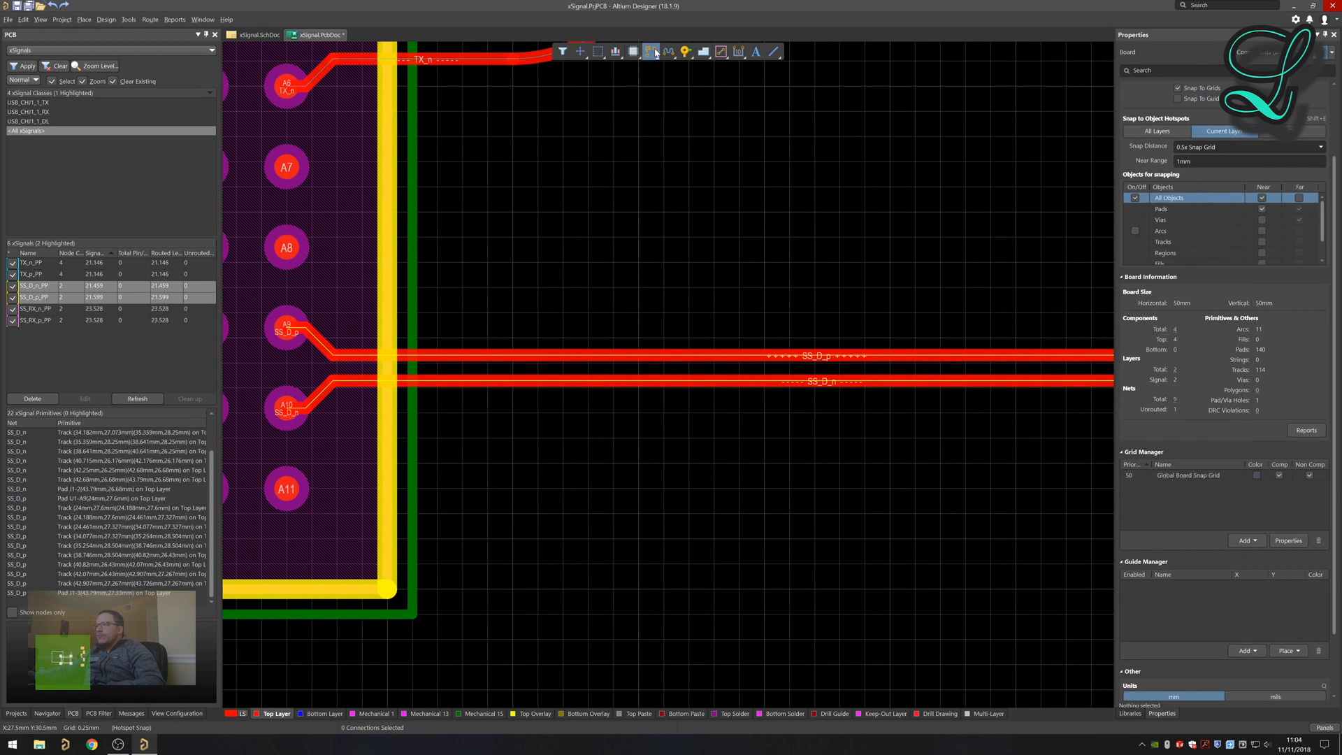
mouse_move(654, 52)
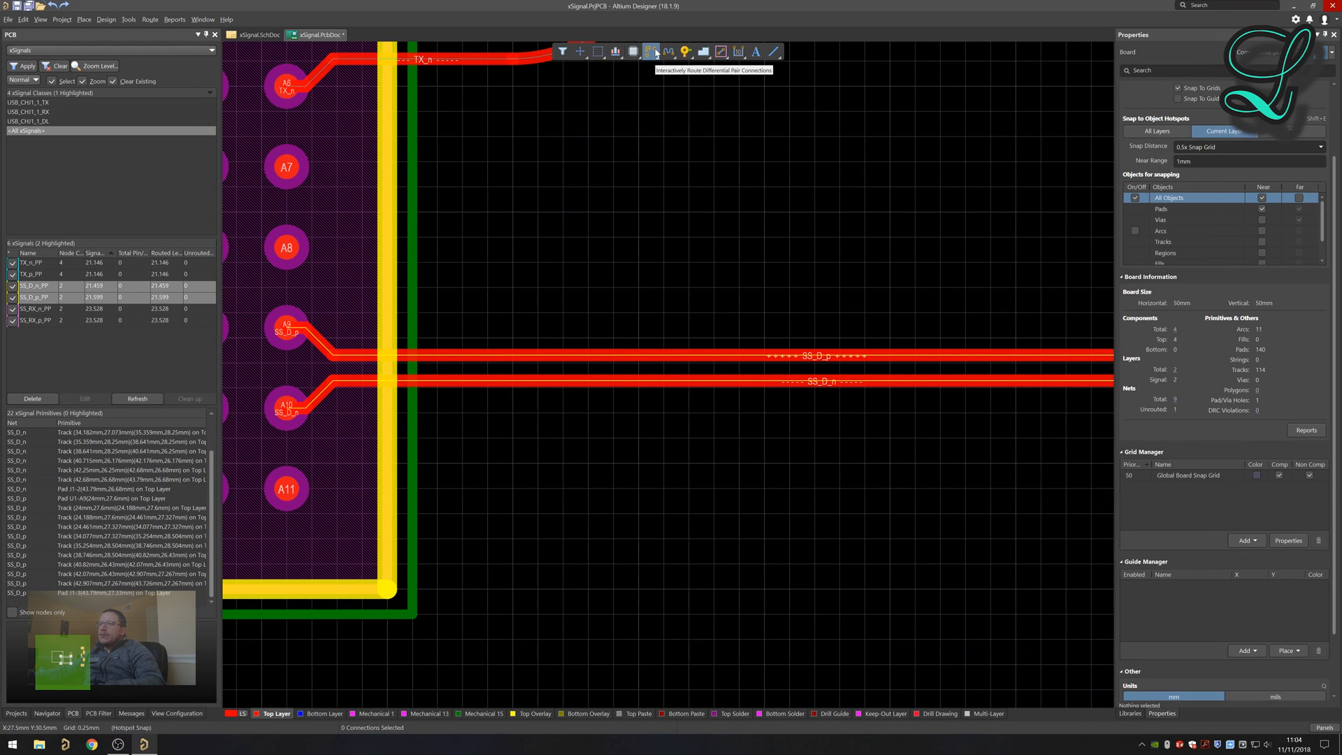
mouse_move(671, 69)
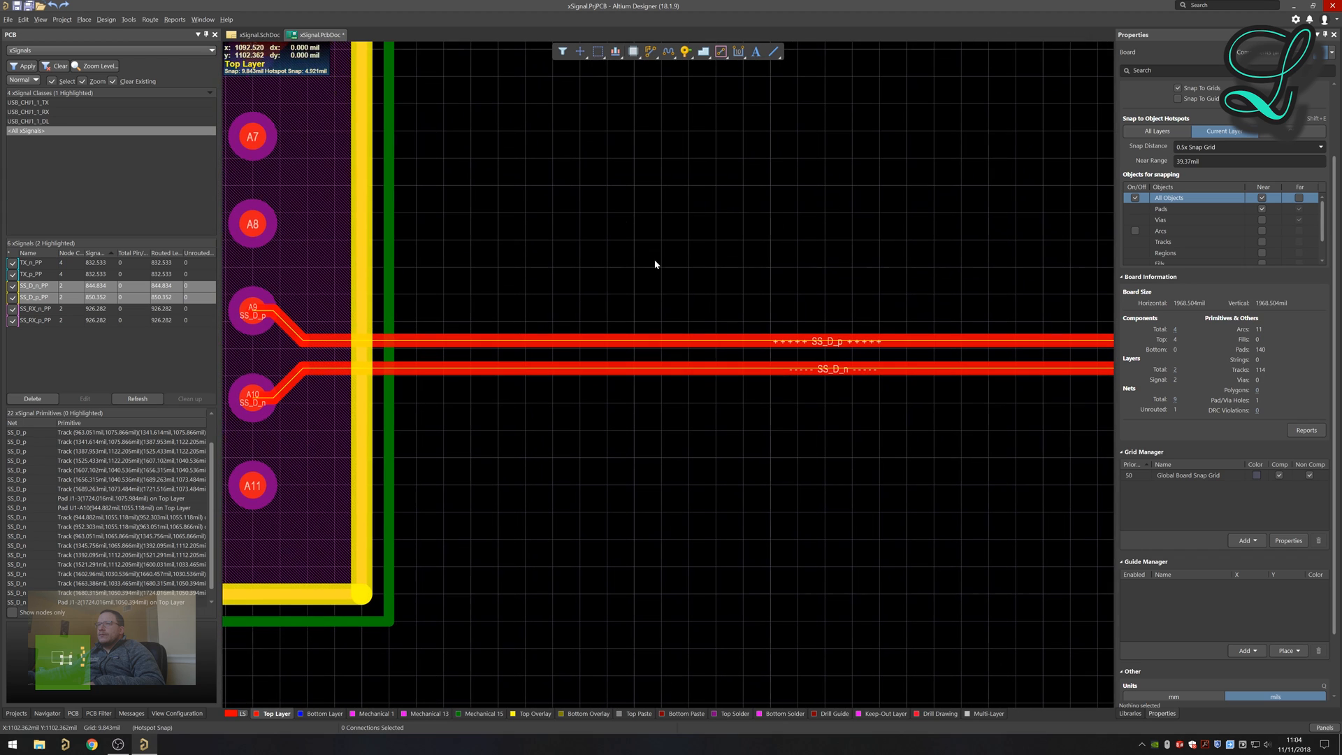
mouse_move(323, 372)
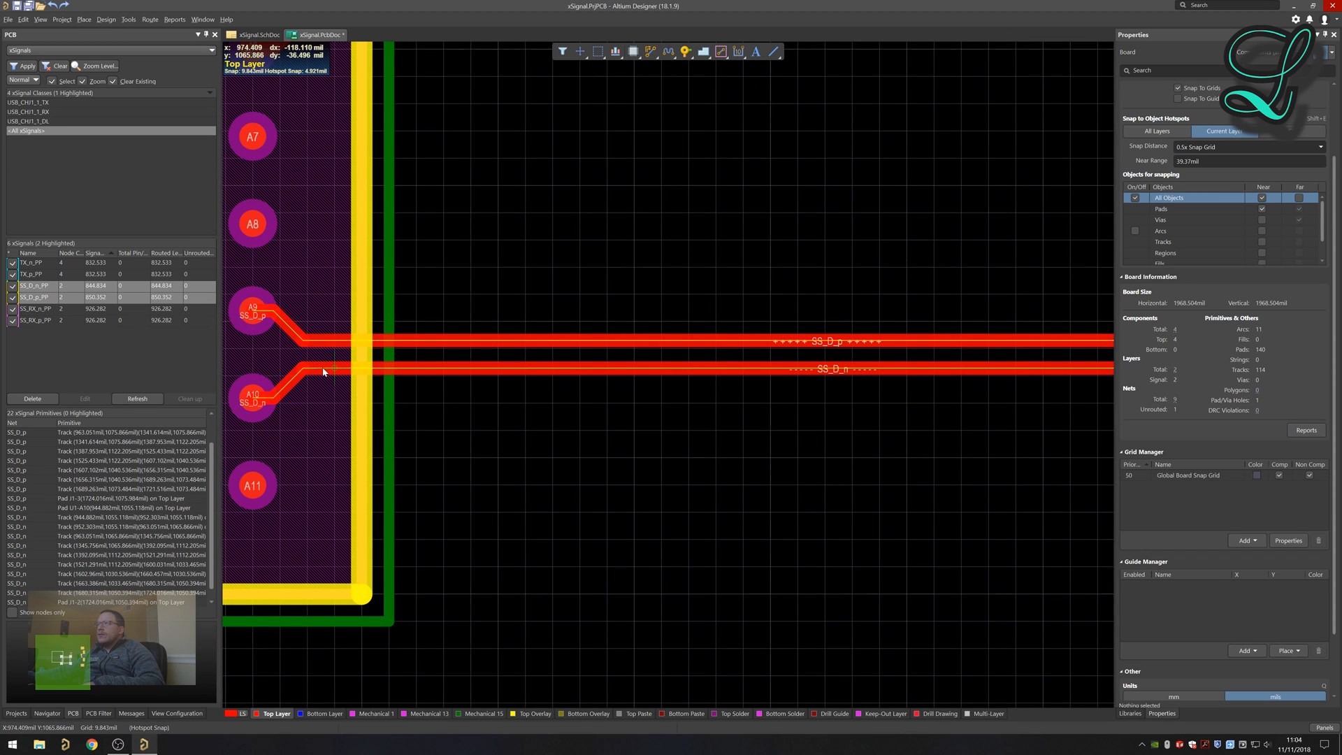
Place a tuning bump on SS_D_n at 850.352mil so both SS_D xSignals read 21.599mm.
click(548, 372)
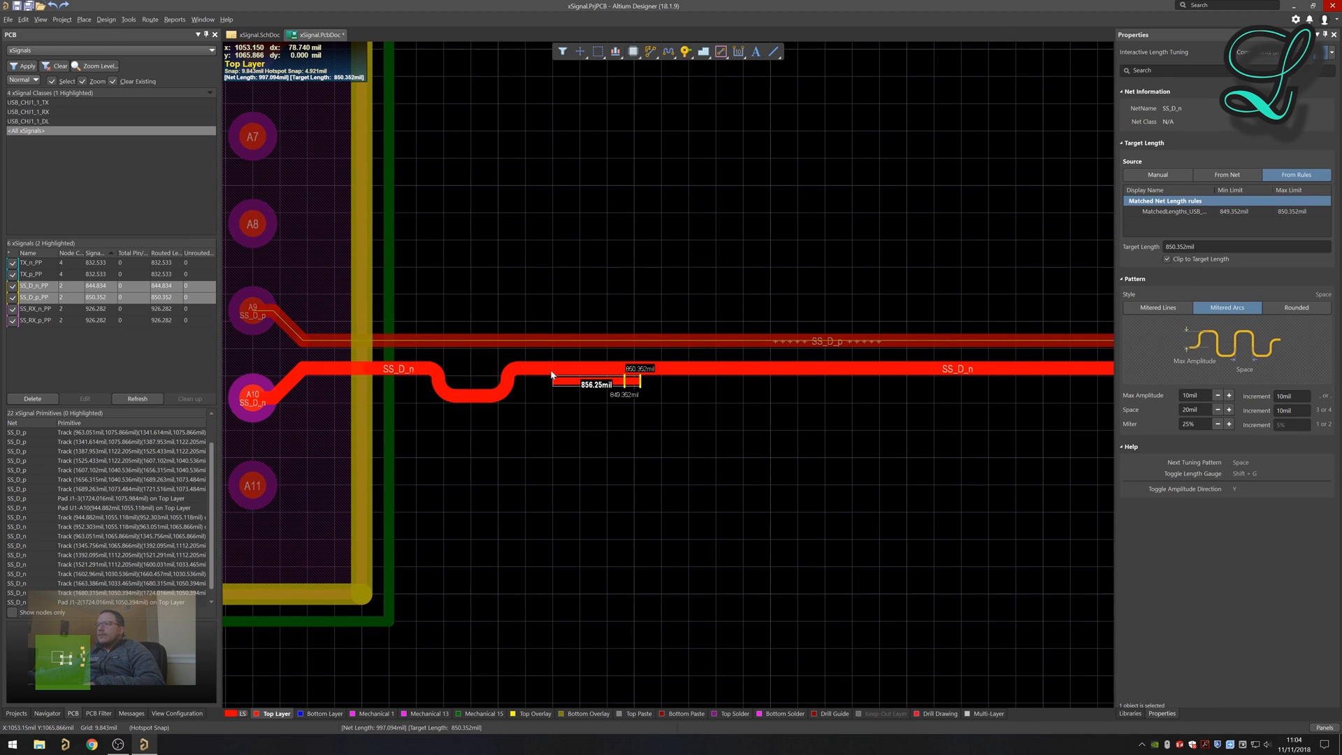
mouse_move(558, 372)
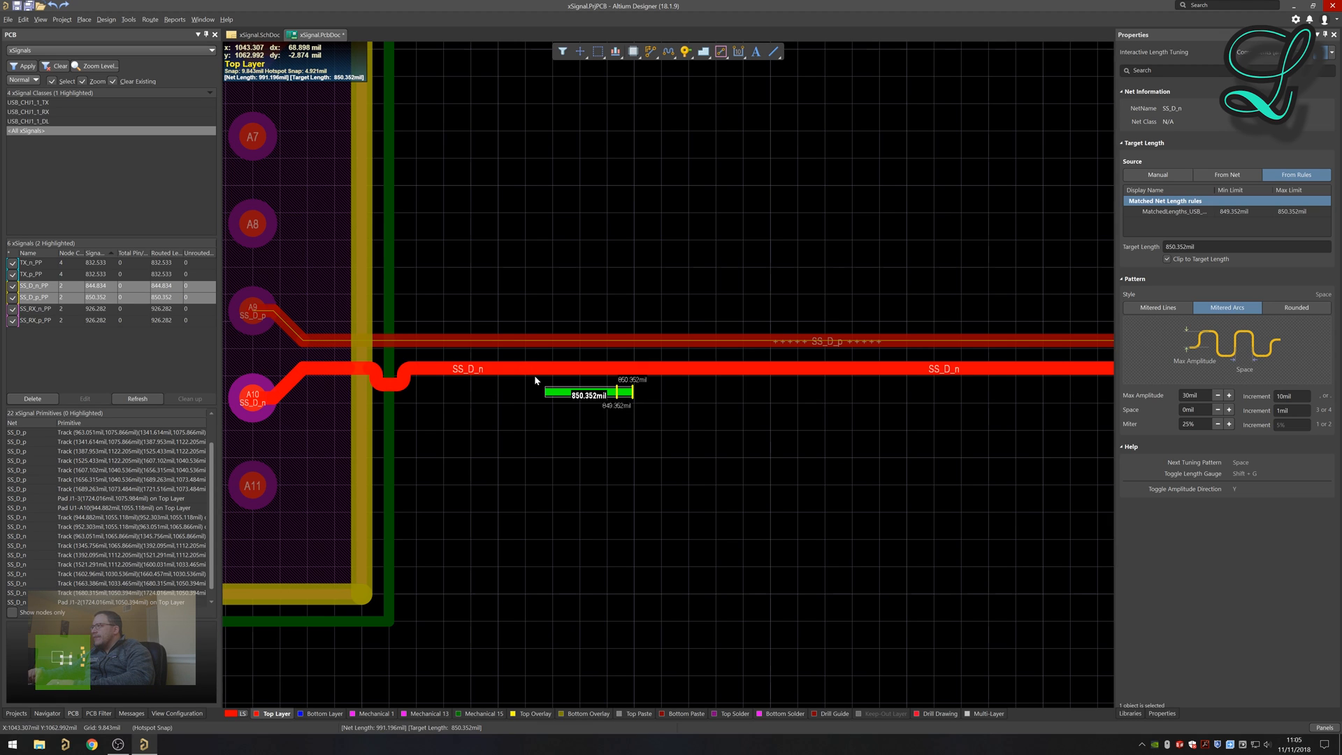
click(1229, 396)
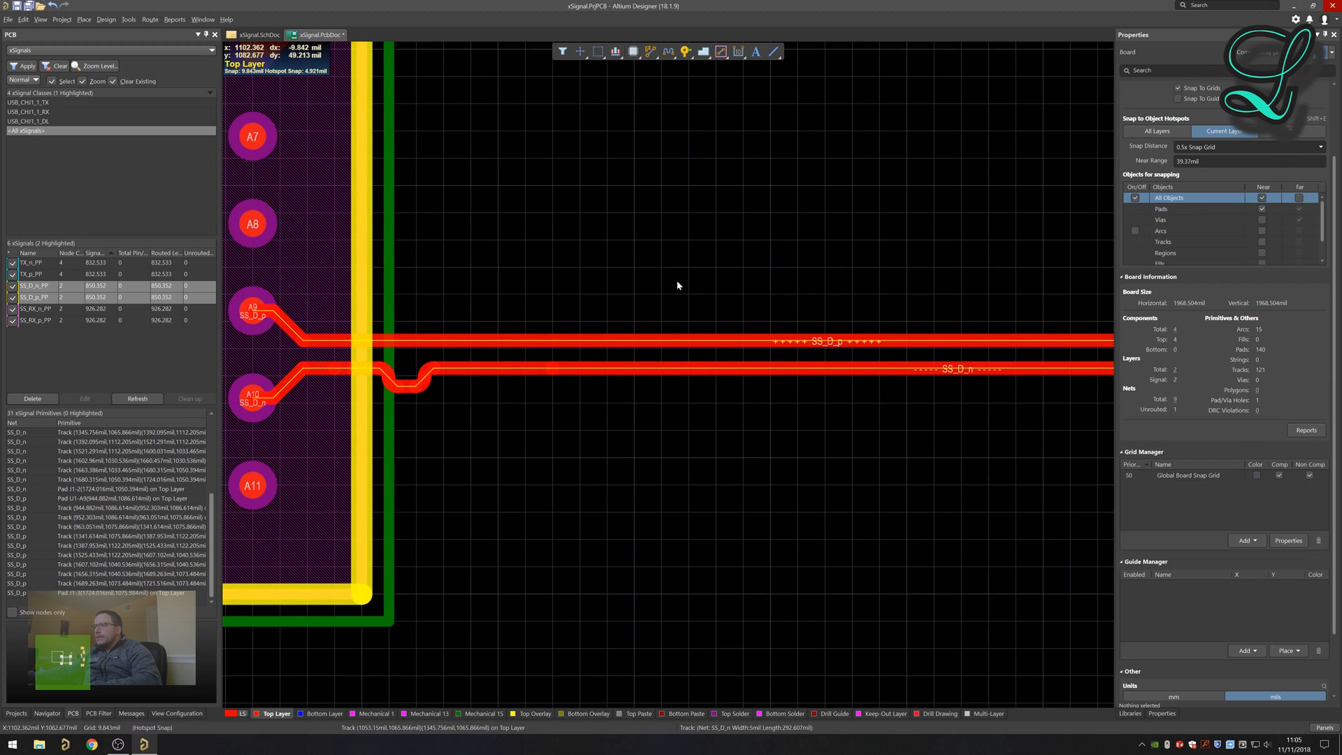
click(1173, 696)
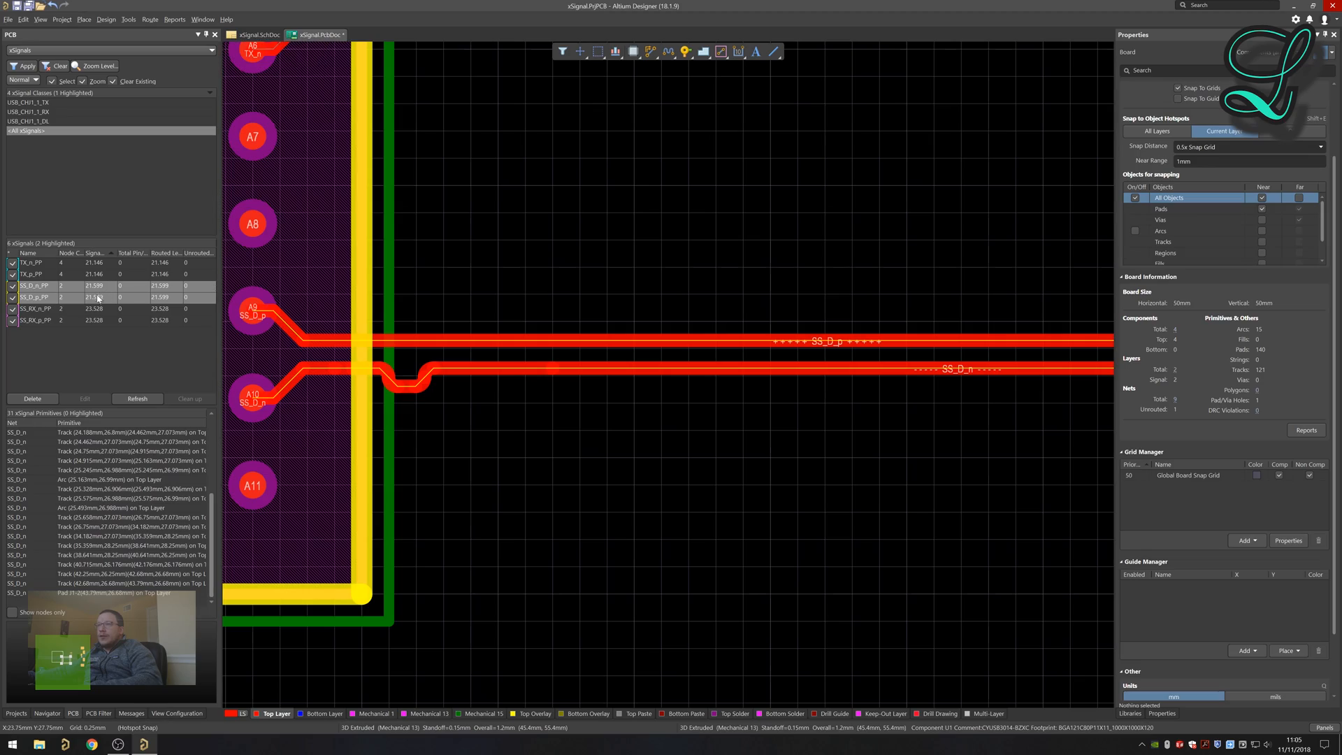